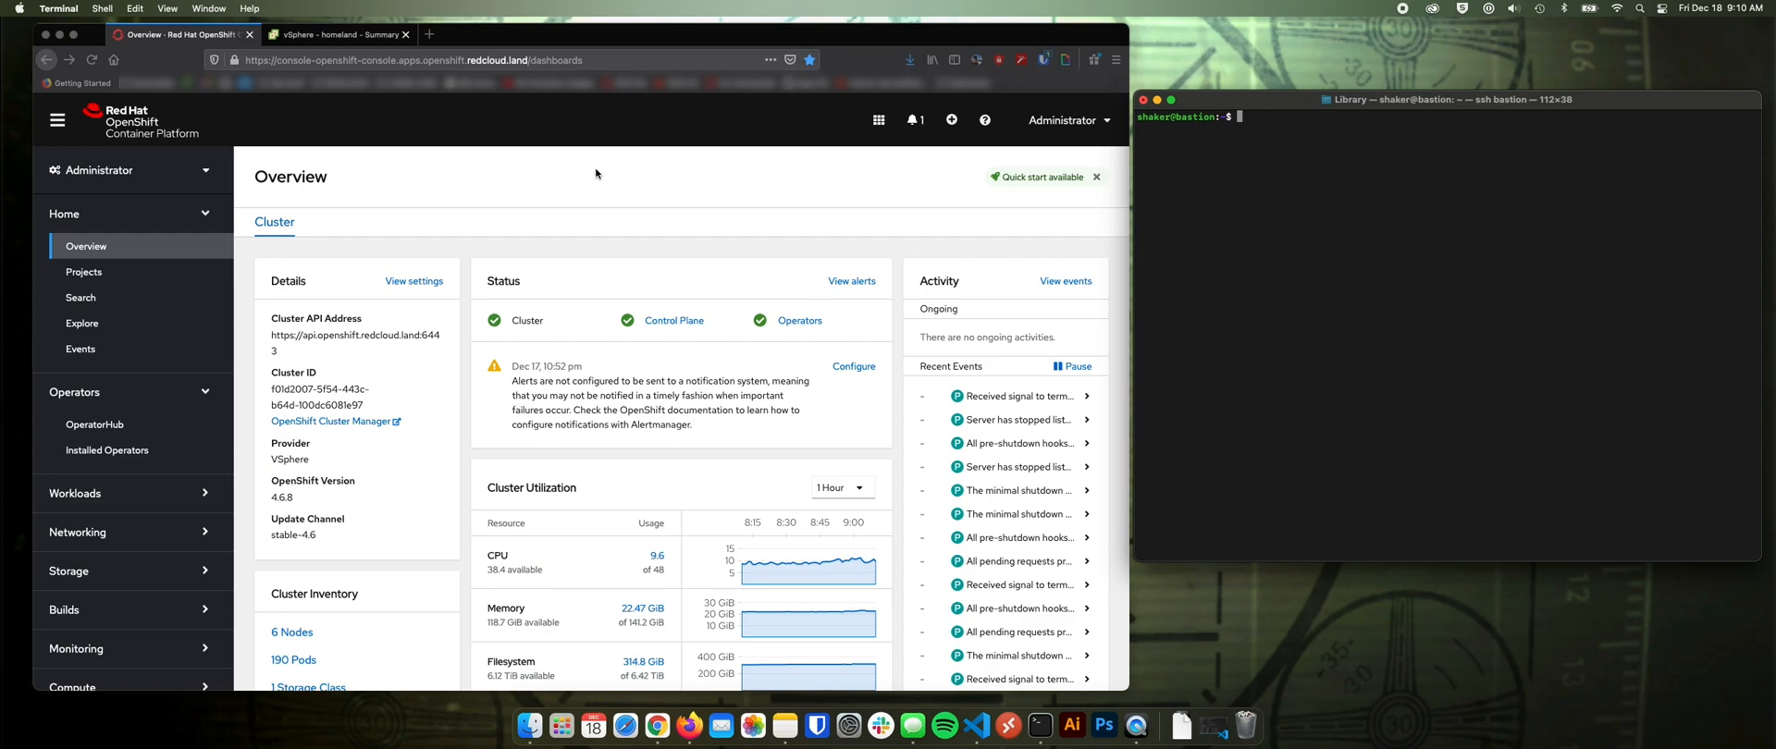
{"action": "mouse_move", "coordinate": [475, 237]}
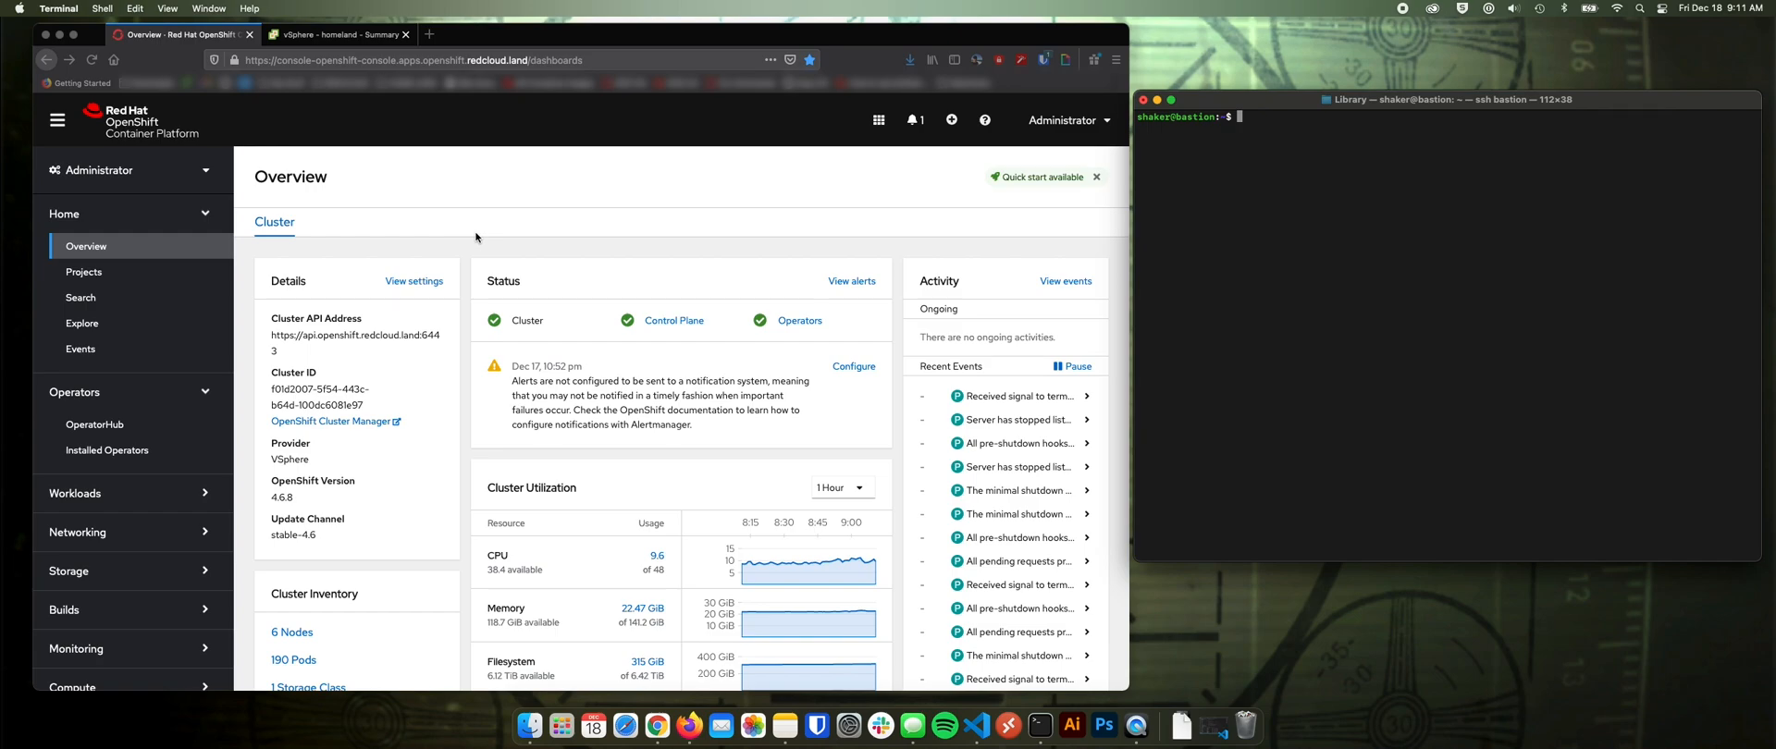
{"action": "mouse_move", "coordinate": [113, 429]}
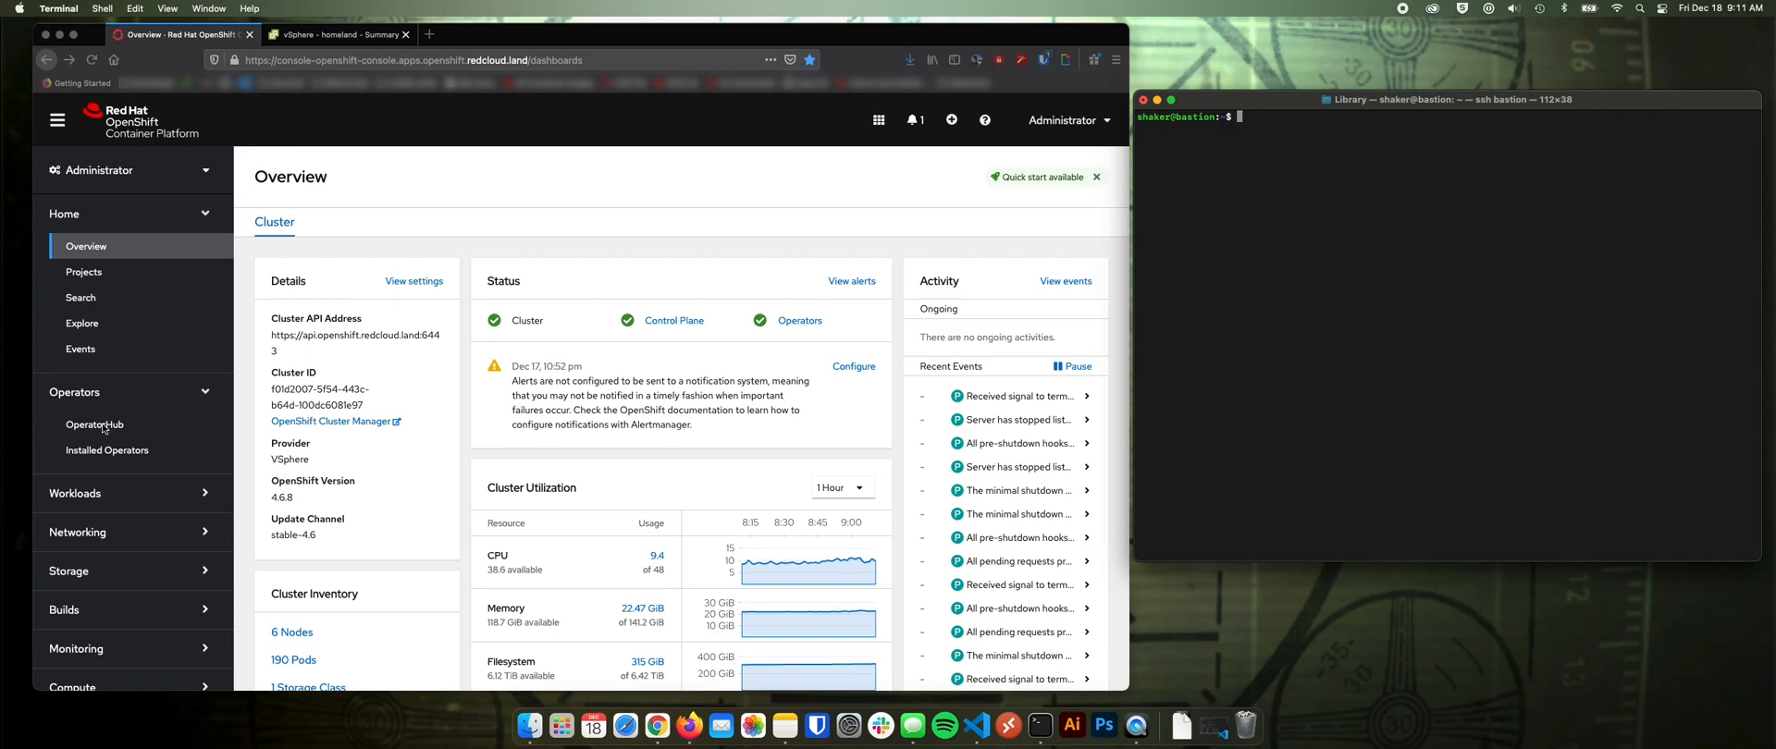
- Review the redcloud-land virtual machines list in the vSphere inventory
{"action": "left_click", "coordinate": [344, 35]}
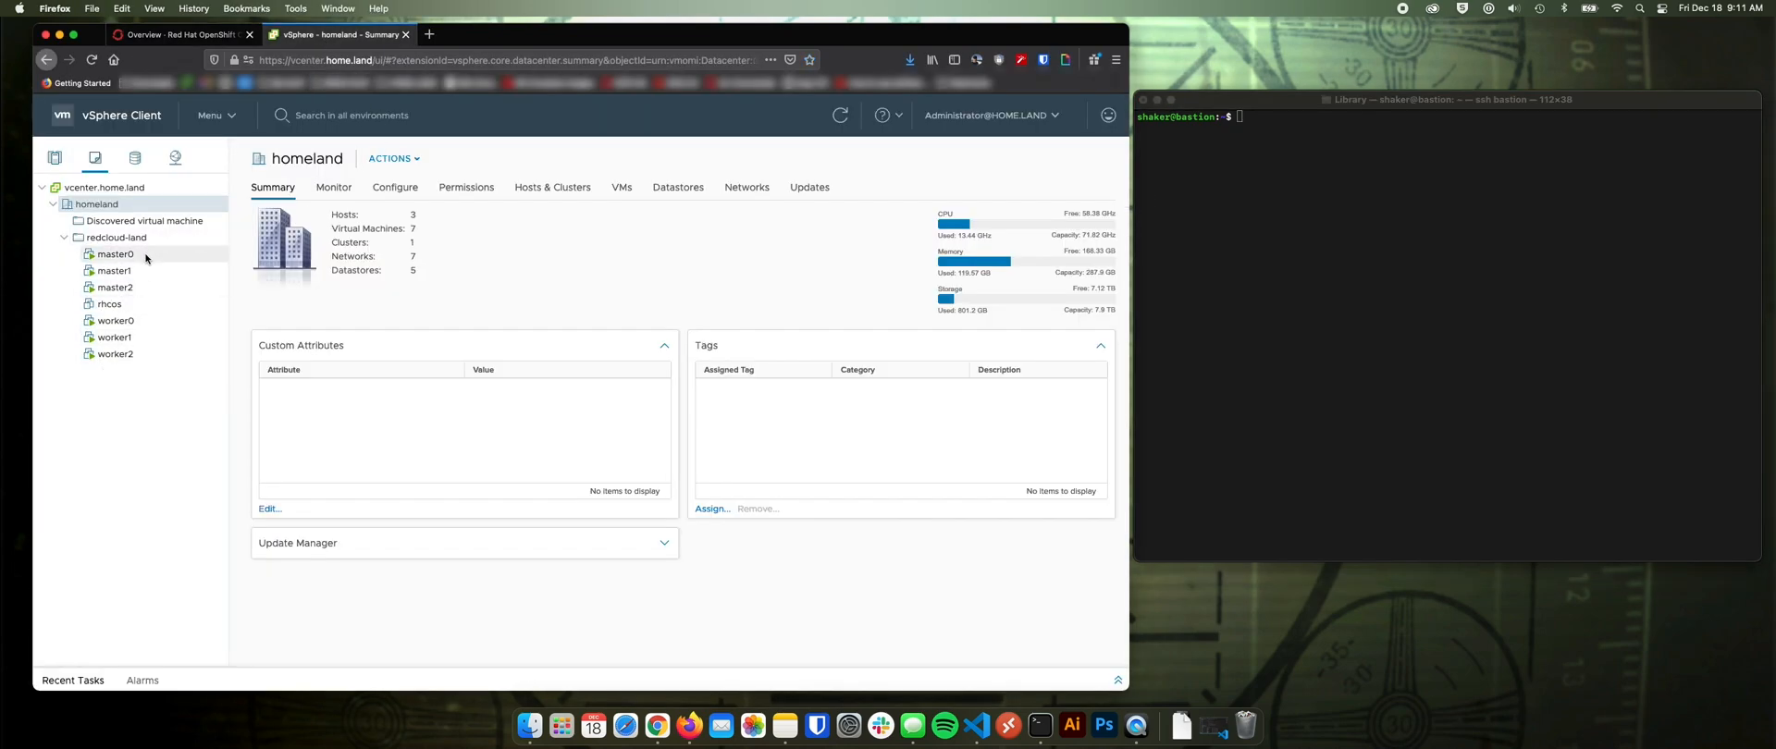
{"action": "left_click", "coordinate": [117, 253]}
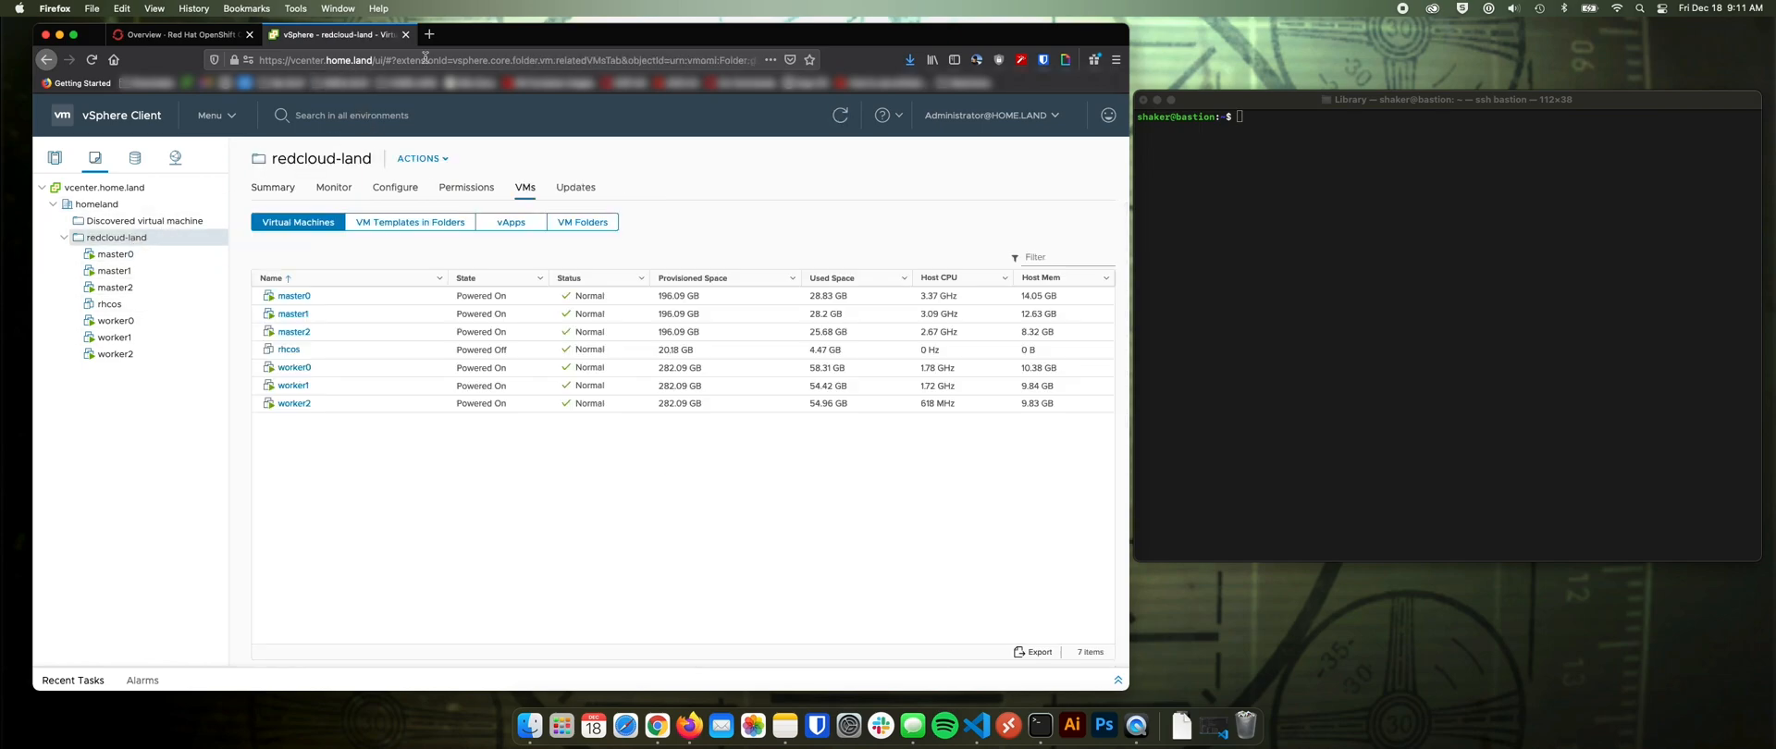
{"action": "left_click", "coordinate": [176, 35]}
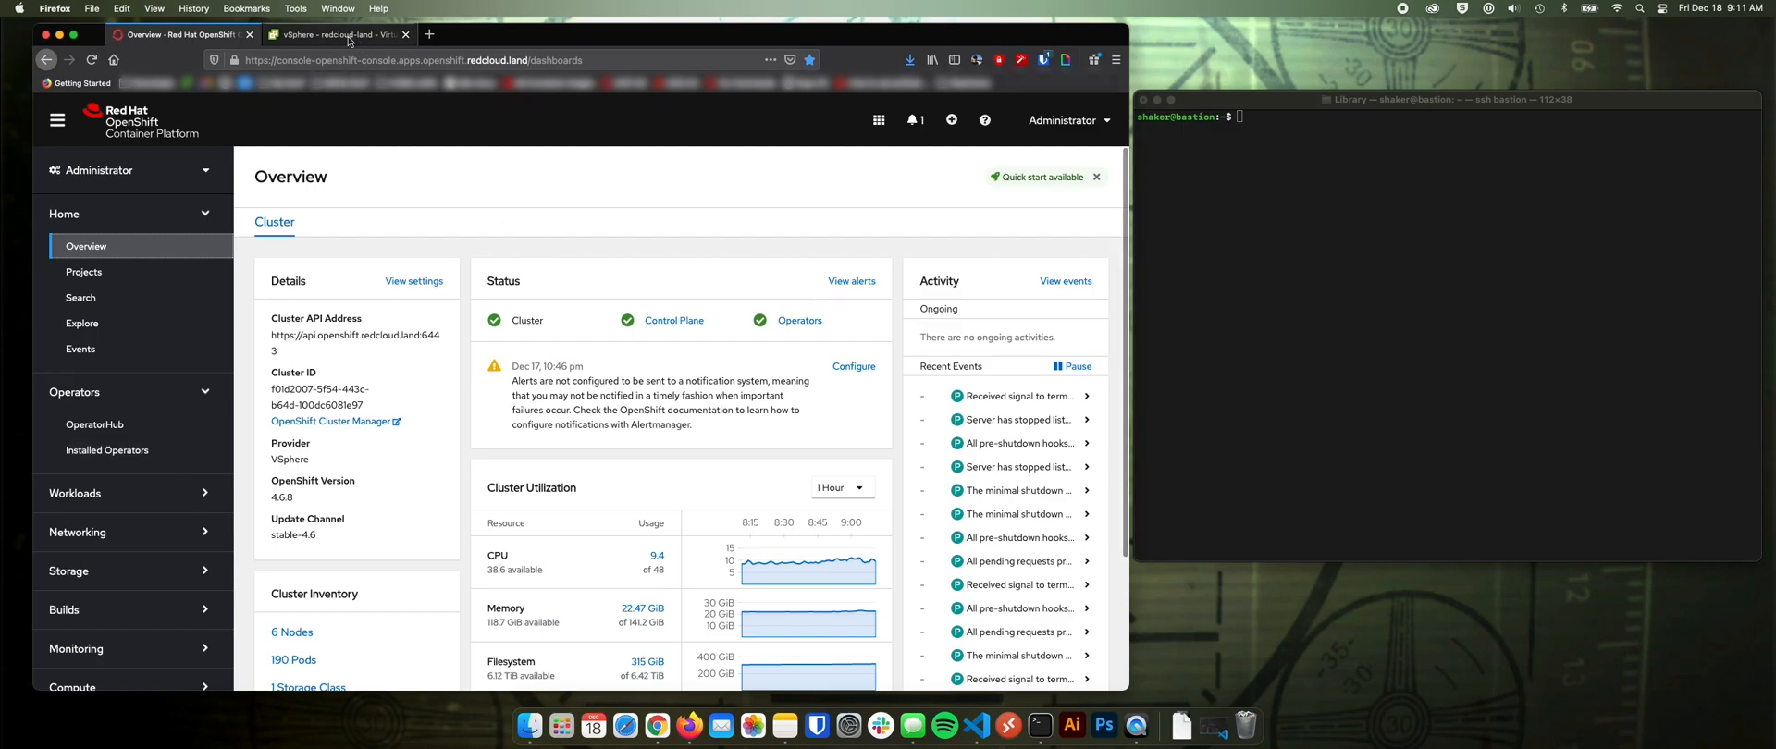
- Browse vsanDatastore files, expand the kubevols folder, then return to the OpenShift console
{"action": "left_click", "coordinate": [348, 34]}
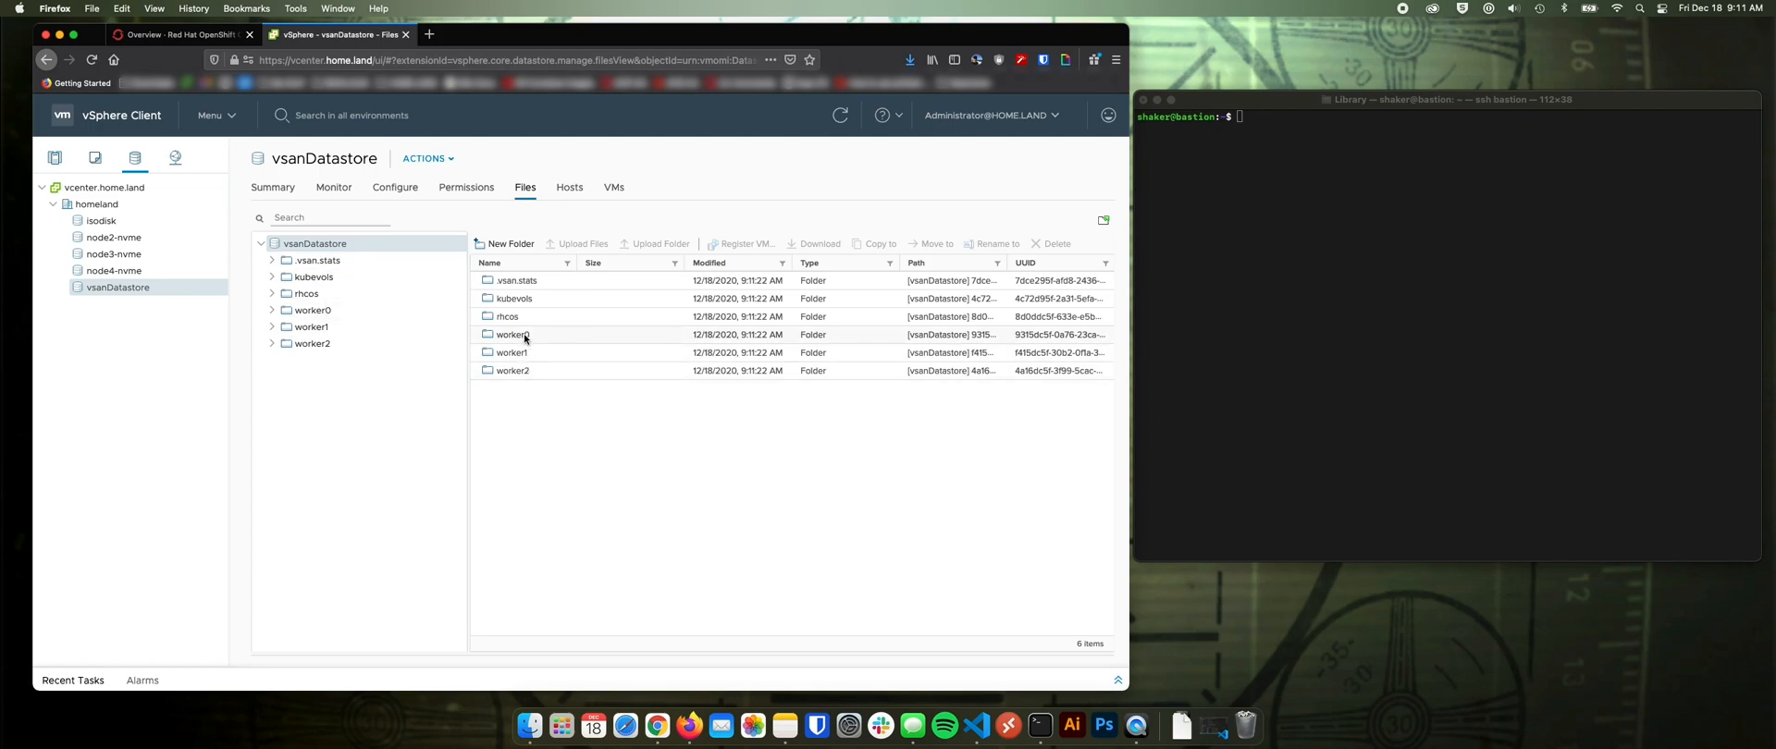
{"action": "mouse_move", "coordinate": [511, 316]}
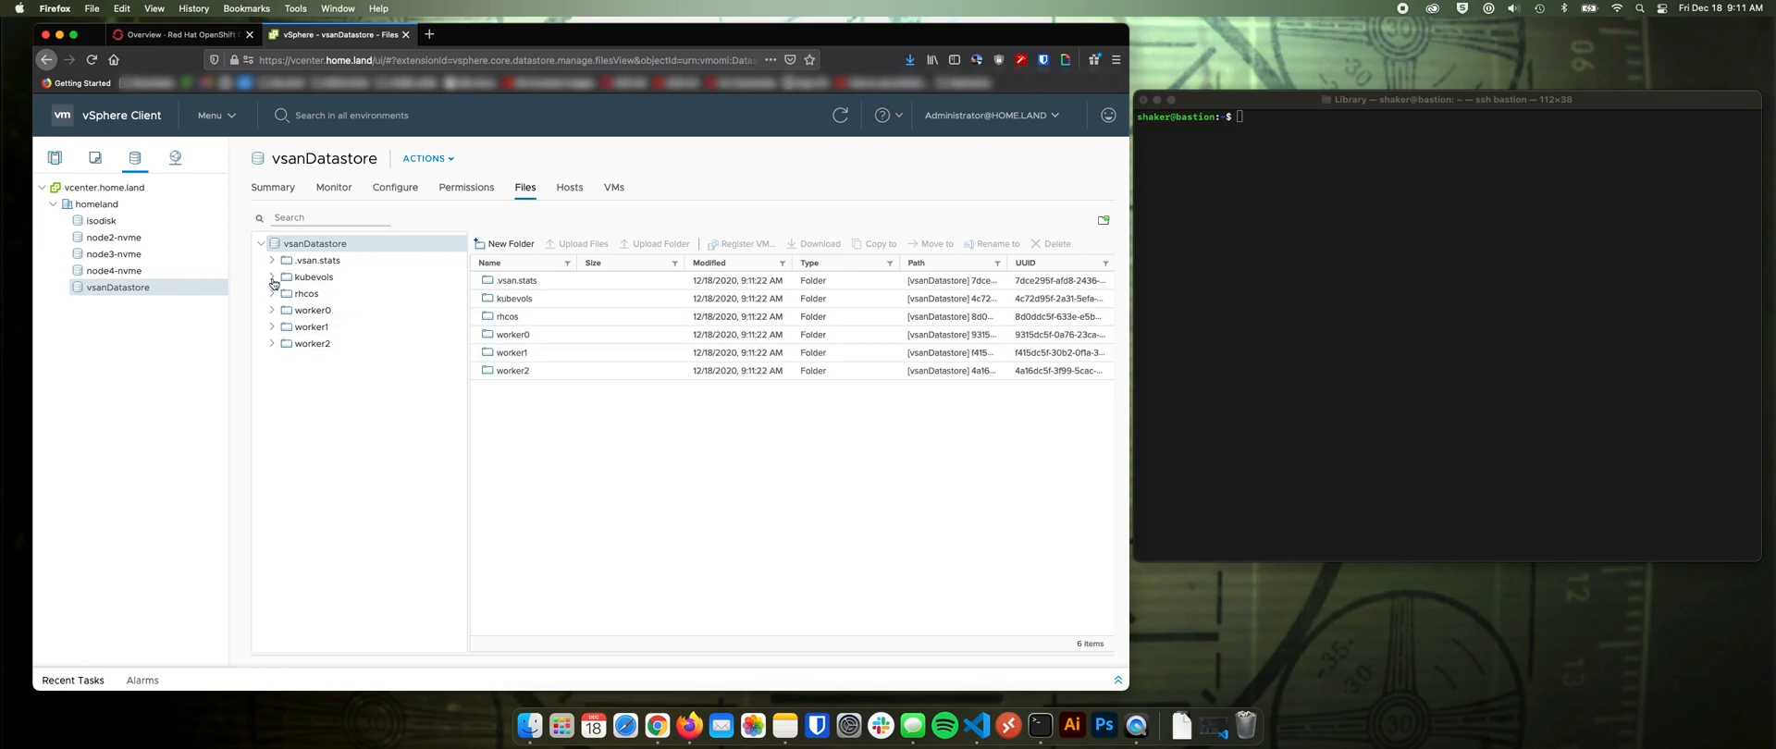
{"action": "left_click", "coordinate": [272, 276]}
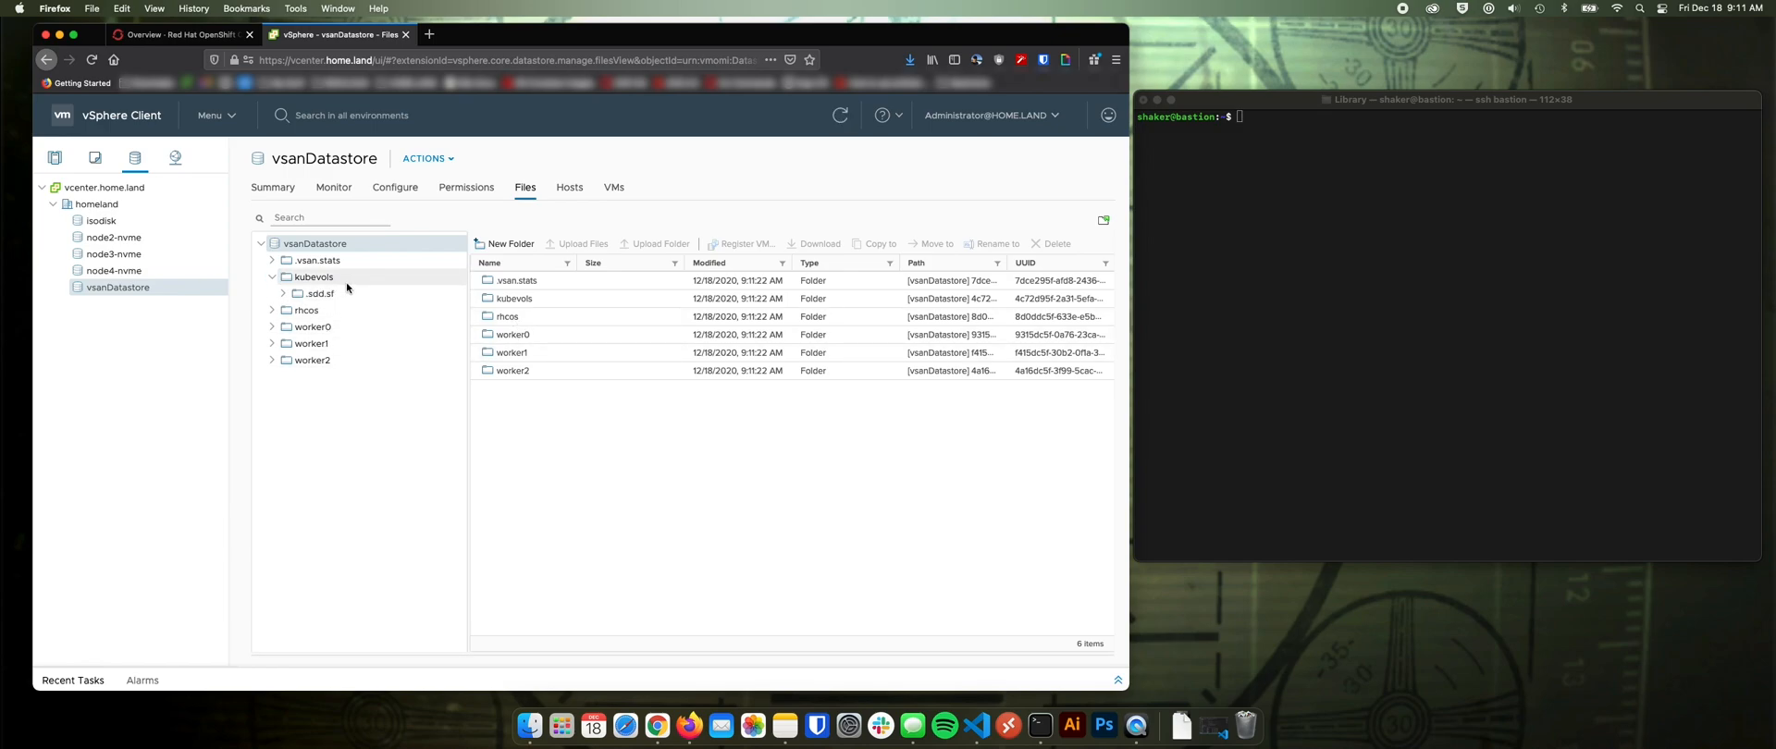
{"action": "left_click", "coordinate": [176, 35]}
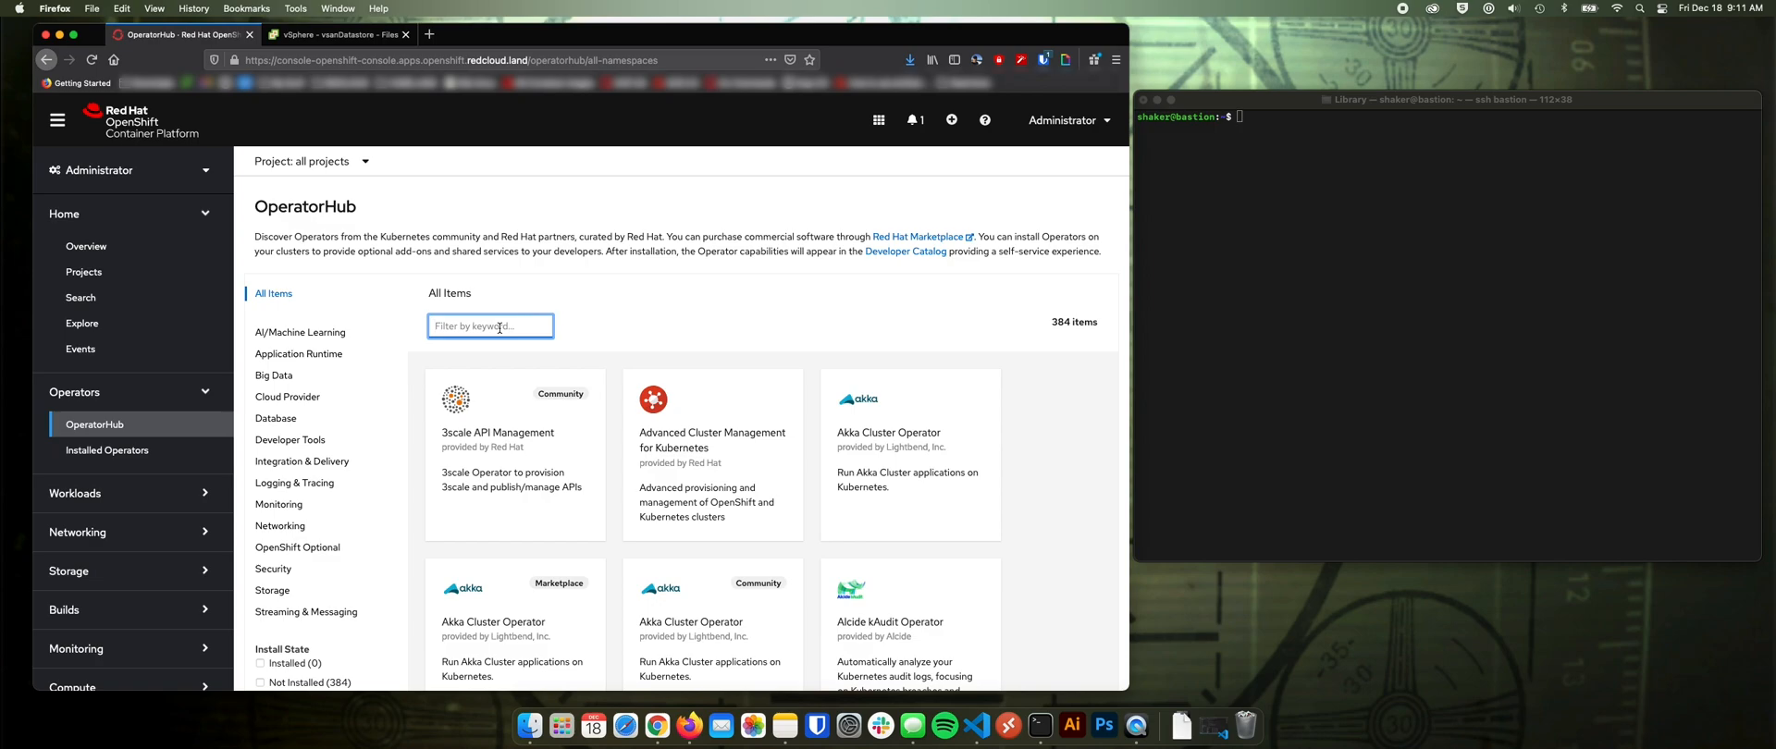
- Filter OperatorHub to Storage operators and open the OpenShift Container Storage 4.6.0 details
{"action": "type", "text": "storage"}
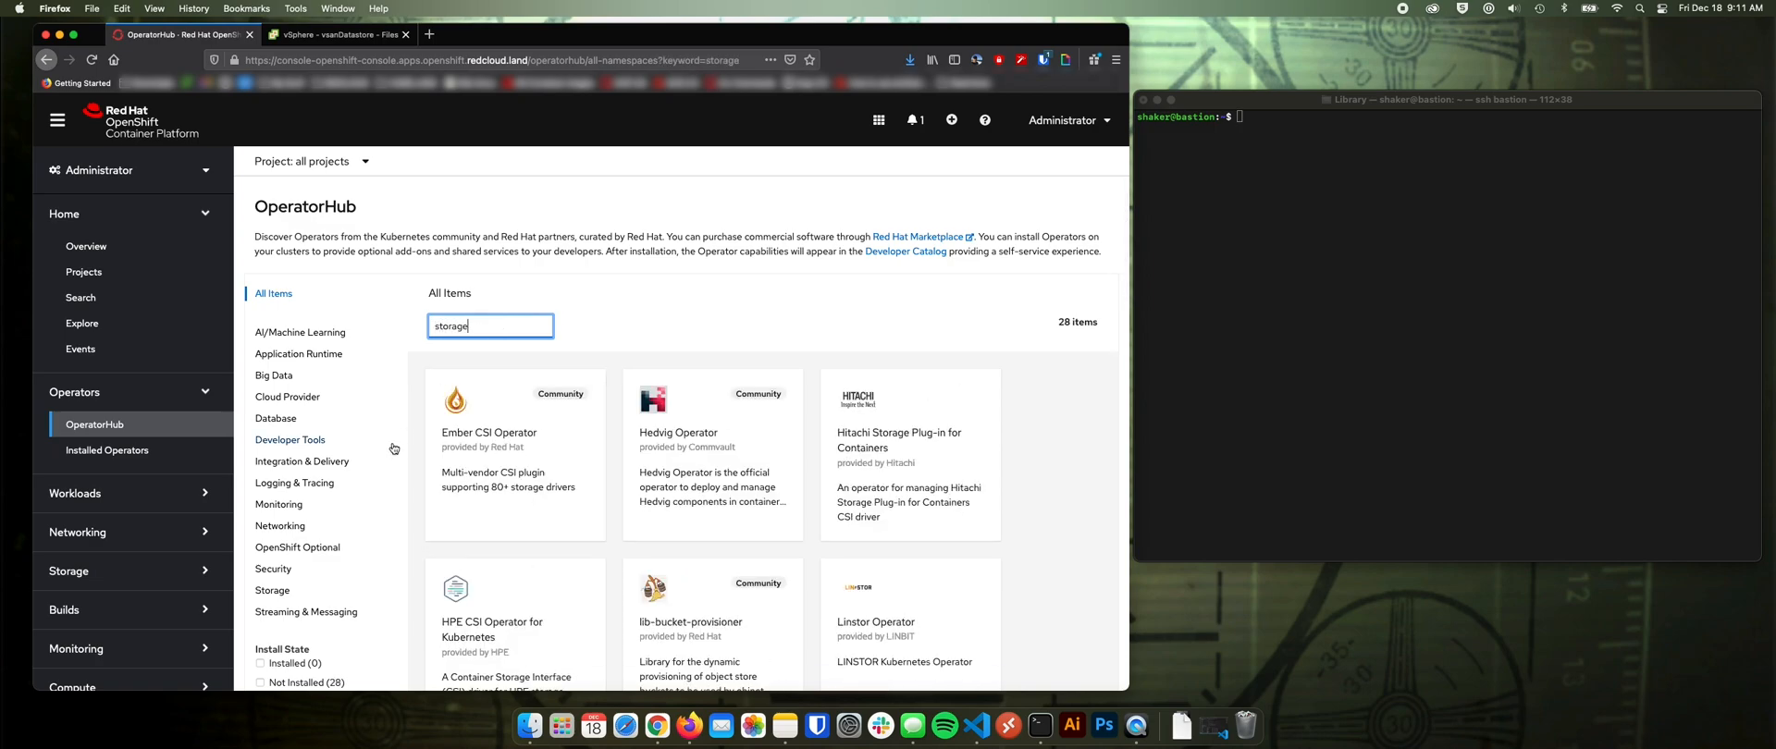
{"action": "left_click", "coordinate": [272, 590]}
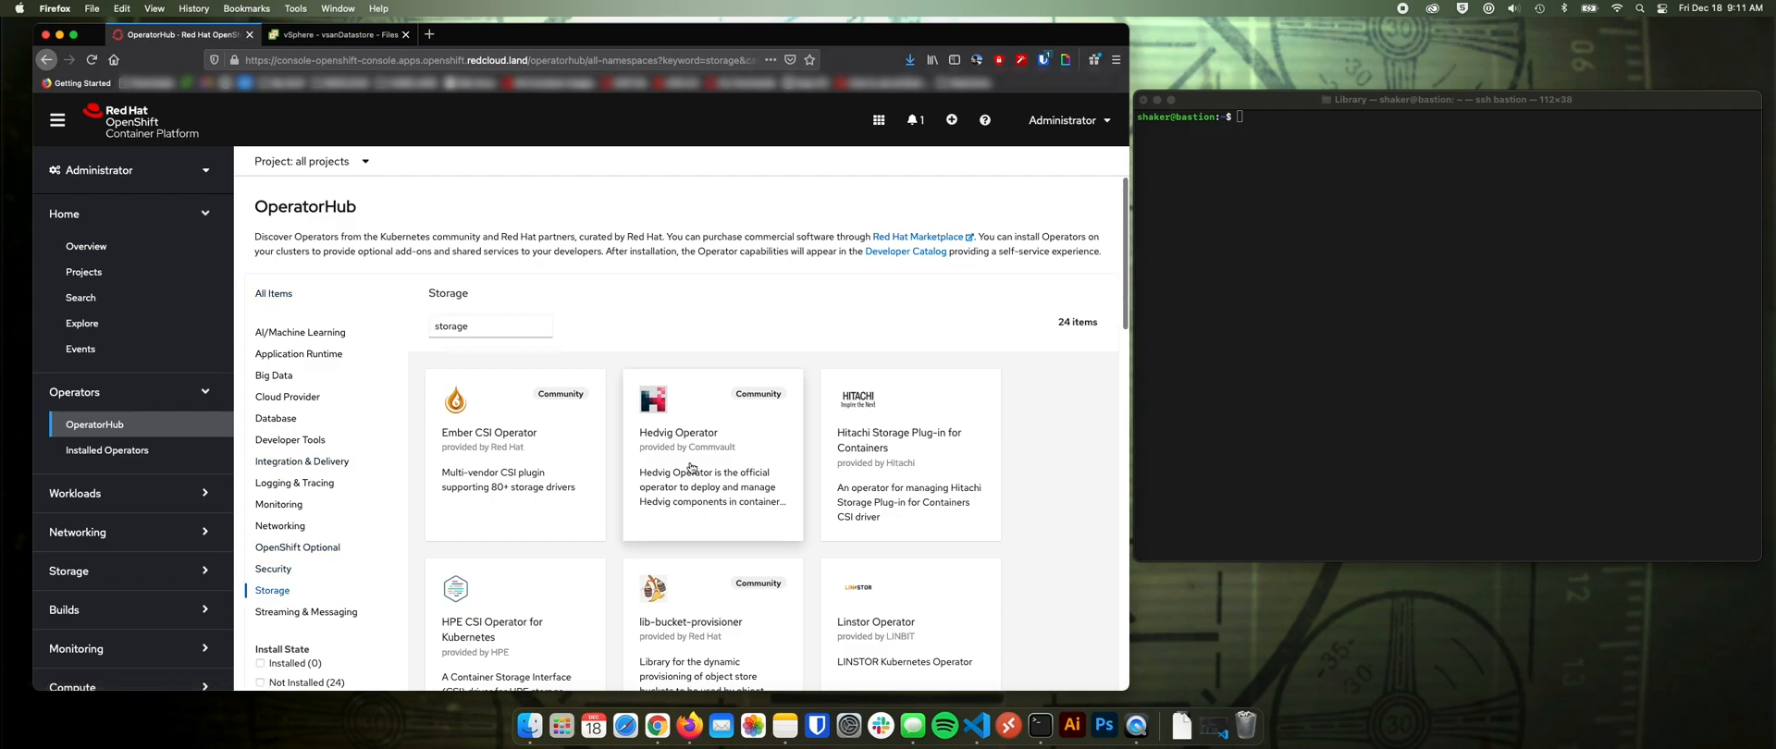
{"action": "scroll", "scroll_direction": "down", "scroll_amount": 3}
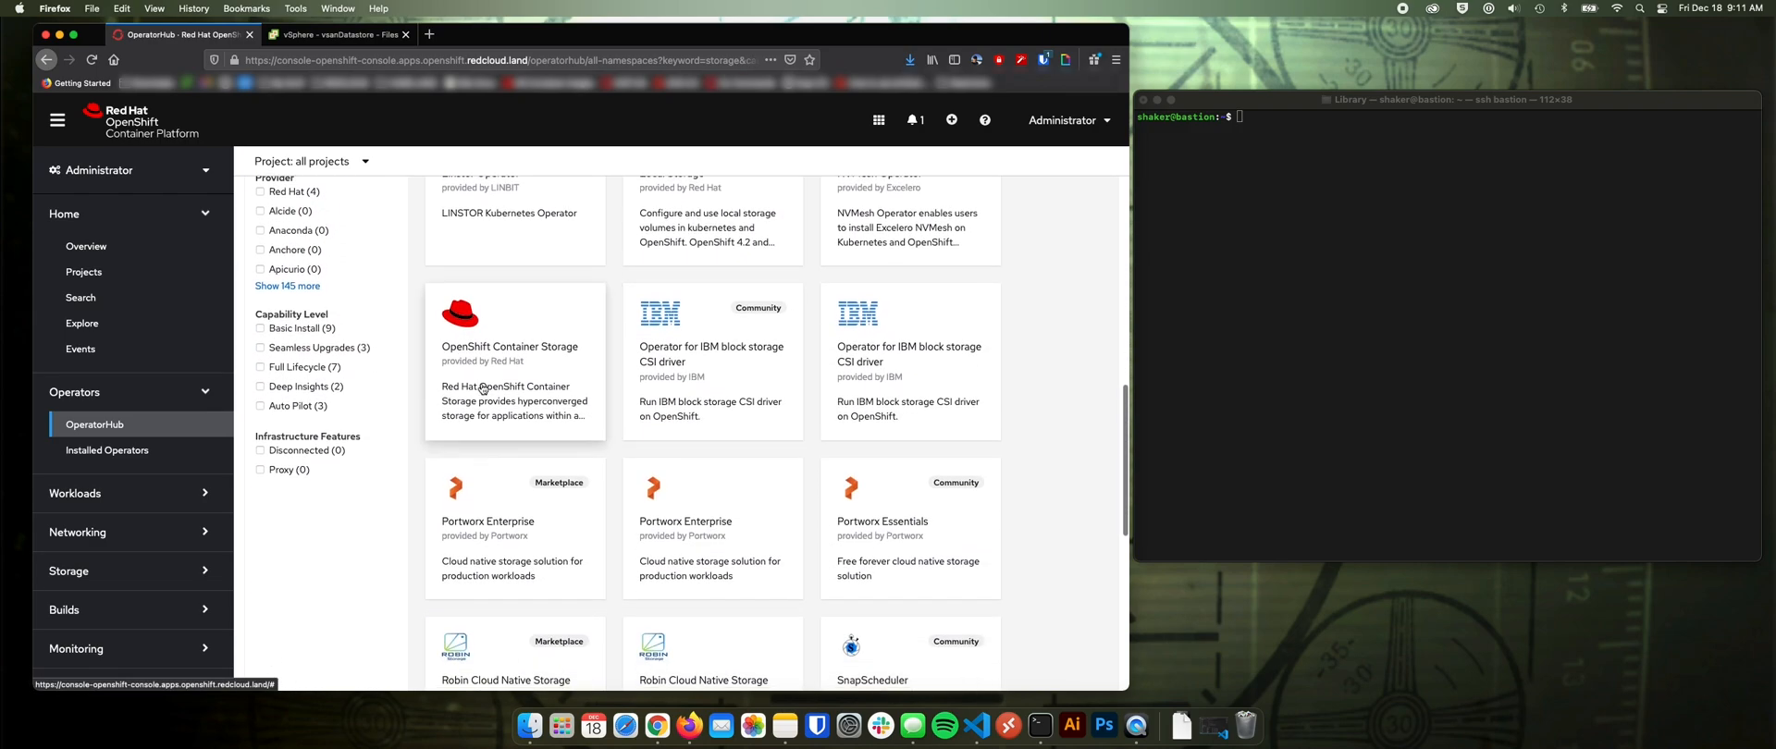
{"action": "left_click", "coordinate": [511, 346]}
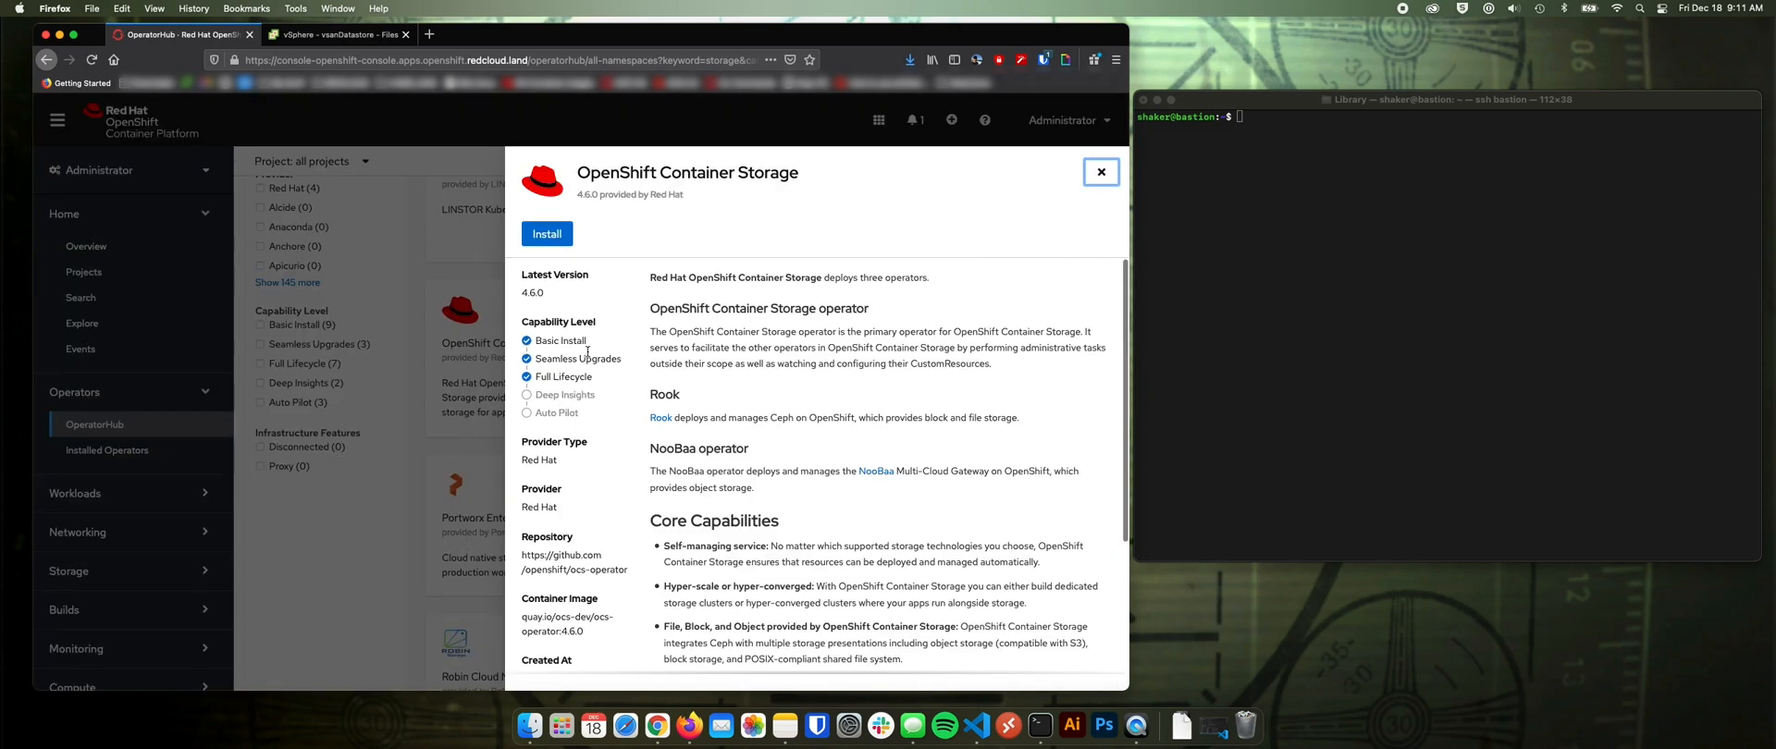
- Install OpenShift Container Storage into openshift-storage on stable-4.6 with cluster monitoring enabled
{"action": "left_click", "coordinate": [547, 233]}
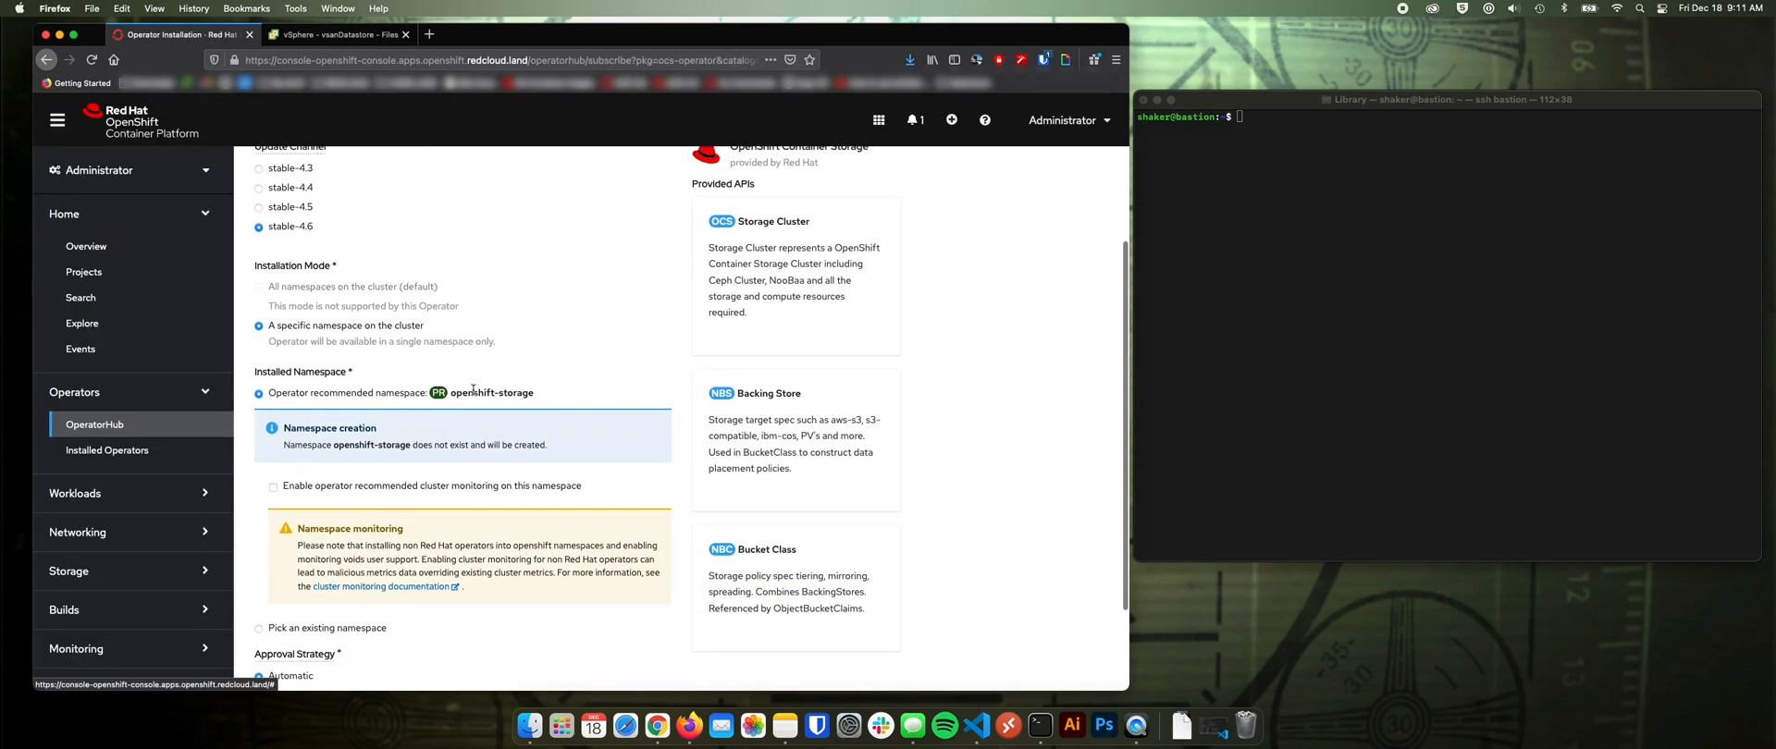
{"action": "double_click", "coordinate": [492, 392]}
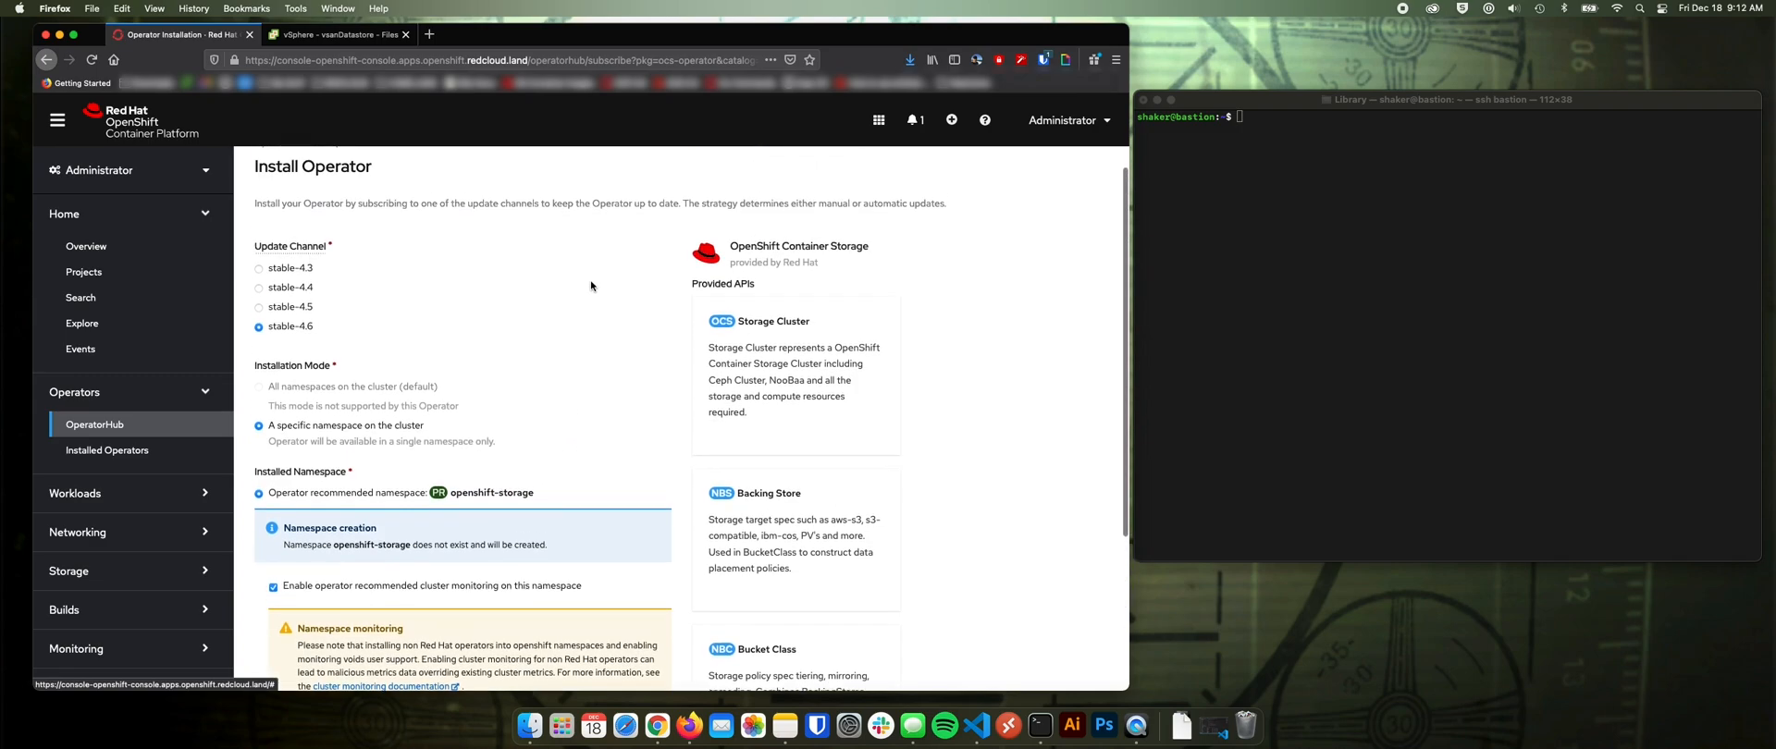
{"action": "scroll", "scroll_direction": "down", "scroll_amount": 3}
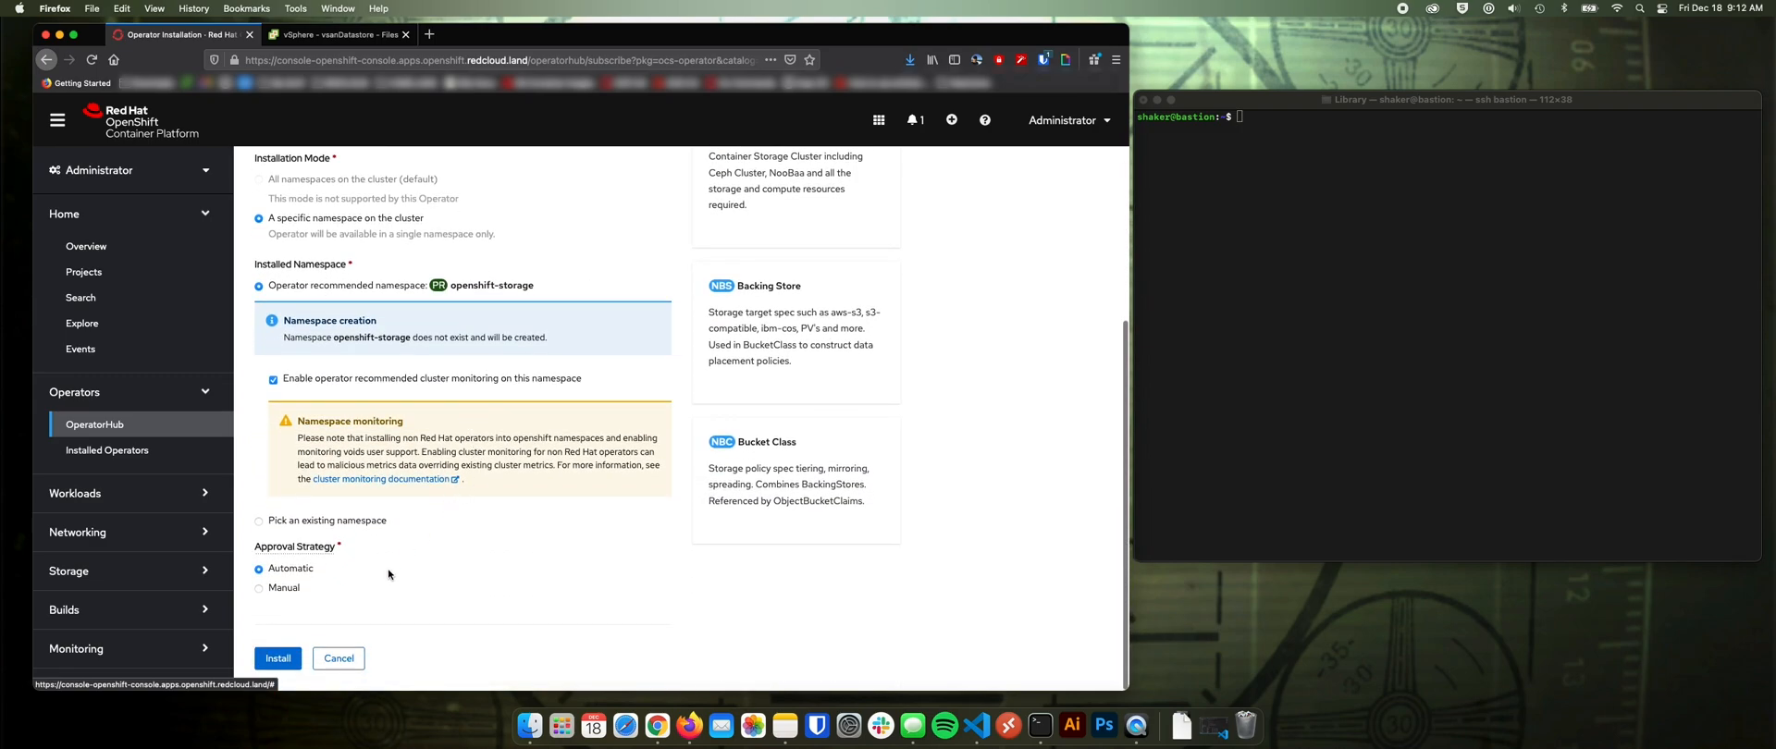
{"action": "mouse_move", "coordinate": [407, 572]}
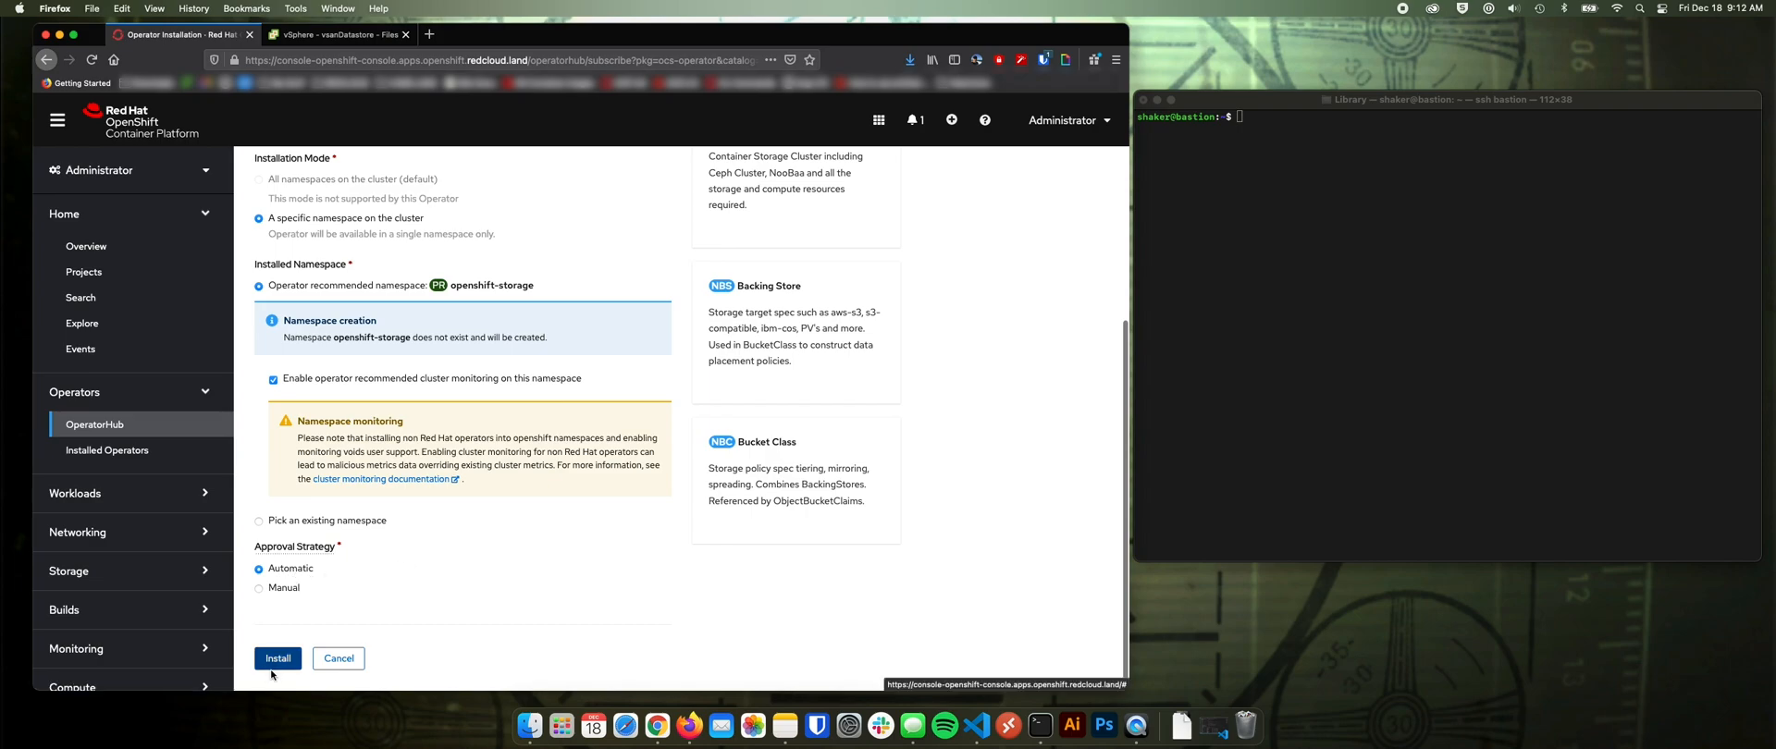
{"action": "left_click", "coordinate": [278, 659]}
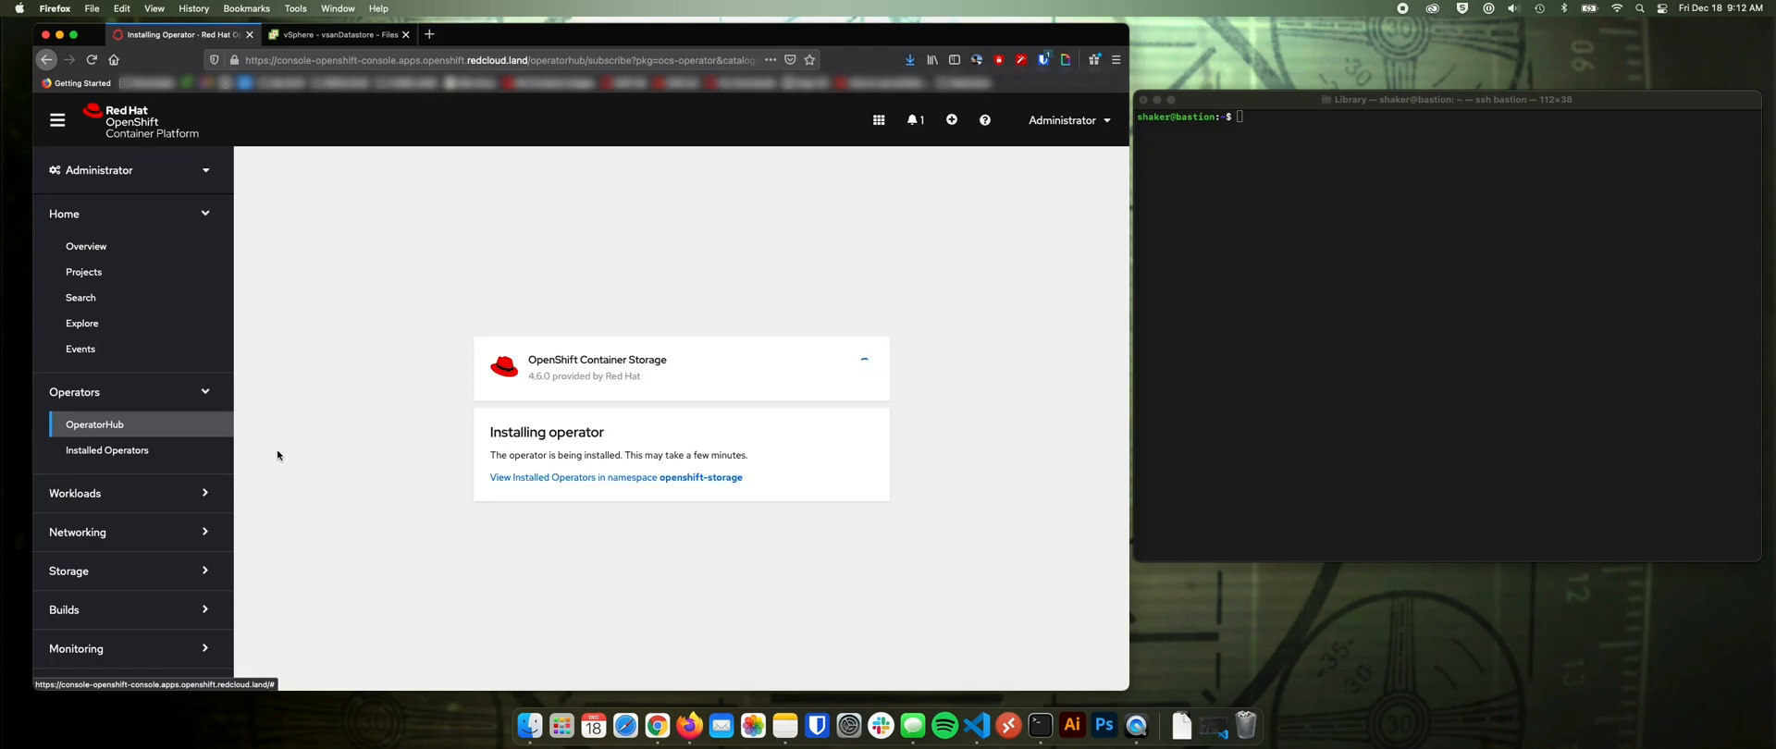
{"action": "mouse_move", "coordinate": [301, 457]}
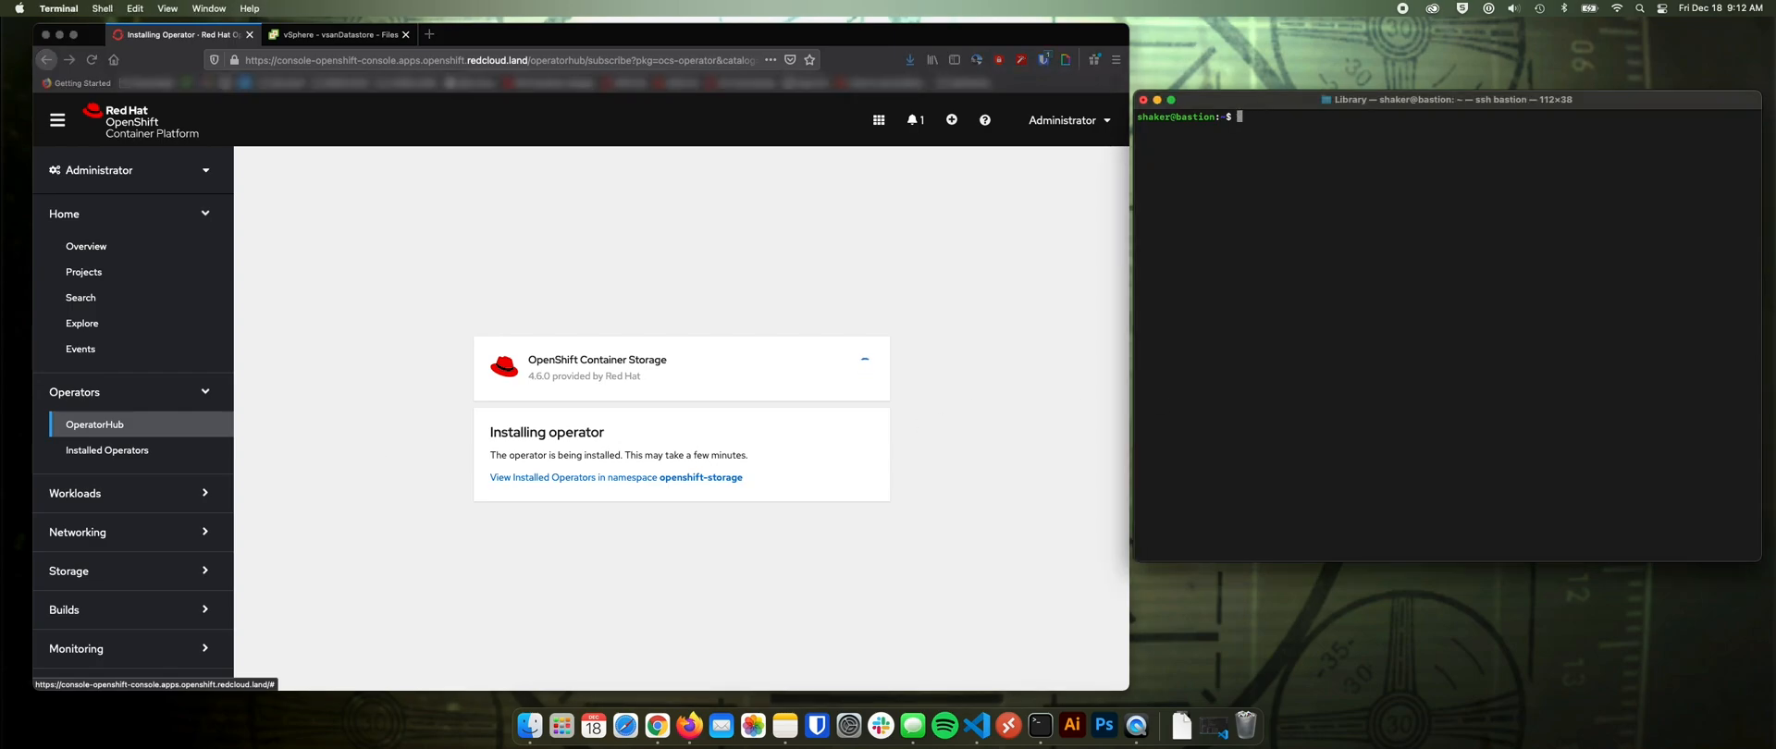
- Run oc project openshift-storage, oc get all, then watch oc get all until operator pods run
{"action": "type", "text": "oc project openshift-storage"}
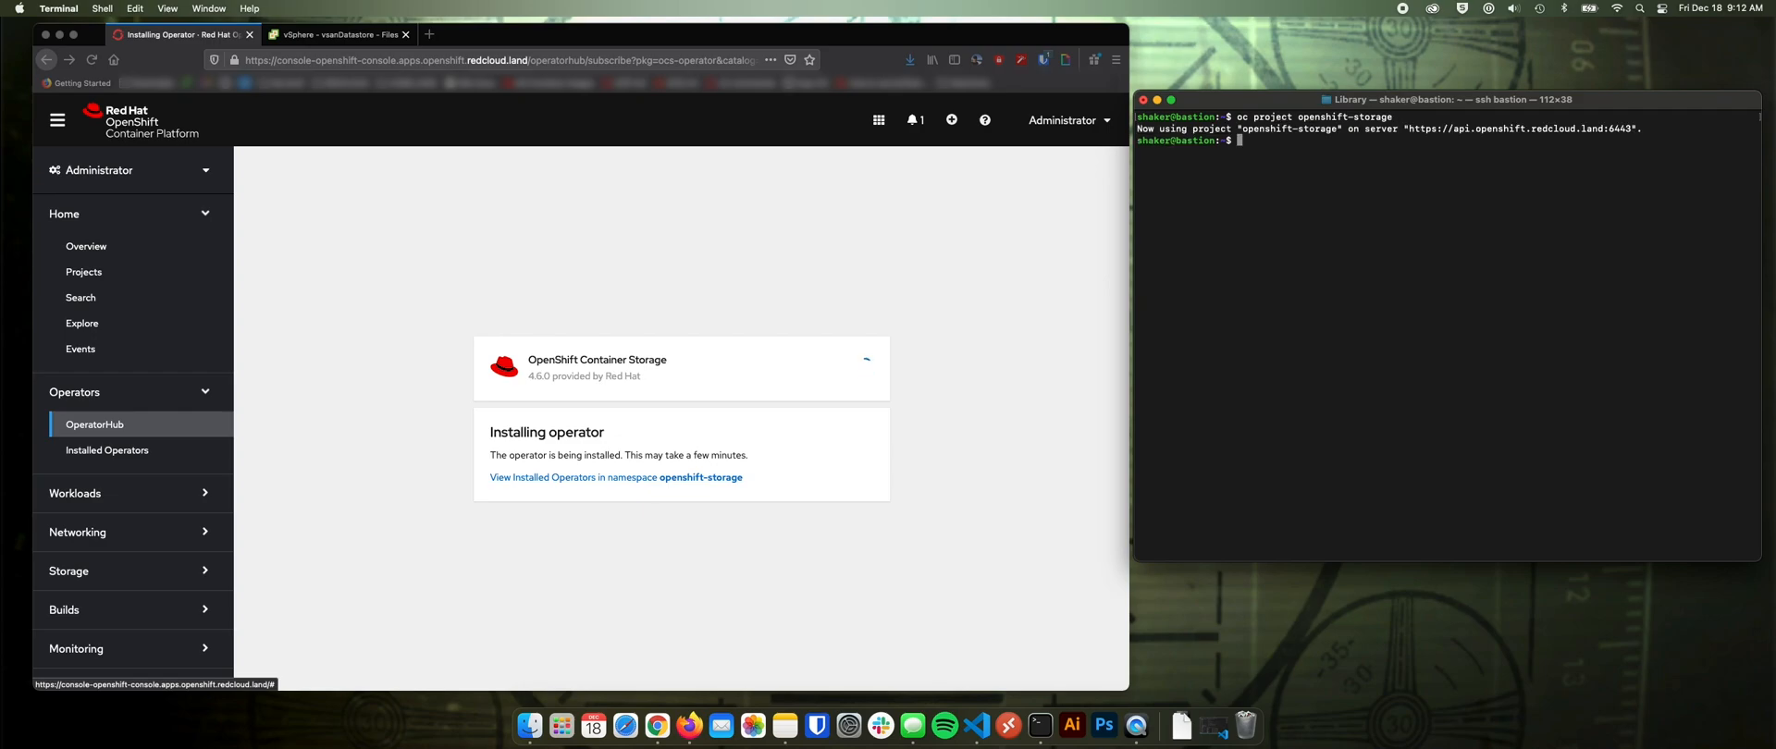
{"action": "type", "text": "oc get all"}
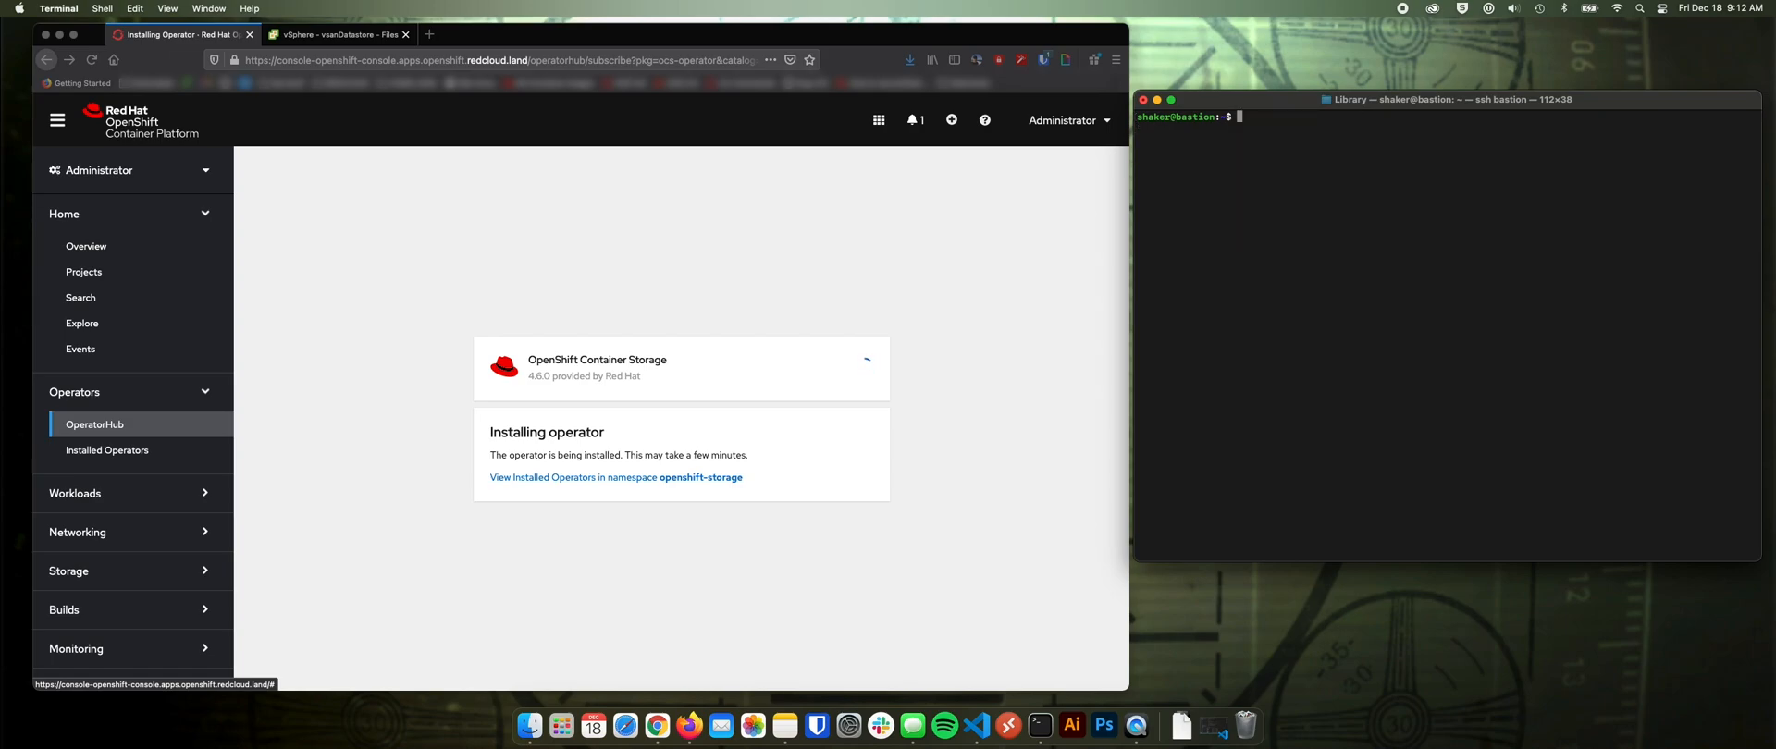
{"action": "type", "text": "watch oc"}
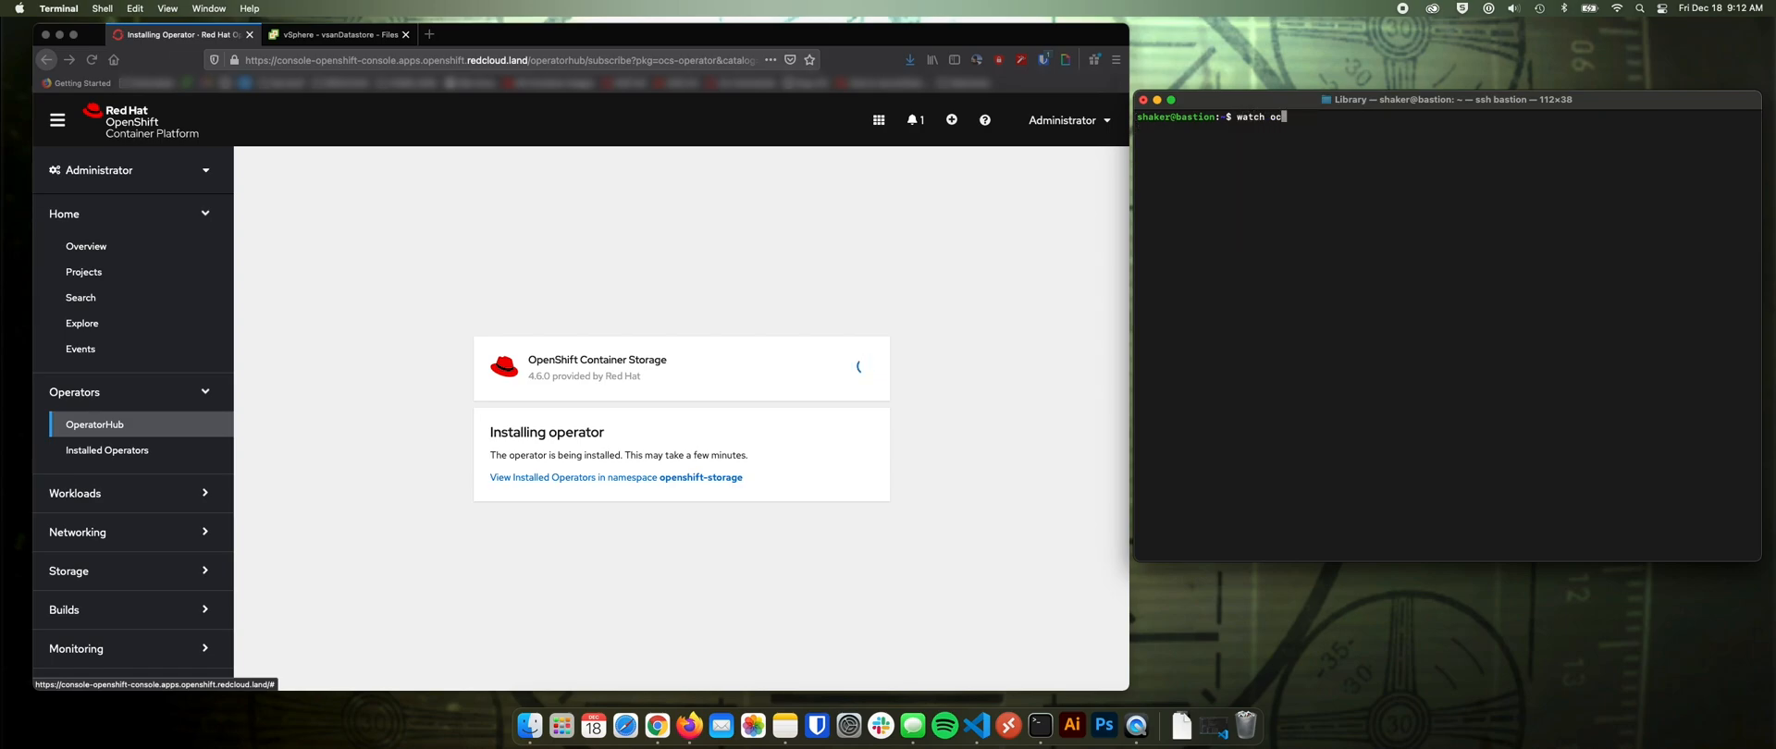
{"action": "type", "text": "get all"}
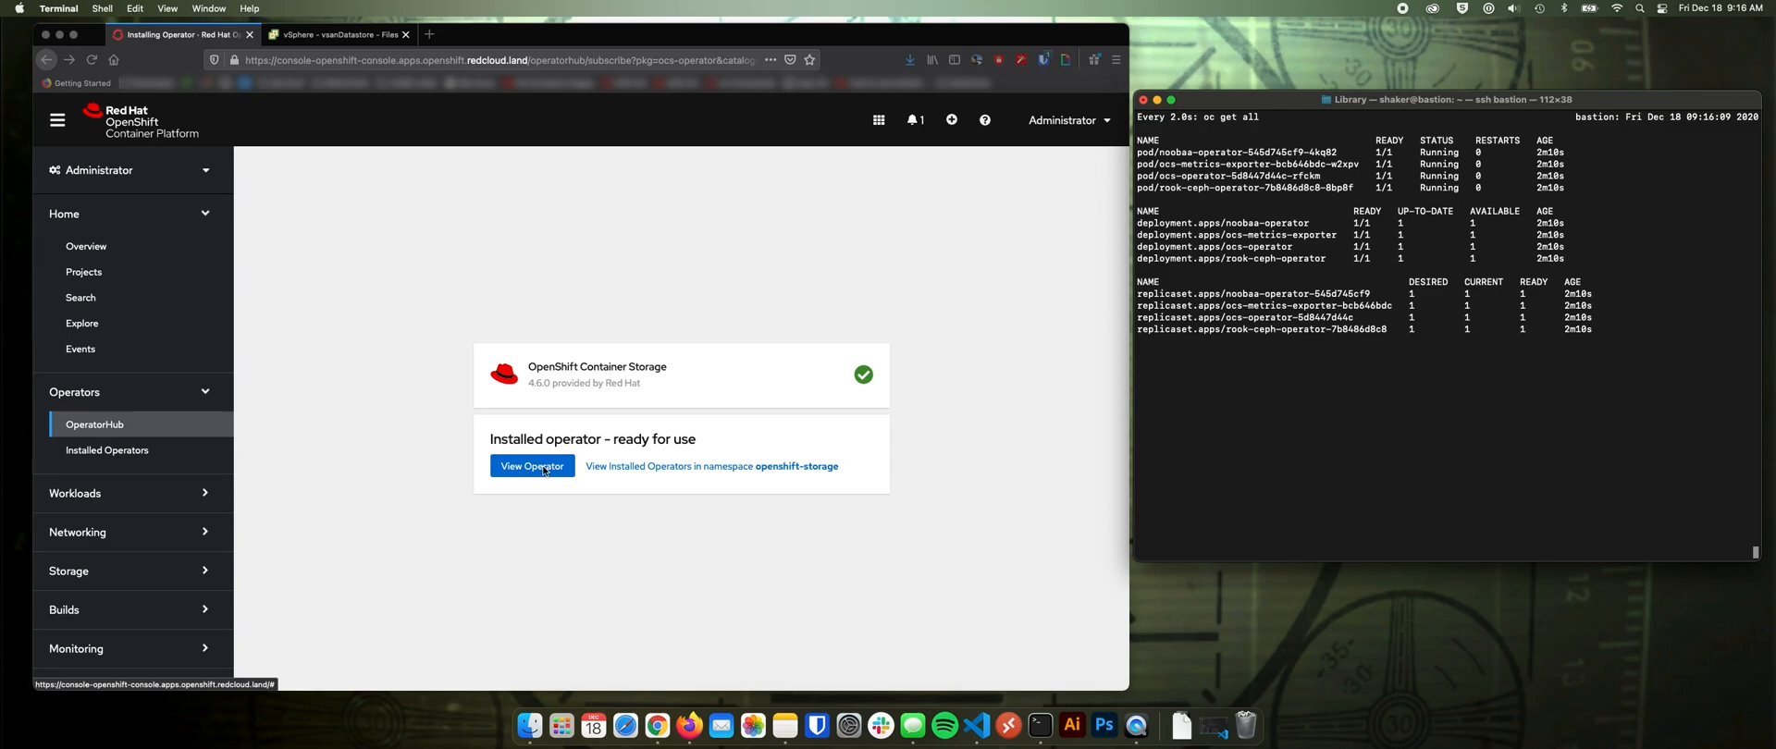
- View the installed storage operator's Details listing Storage Cluster, Backing Store and Bucket Class
{"action": "left_click", "coordinate": [531, 466]}
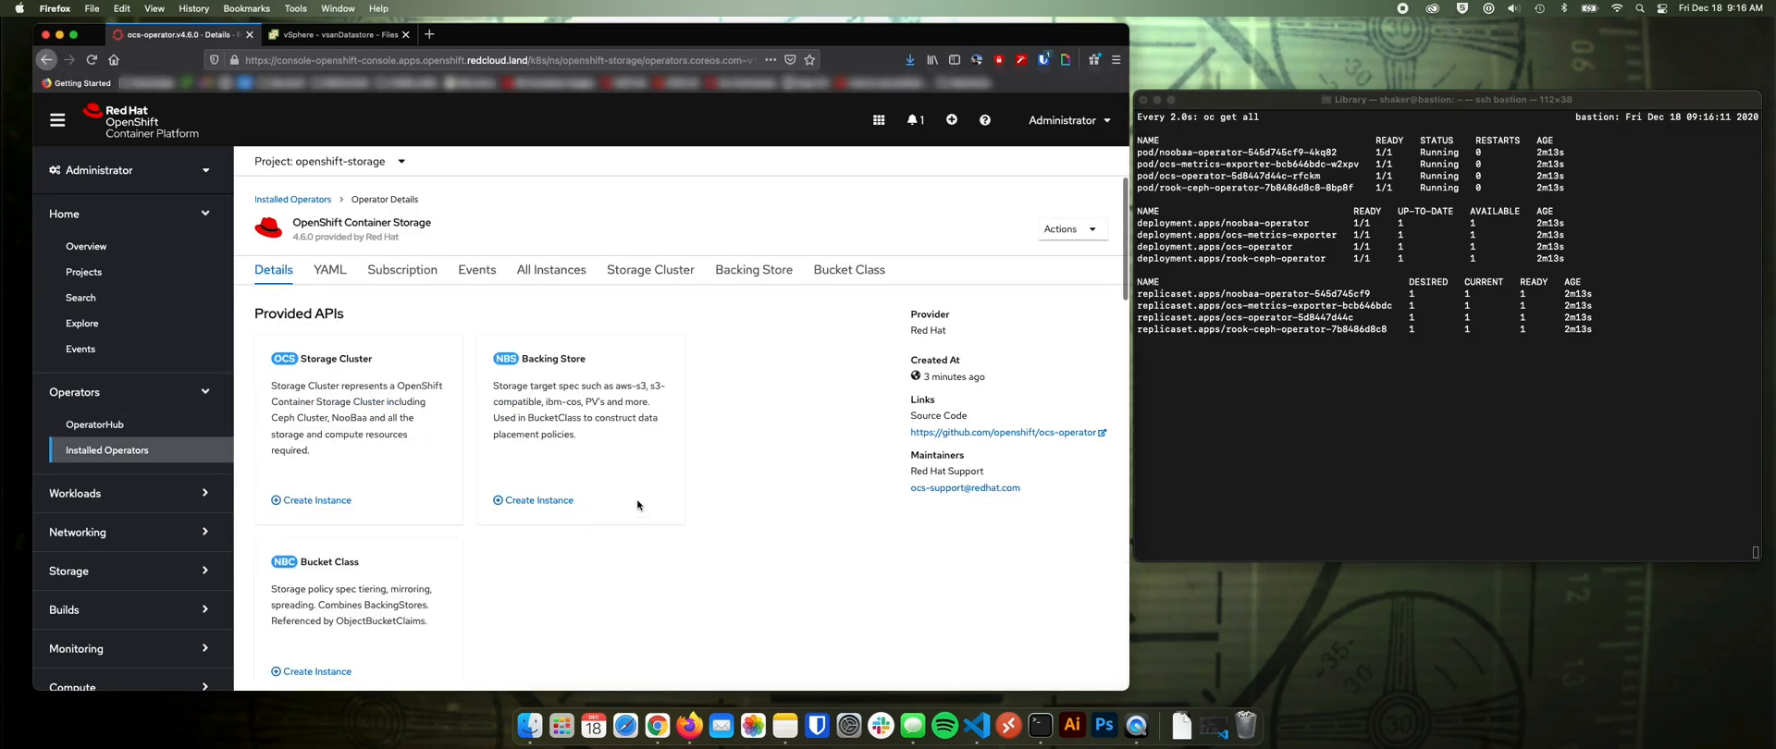
{"action": "scroll", "scroll_direction": "down", "scroll_amount": 3}
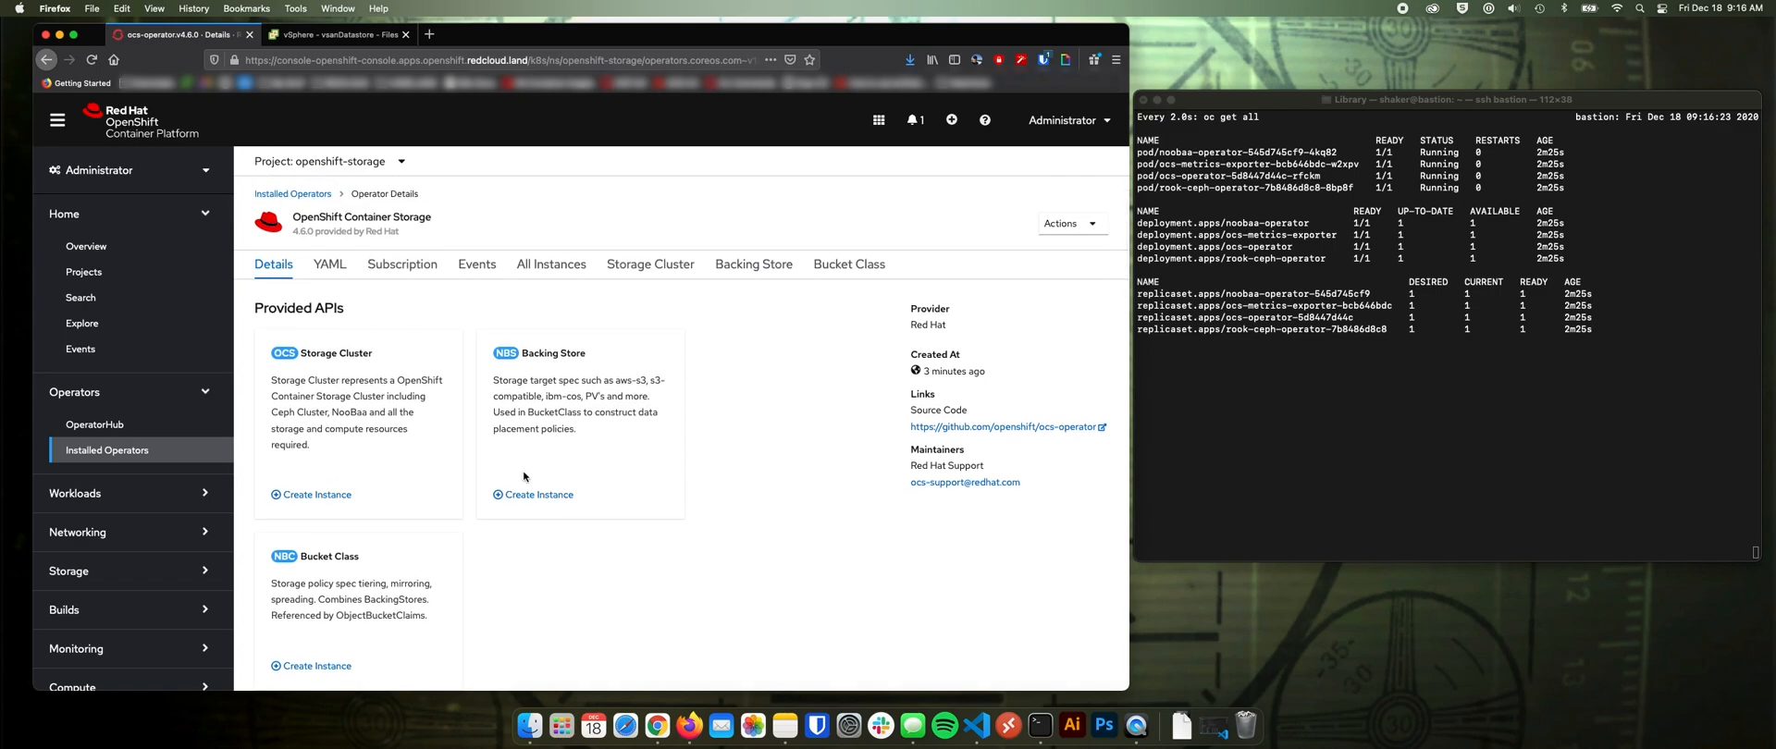
{"action": "mouse_move", "coordinate": [337, 500]}
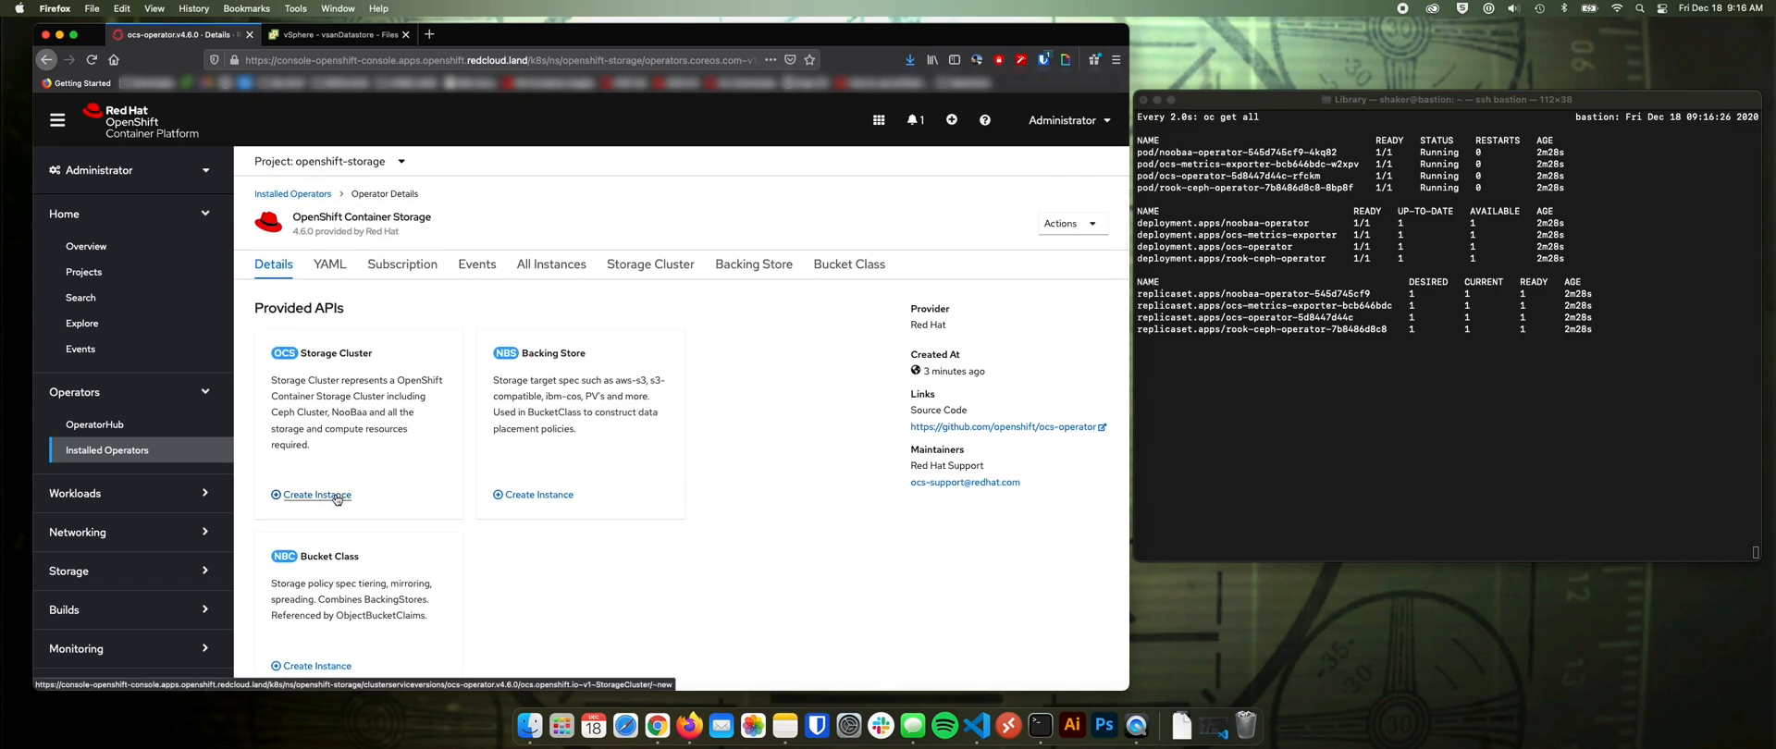
- Keep thin storage class with 2 TiB capacity and reach the node selection list
{"action": "left_click", "coordinate": [318, 494]}
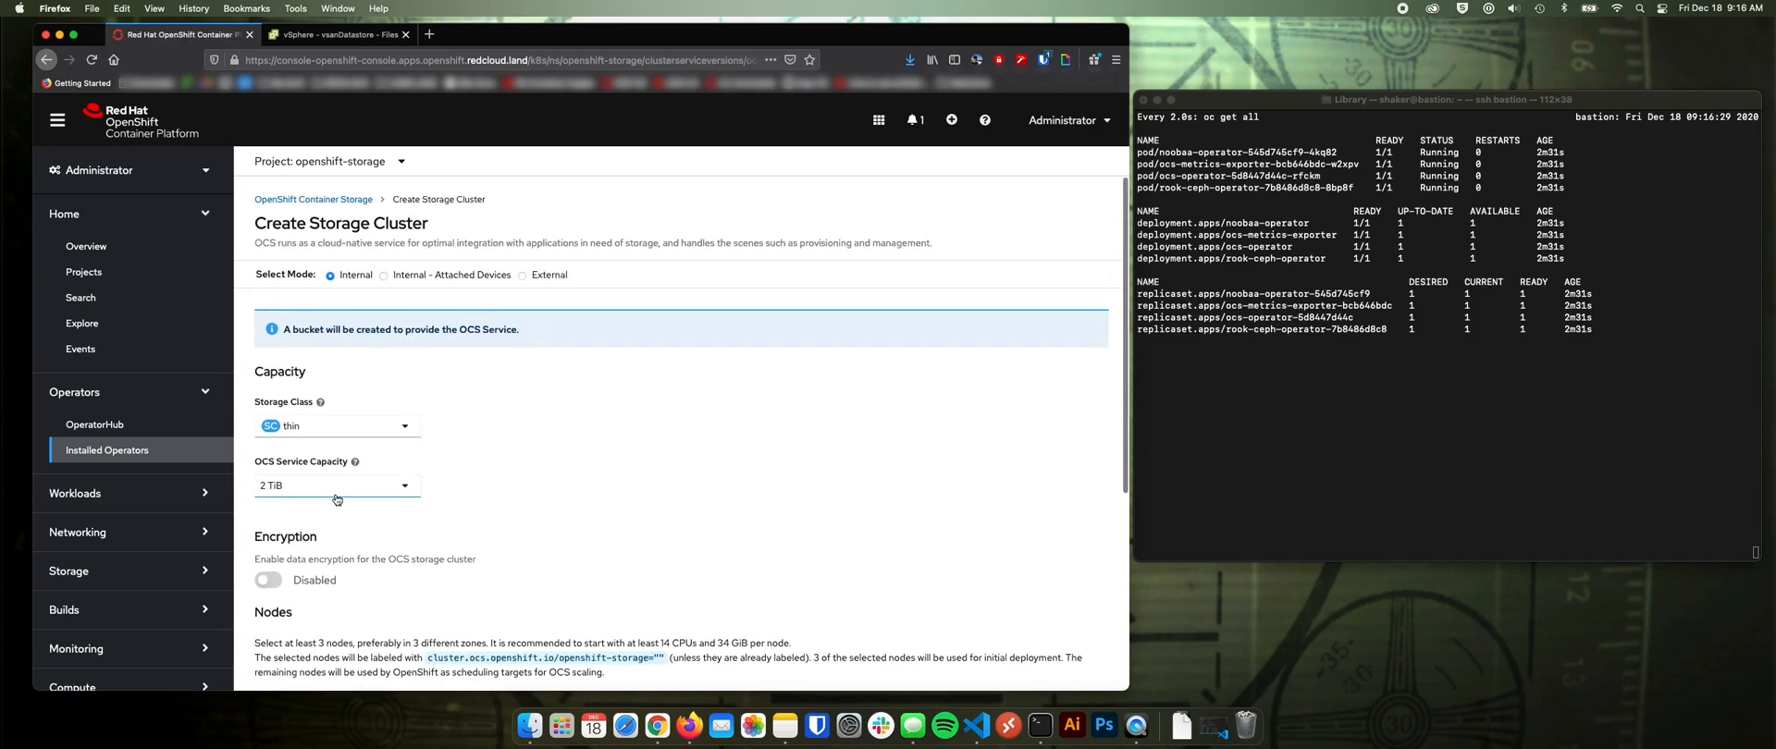
{"action": "scroll", "scroll_direction": "down", "scroll_amount": 3}
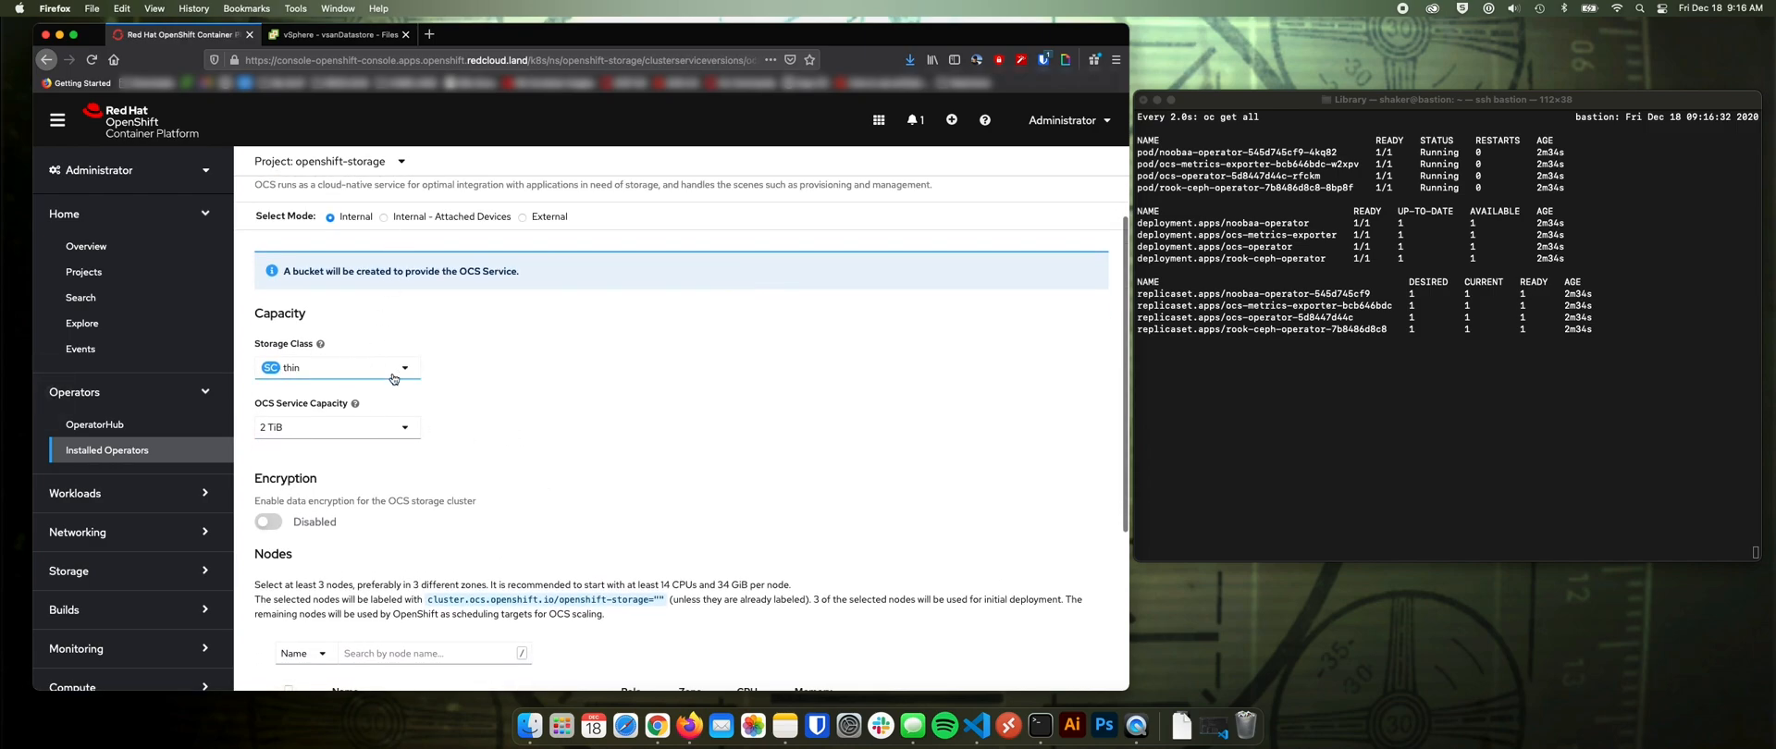
{"action": "scroll", "scroll_direction": "down", "scroll_amount": 3}
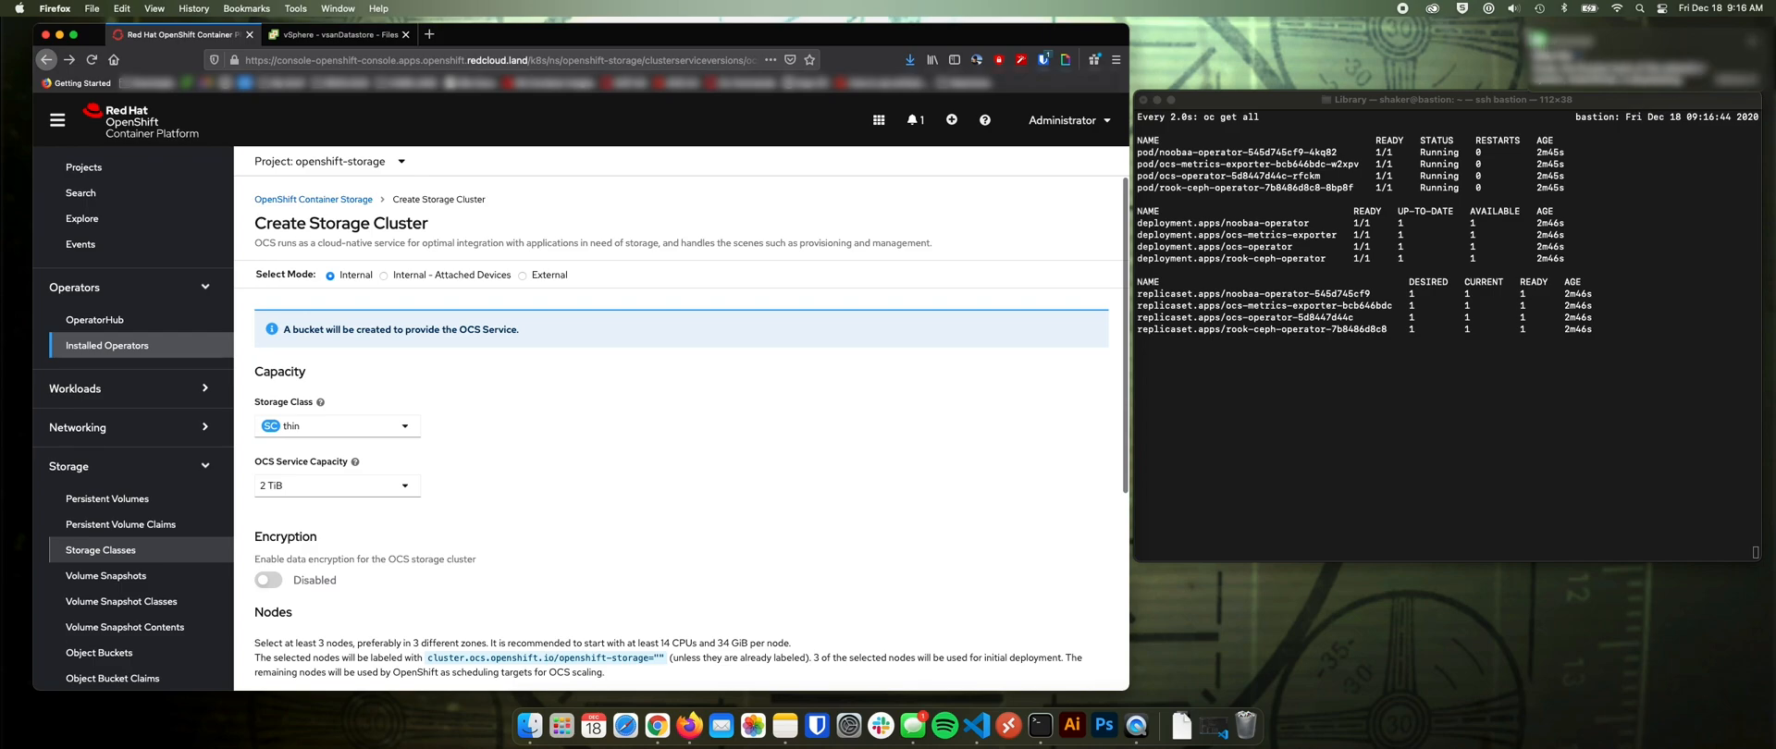
{"action": "scroll", "scroll_direction": "down", "scroll_amount": 3}
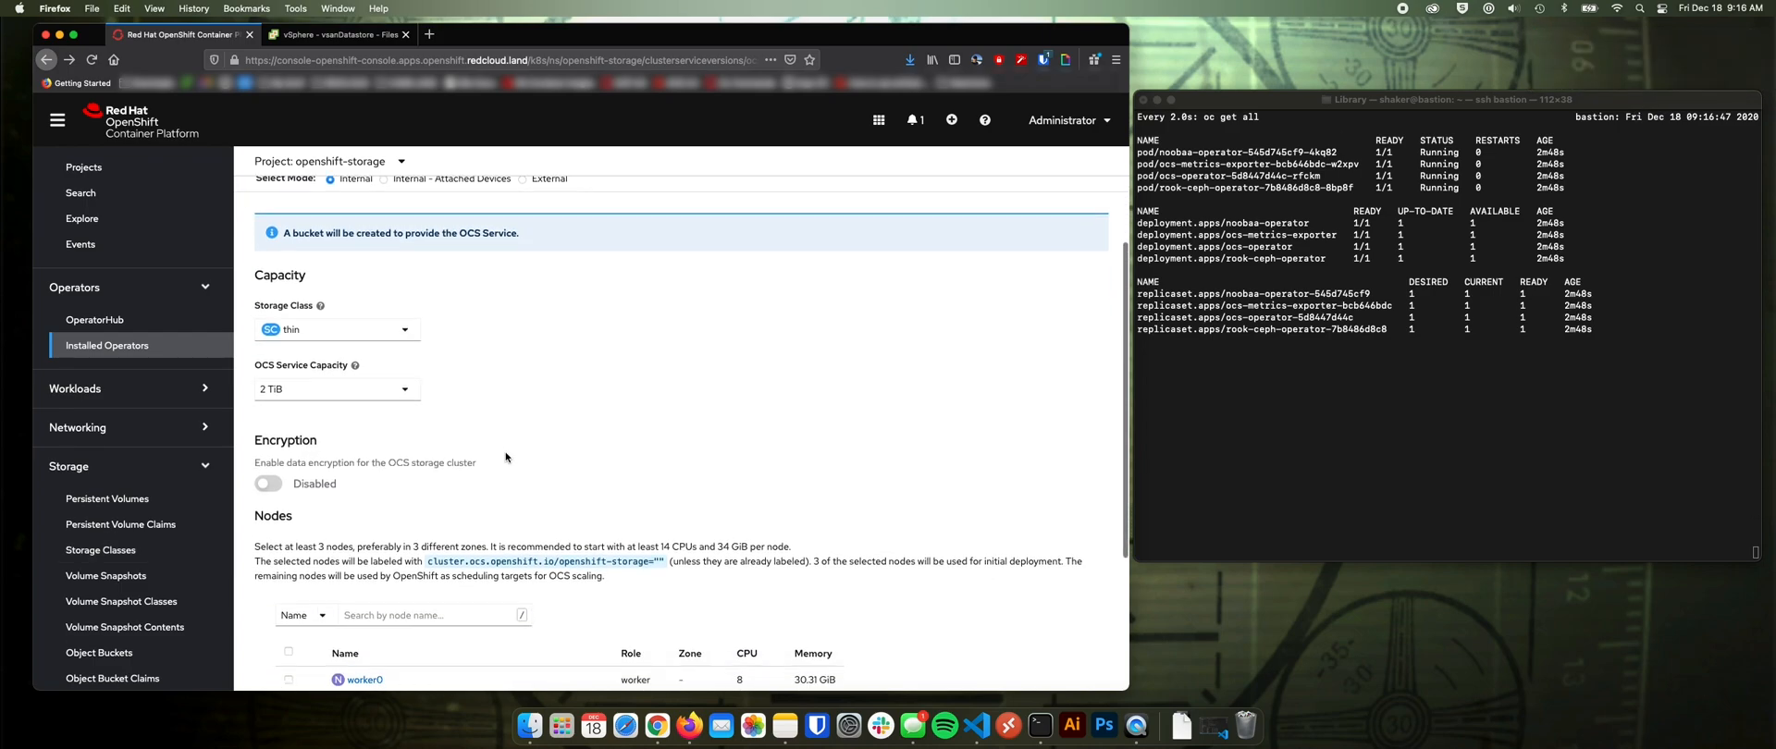
{"action": "scroll", "scroll_direction": "down", "scroll_amount": 3}
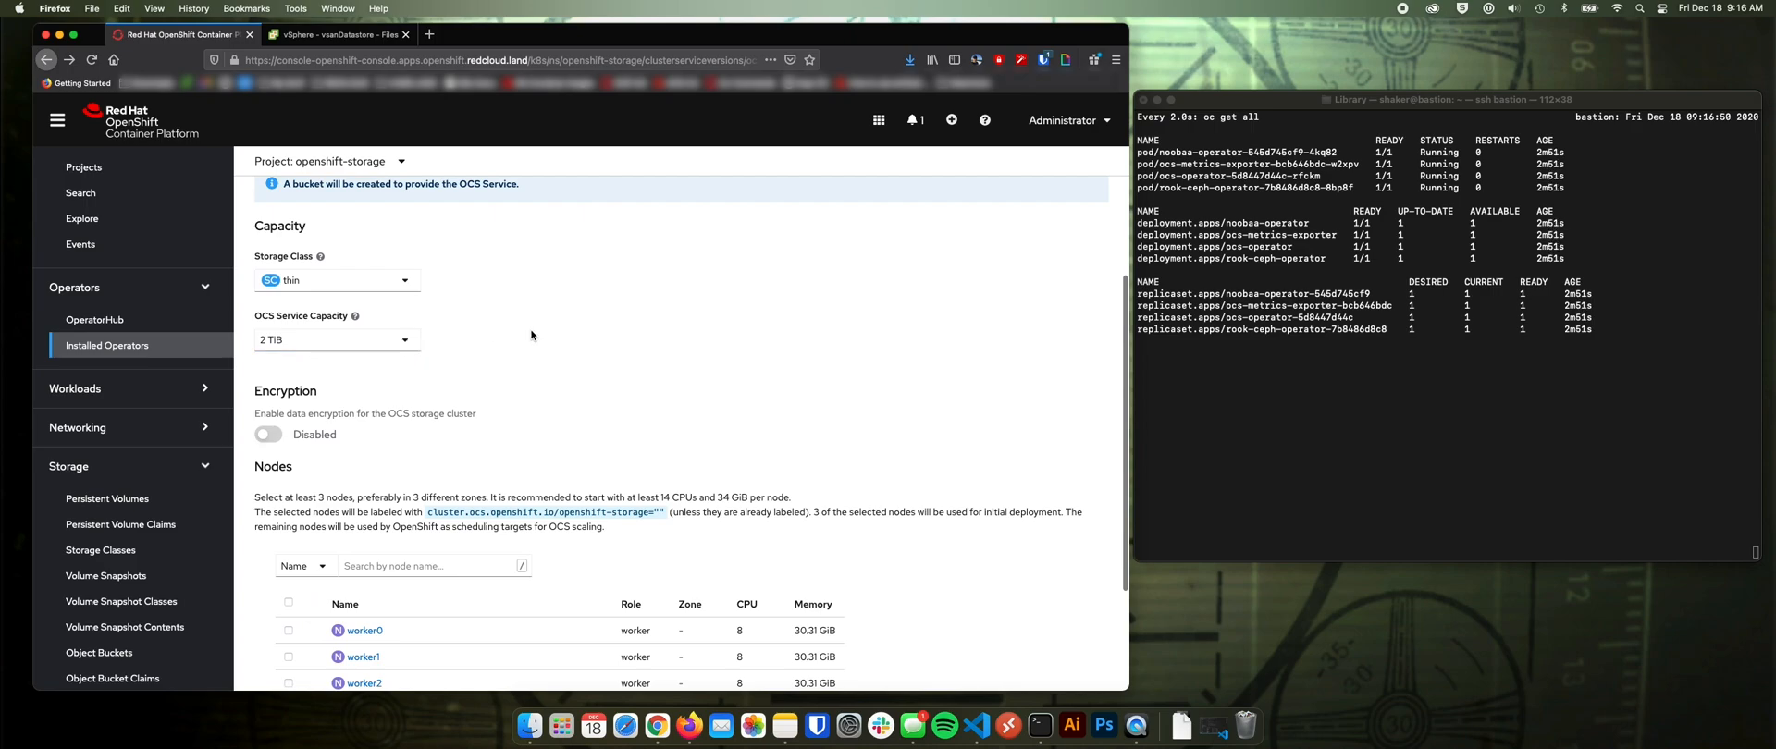
{"action": "scroll", "scroll_direction": "down", "scroll_amount": 3}
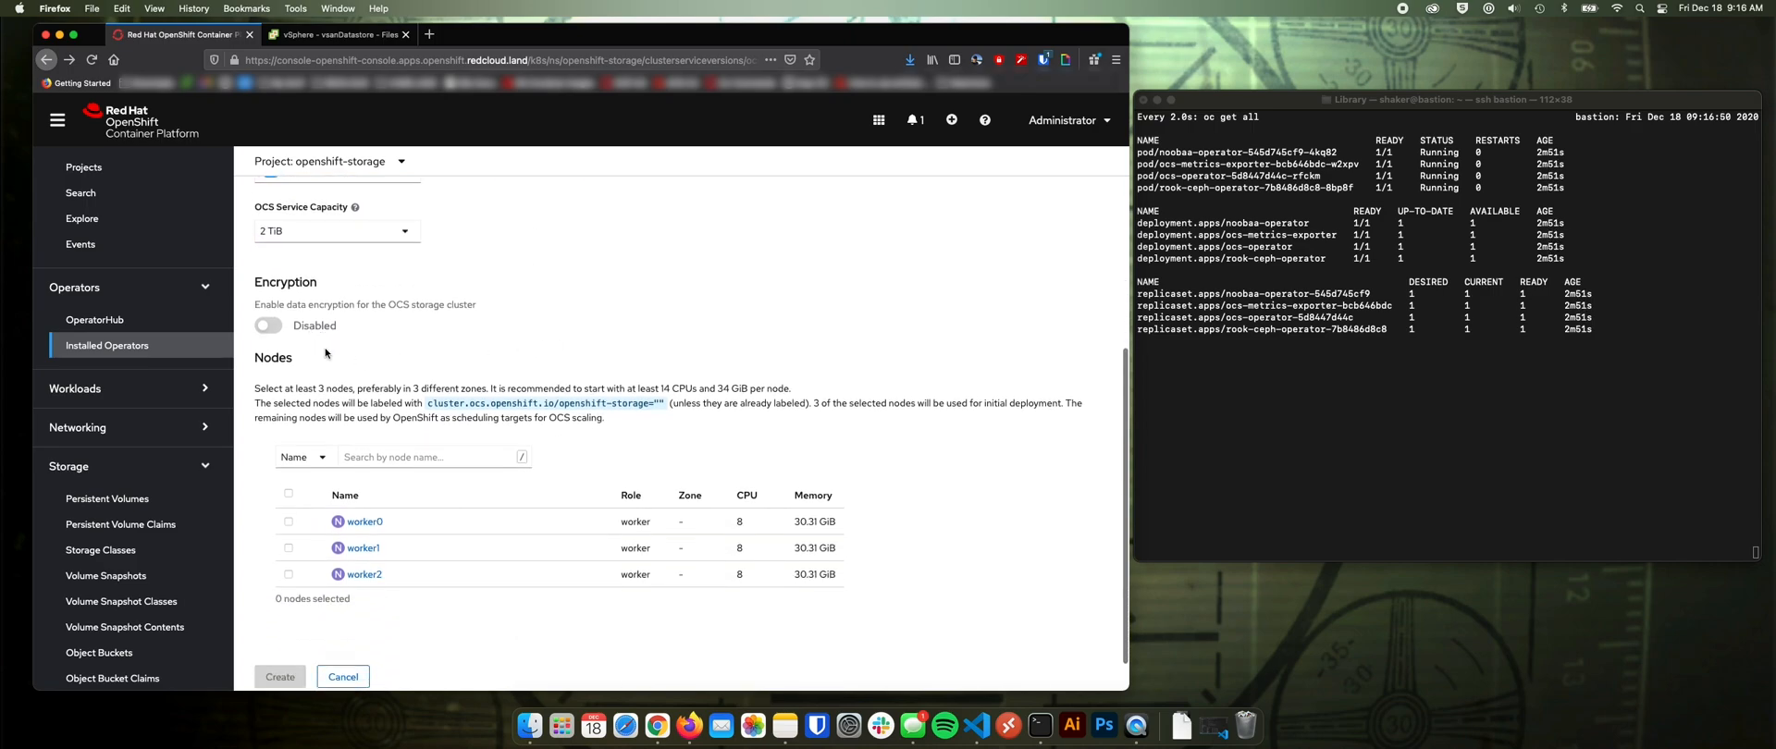
{"action": "scroll", "scroll_direction": "down", "scroll_amount": 3}
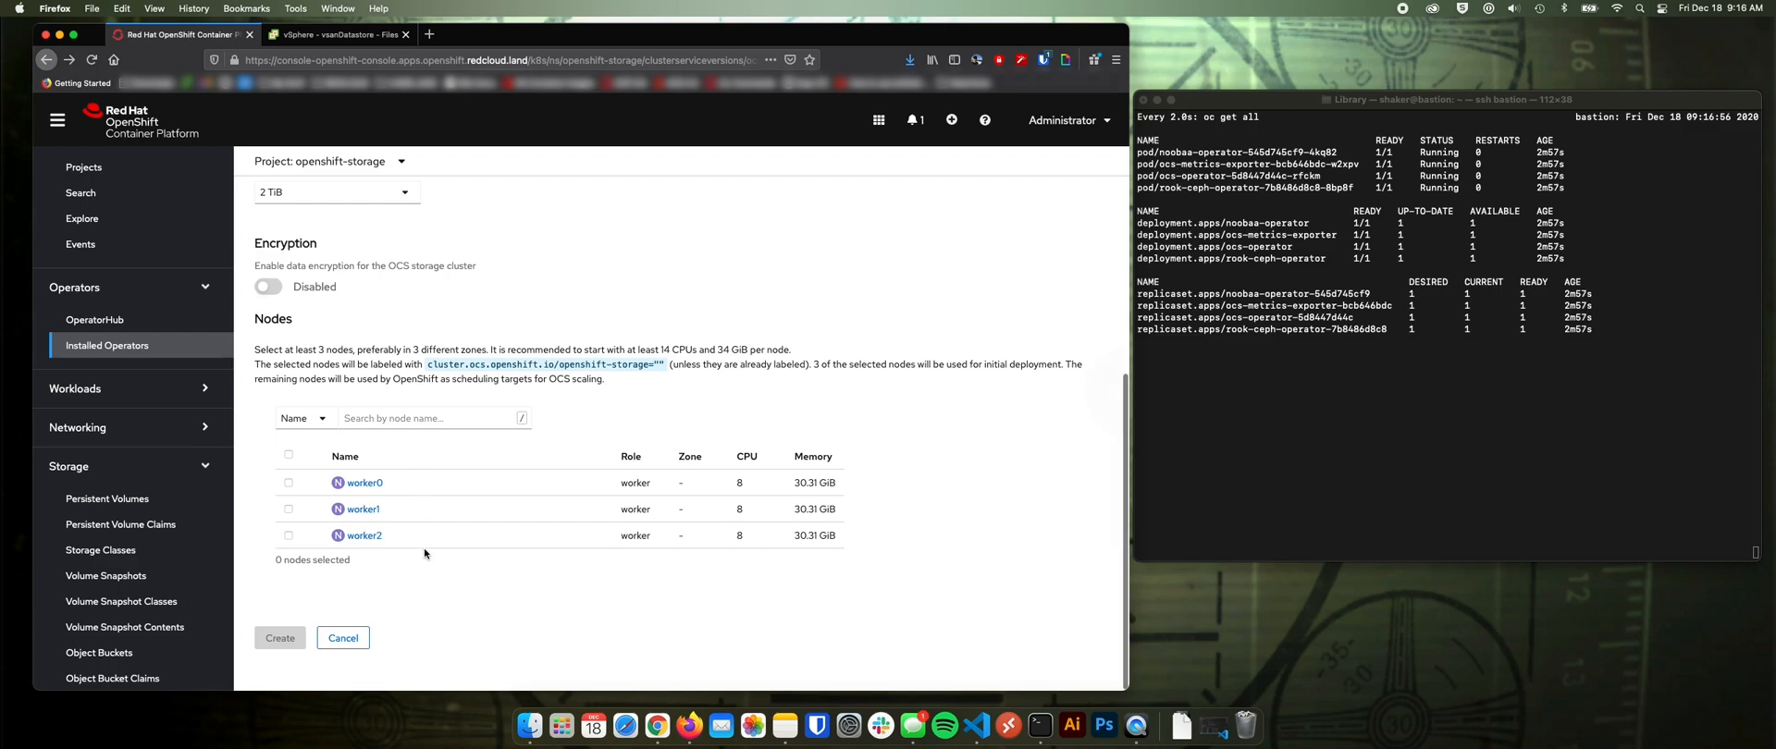
- Select worker0–worker2 and create the ocs-storagecluster
{"action": "left_click", "coordinate": [286, 455]}
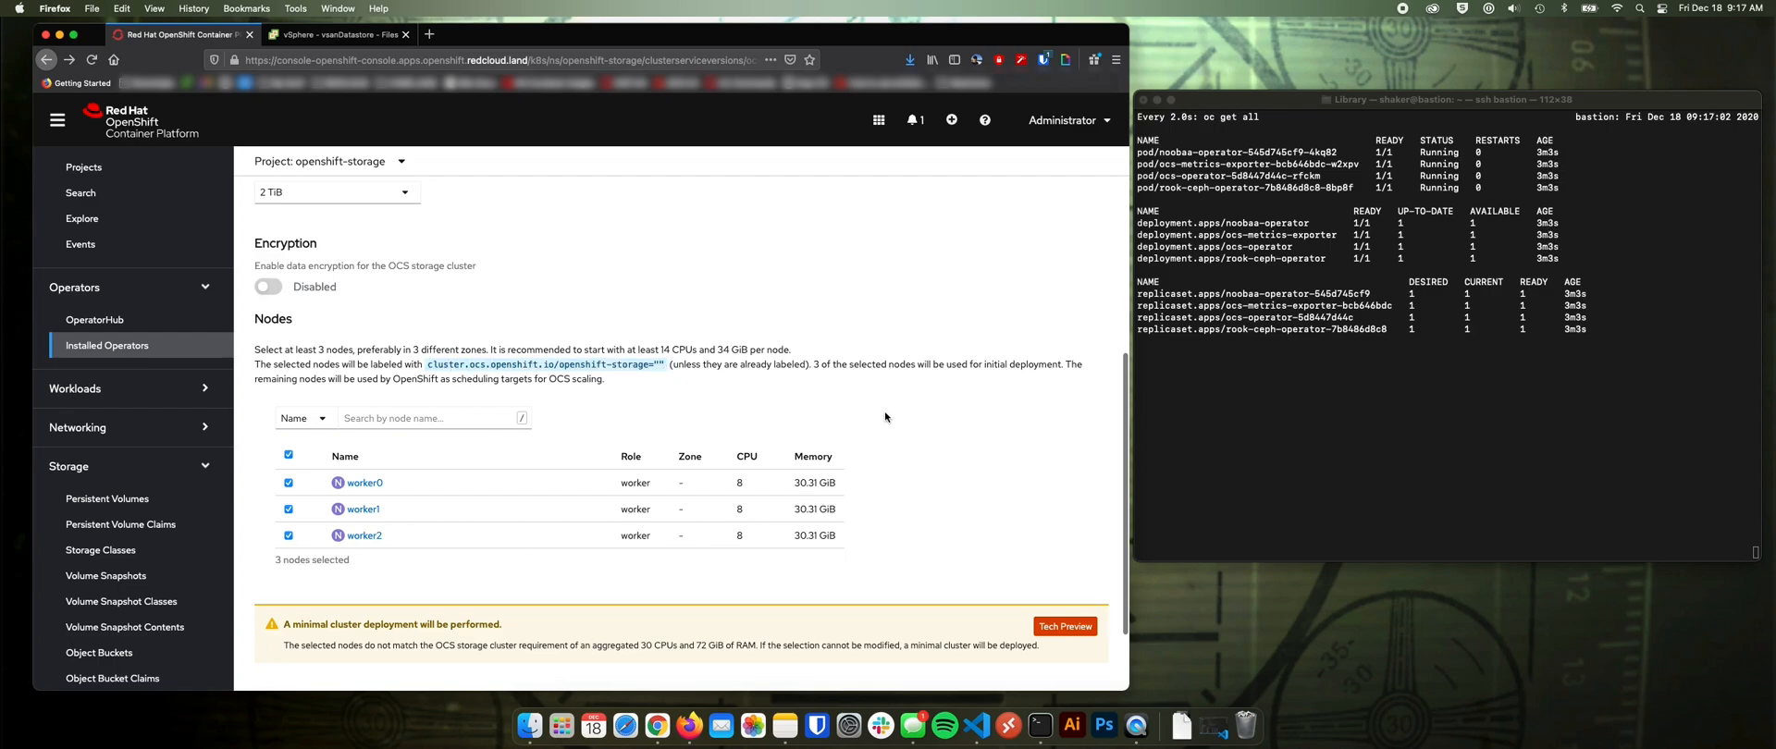
{"action": "mouse_move", "coordinate": [923, 645]}
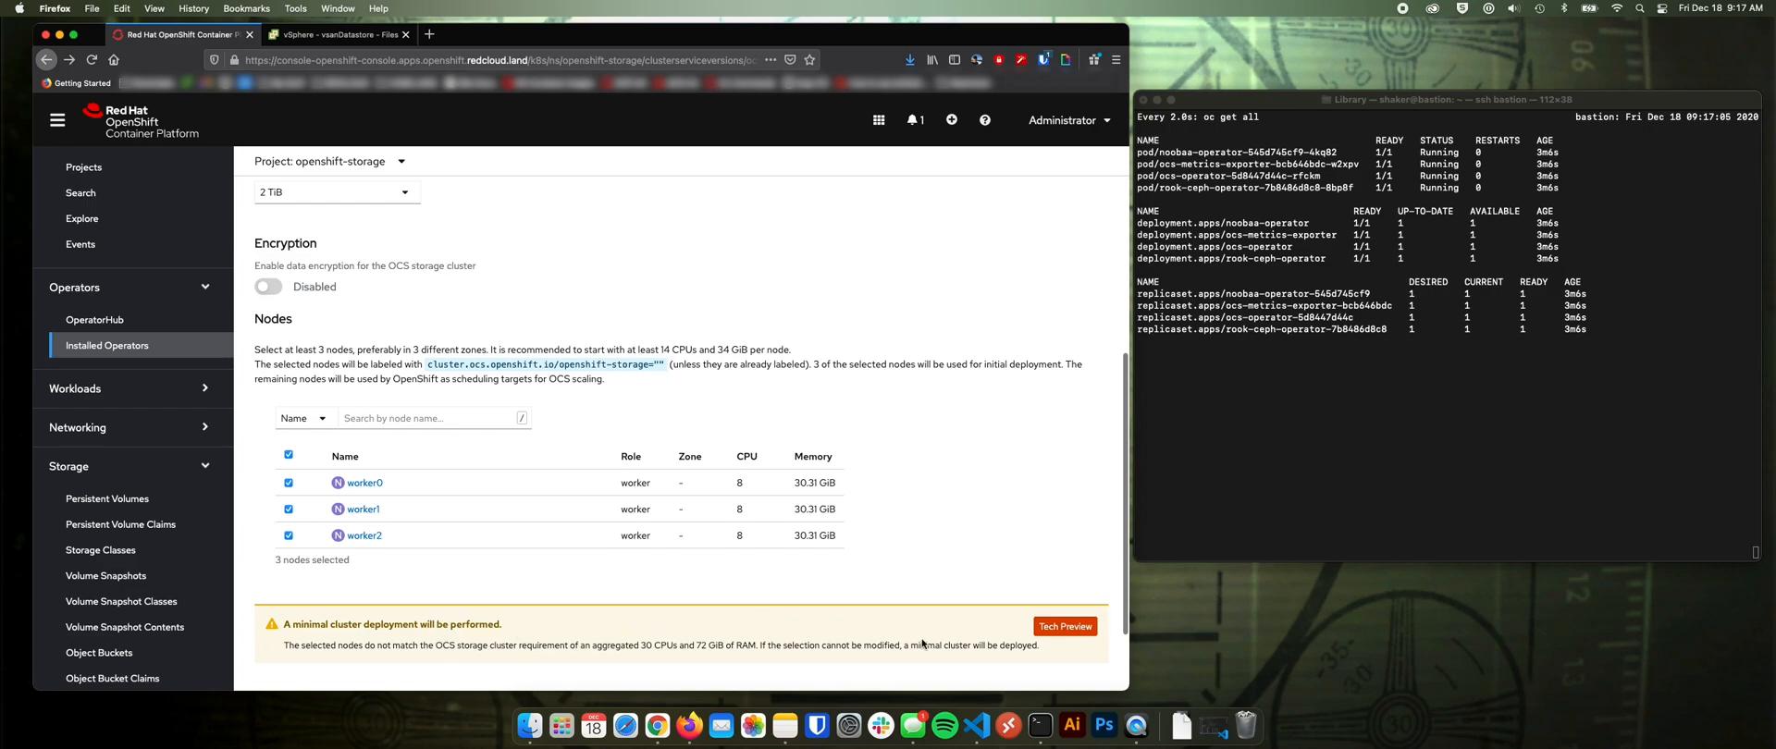
{"action": "scroll", "scroll_direction": "down", "scroll_amount": 3}
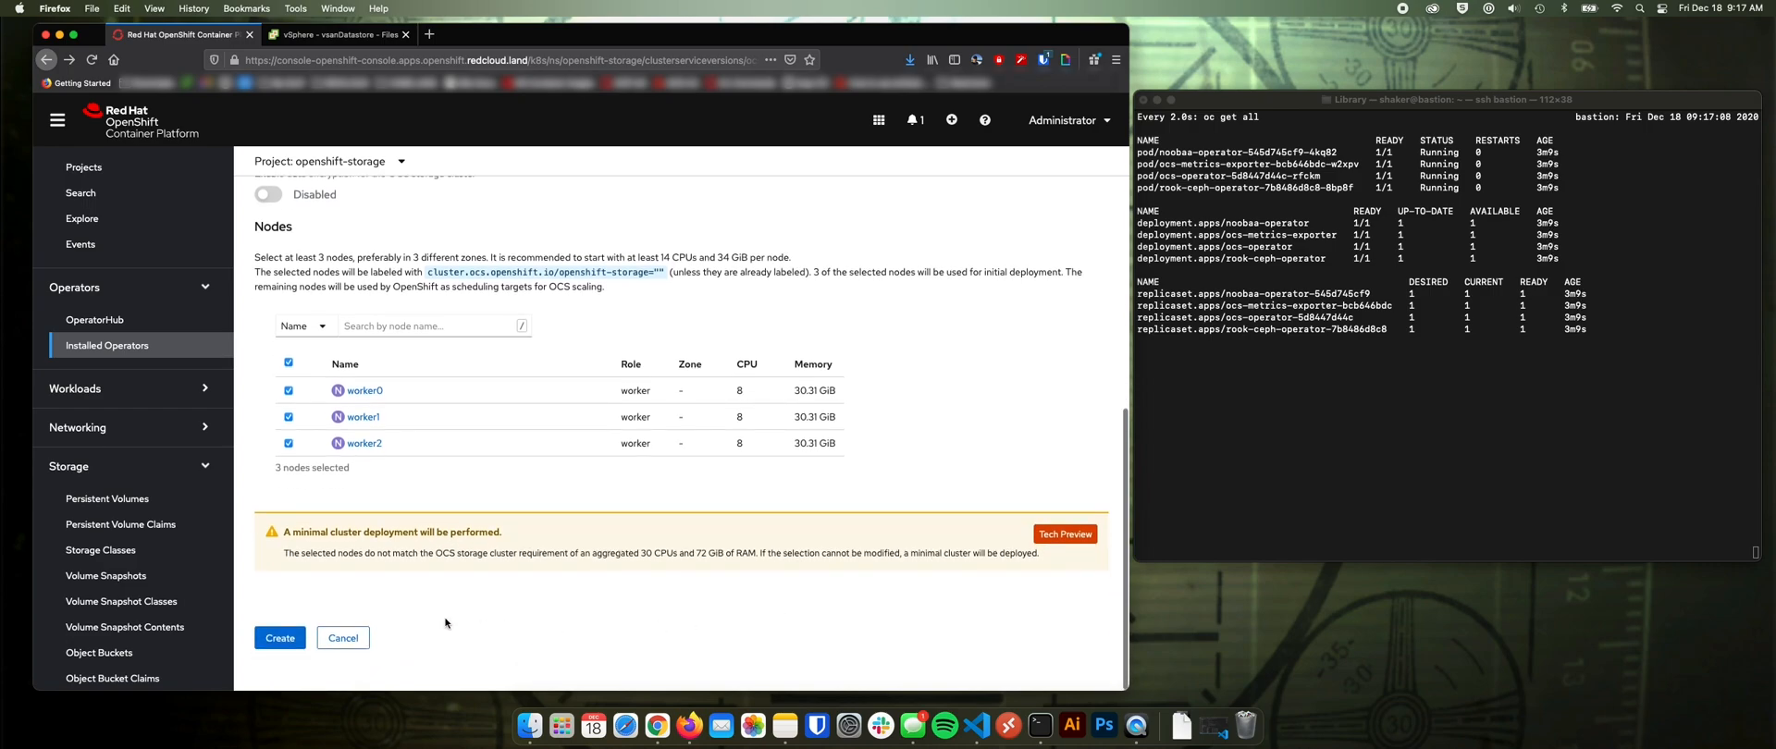
{"action": "mouse_move", "coordinate": [727, 357]}
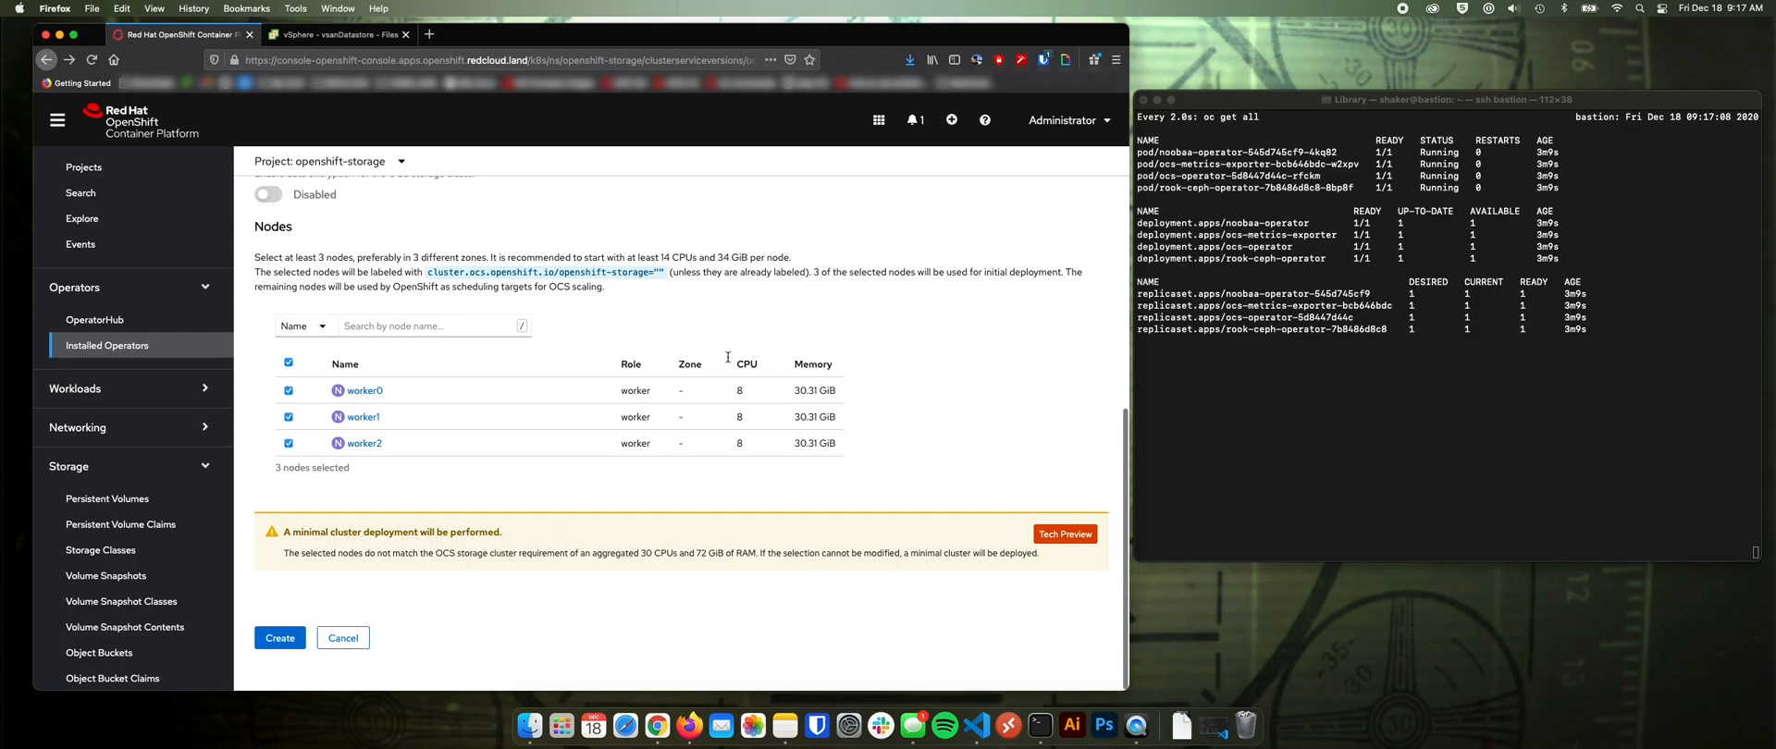
{"action": "mouse_move", "coordinate": [673, 255]}
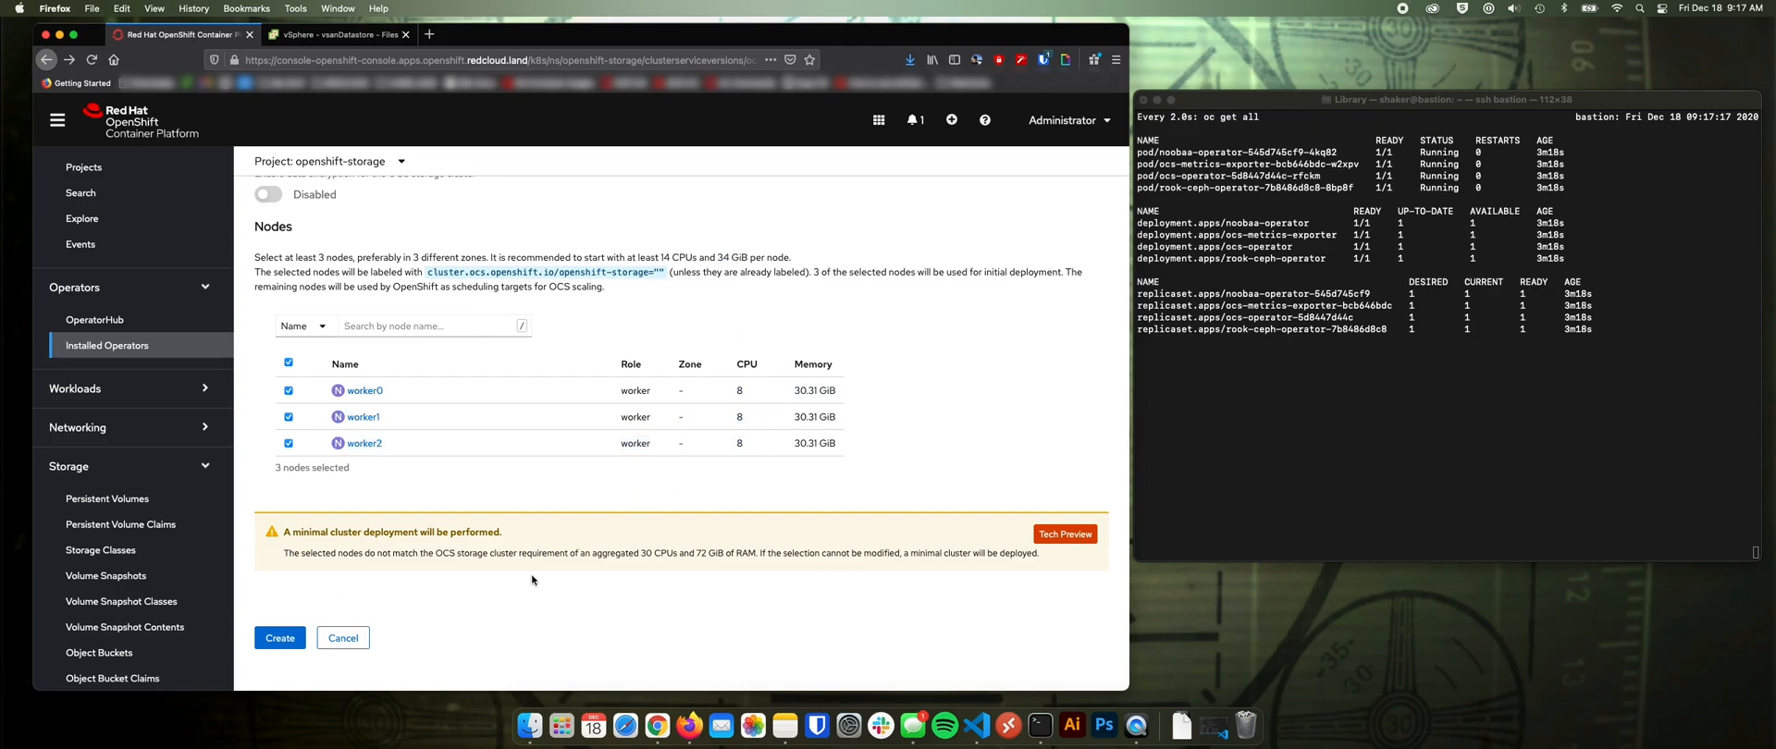
{"action": "mouse_move", "coordinate": [407, 657]}
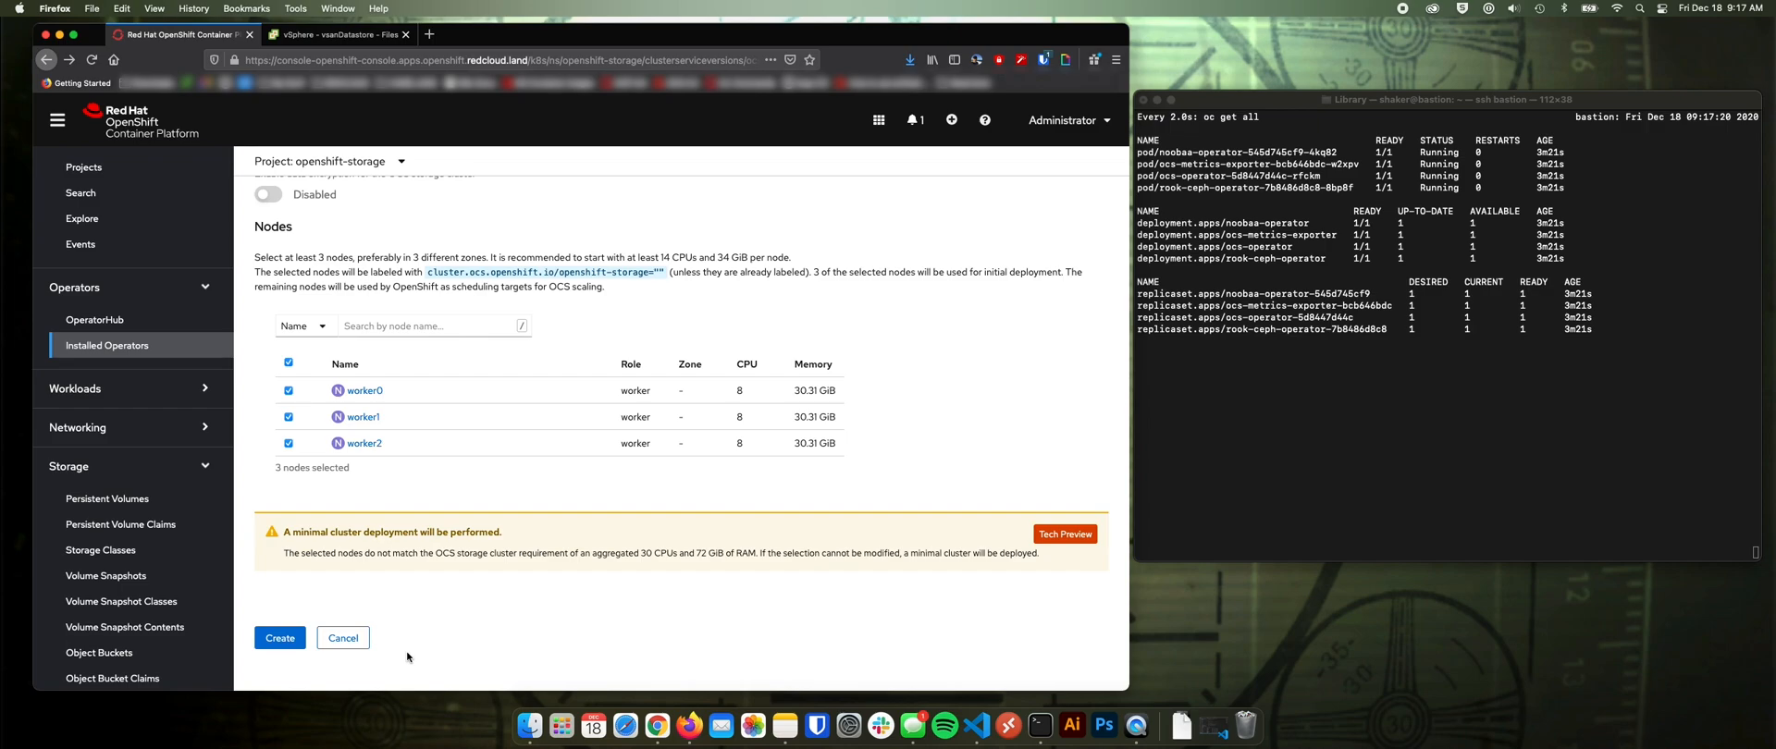
{"action": "left_click", "coordinate": [281, 638]}
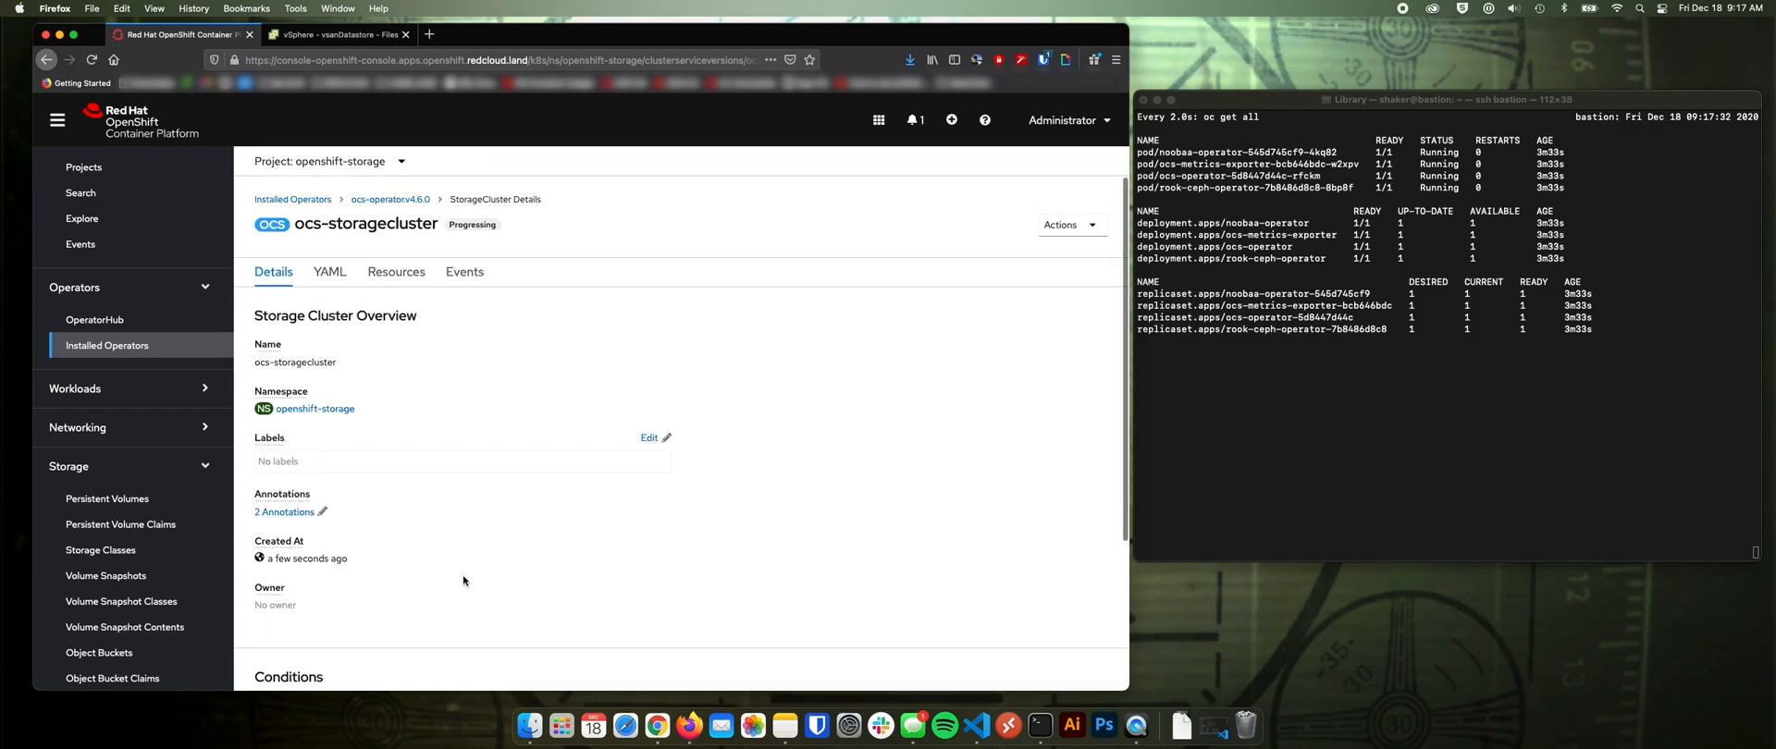
- Review the storage classes with new Ceph and NooBaa entries, then go to the cluster overview
{"action": "scroll", "scroll_direction": "down", "scroll_amount": 3}
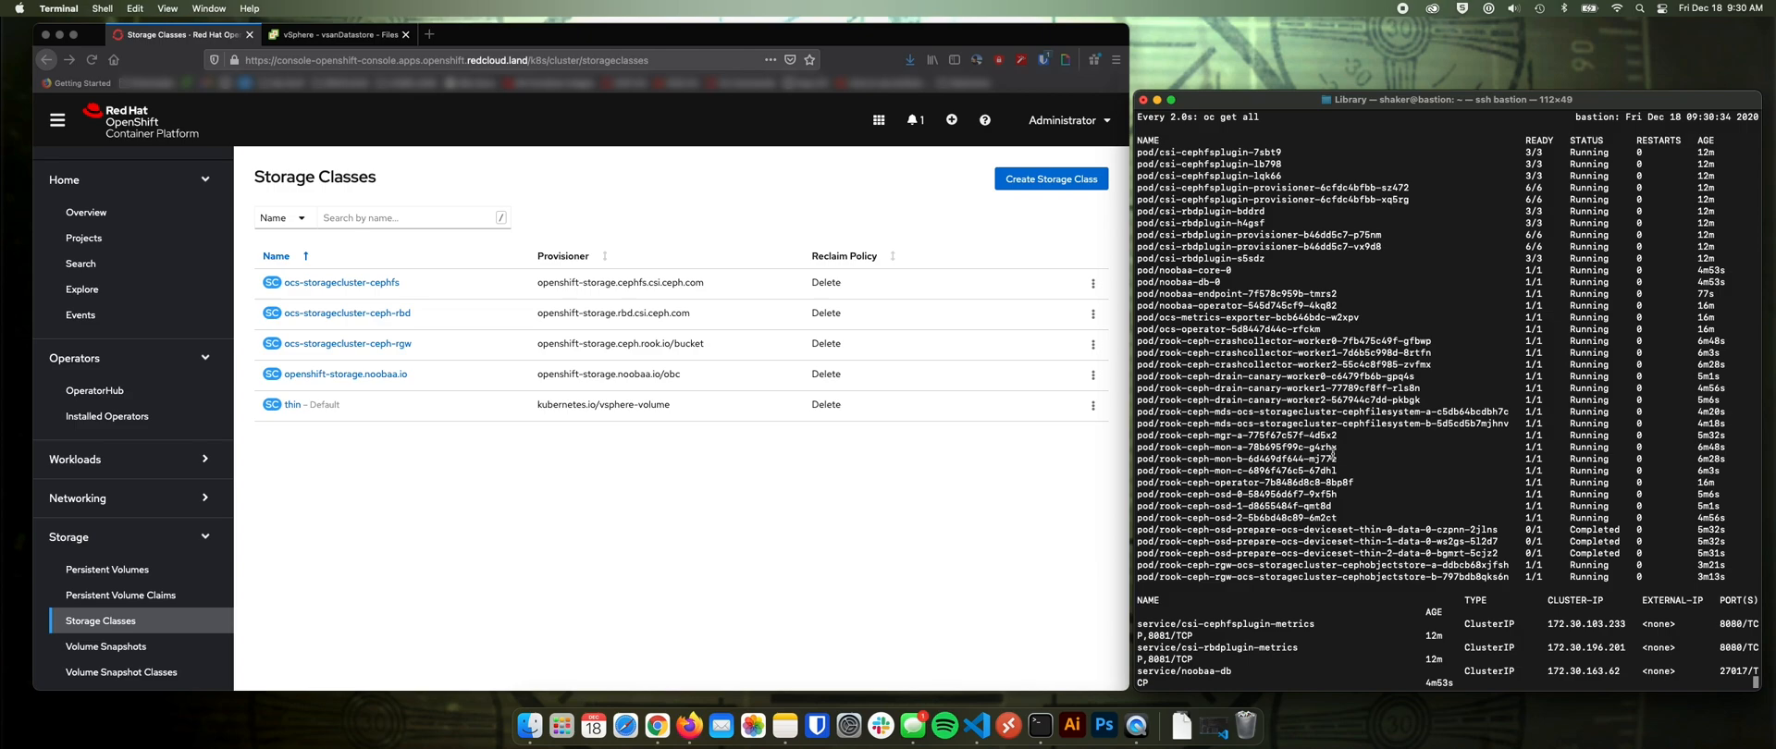
{"action": "mouse_move", "coordinate": [859, 507]}
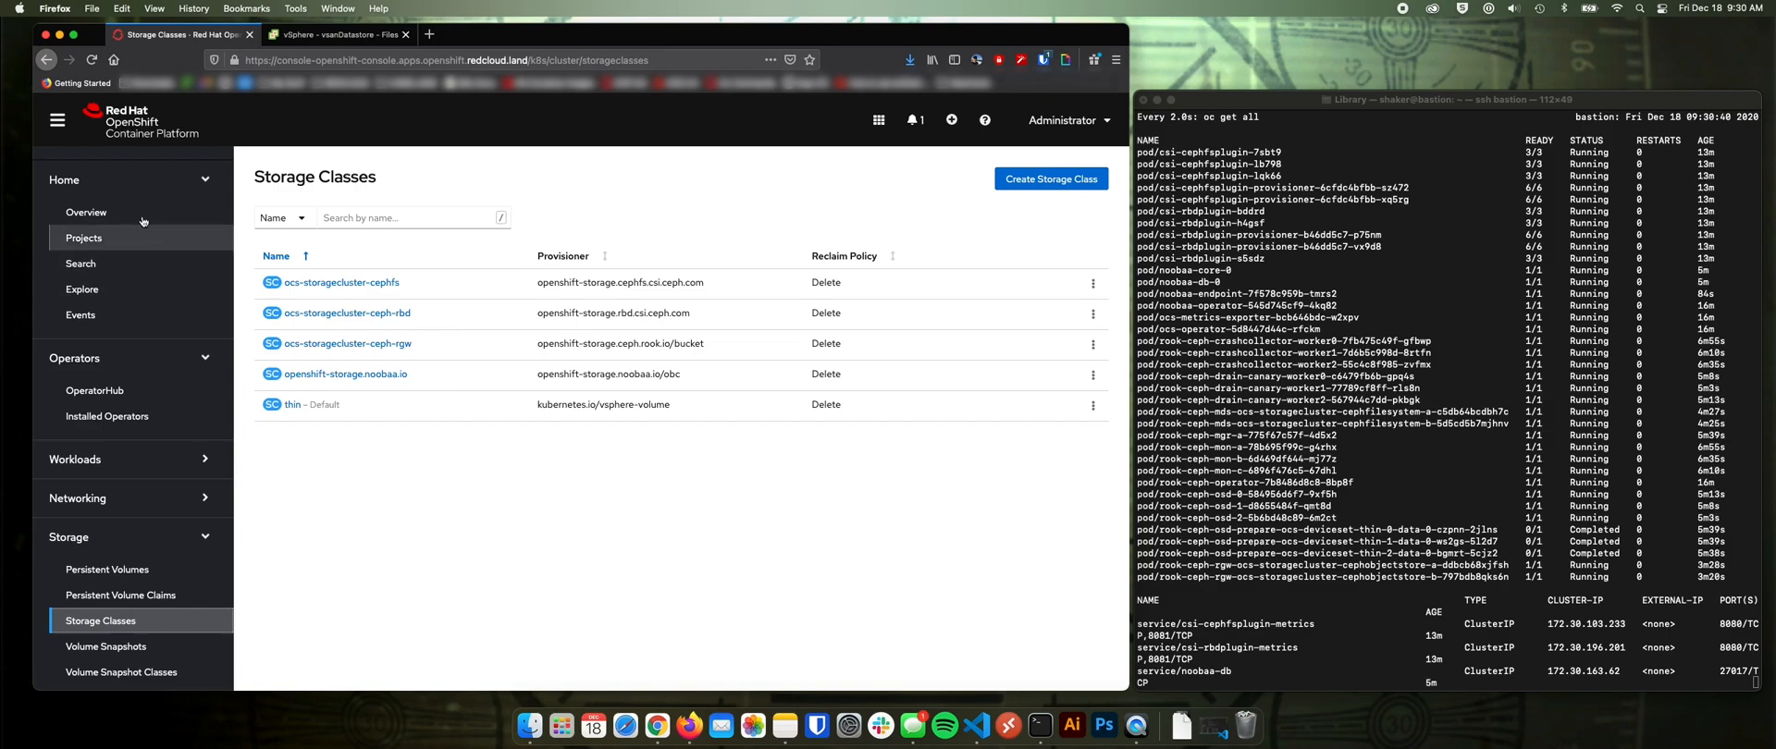
{"action": "left_click", "coordinate": [85, 211]}
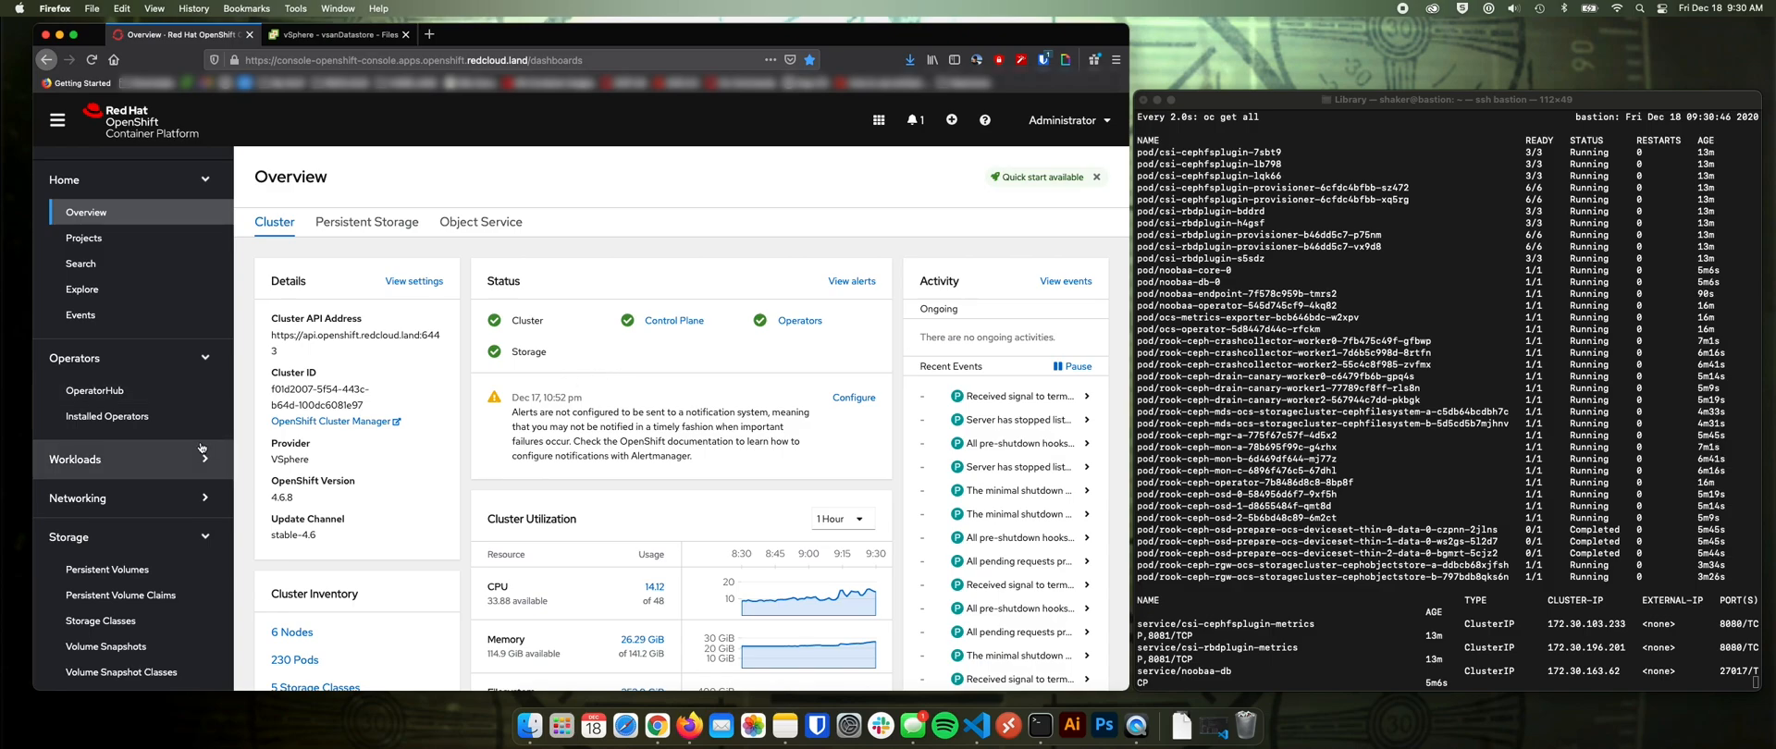
- Review Persistent Storage used capacity by Storage Classes and Pods, then move to the Object Service dashboard
{"action": "left_click", "coordinate": [366, 222]}
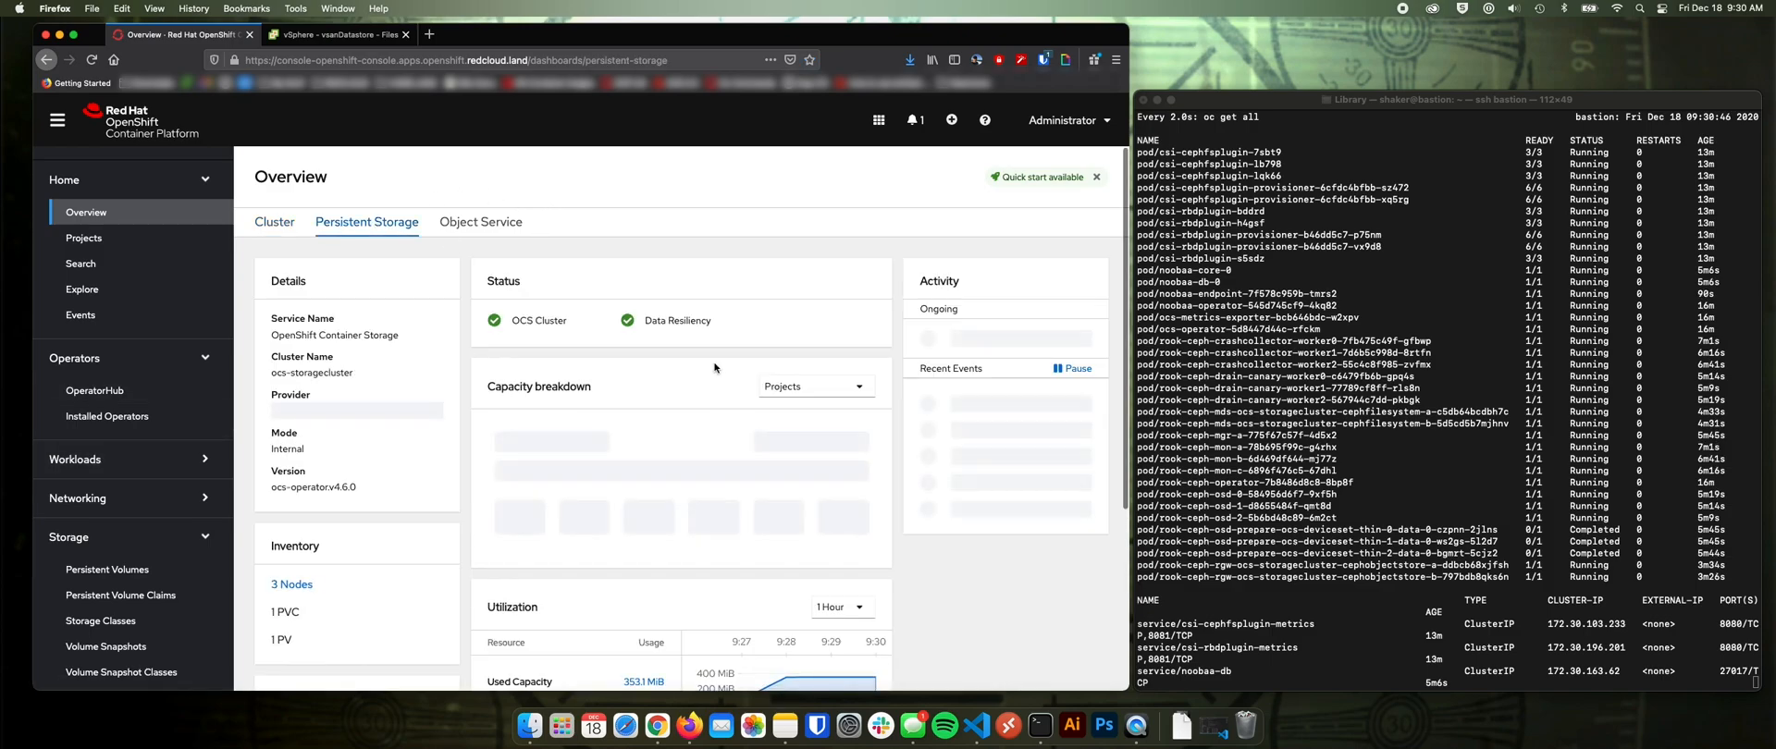
{"action": "scroll", "scroll_direction": "down", "scroll_amount": 3}
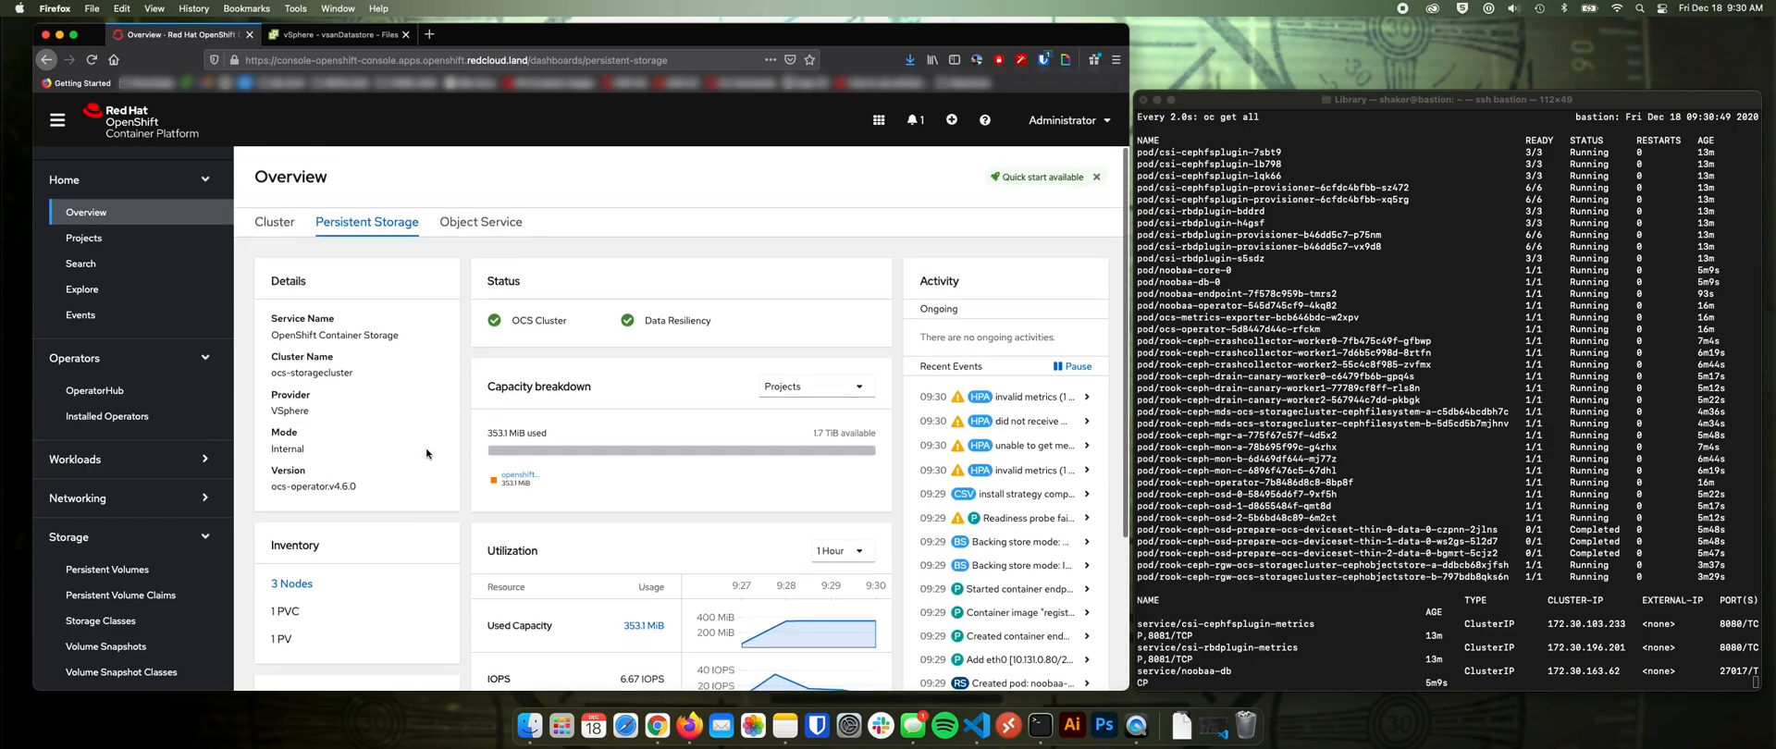
{"action": "left_click", "coordinate": [813, 381]}
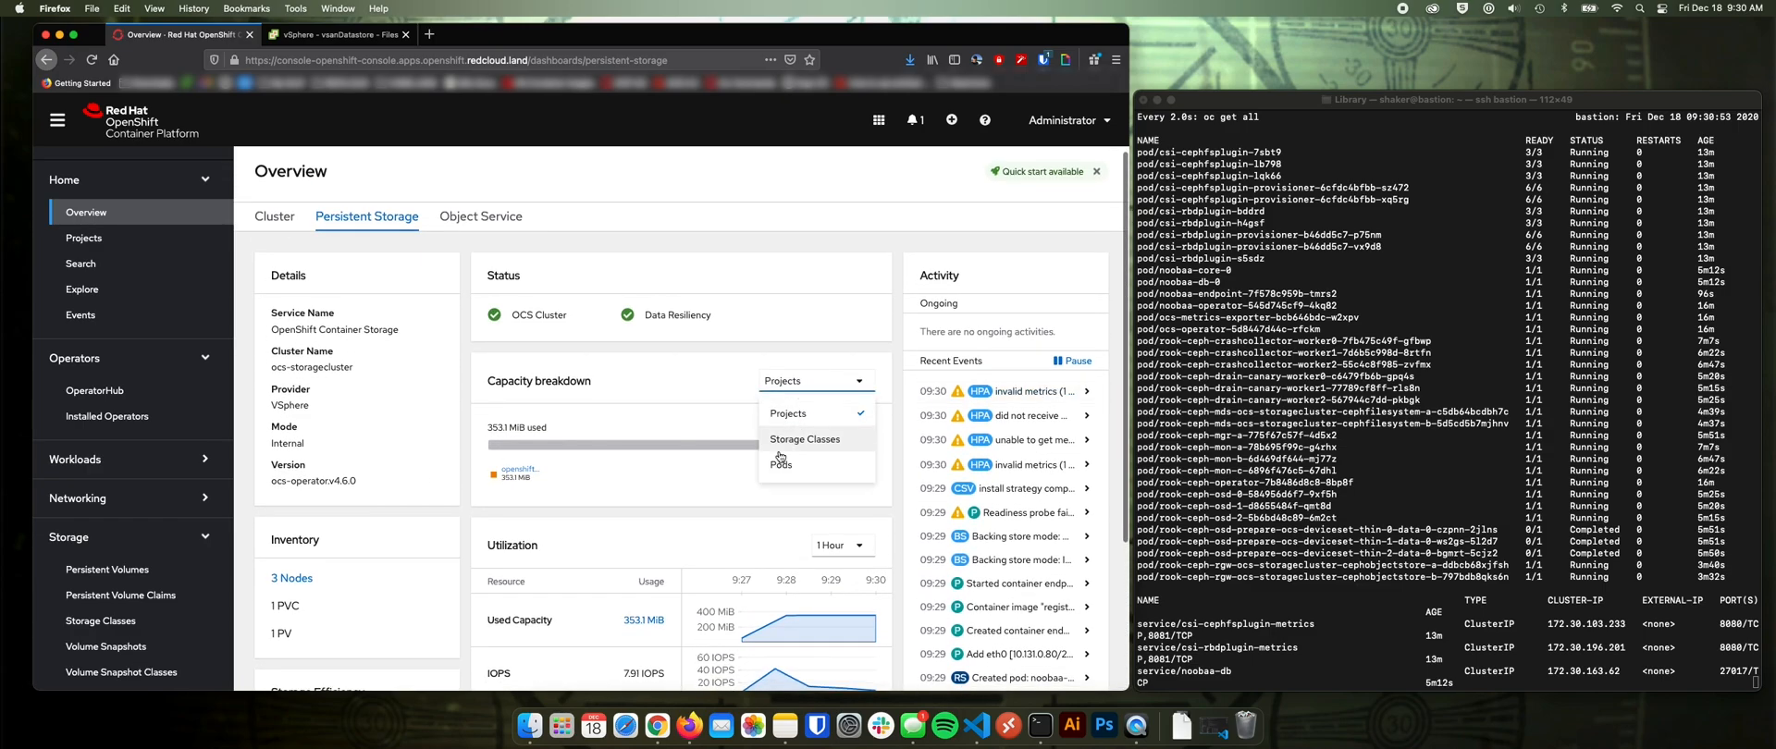
{"action": "left_click", "coordinate": [805, 439]}
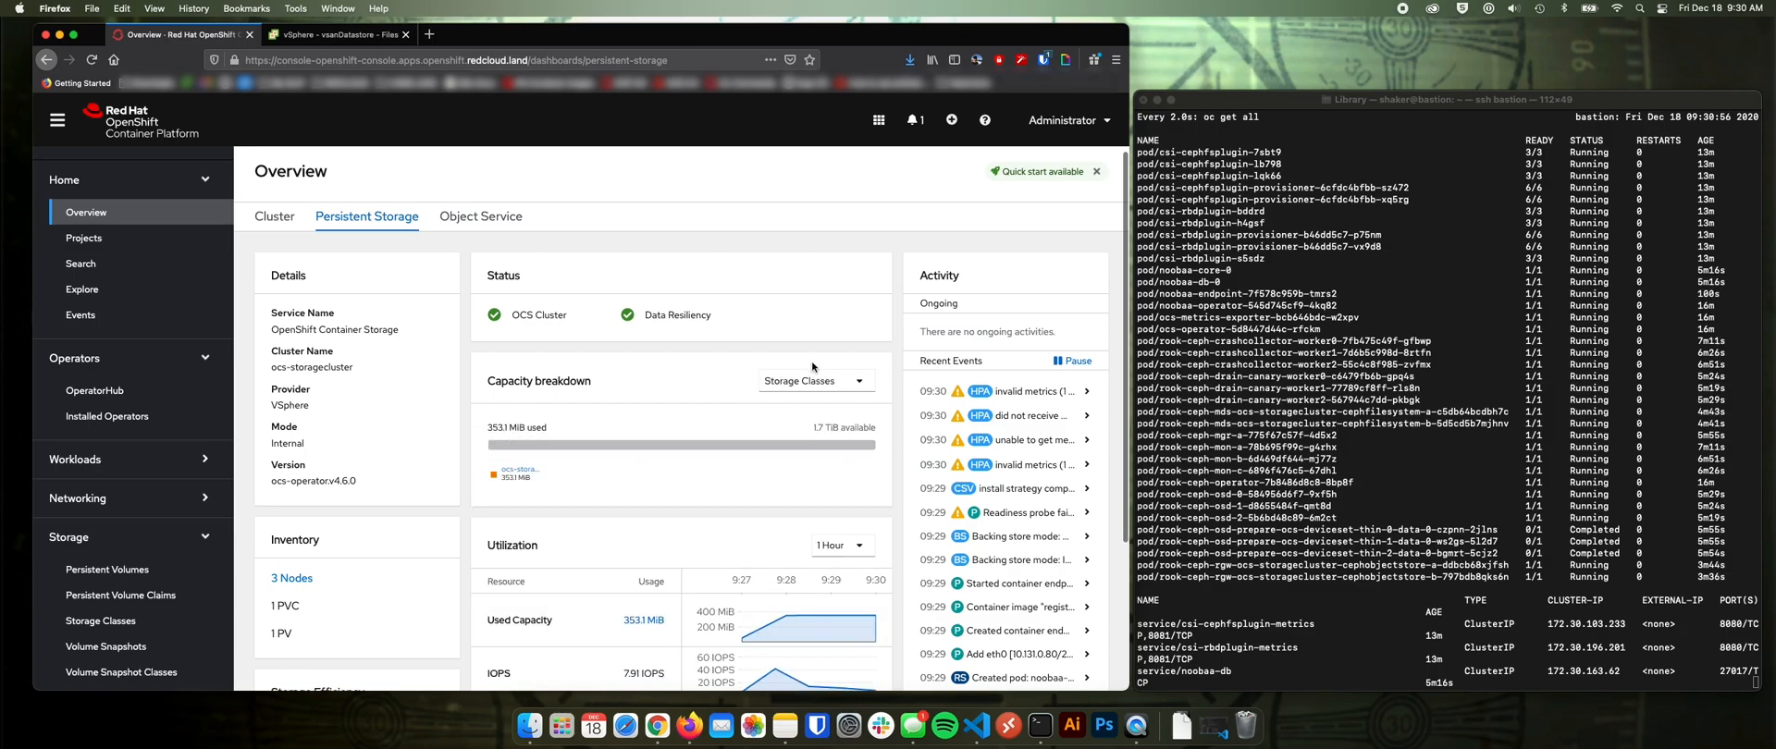
{"action": "left_click", "coordinate": [816, 381]}
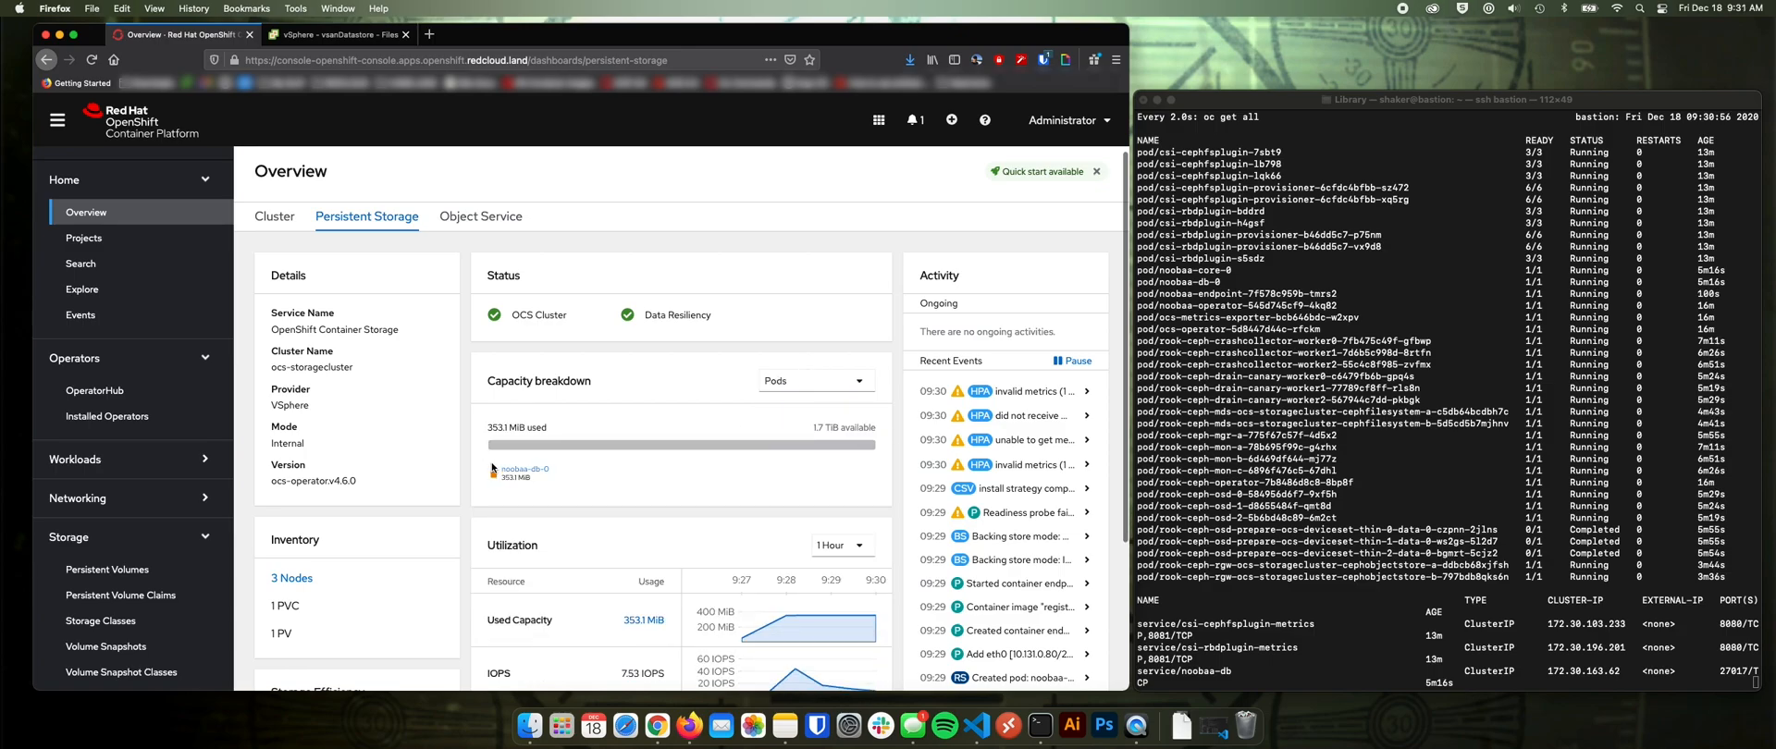
{"action": "scroll", "scroll_direction": "down", "scroll_amount": 3}
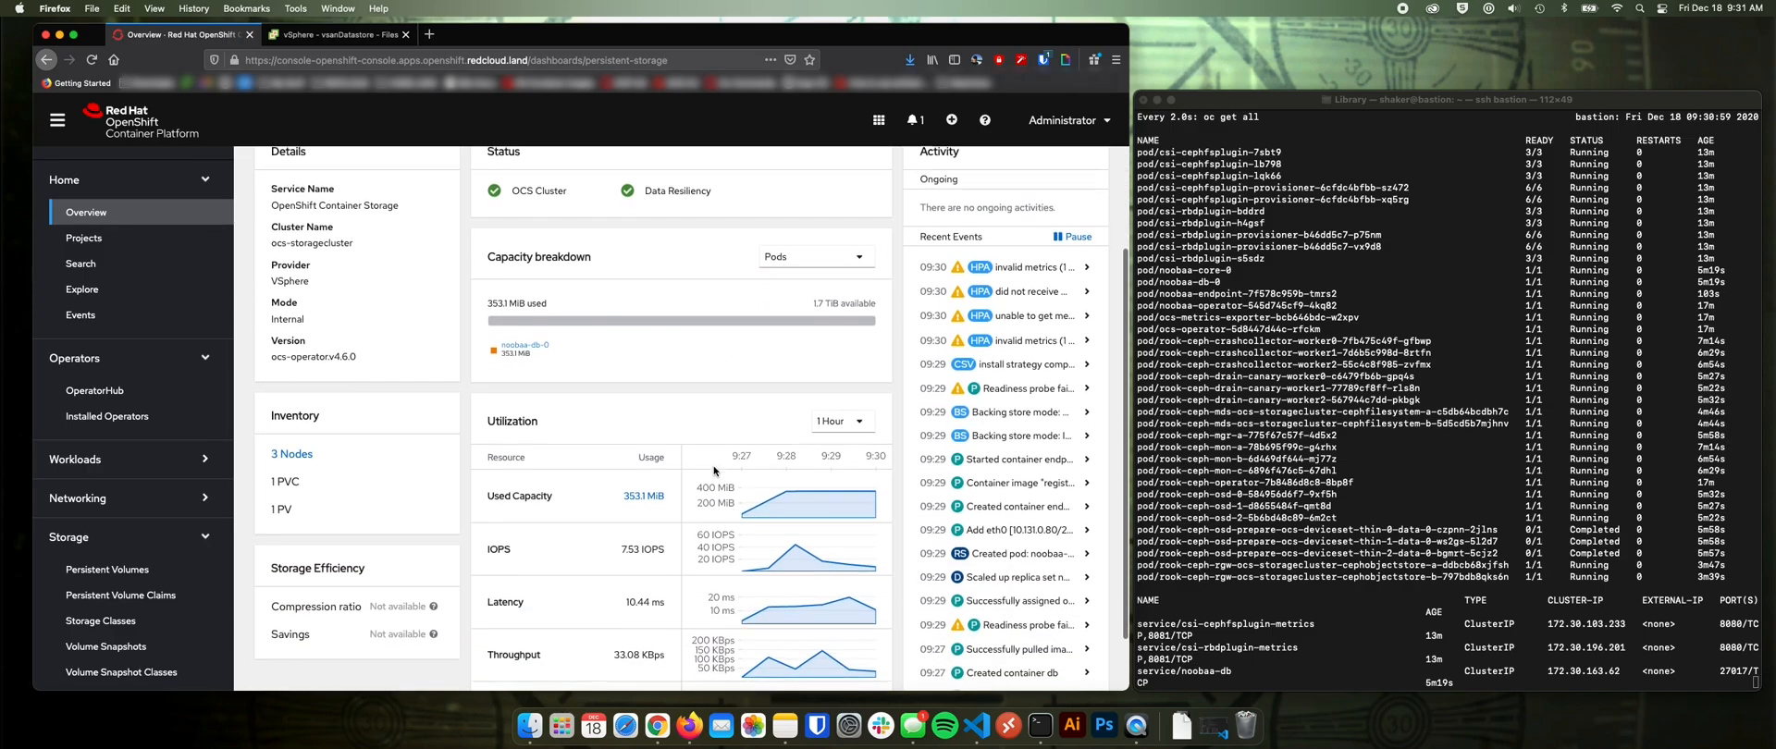
{"action": "scroll", "scroll_direction": "down", "scroll_amount": 3}
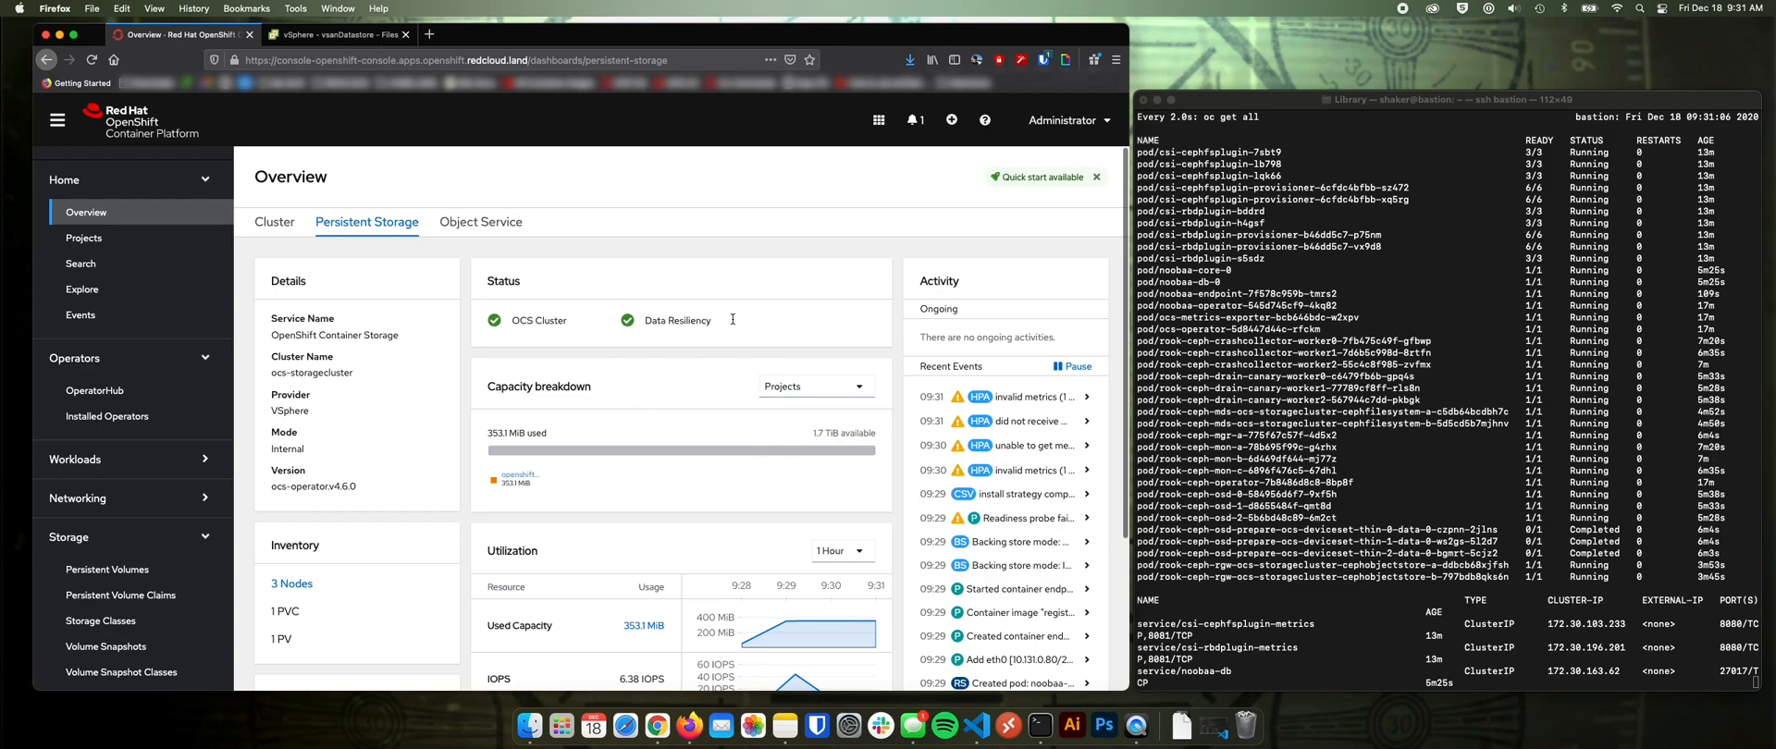
{"action": "left_click", "coordinate": [481, 222]}
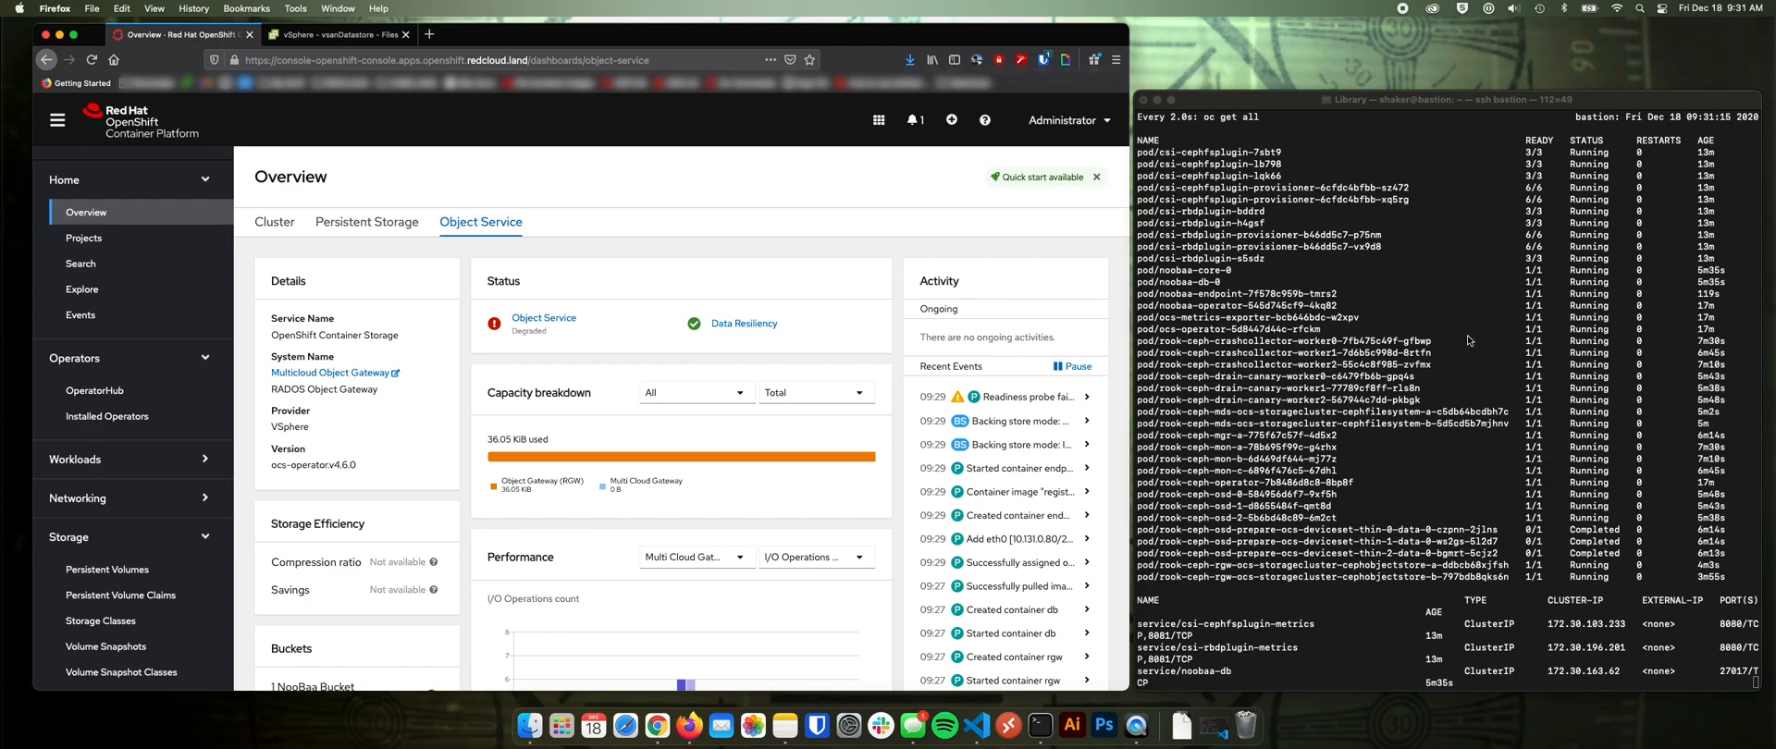
{"action": "mouse_move", "coordinate": [495, 363]}
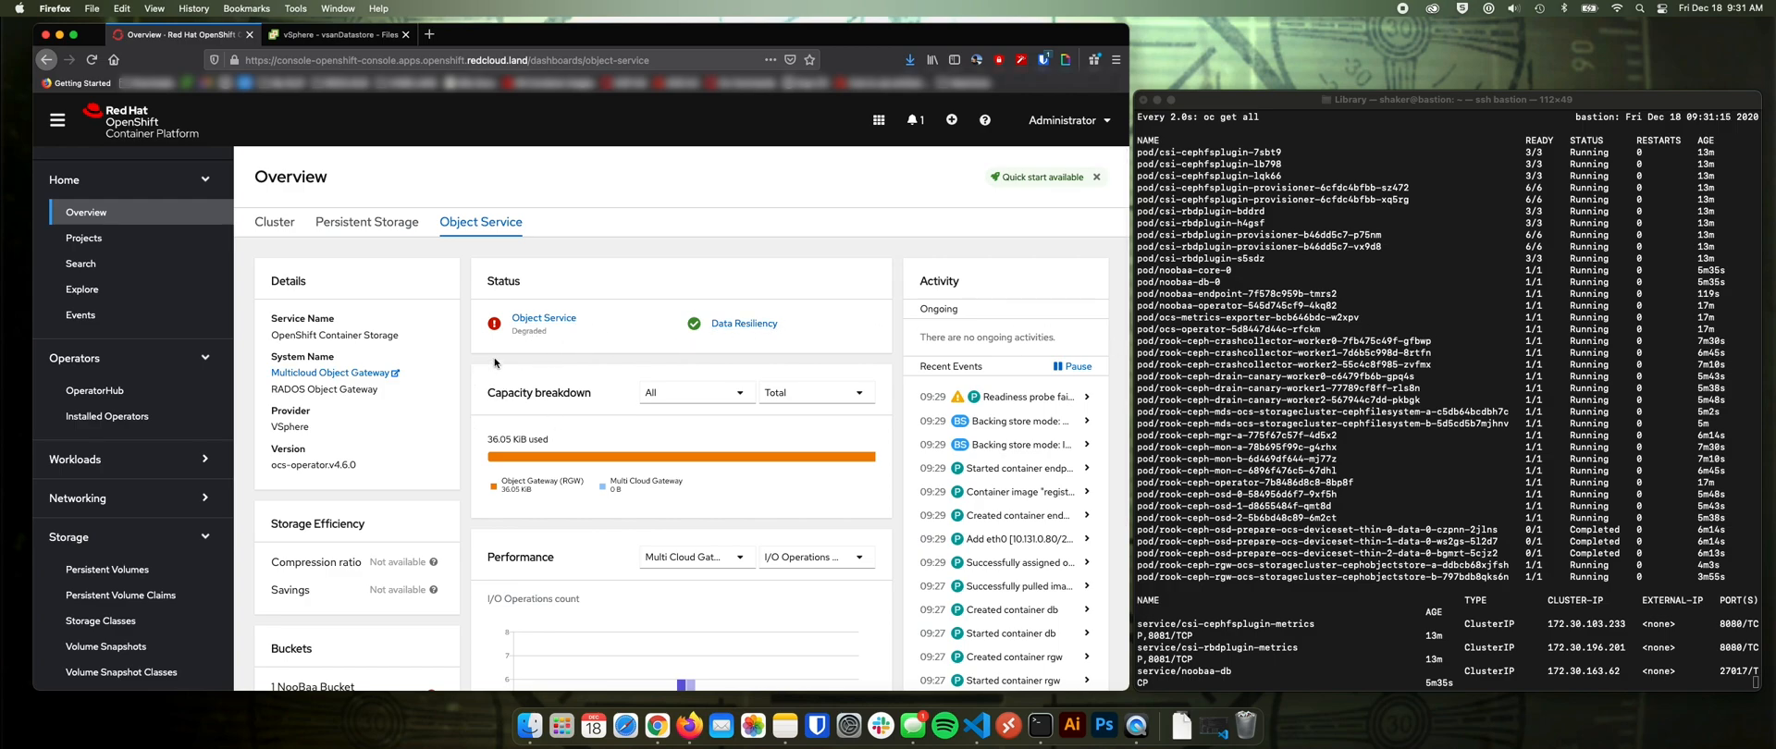
- Refresh the Object Service dashboard and scroll through Status, Capacity breakdown showing 36.05 KiB, and Performance
{"action": "left_click", "coordinate": [86, 60]}
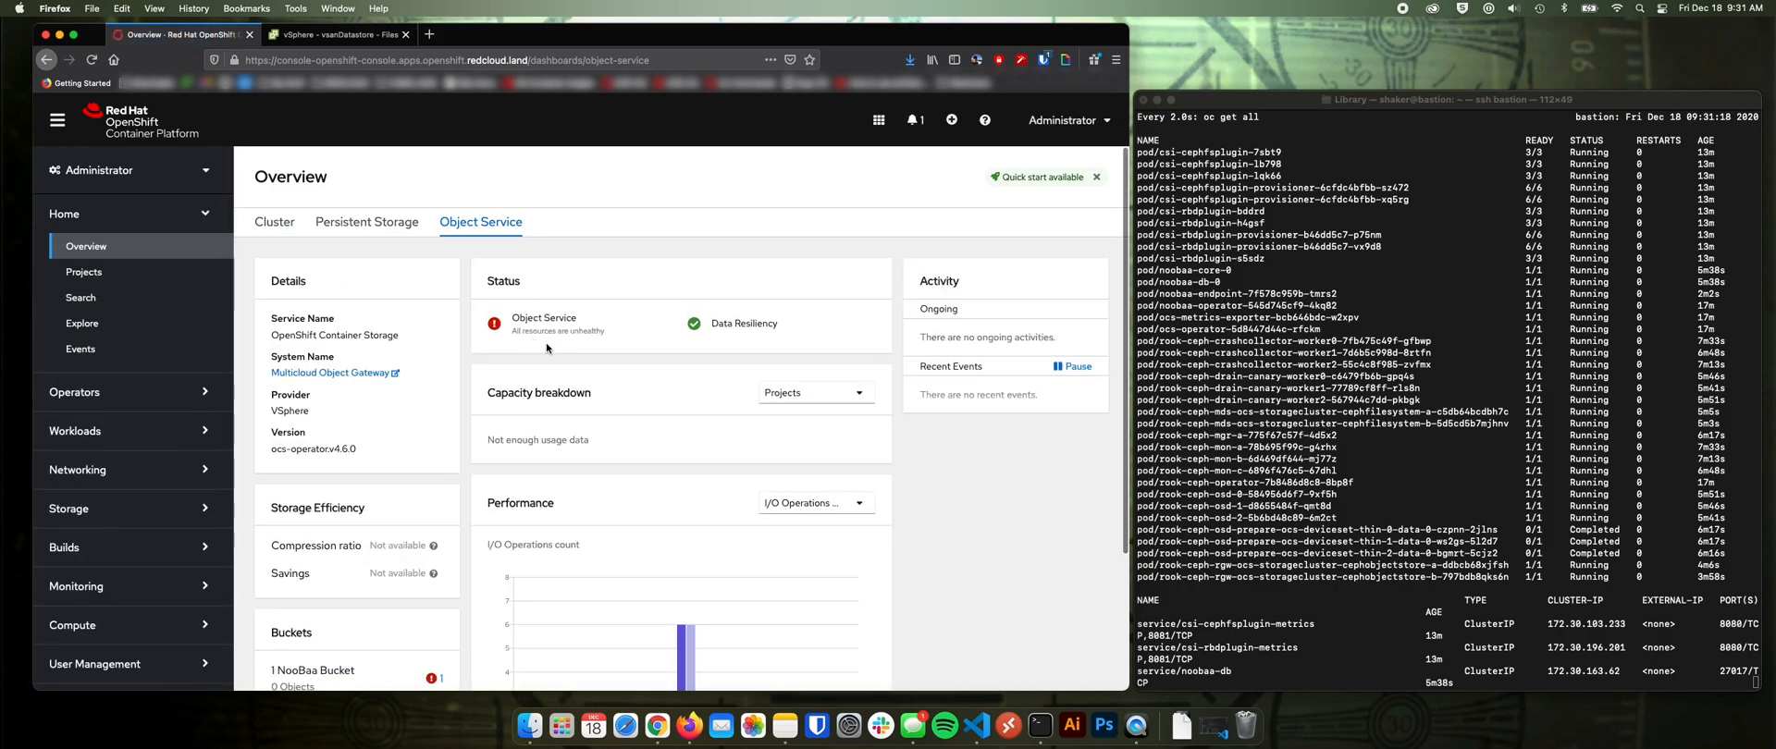
{"action": "scroll", "scroll_direction": "down", "scroll_amount": 3}
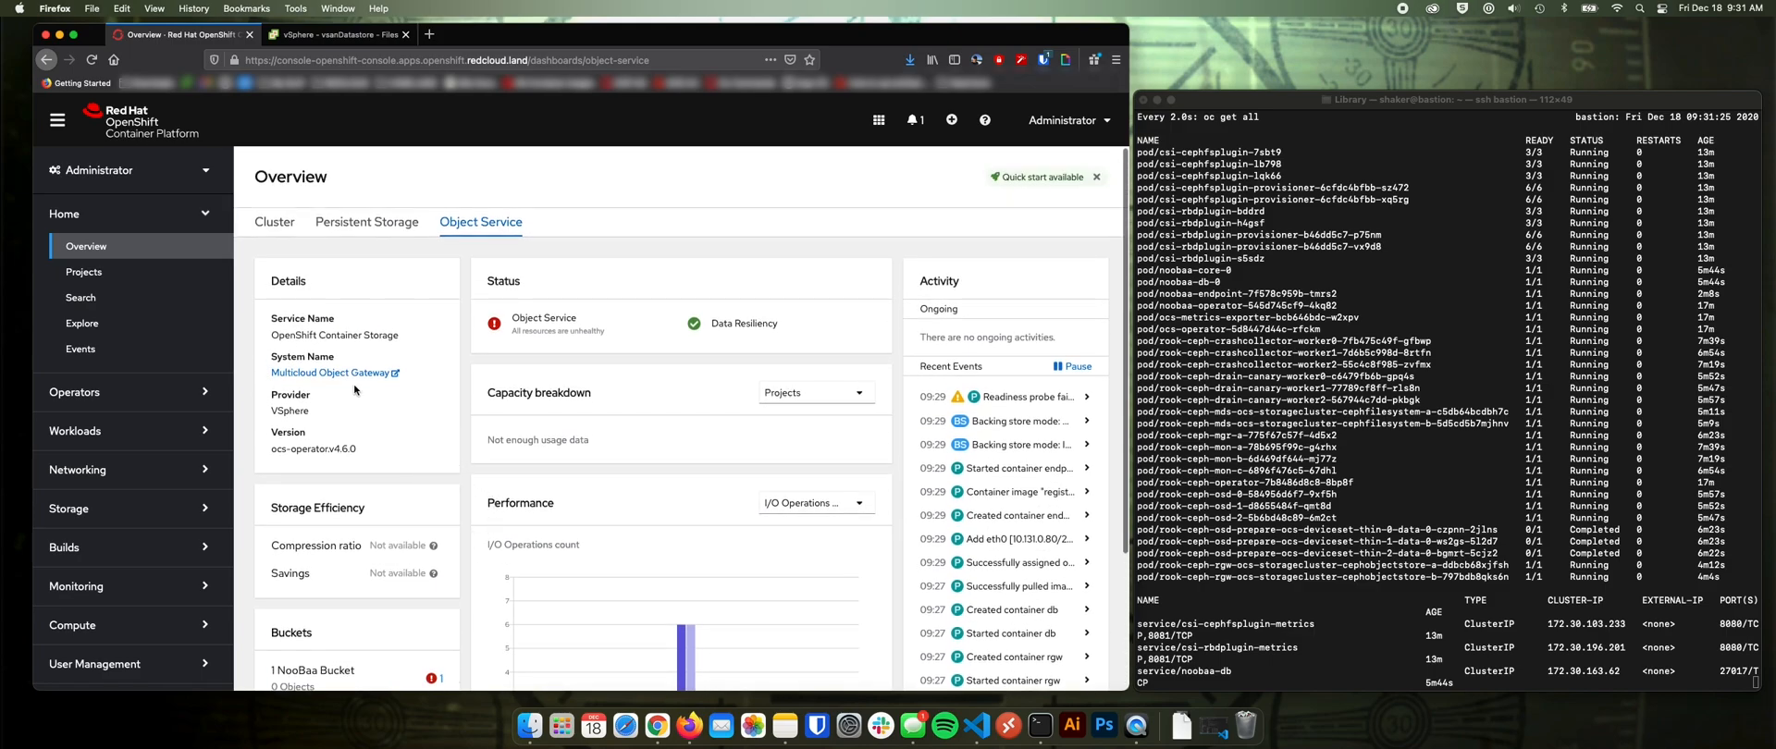
{"action": "mouse_move", "coordinate": [339, 381]}
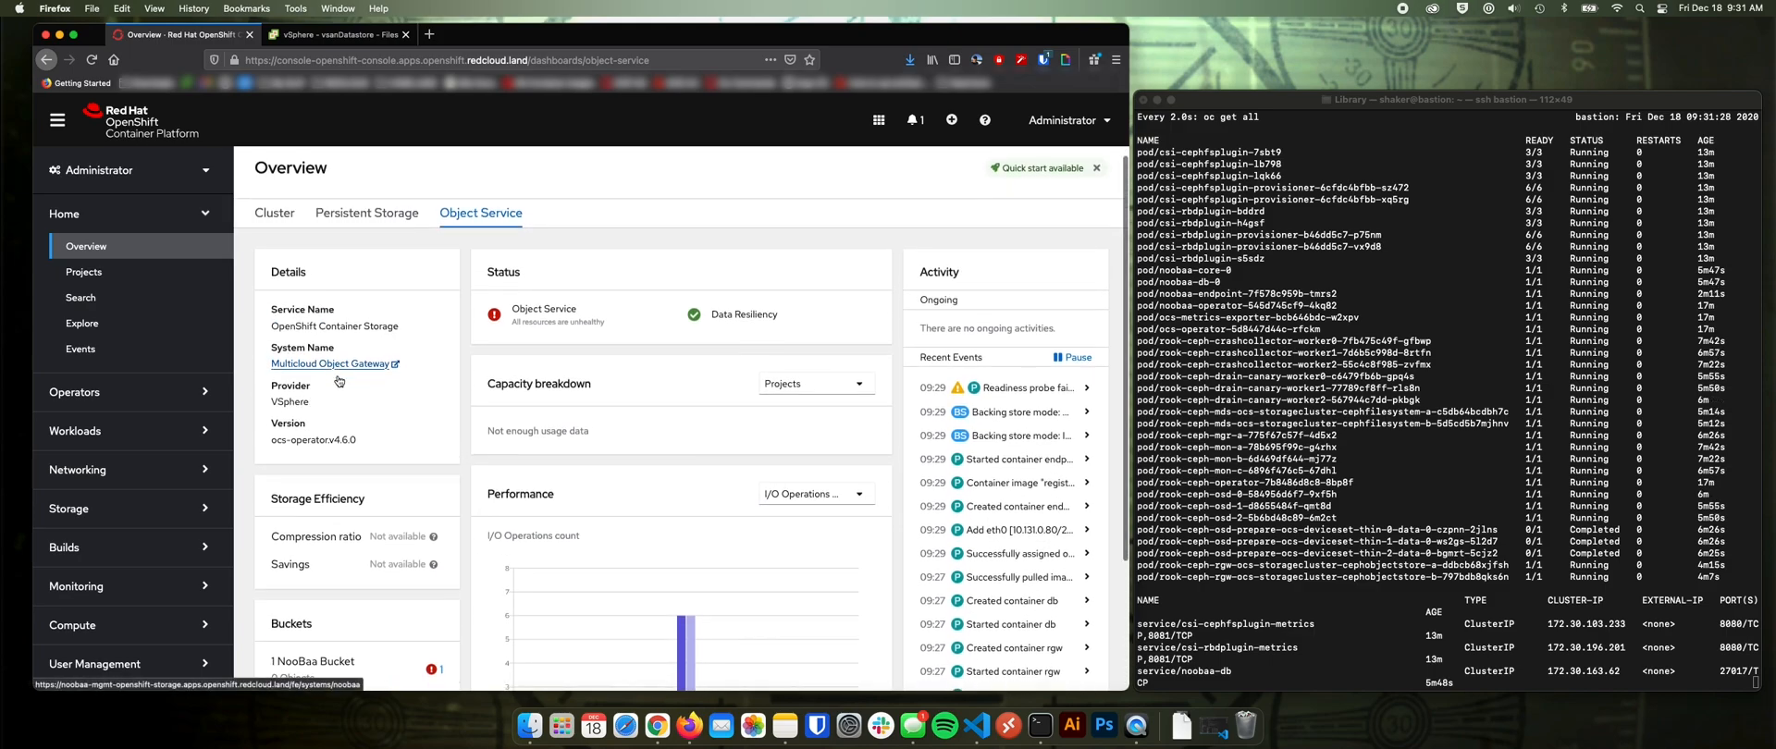
{"action": "scroll", "scroll_direction": "down", "scroll_amount": 3}
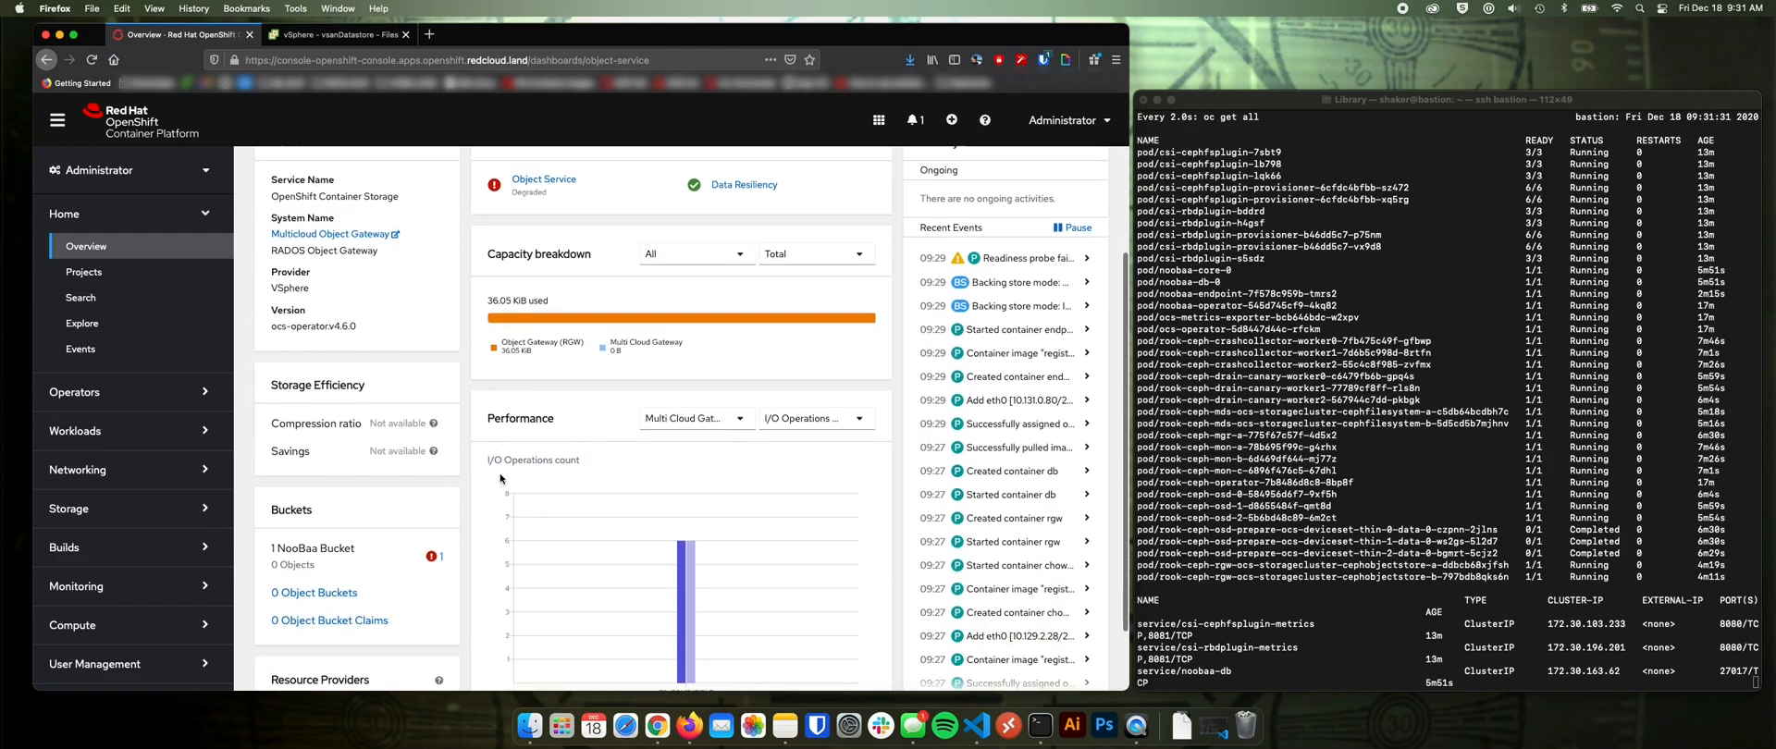
{"action": "scroll", "scroll_direction": "down", "scroll_amount": 3}
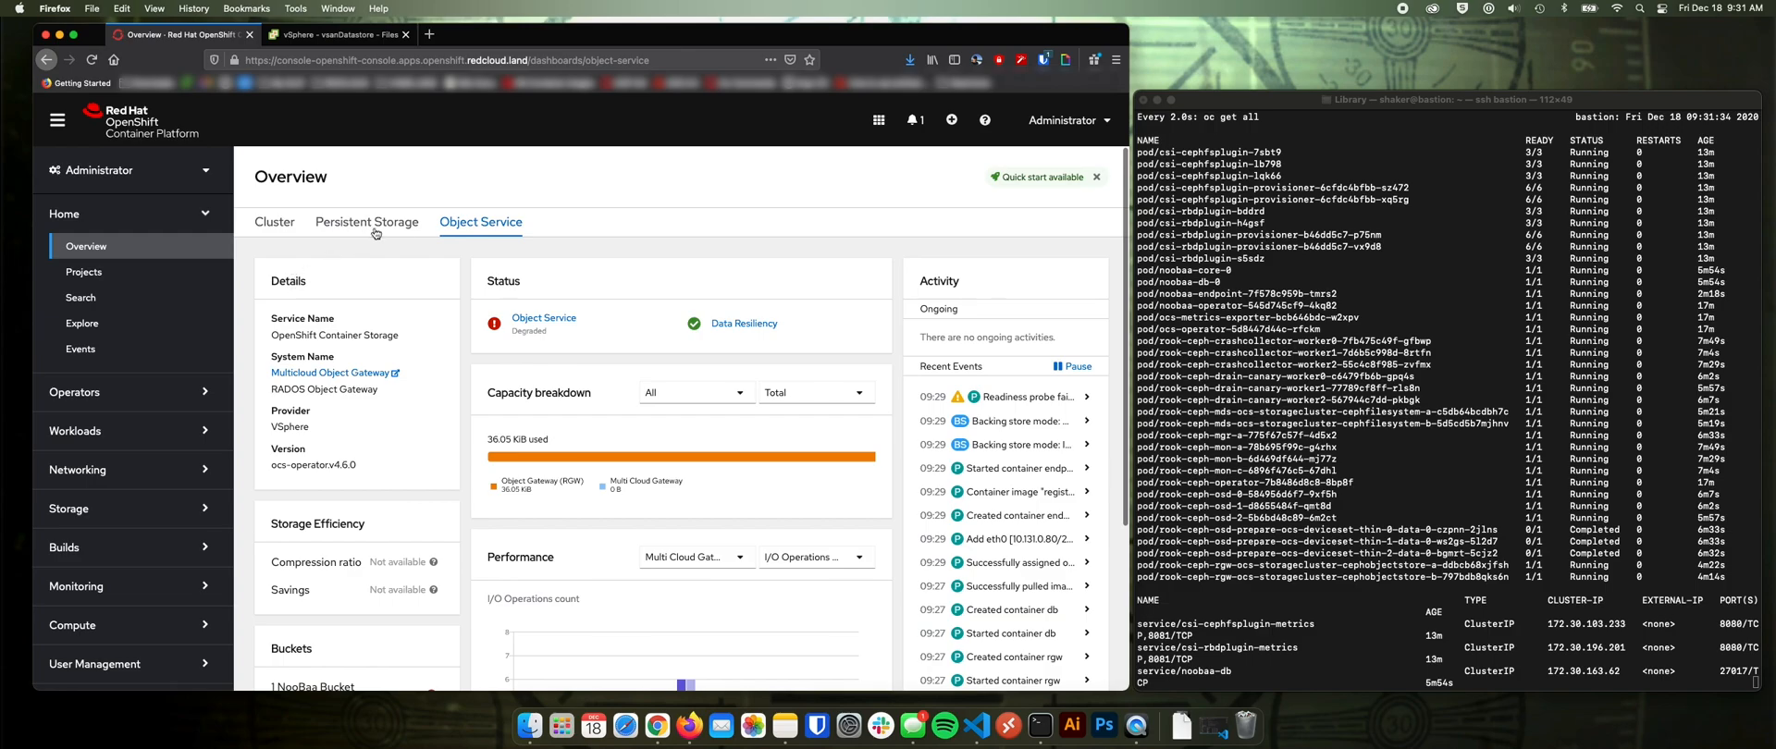
{"action": "mouse_move", "coordinate": [411, 387]}
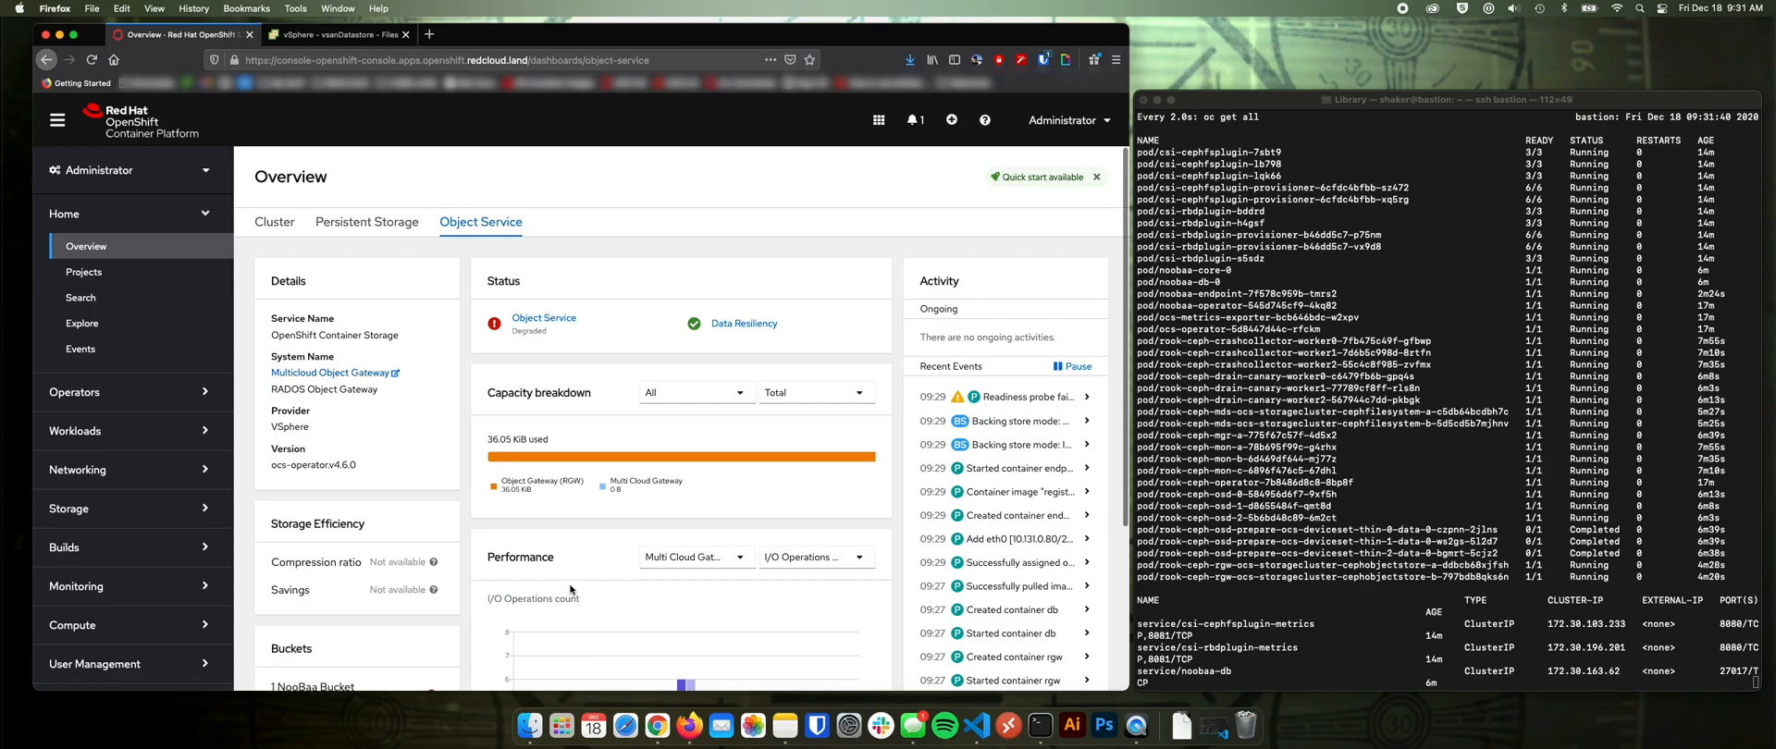
{"action": "mouse_move", "coordinate": [410, 442]}
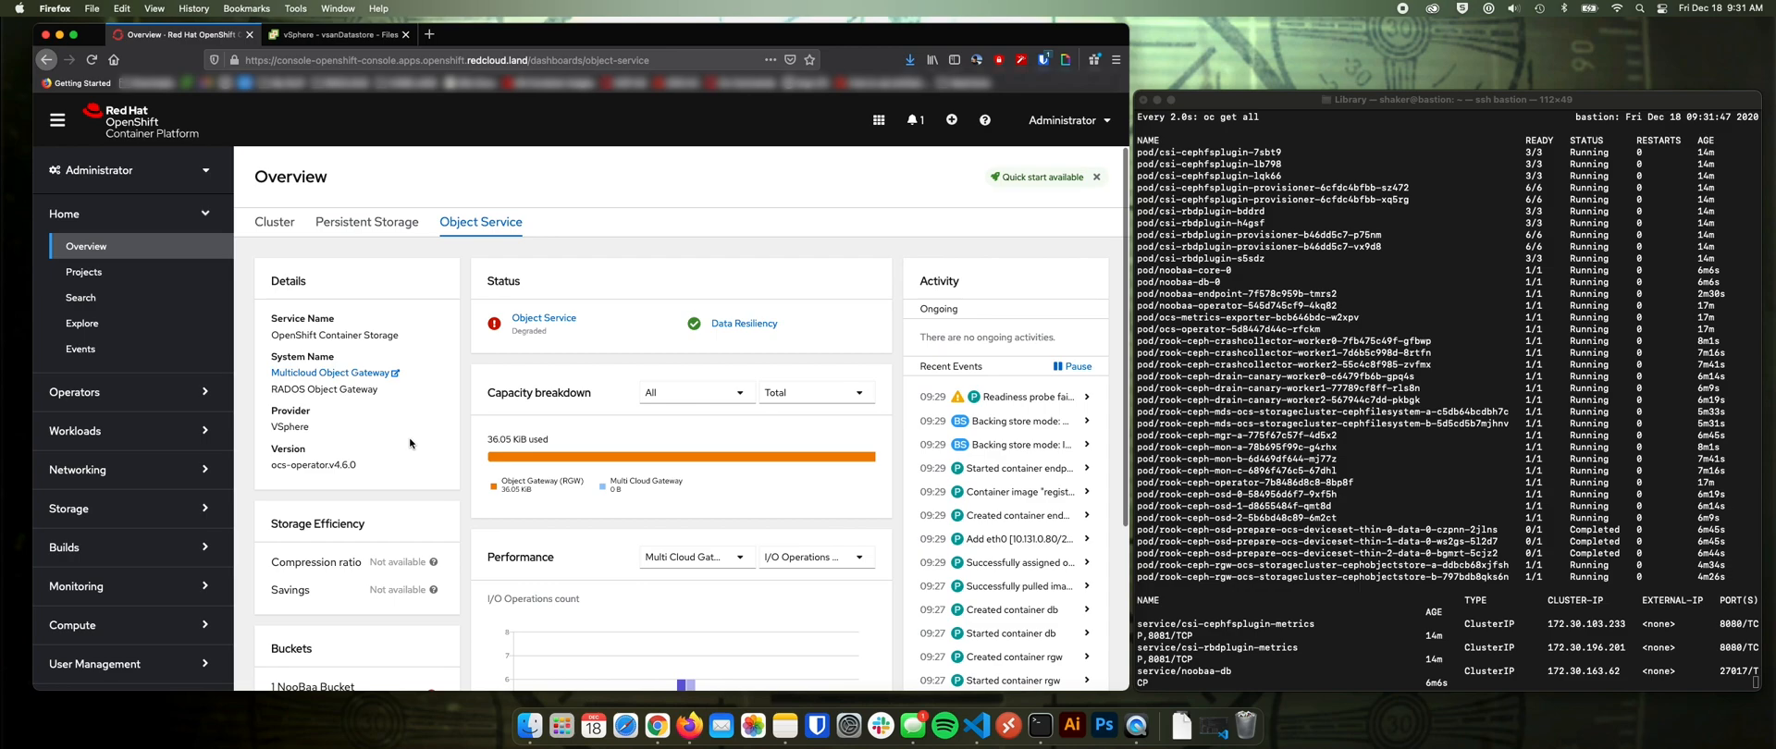
{"action": "mouse_move", "coordinate": [433, 427]}
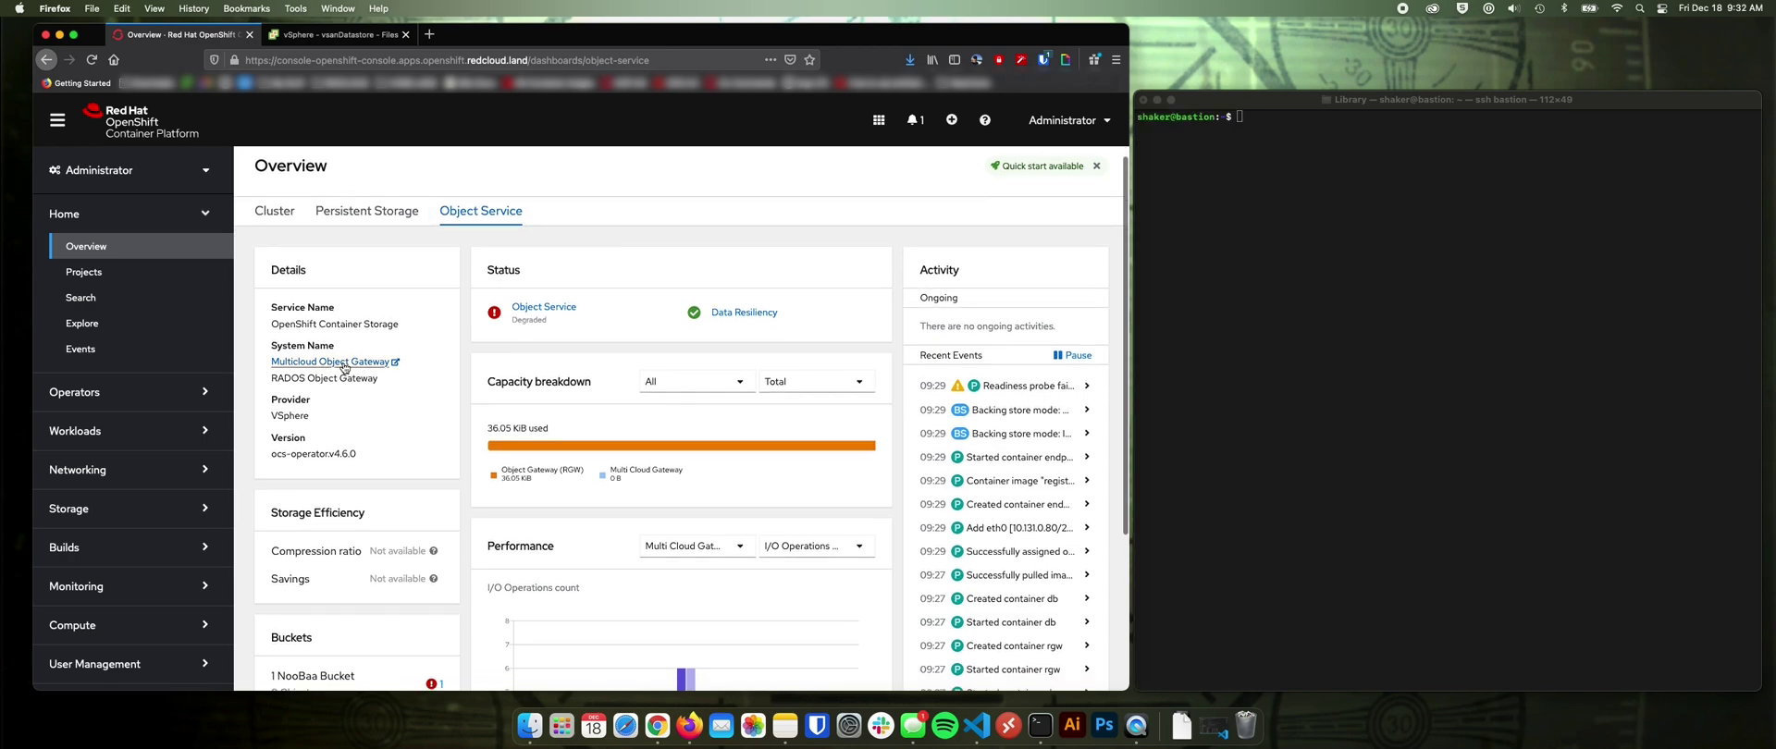
- Open the Multicloud Object Gateway console and sign in as admin via the RedCloud IdP
{"action": "right_click", "coordinate": [329, 361]}
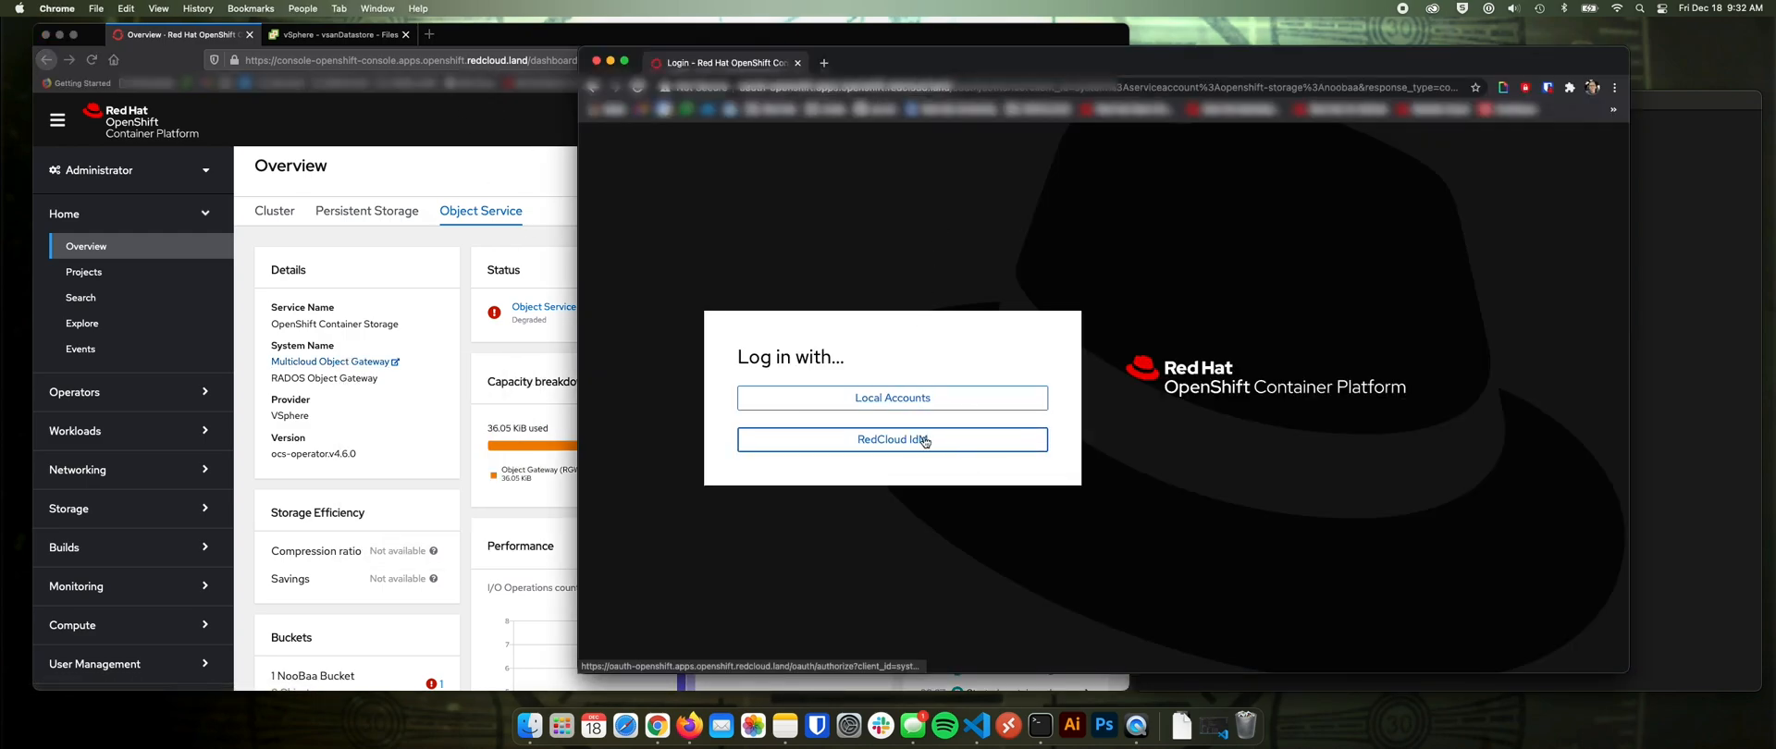
{"action": "left_click", "coordinate": [891, 438]}
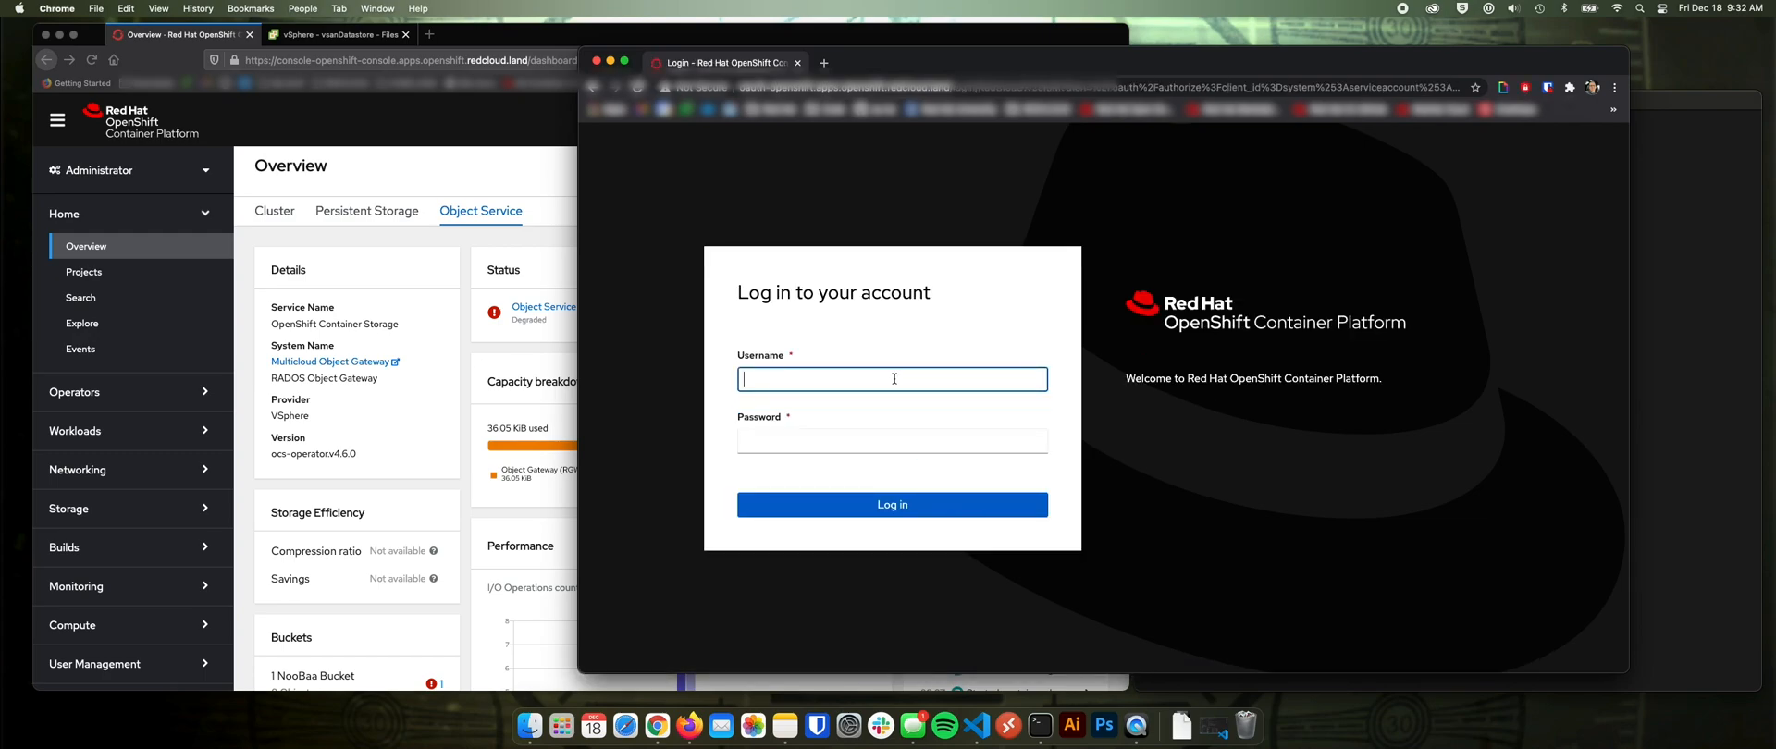
{"action": "type", "text": "admin"}
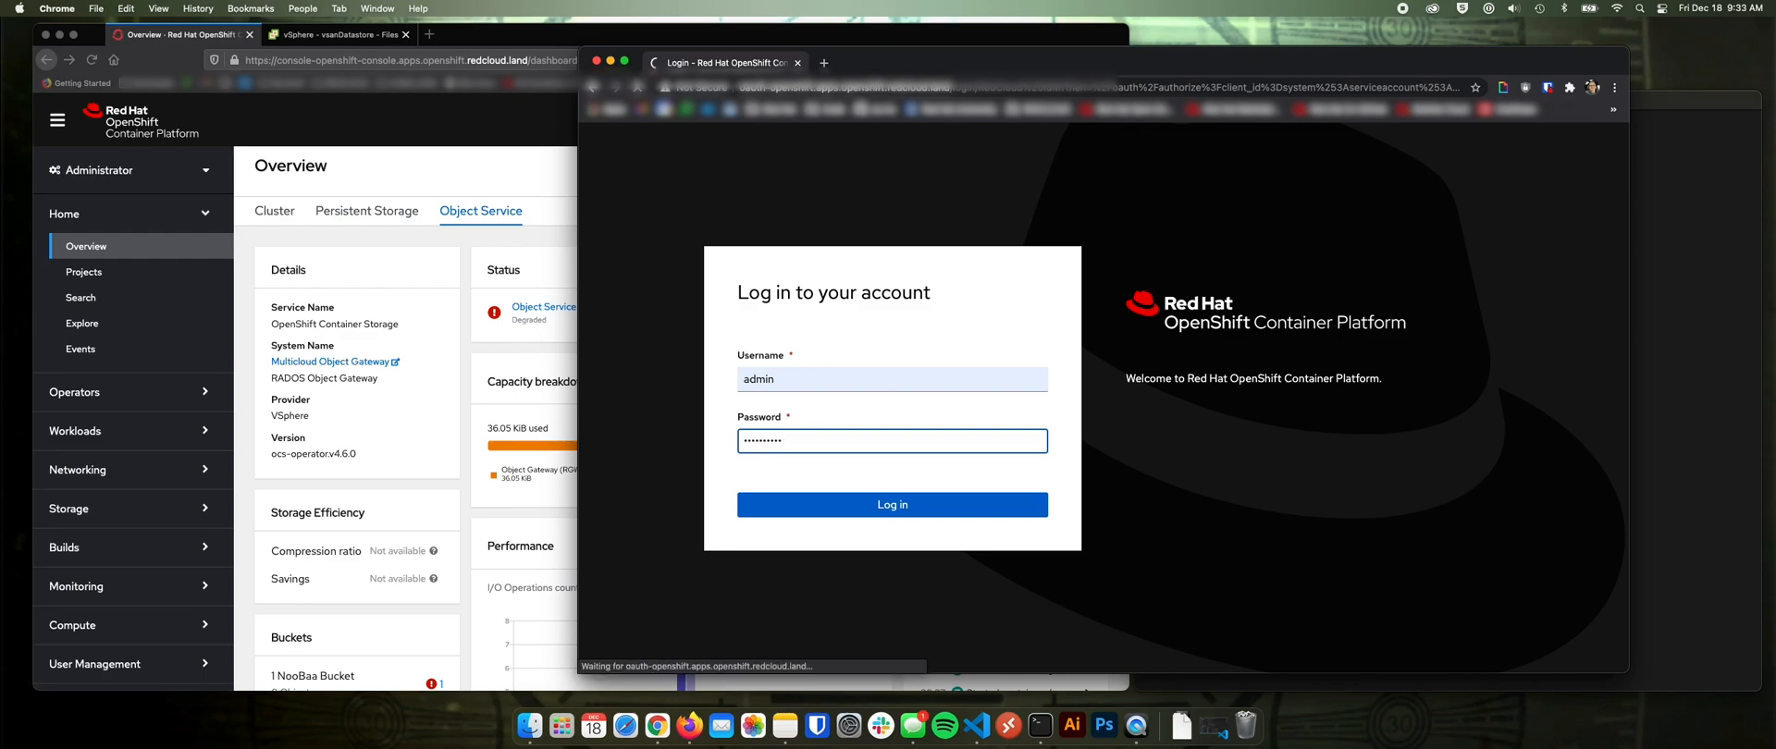
{"action": "left_click", "coordinate": [893, 505]}
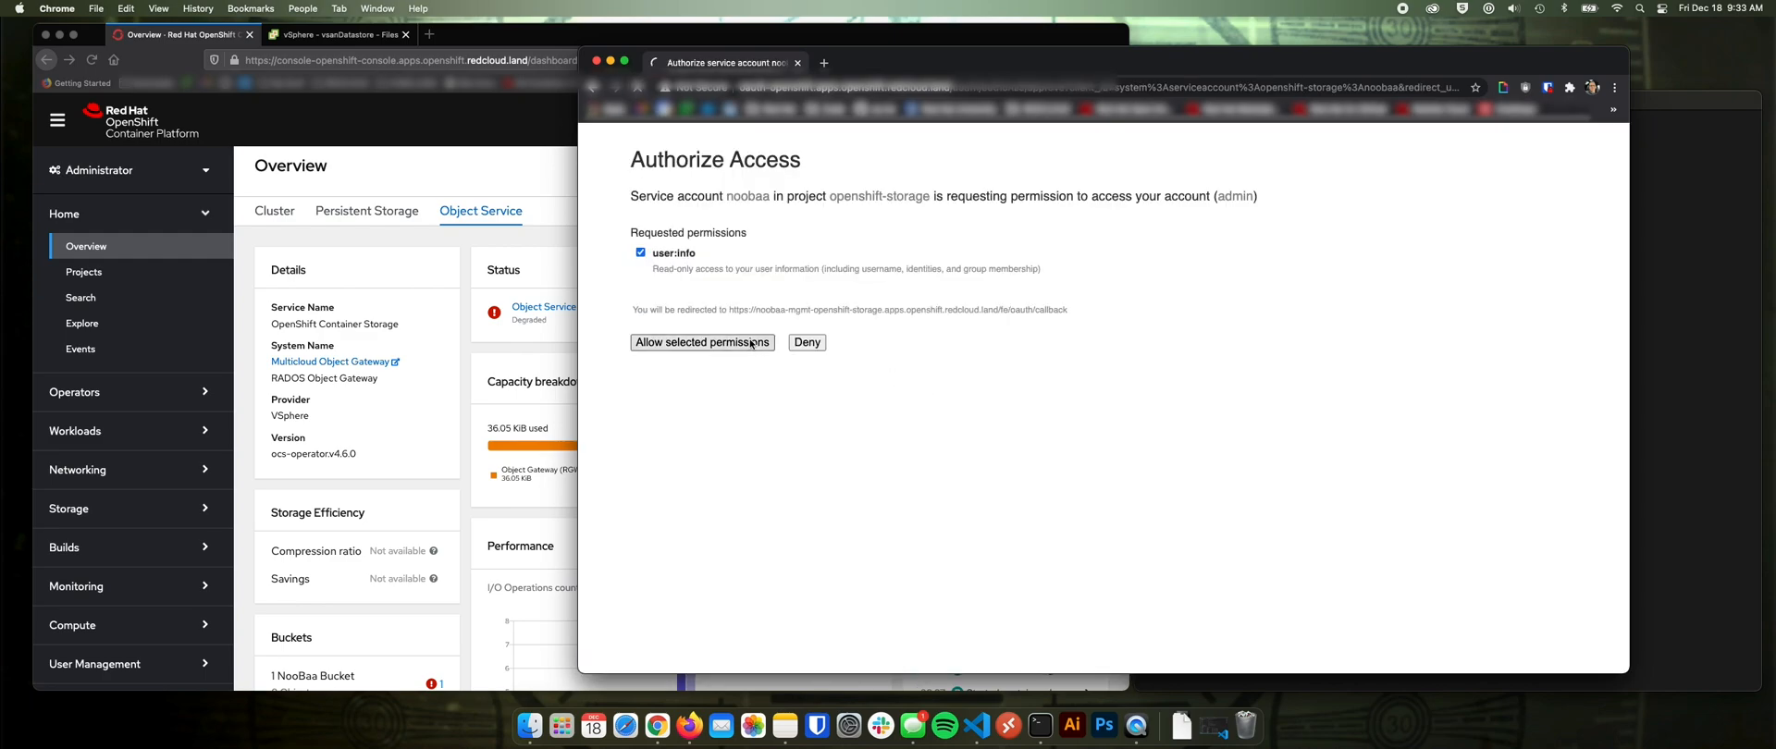
- Allow the noobaa user-info permissions and, after Access Denied, continue to the NooBaa login page
{"action": "left_click", "coordinate": [703, 342]}
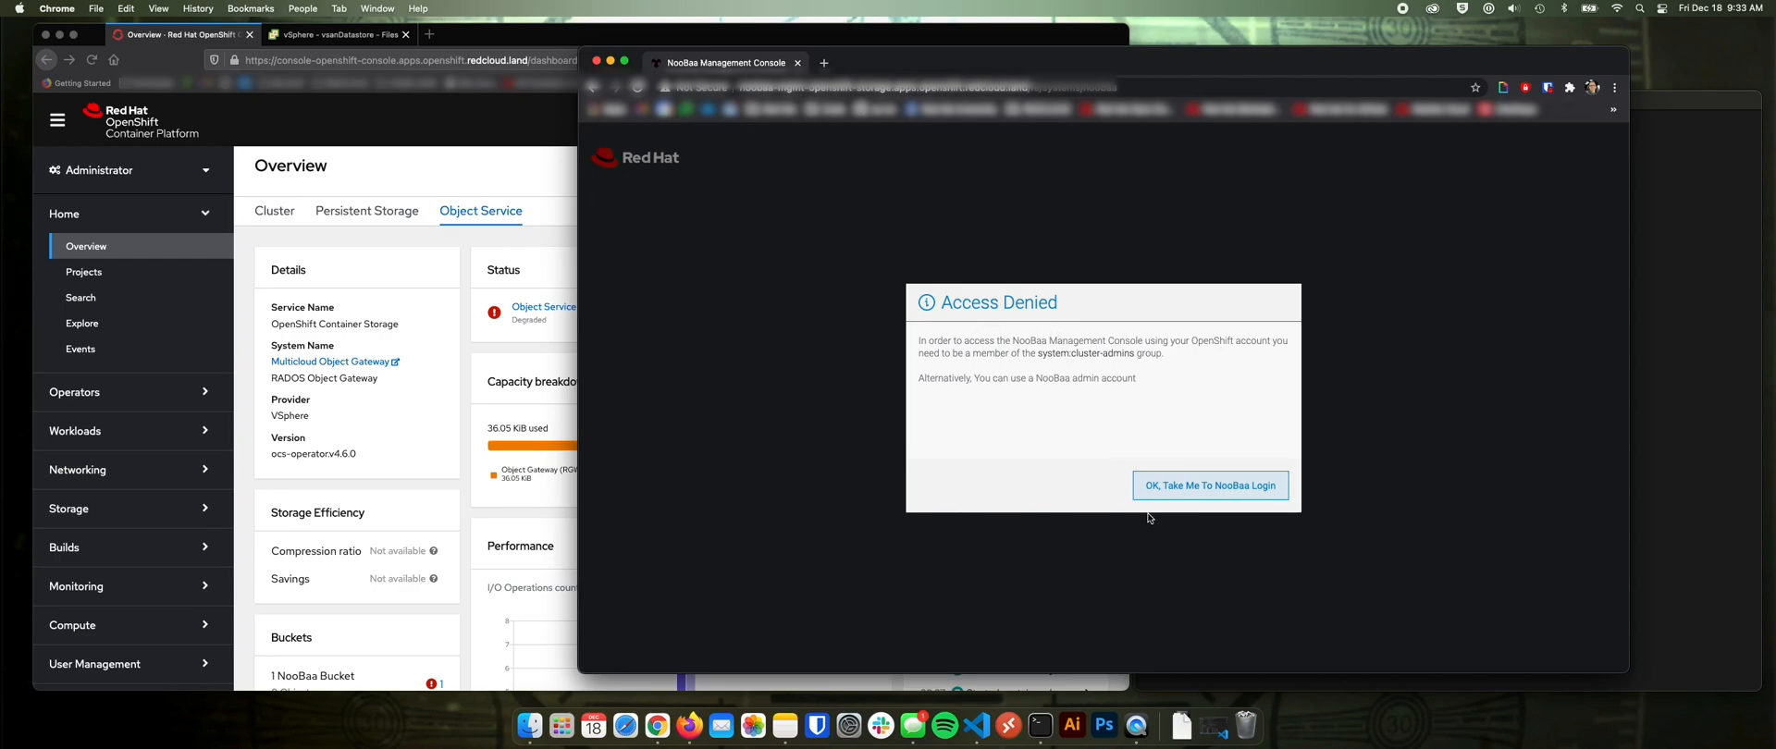
{"action": "left_click", "coordinate": [1209, 484]}
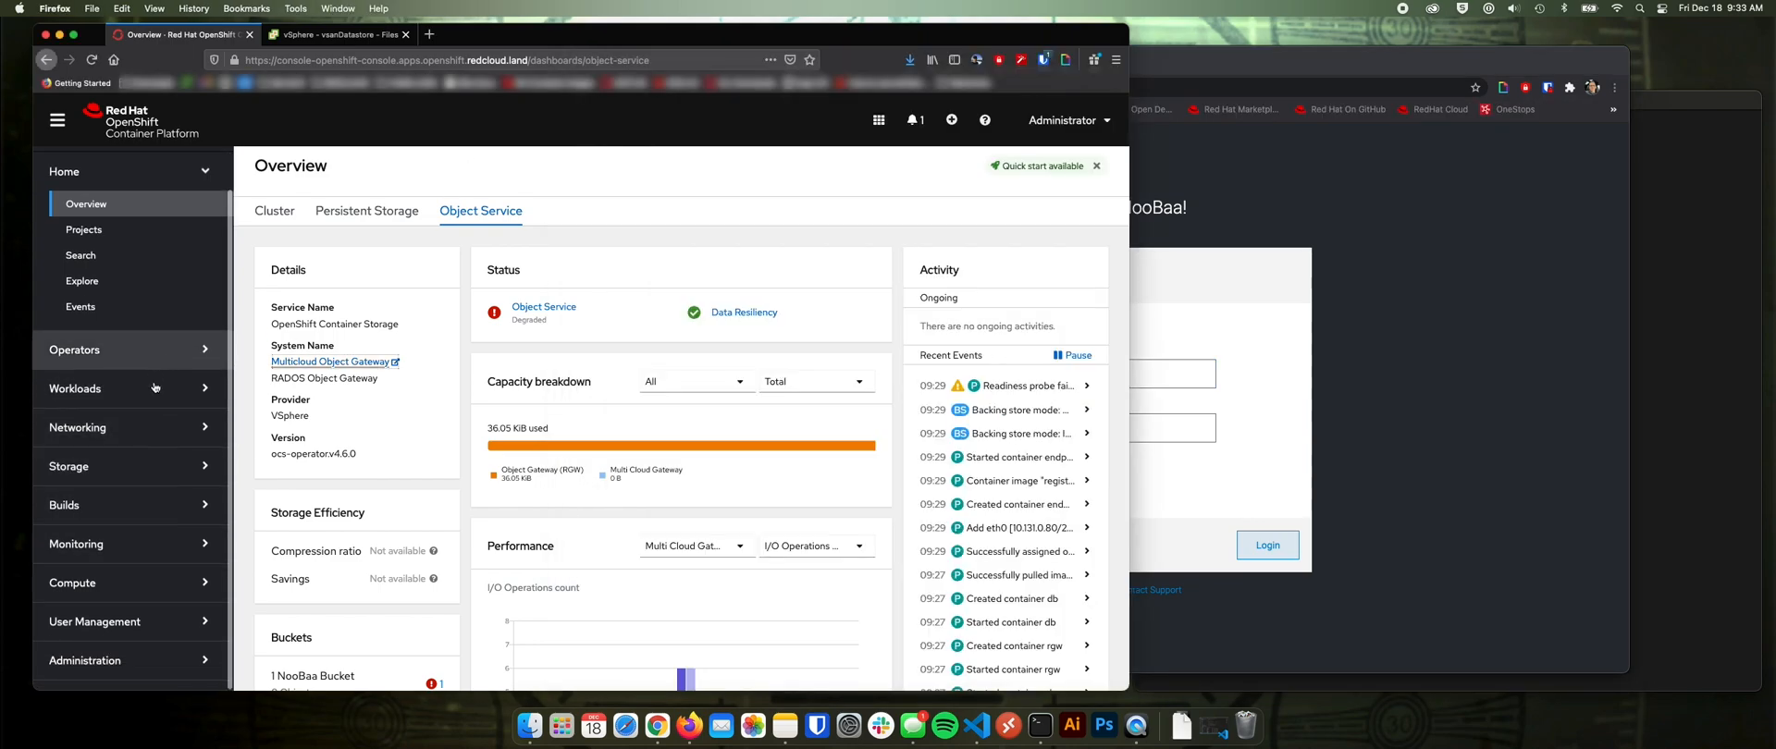
- List the Secrets in Workloads filtered to the openshift-storage project
{"action": "left_click", "coordinate": [74, 389]}
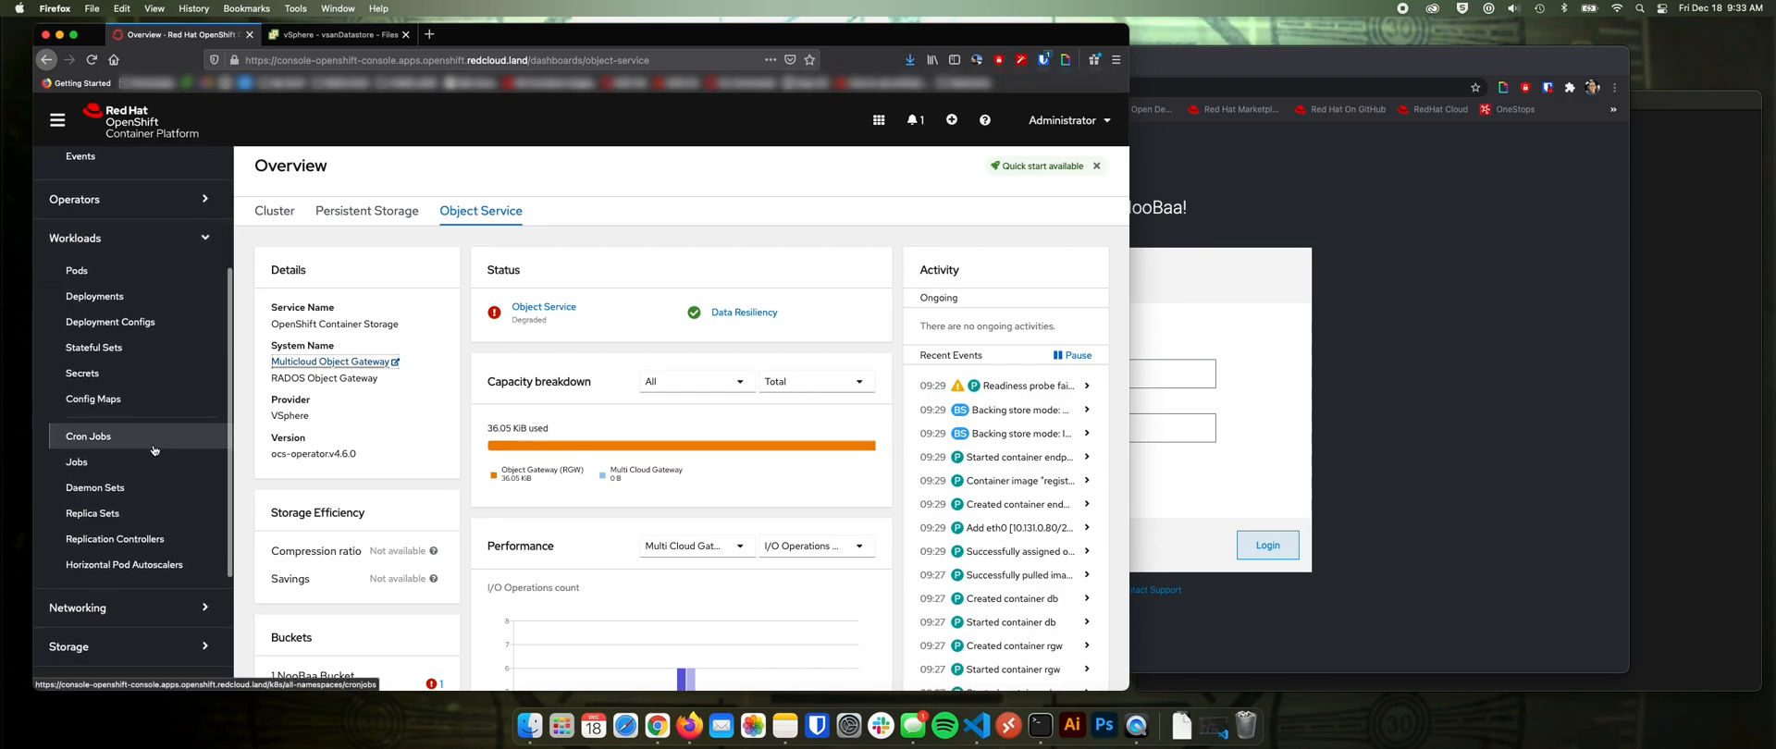
{"action": "left_click", "coordinate": [81, 372]}
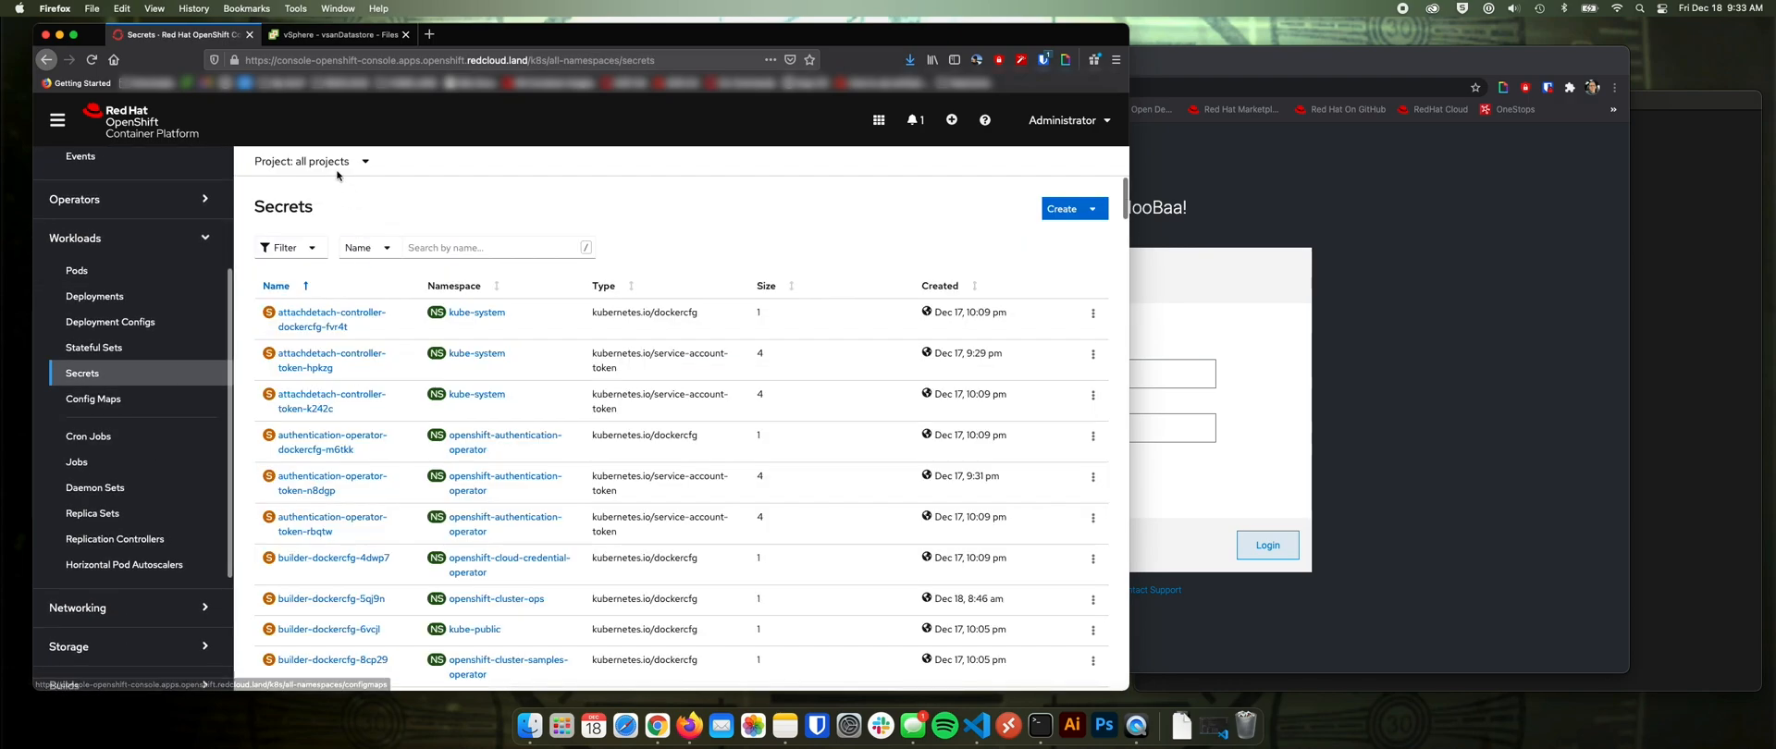
{"action": "left_click", "coordinate": [312, 161]}
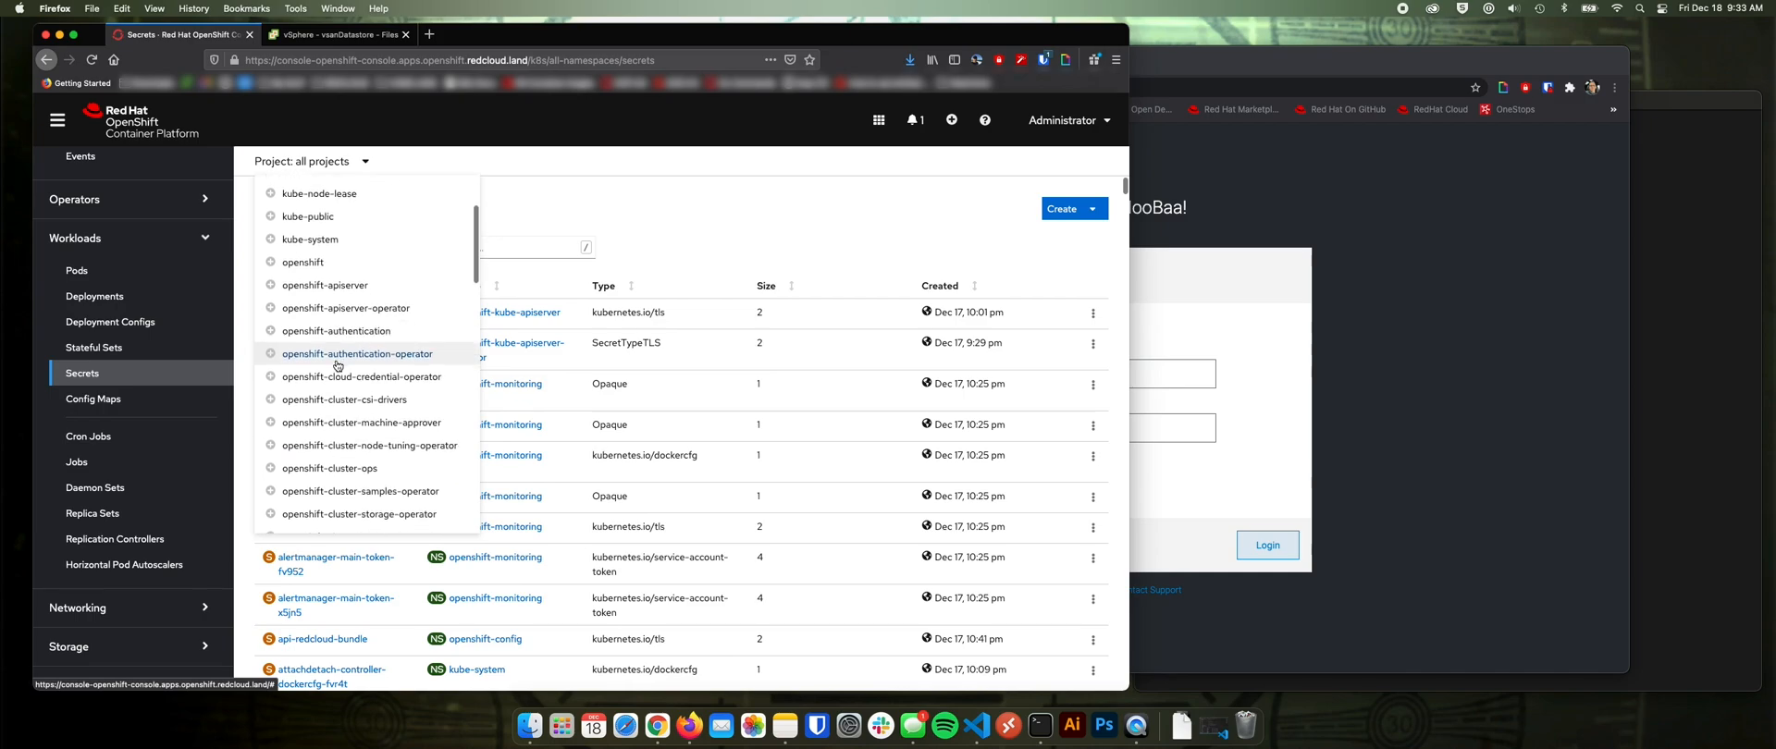
{"action": "scroll", "scroll_direction": "down", "scroll_amount": 3}
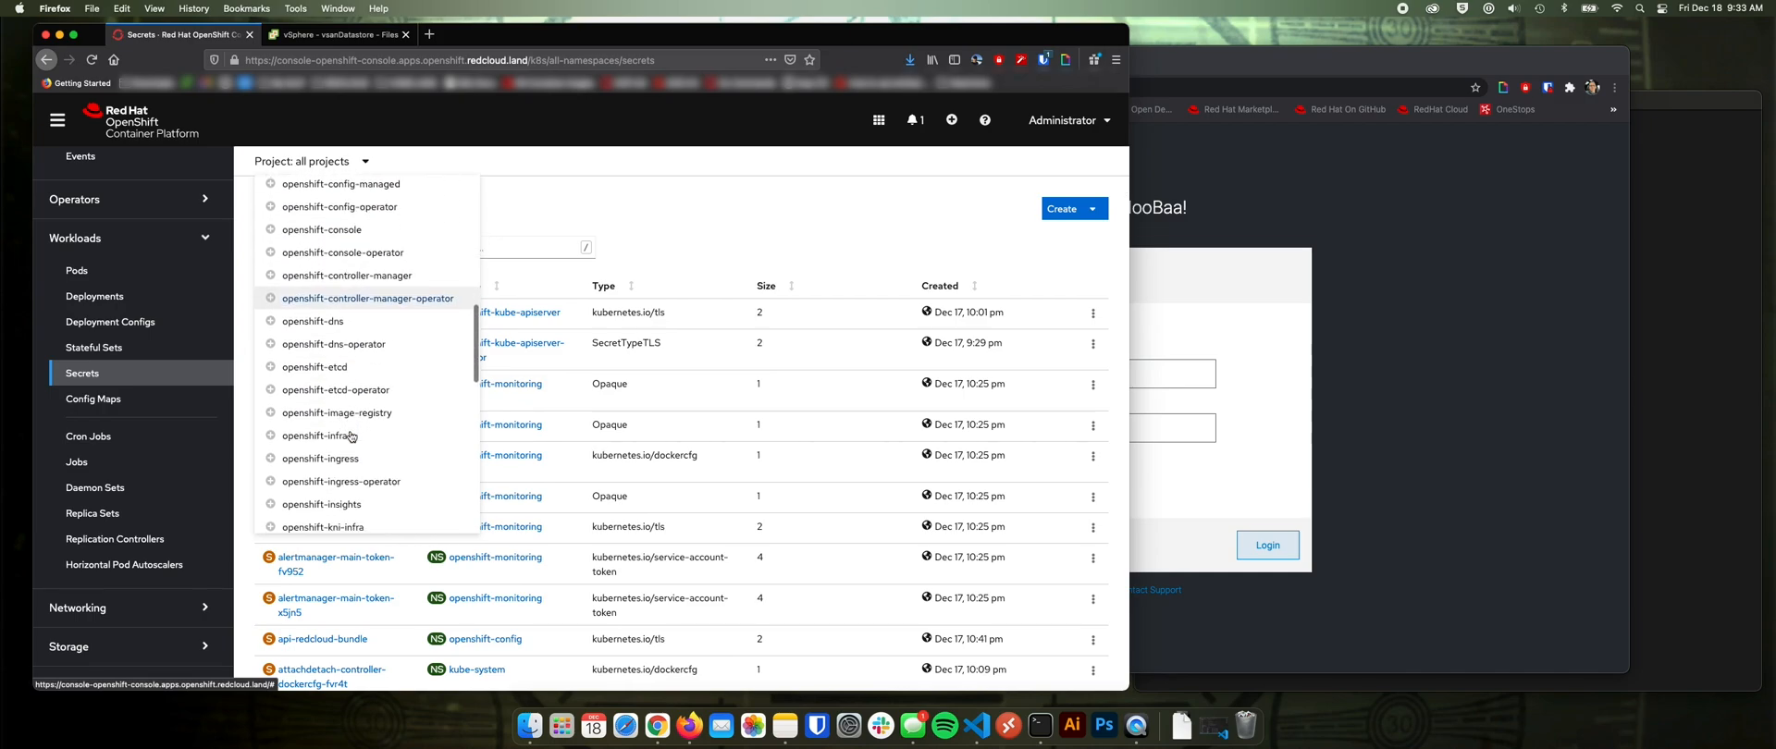
{"action": "scroll", "scroll_direction": "down", "scroll_amount": 3}
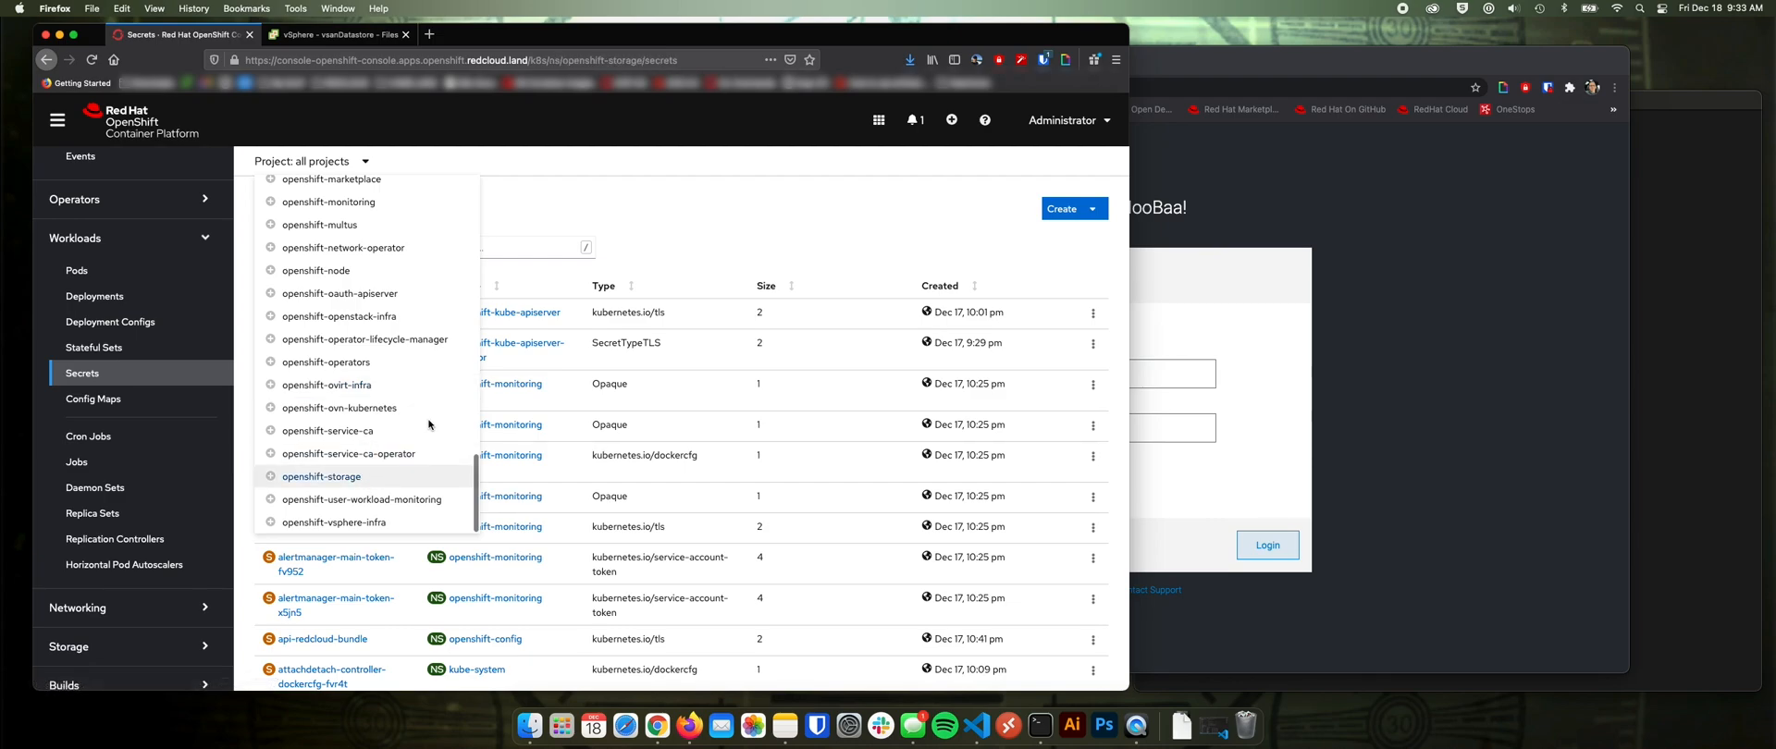
{"action": "left_click", "coordinate": [322, 475]}
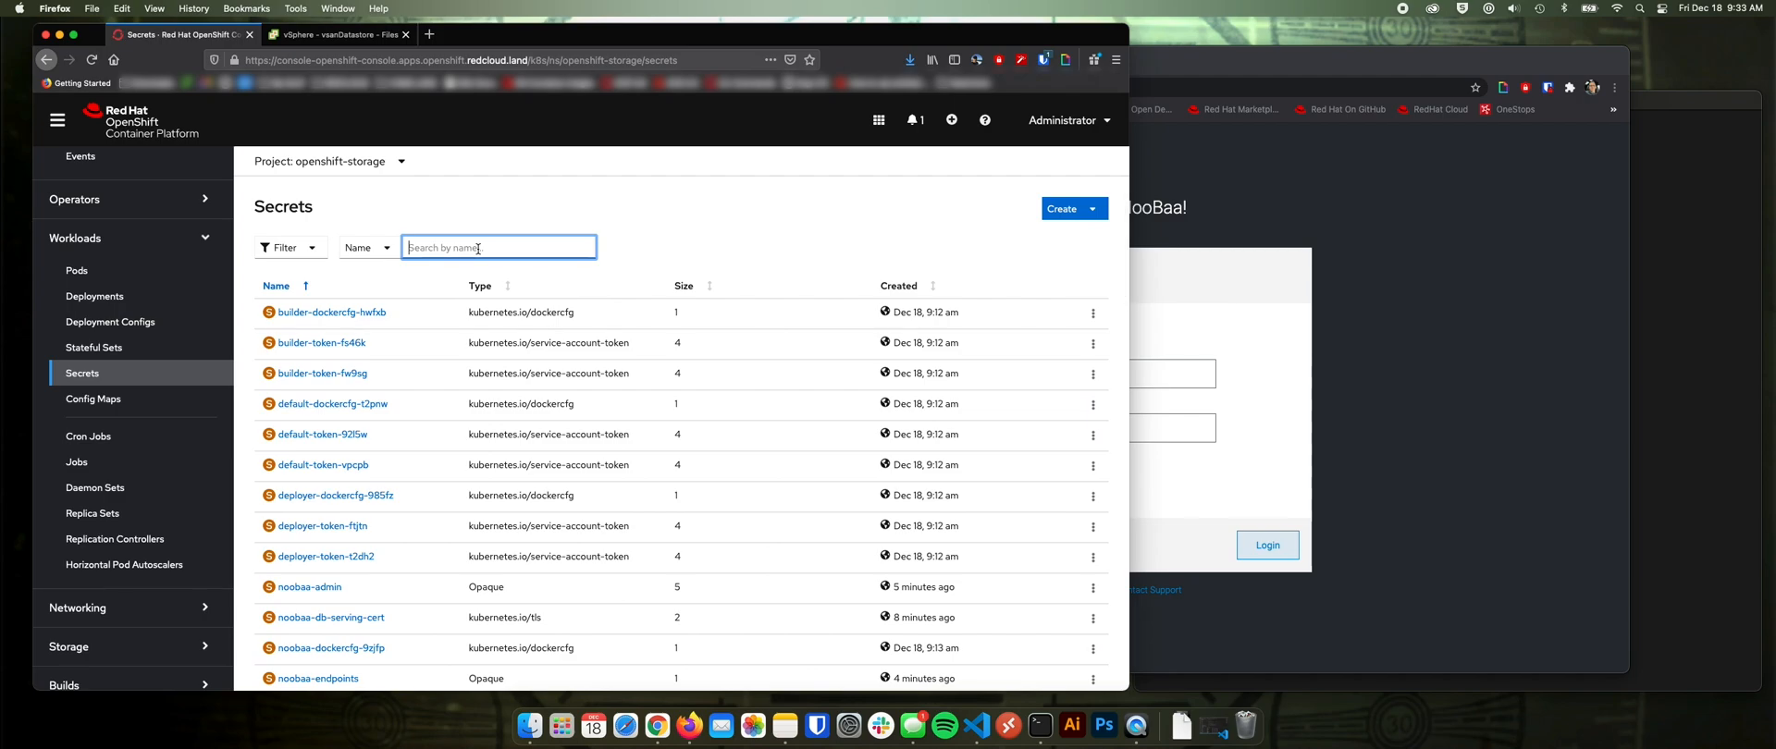
- Filter secrets by 'noo' and reveal the noobaa-admin secret's hidden values
{"action": "type", "text": "nooba"}
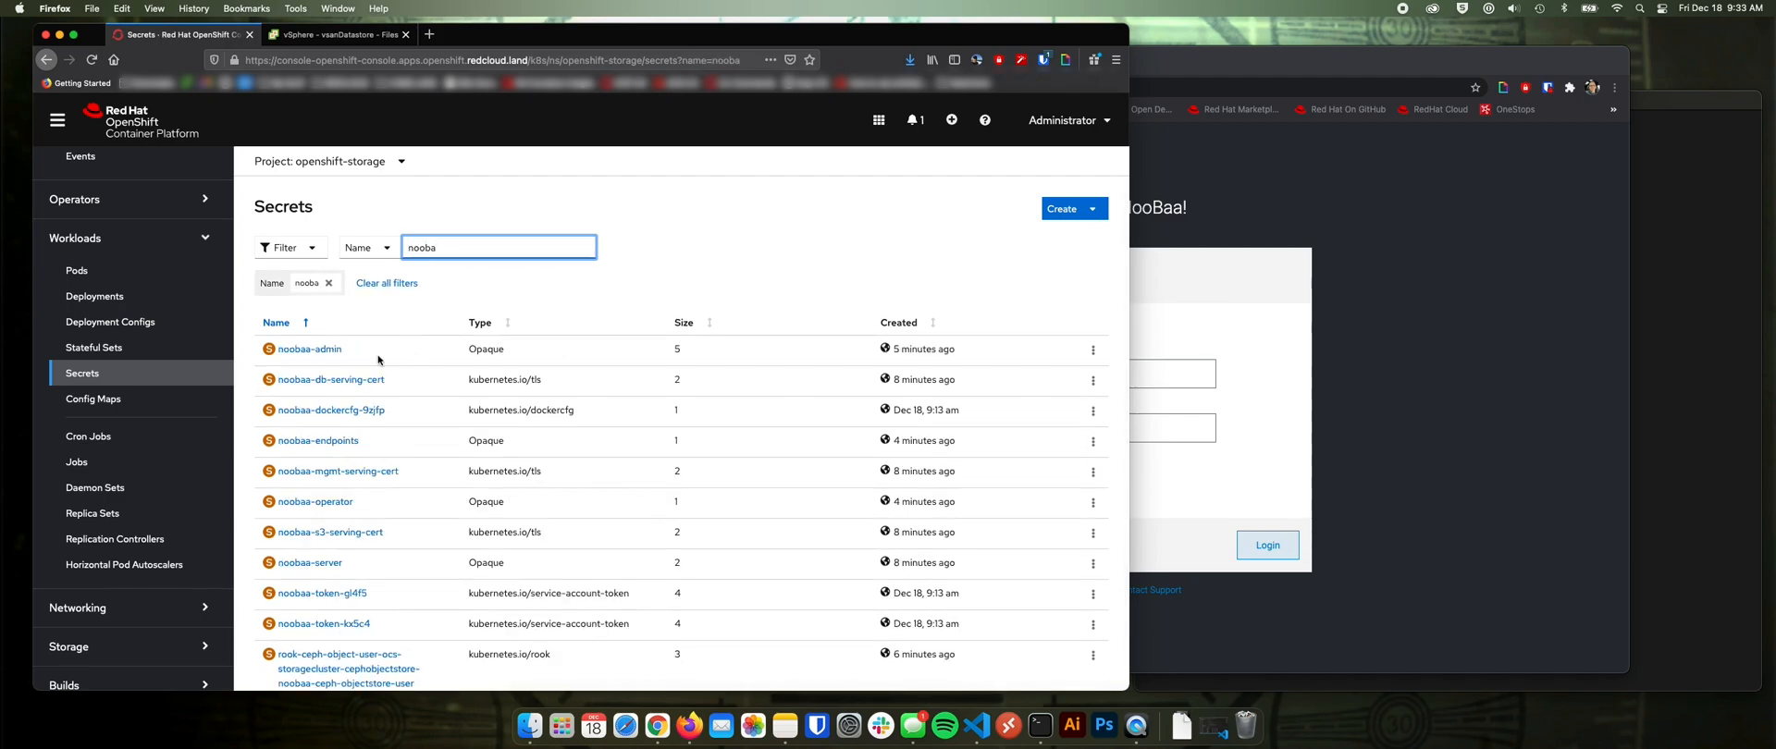
{"action": "left_click", "coordinate": [309, 348]}
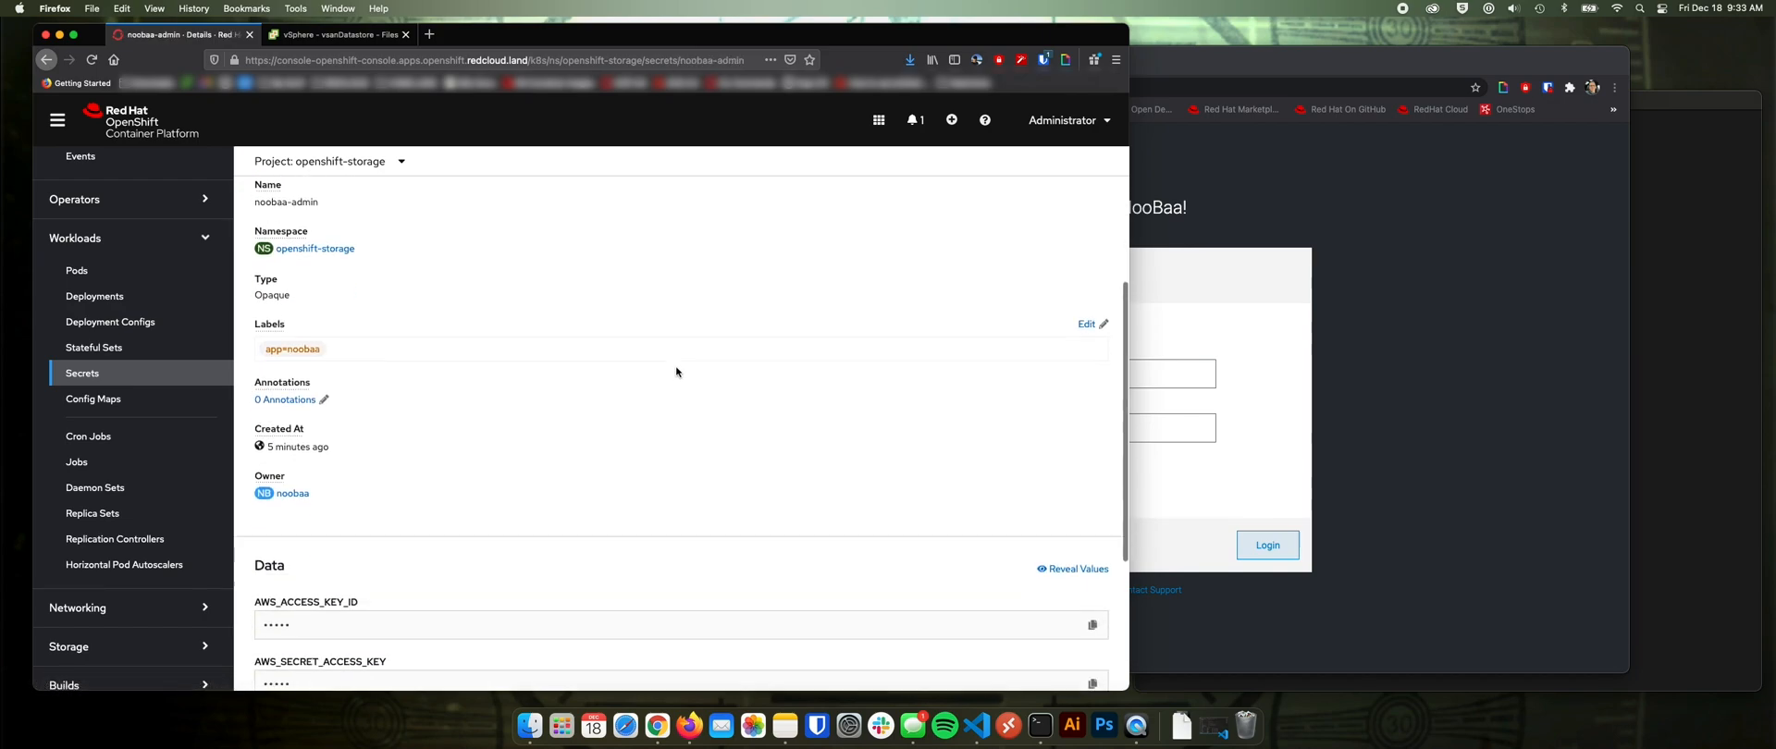
{"action": "scroll", "scroll_direction": "down", "scroll_amount": 3}
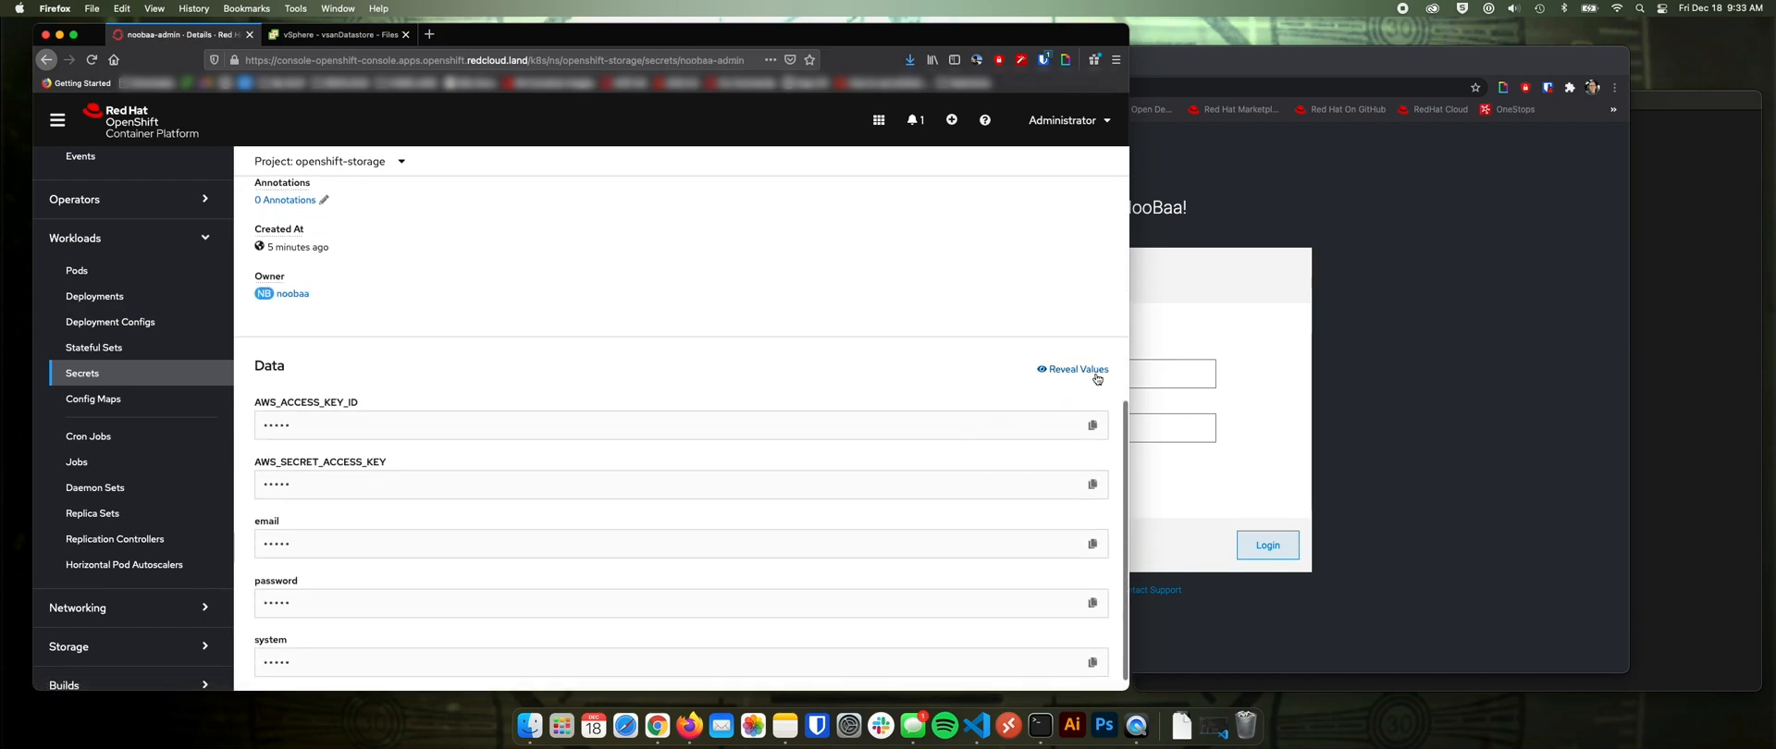
{"action": "left_click", "coordinate": [1080, 368]}
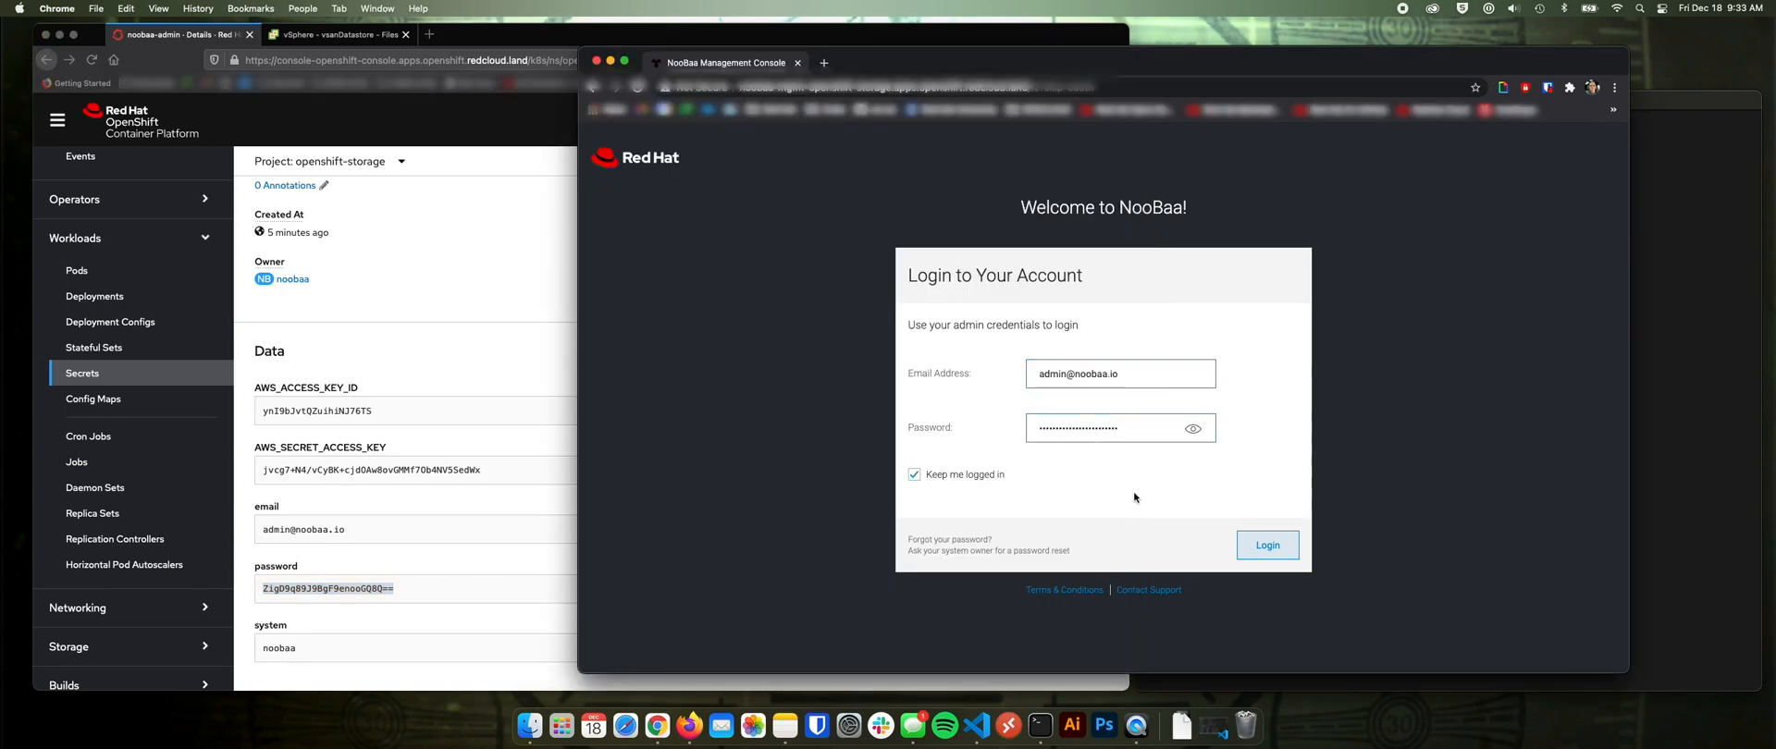
- Log in to NooBaa as admin, review the default backing store resources, then close the NooBaa window
{"action": "left_click", "coordinate": [1267, 544]}
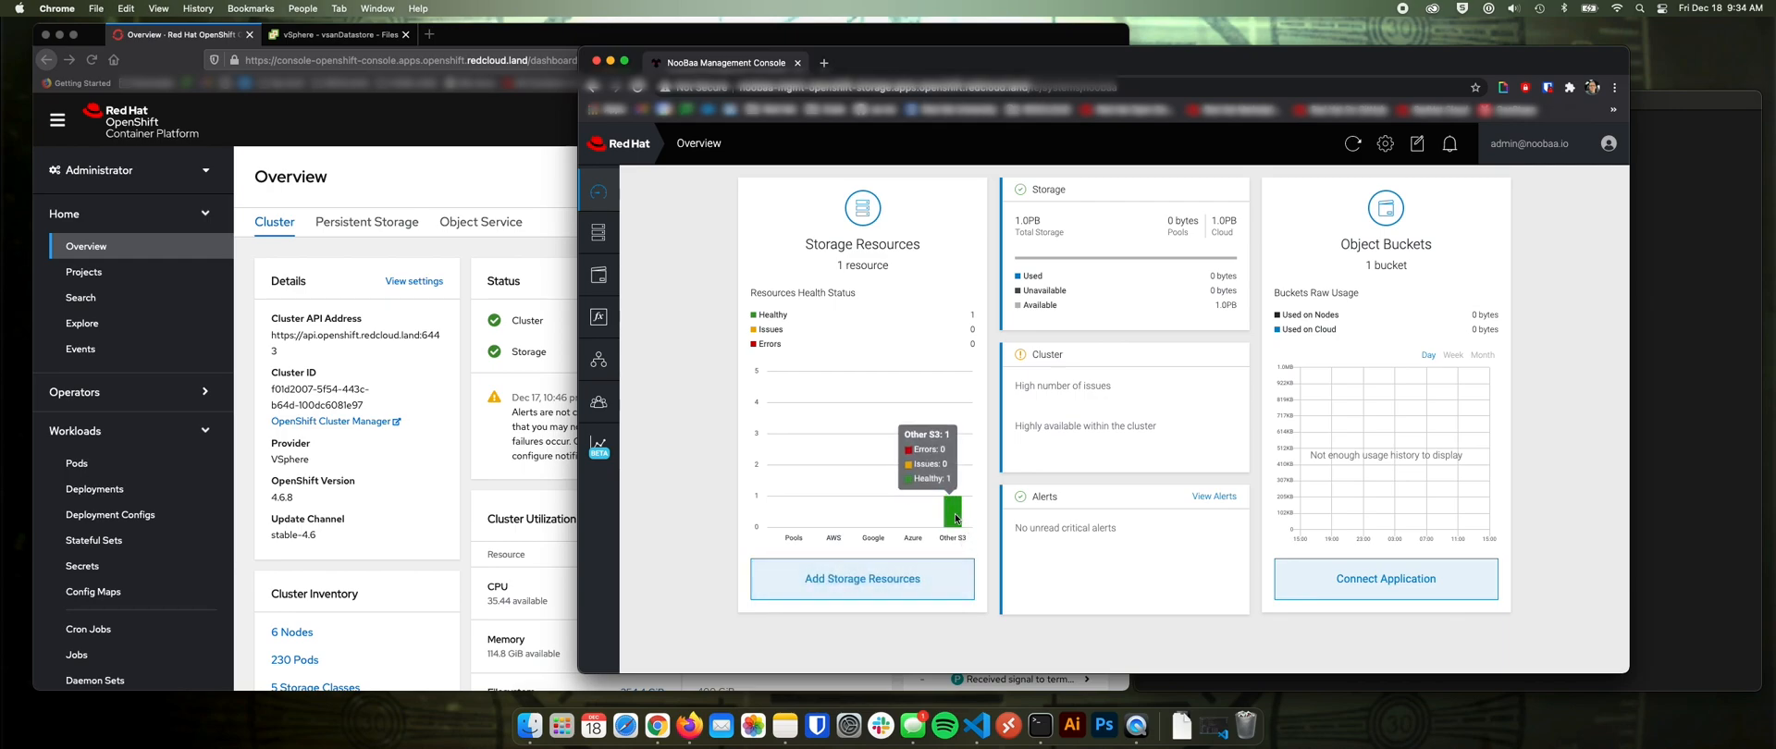
{"action": "mouse_move", "coordinate": [1073, 305]}
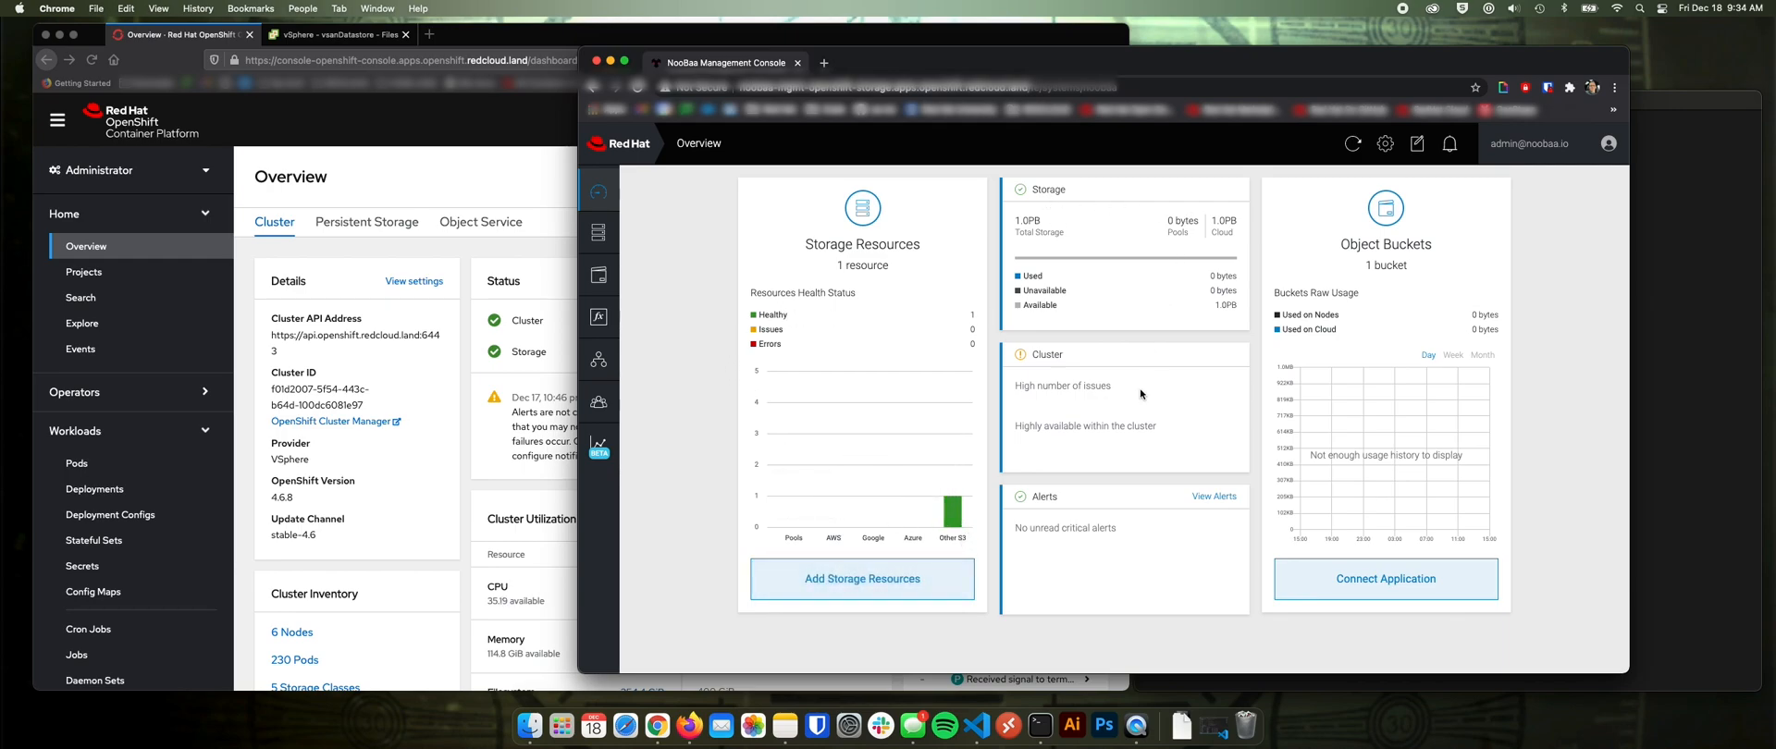
{"action": "mouse_move", "coordinate": [1113, 416]}
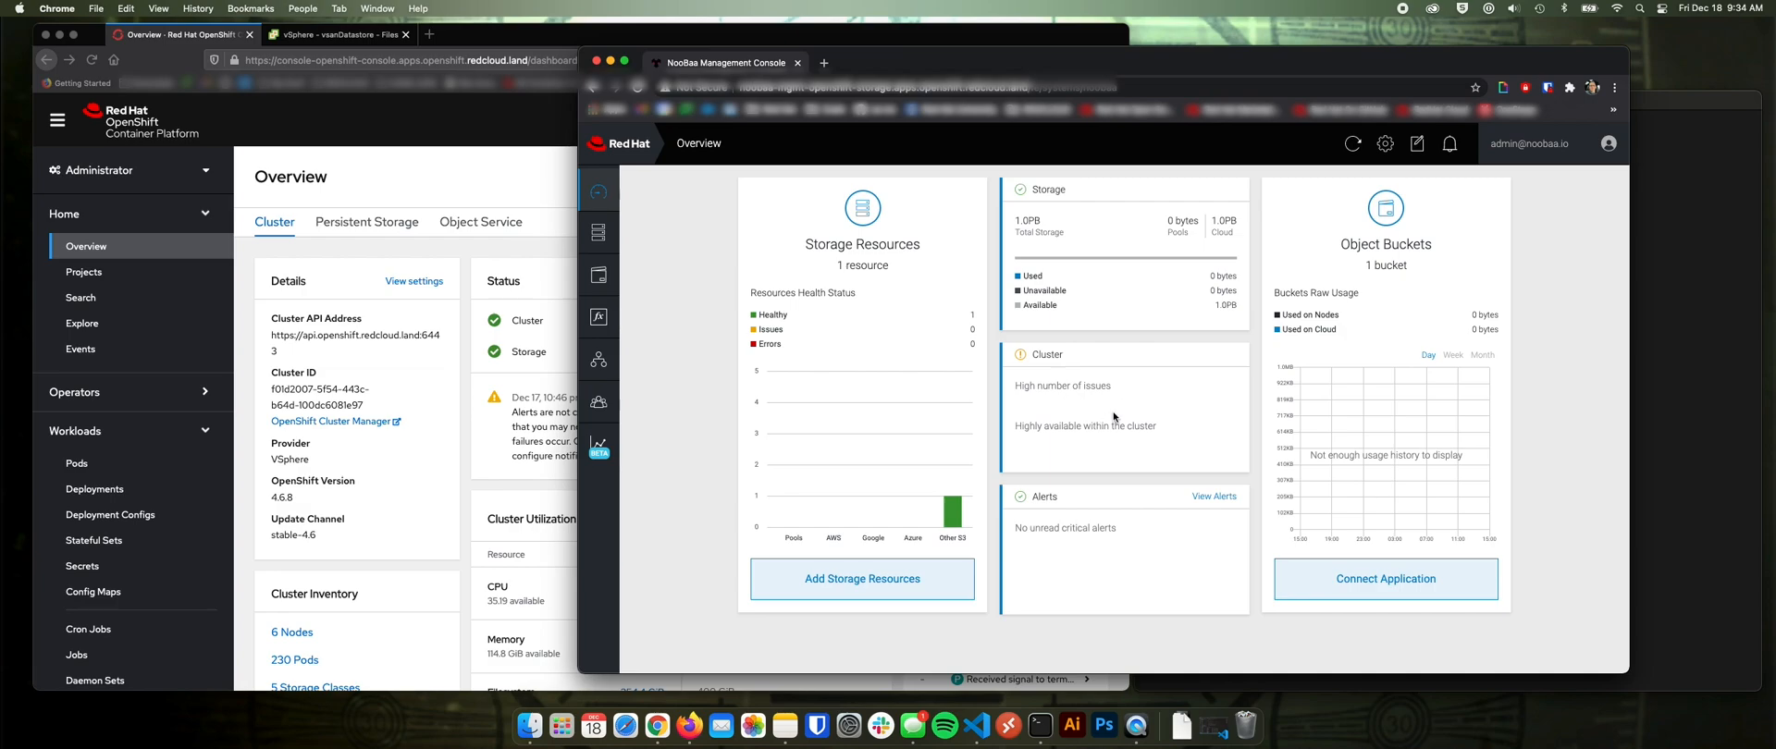
{"action": "mouse_move", "coordinate": [731, 480]}
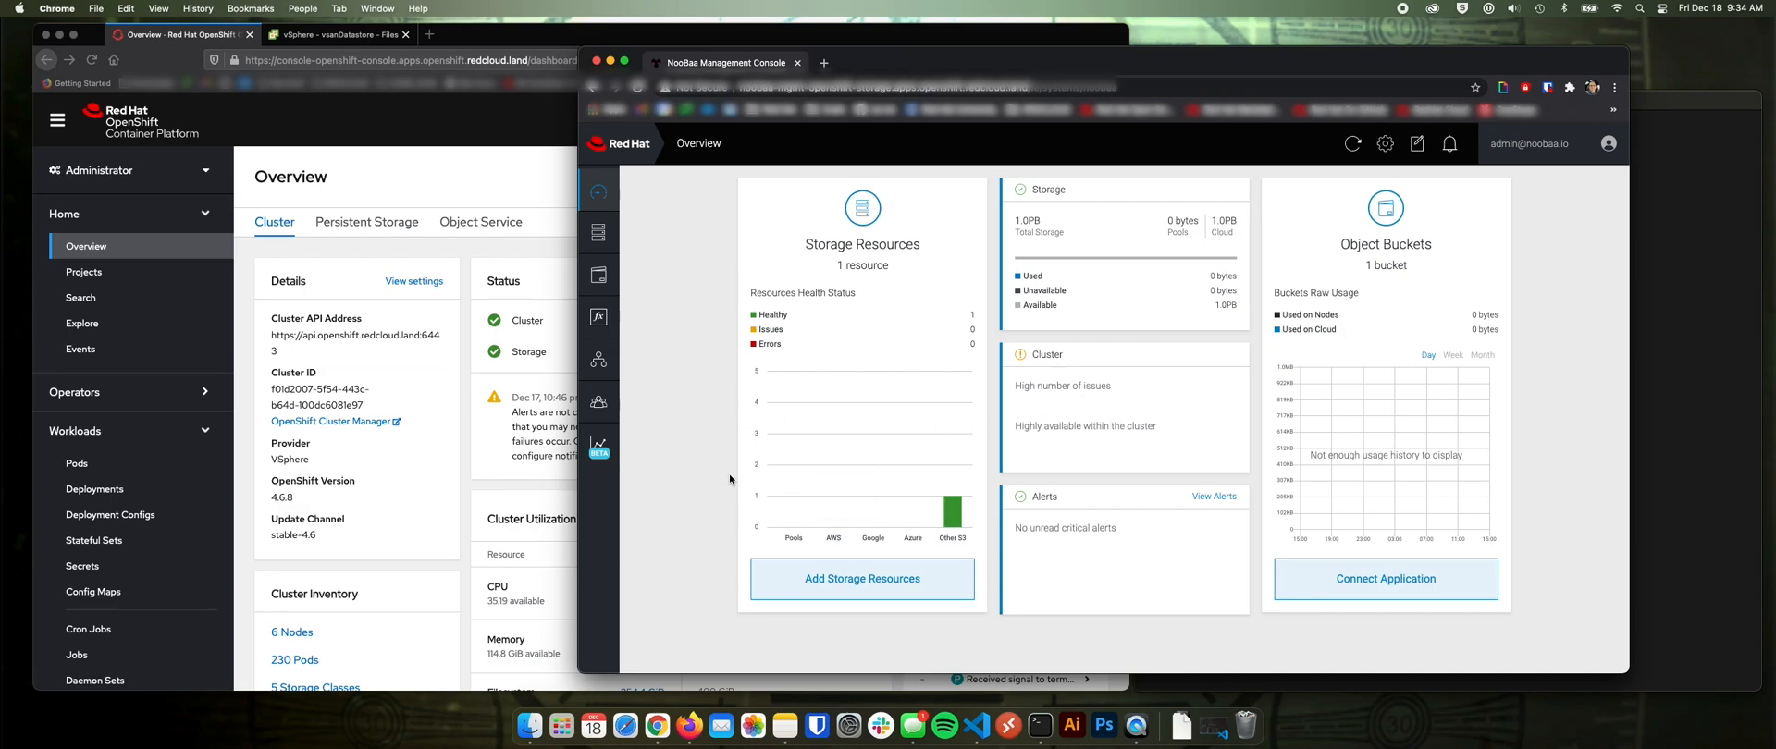
{"action": "mouse_move", "coordinate": [1168, 644]}
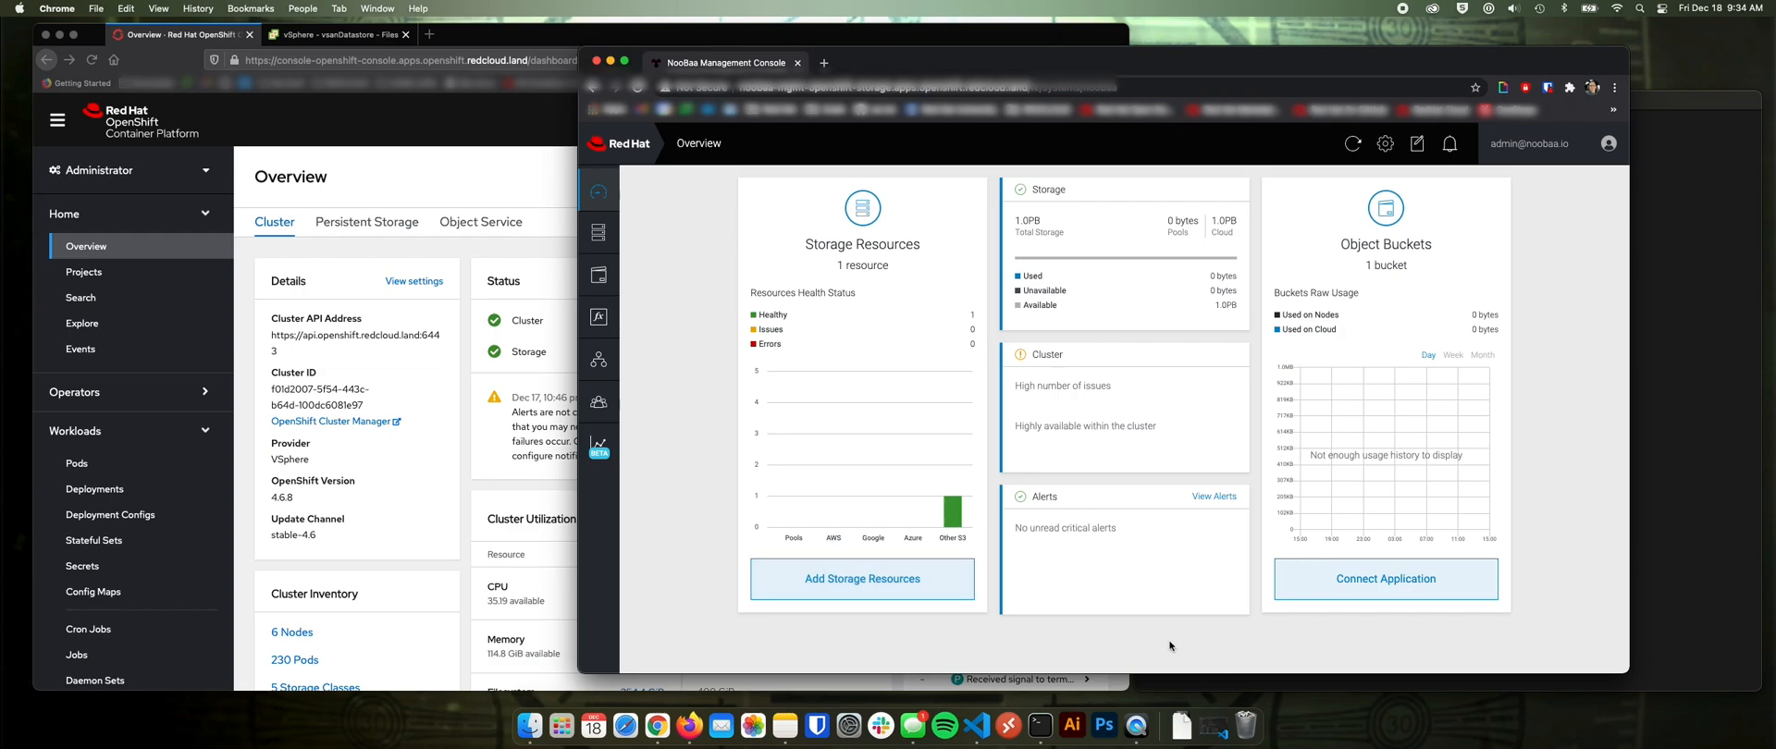
{"action": "mouse_move", "coordinate": [1176, 644]}
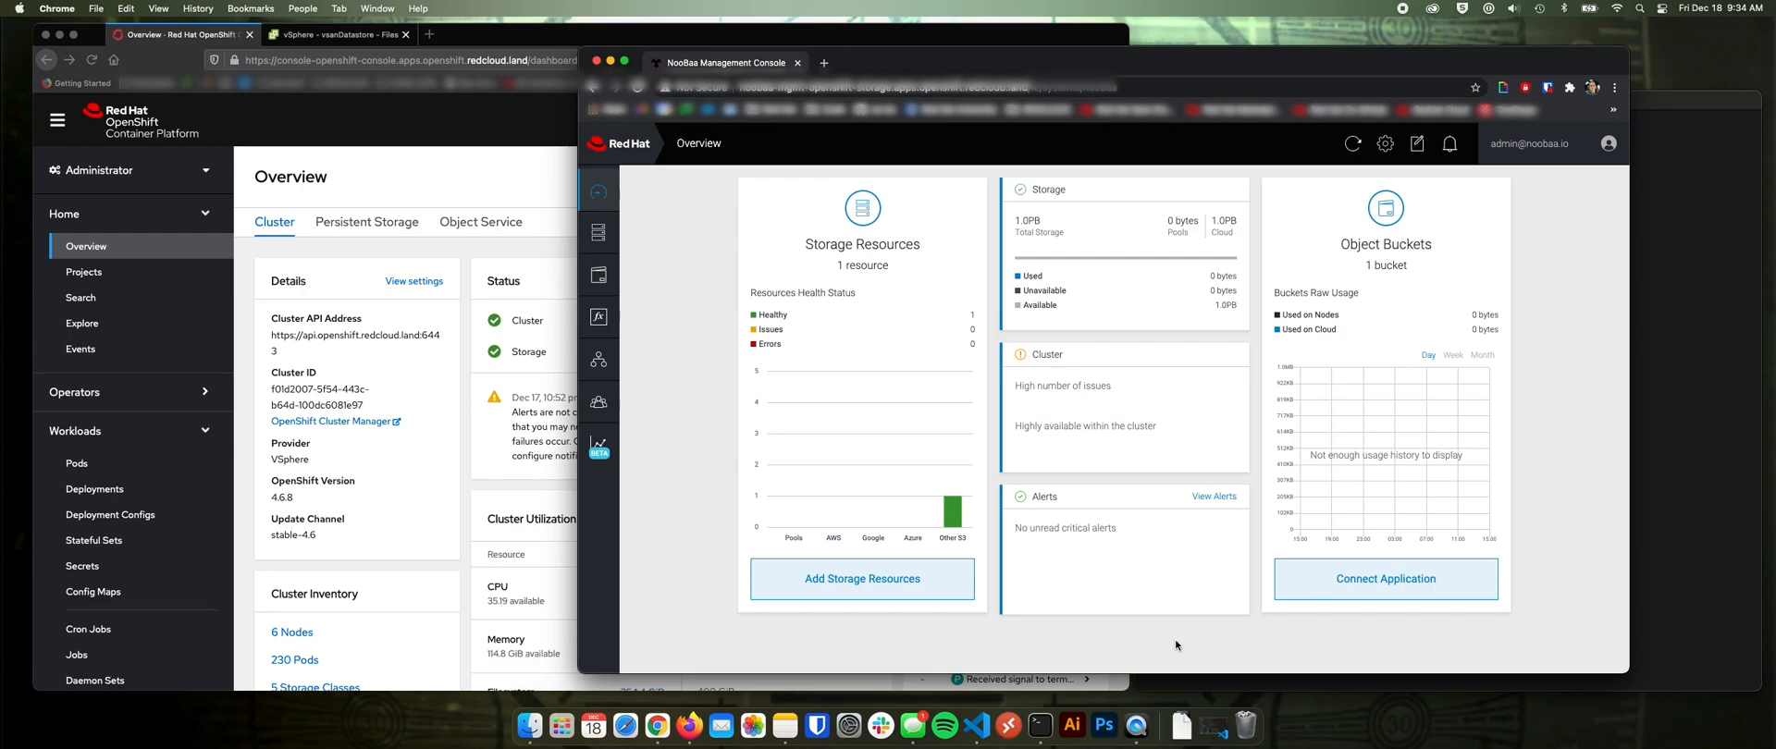
{"action": "mouse_move", "coordinate": [679, 303]}
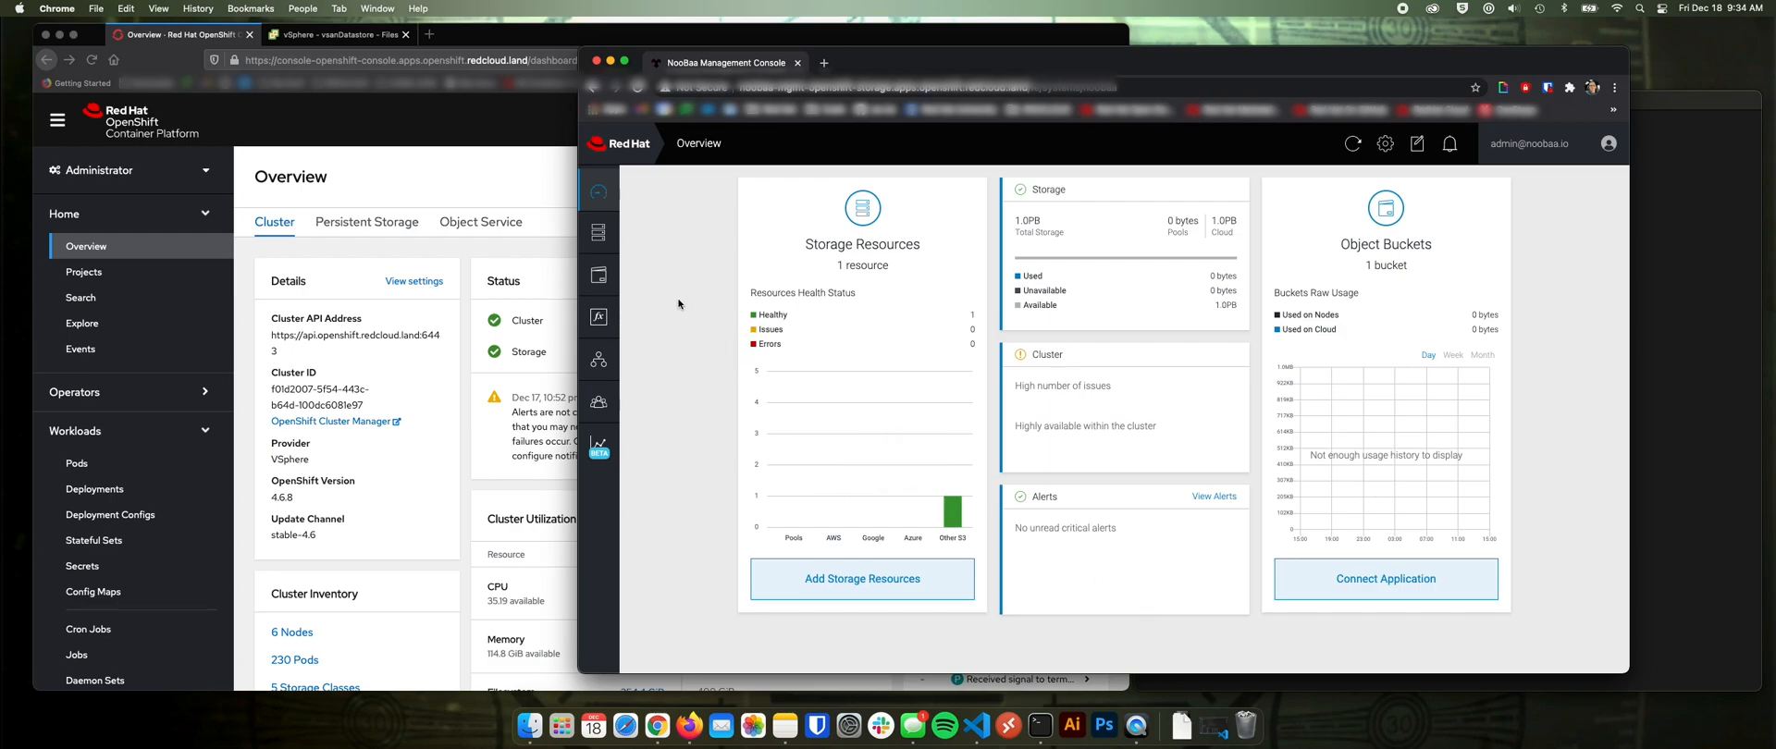
{"action": "mouse_move", "coordinate": [688, 224]}
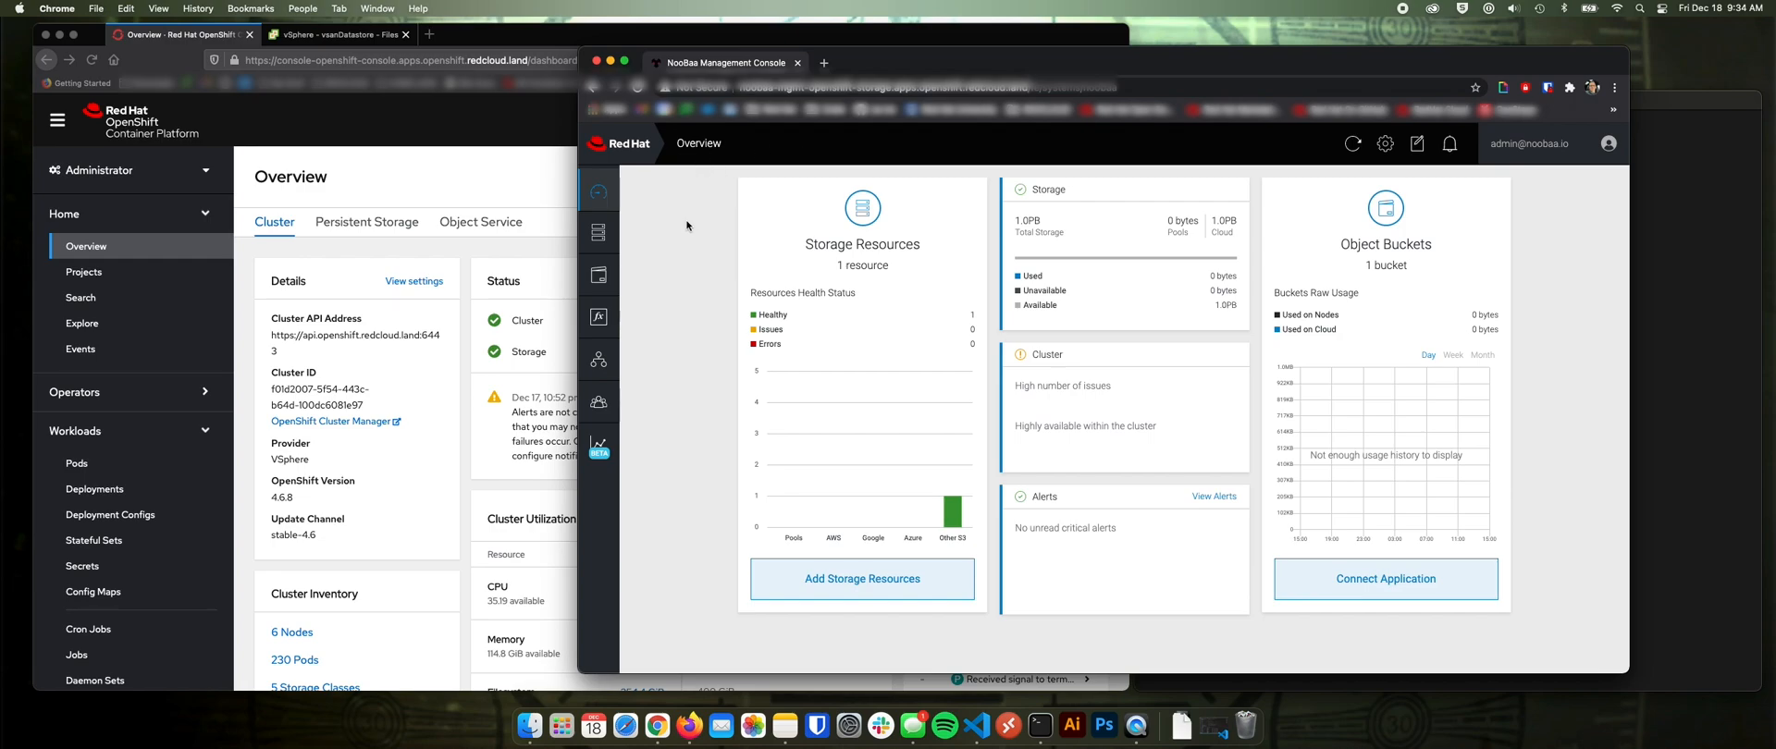
{"action": "mouse_move", "coordinate": [677, 267]}
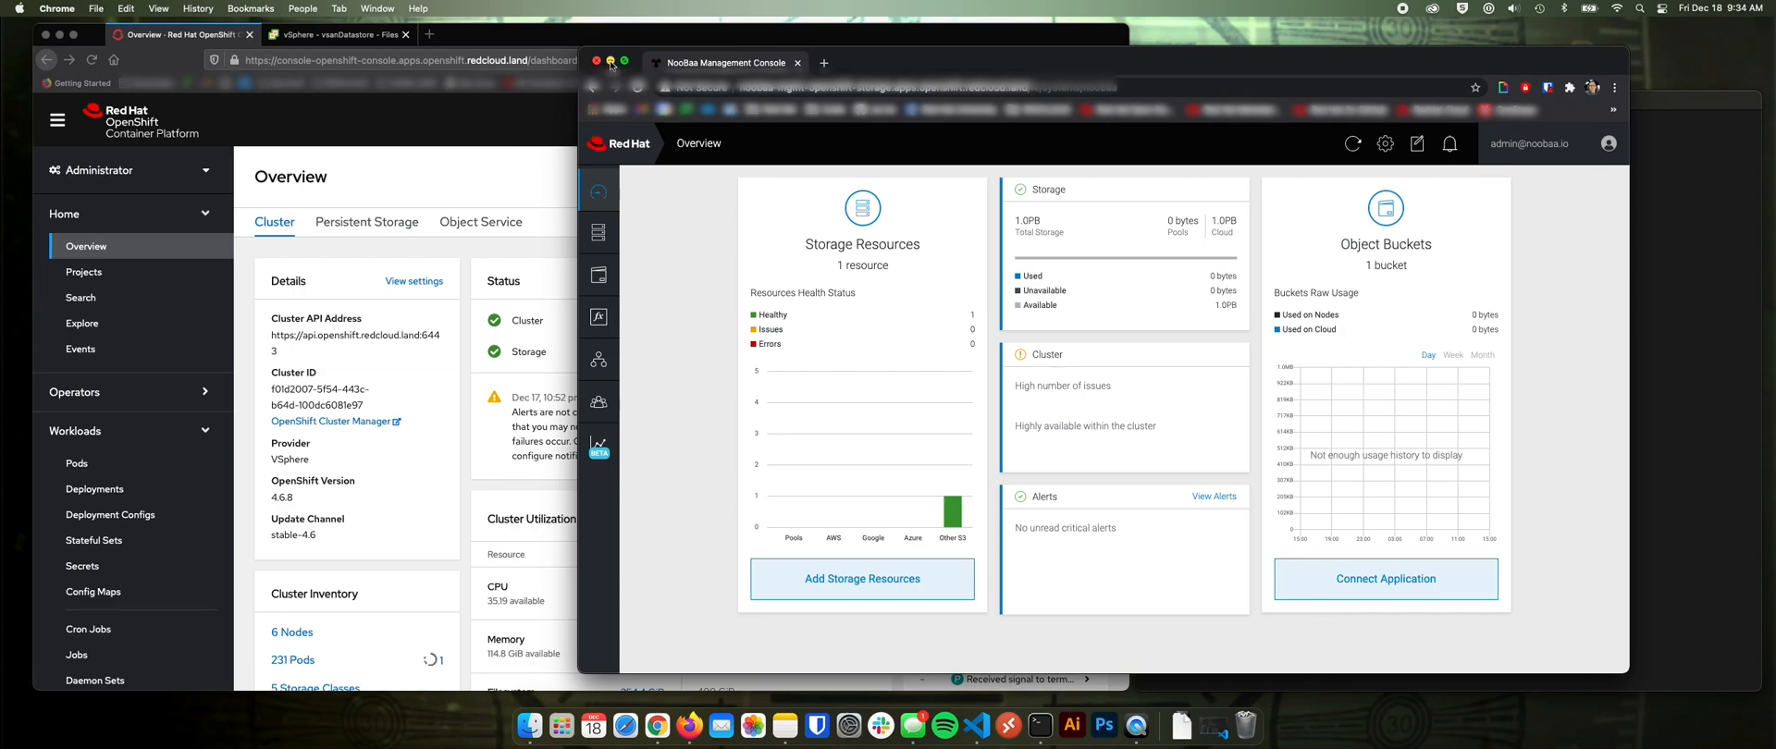
{"action": "left_click", "coordinate": [599, 232]}
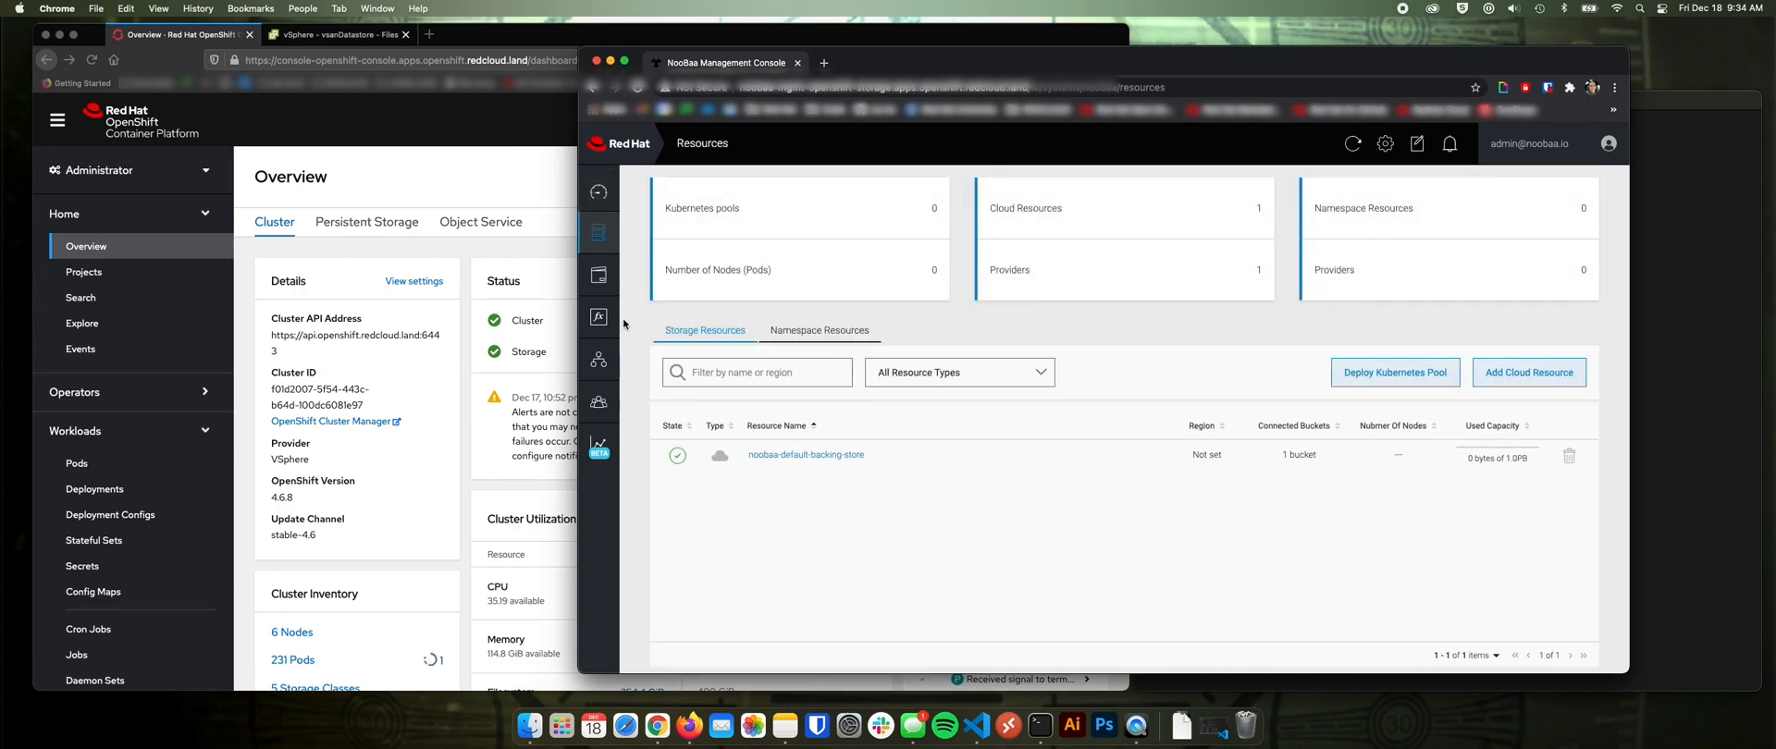
{"action": "left_click", "coordinate": [597, 274]}
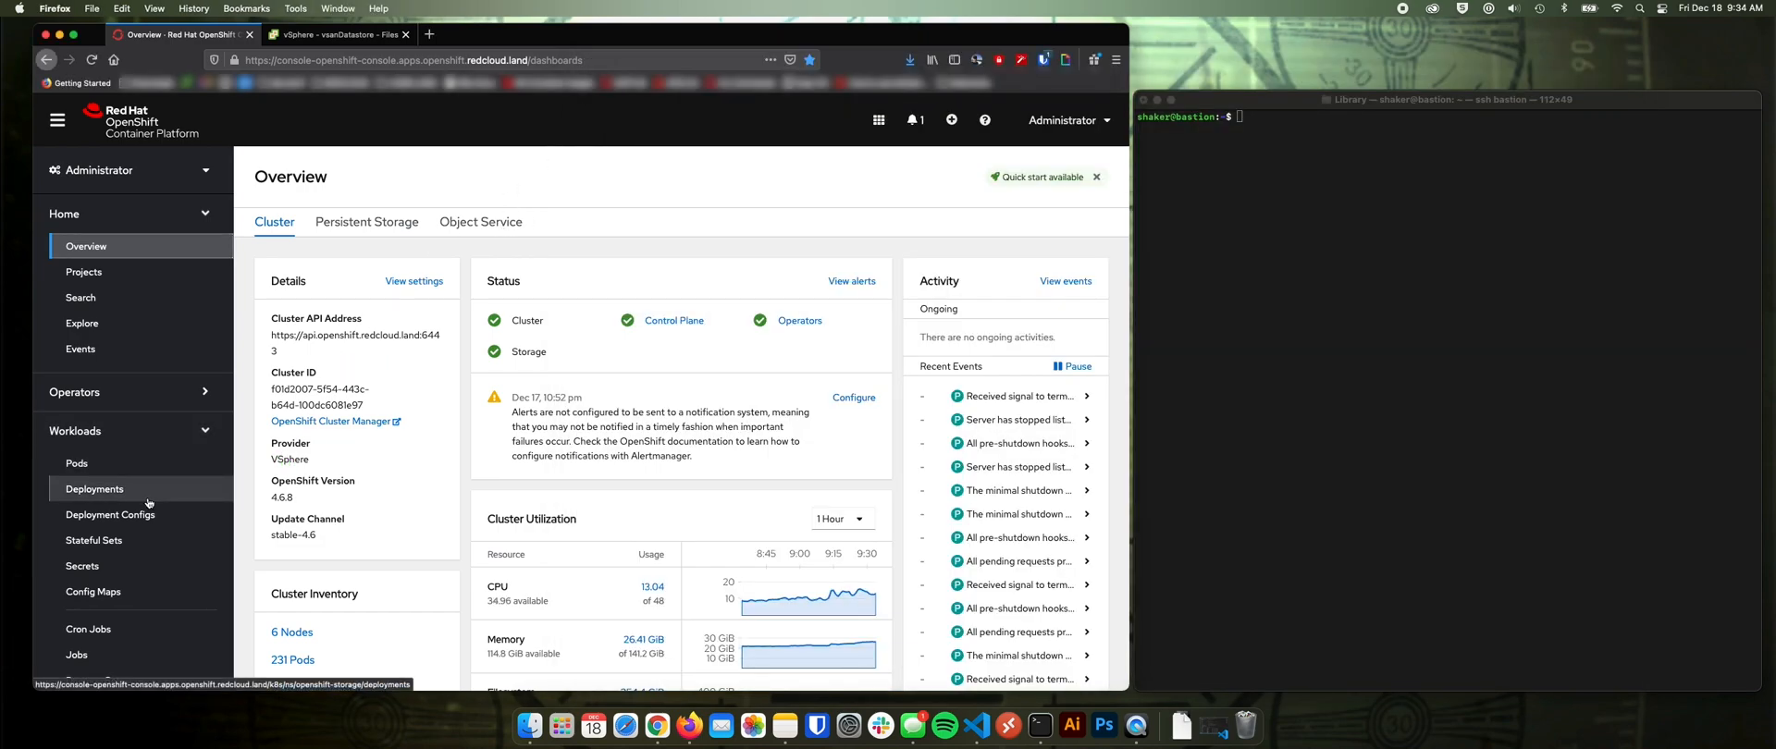
- Review the Object Service and Persistent Storage dashboards, then switch to the vSphere datastore files
{"action": "scroll", "scroll_direction": "down", "scroll_amount": 3}
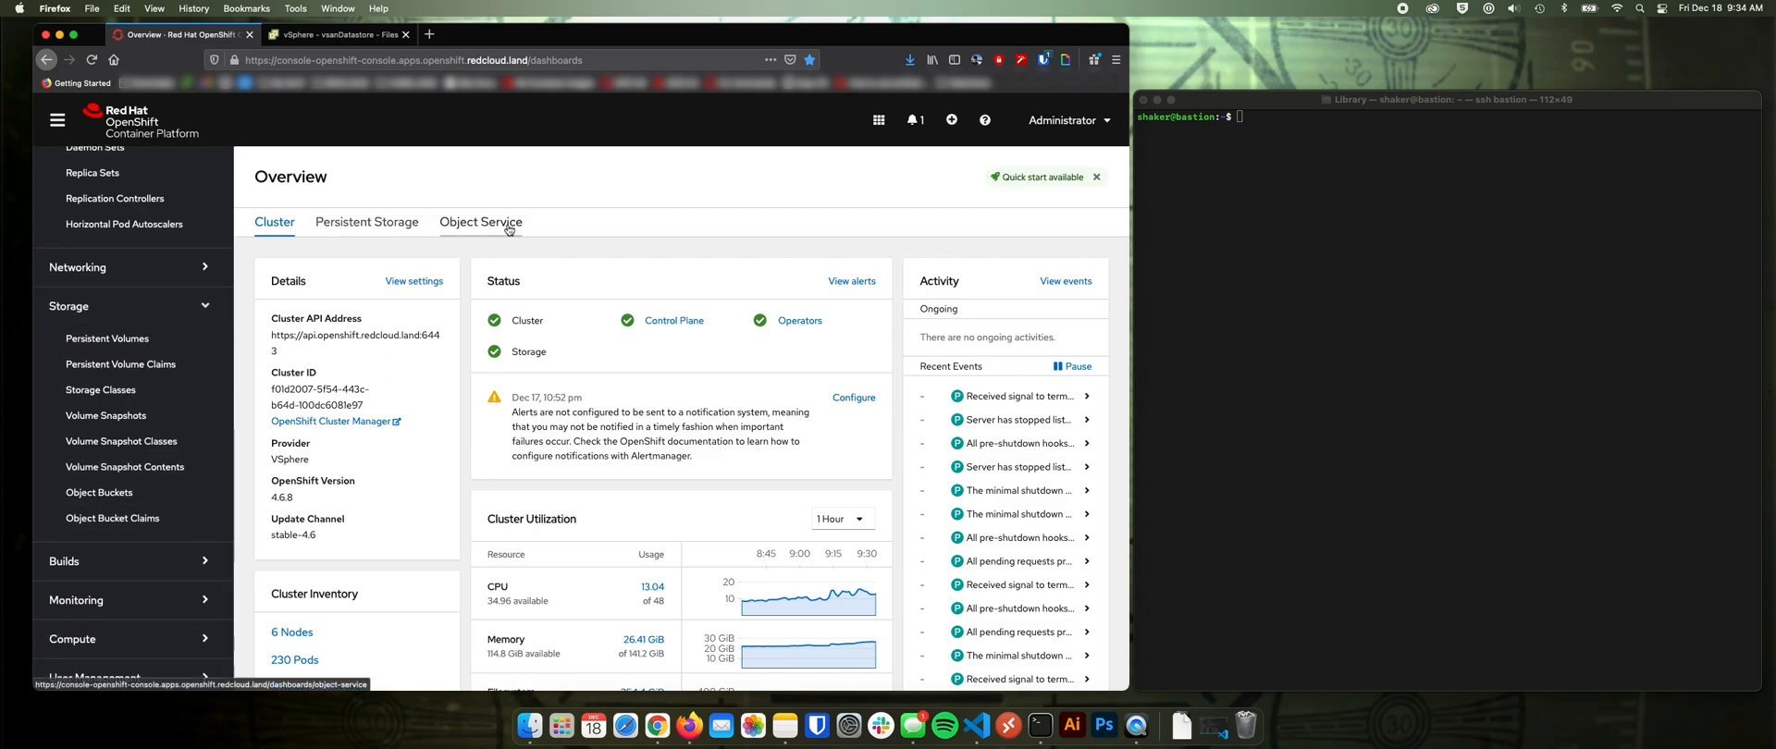
{"action": "left_click", "coordinate": [479, 222]}
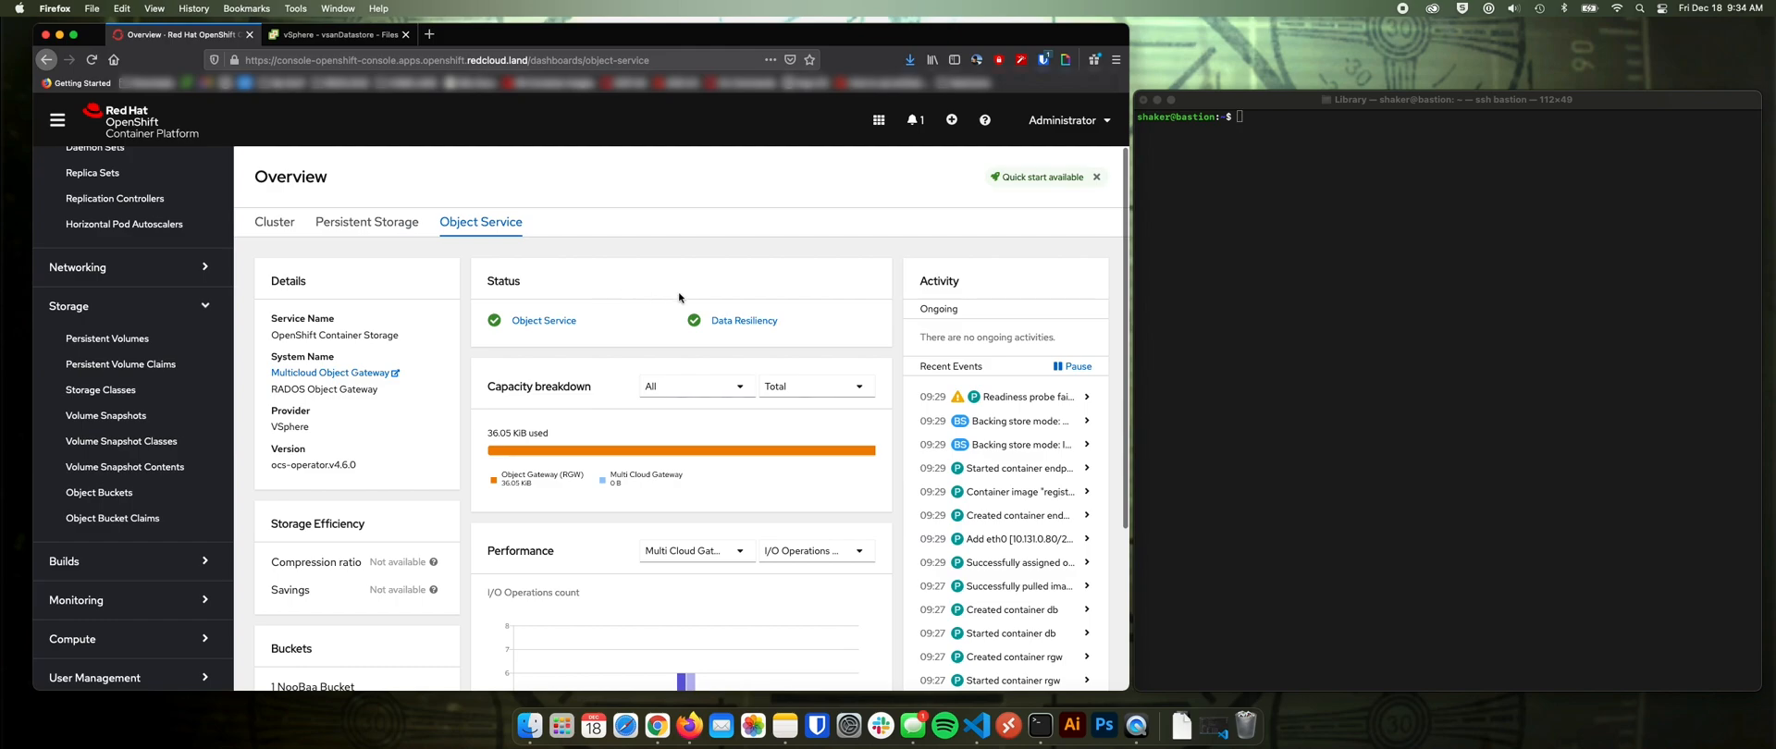
{"action": "scroll", "scroll_direction": "down", "scroll_amount": 3}
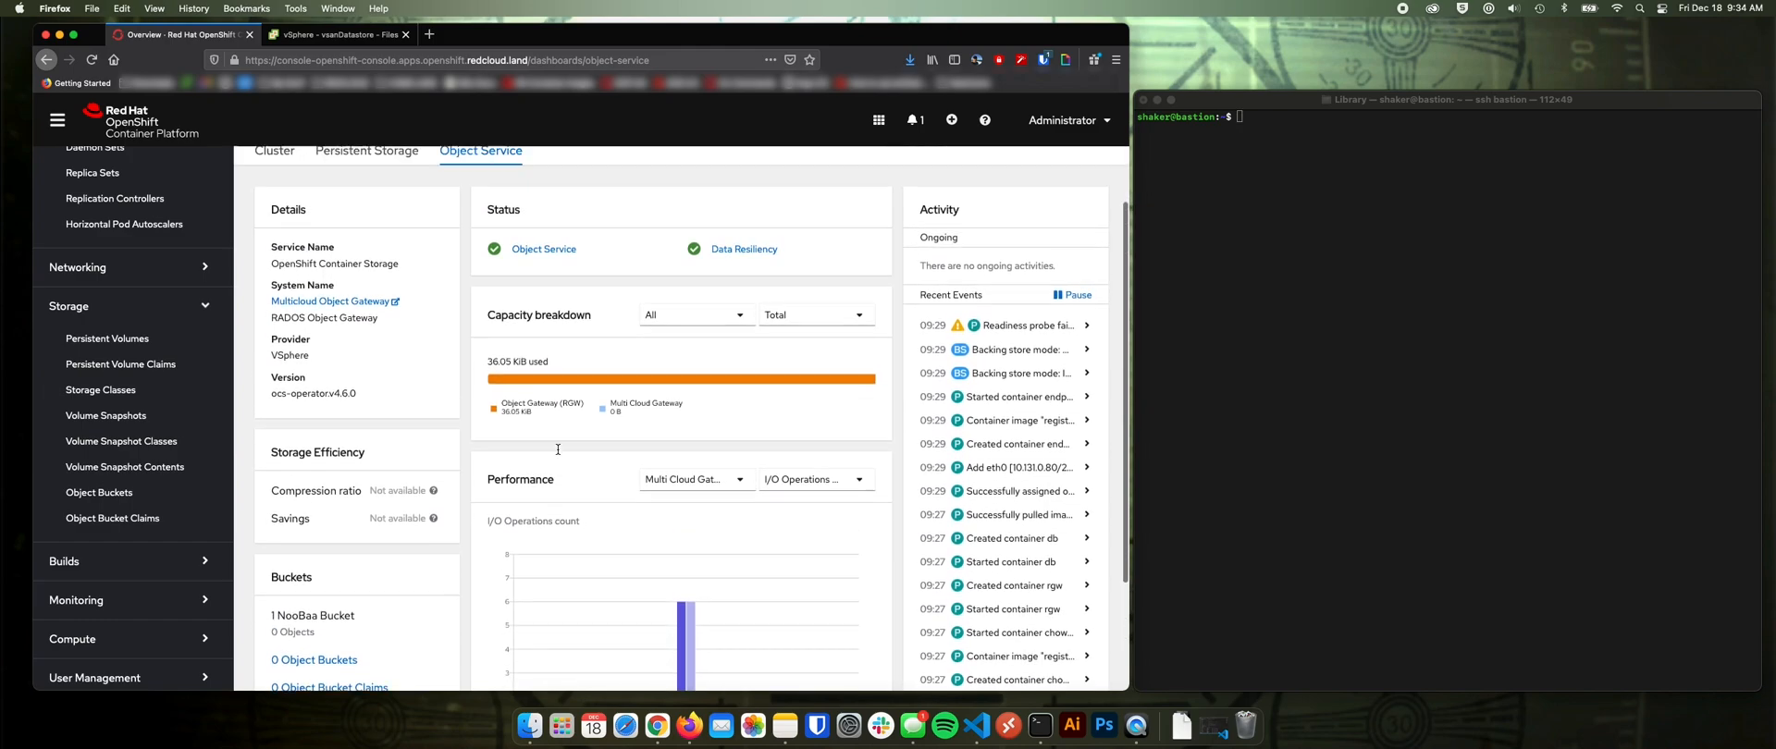
{"action": "left_click", "coordinate": [367, 150]}
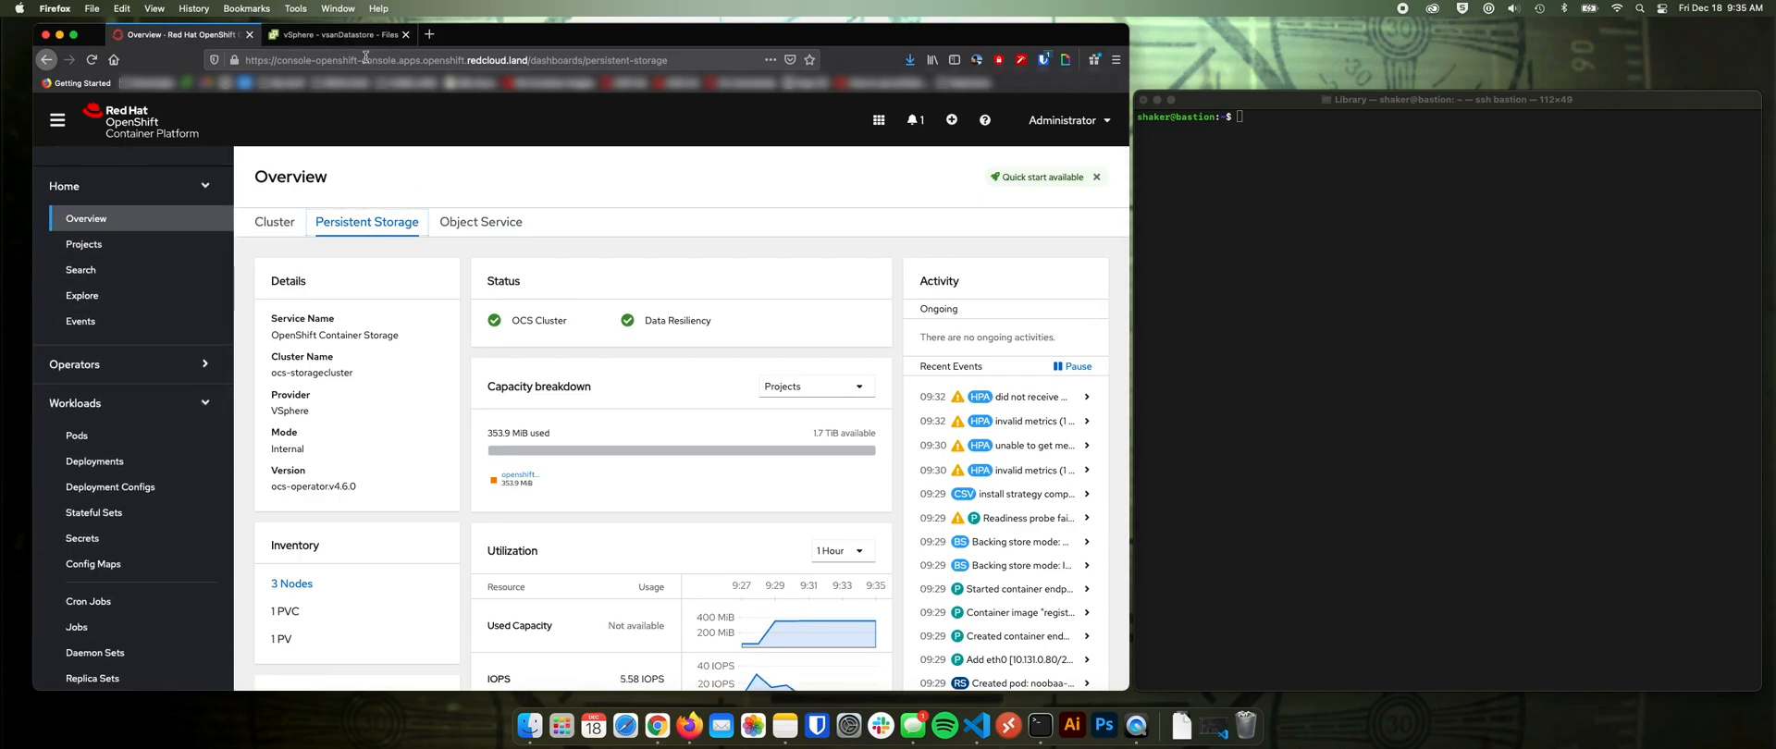
{"action": "left_click", "coordinate": [344, 35]}
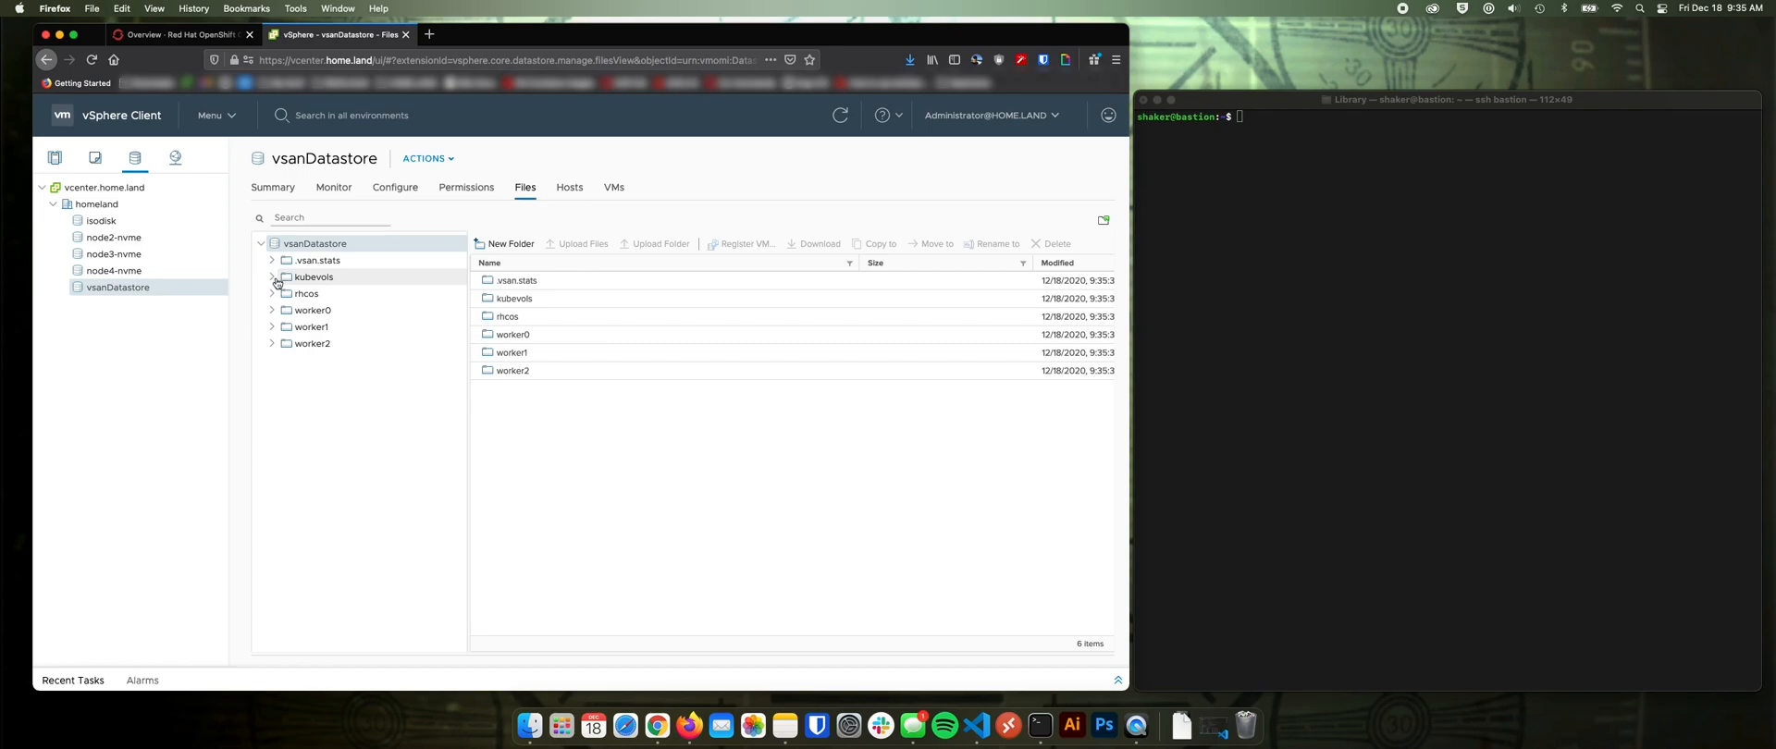
- List the PVC VMDK files in the kubevols folder on vsanDatastore, then return to OpenShift
{"action": "left_click", "coordinate": [272, 276]}
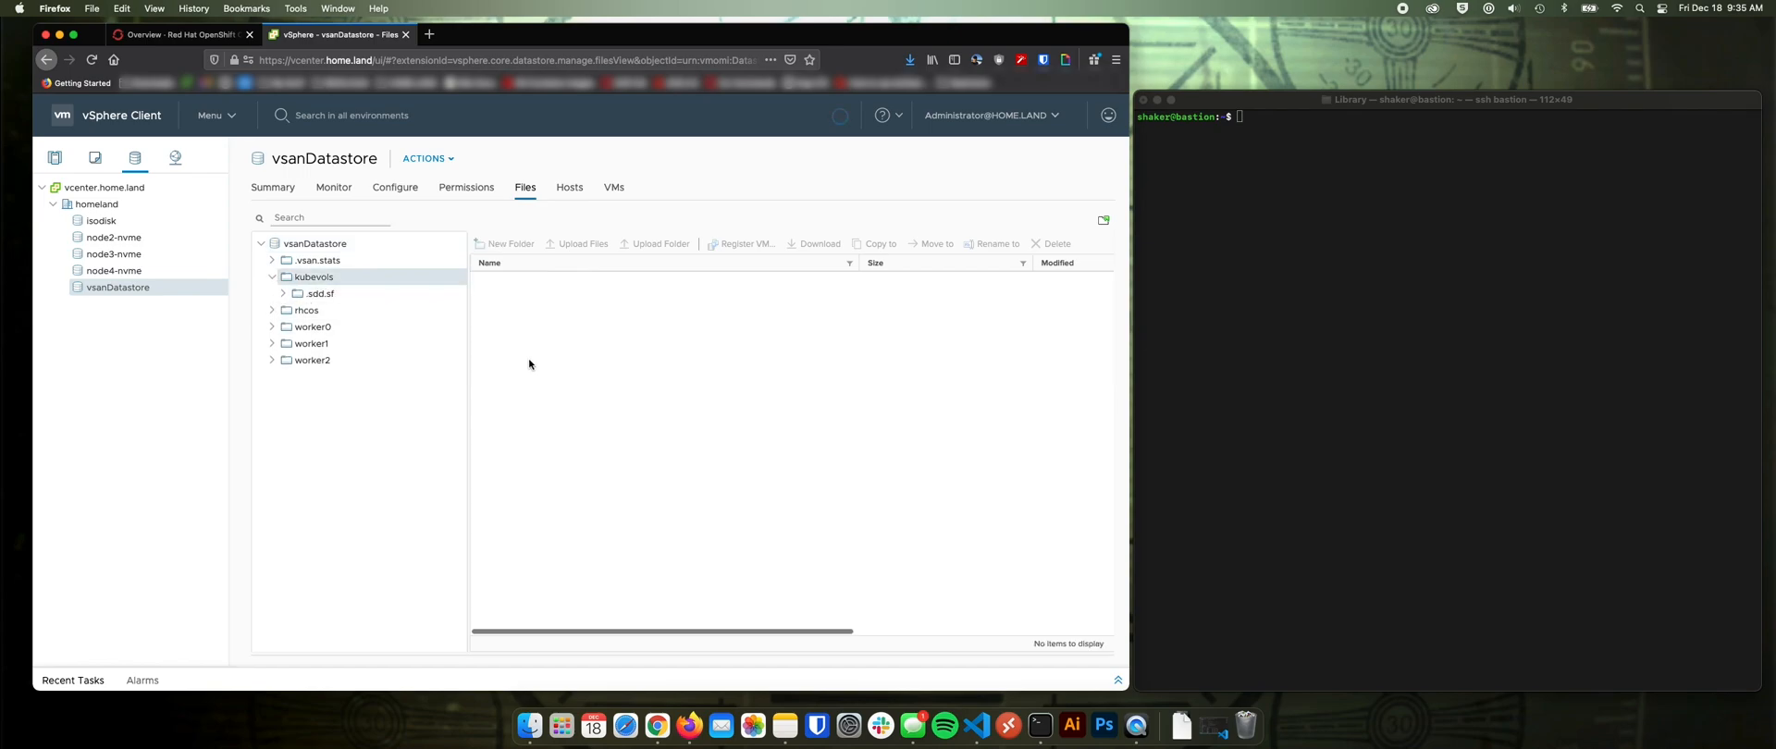
{"action": "left_click", "coordinate": [316, 276]}
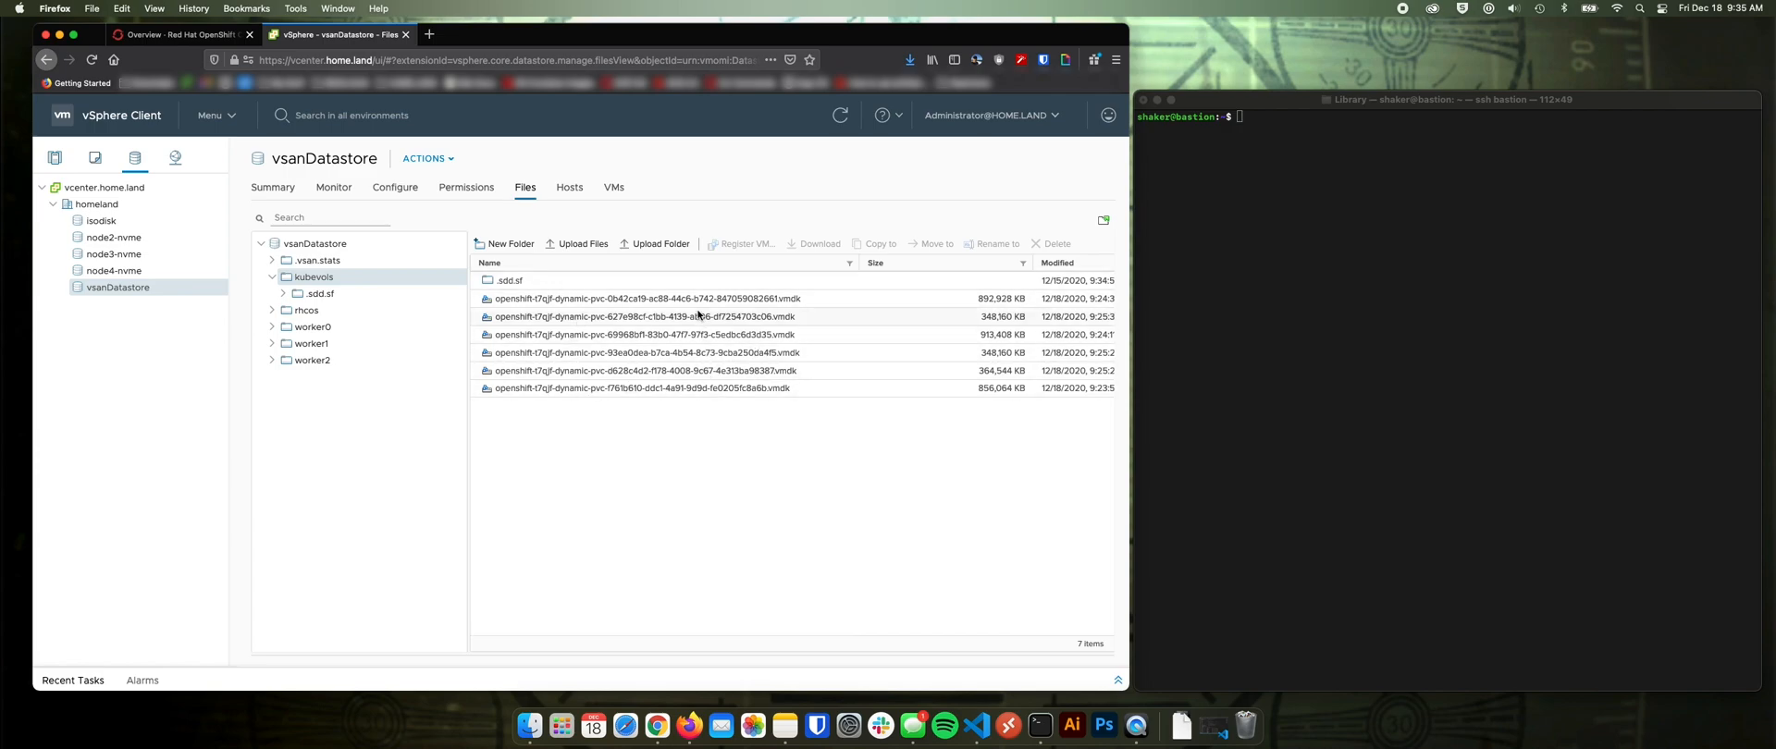
{"action": "mouse_move", "coordinate": [662, 386]}
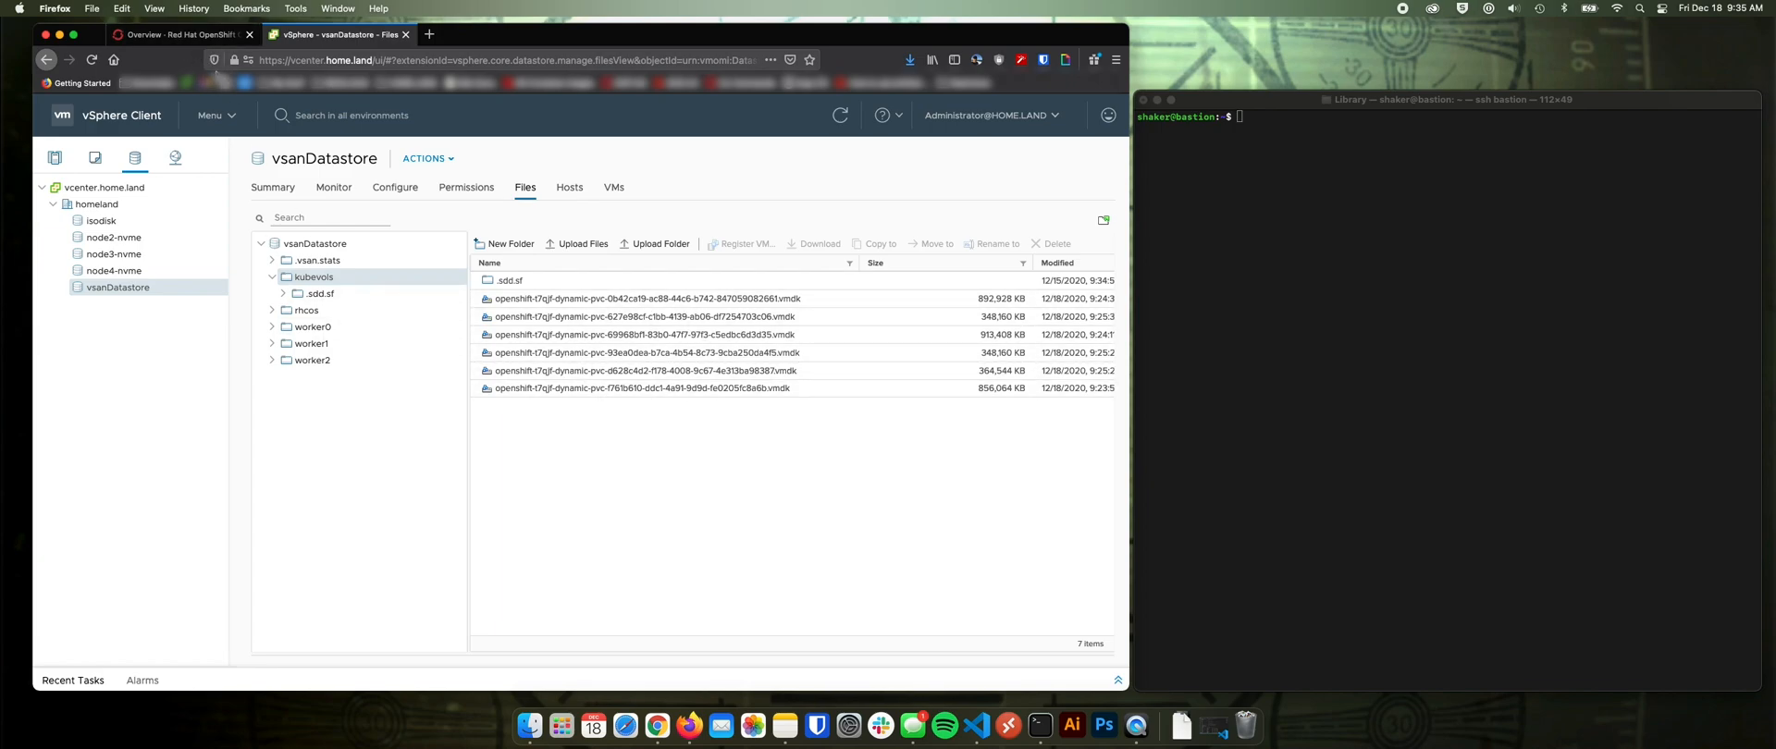
{"action": "left_click", "coordinate": [176, 37]}
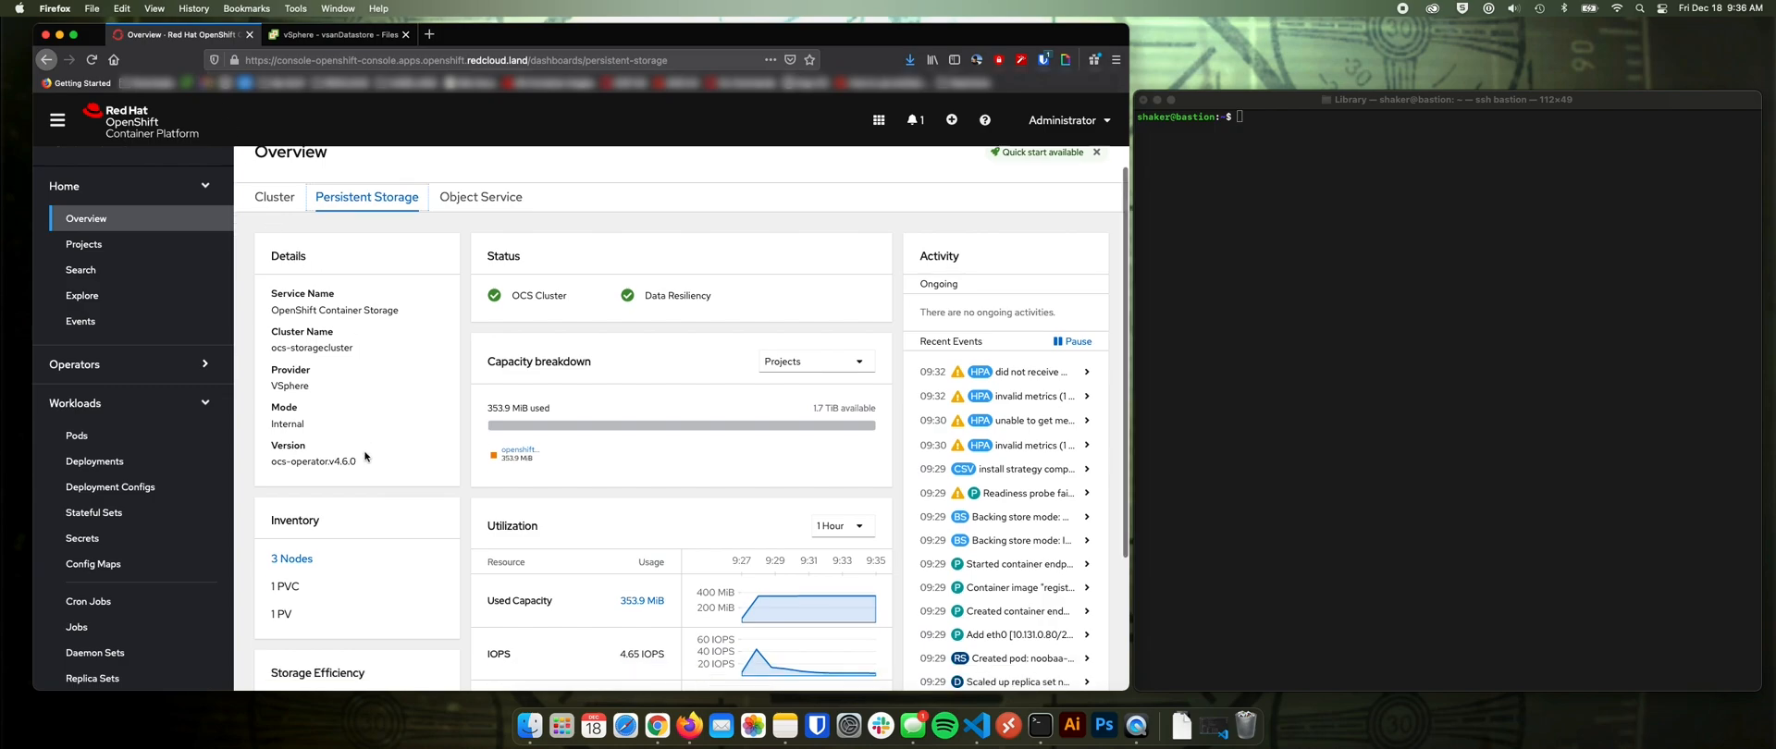
- View the openshift-storage Persistent Volume Claims and compare them with the kubevols VMDK names
{"action": "scroll", "scroll_direction": "down", "scroll_amount": 3}
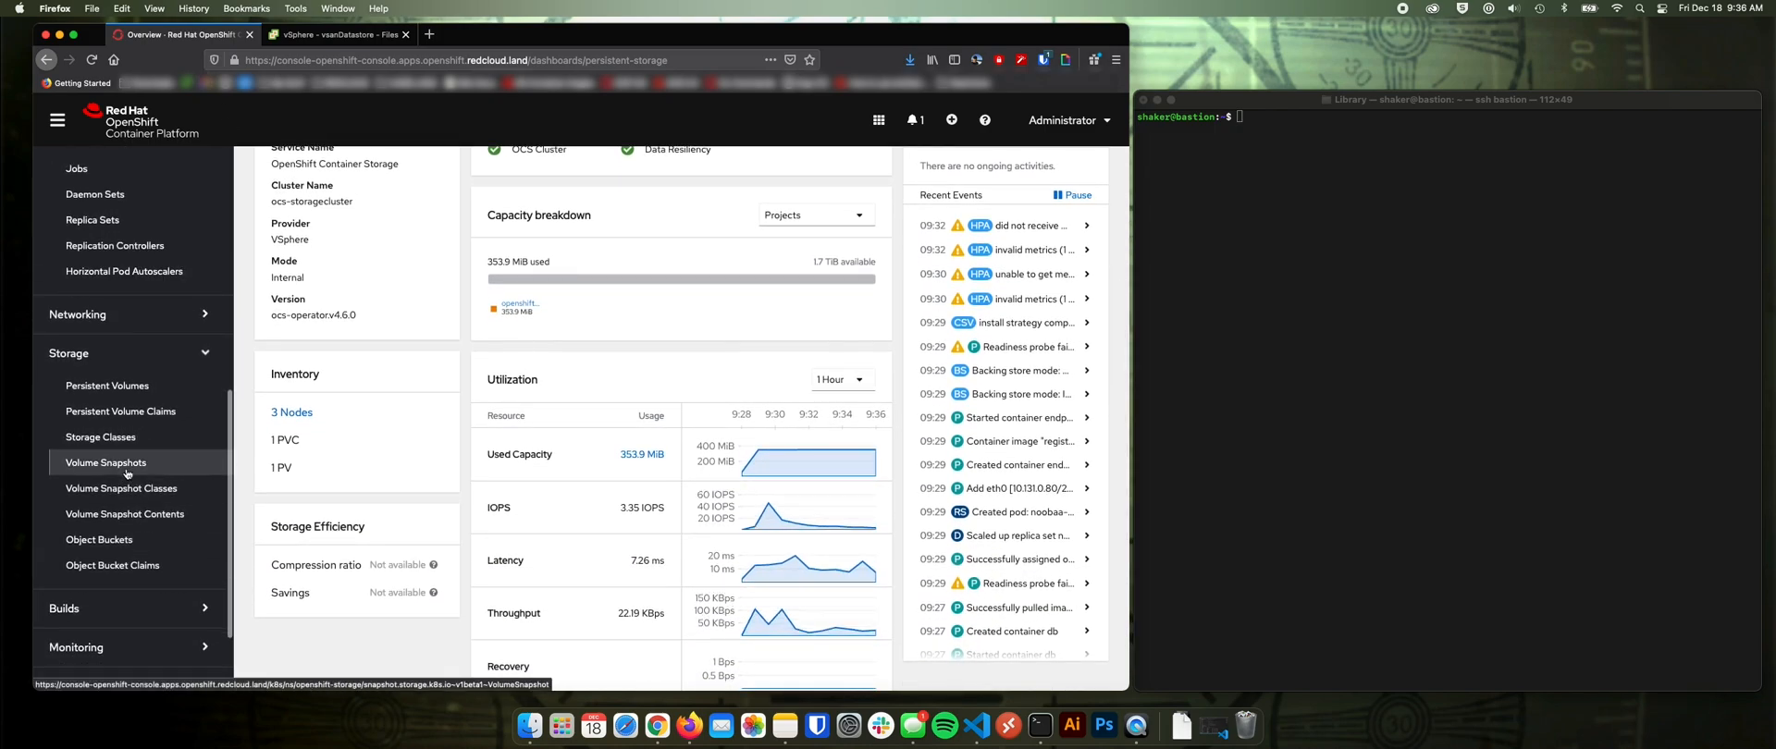
{"action": "left_click", "coordinate": [120, 410]}
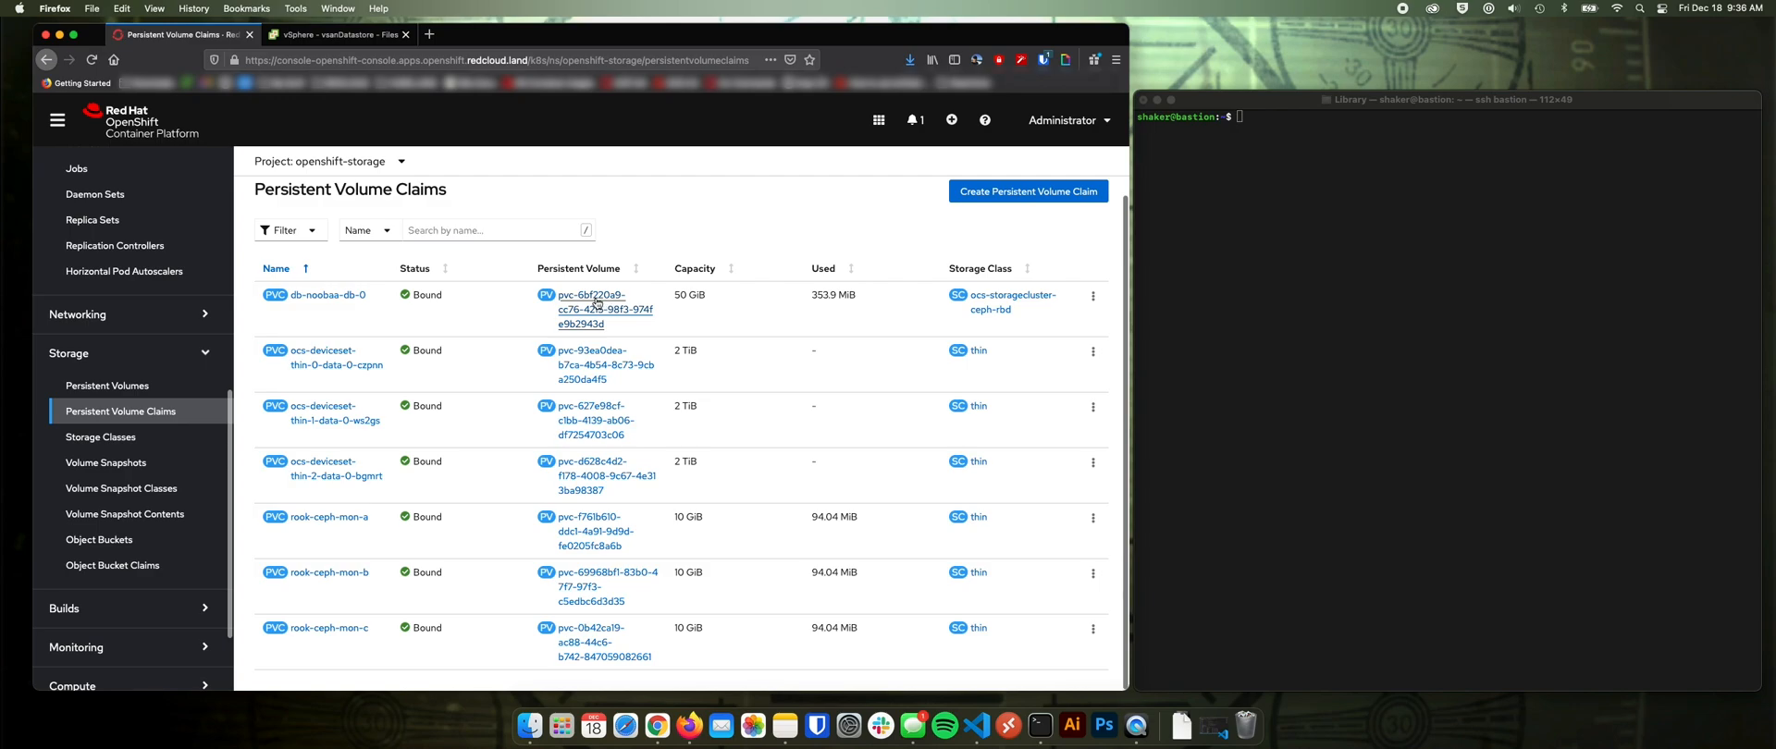
{"action": "left_click", "coordinate": [336, 35]}
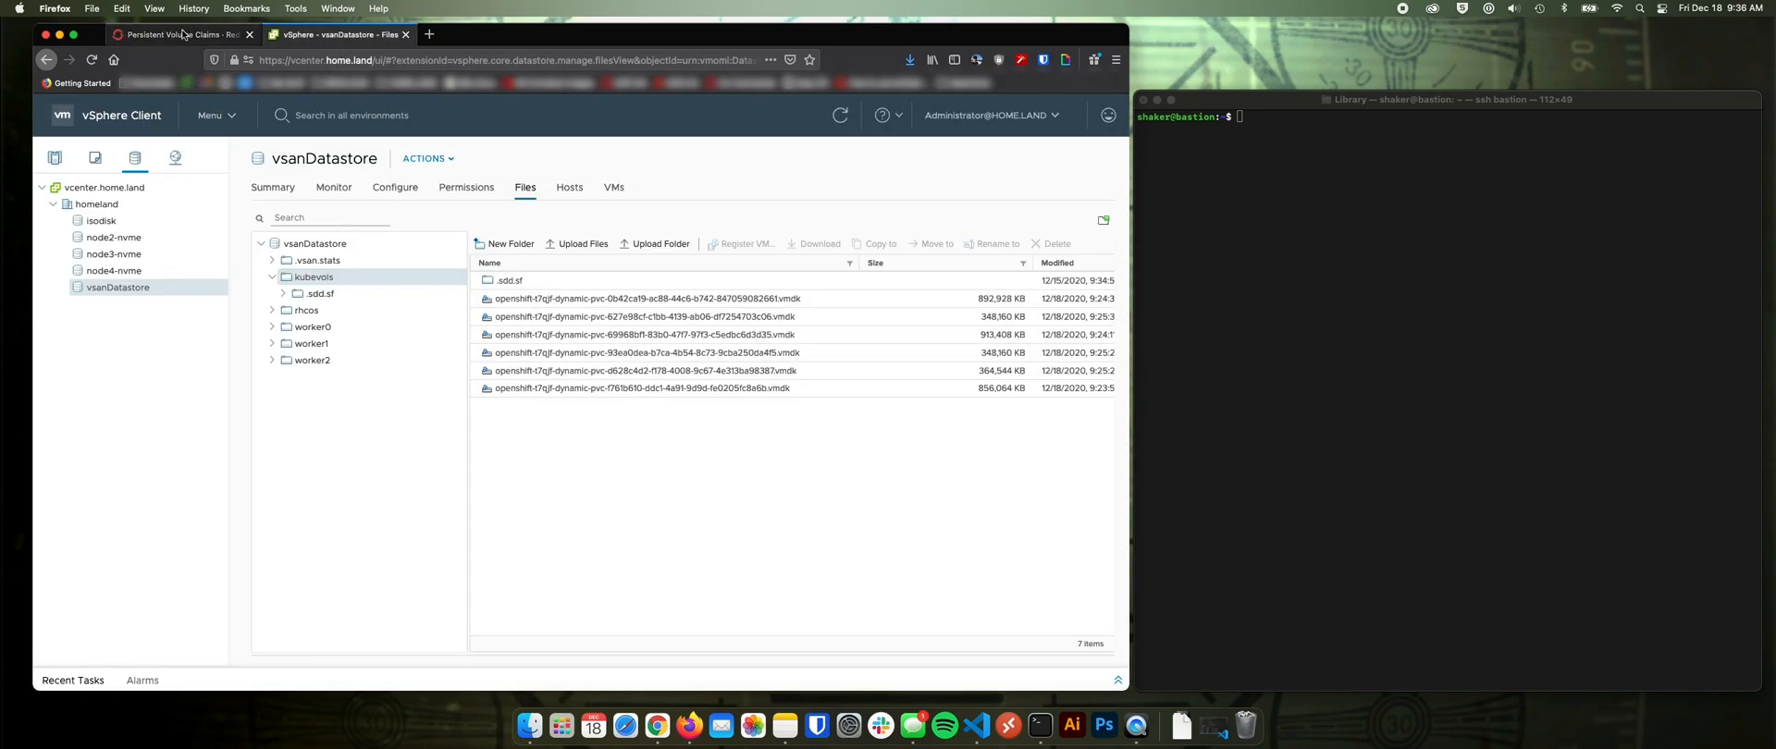
{"action": "left_click", "coordinate": [185, 34]}
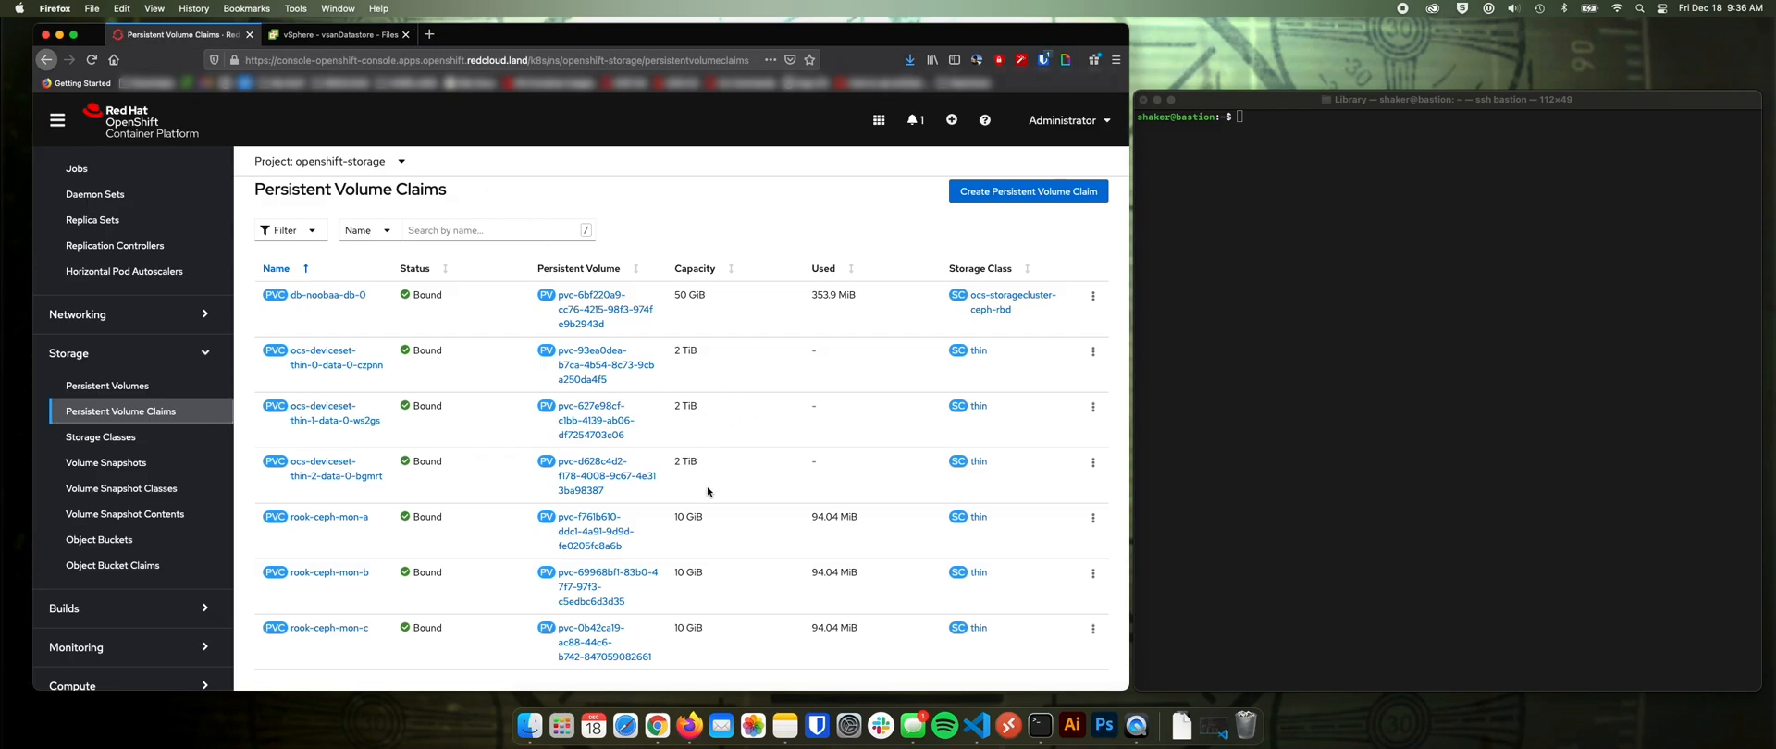
{"action": "mouse_move", "coordinate": [719, 544]}
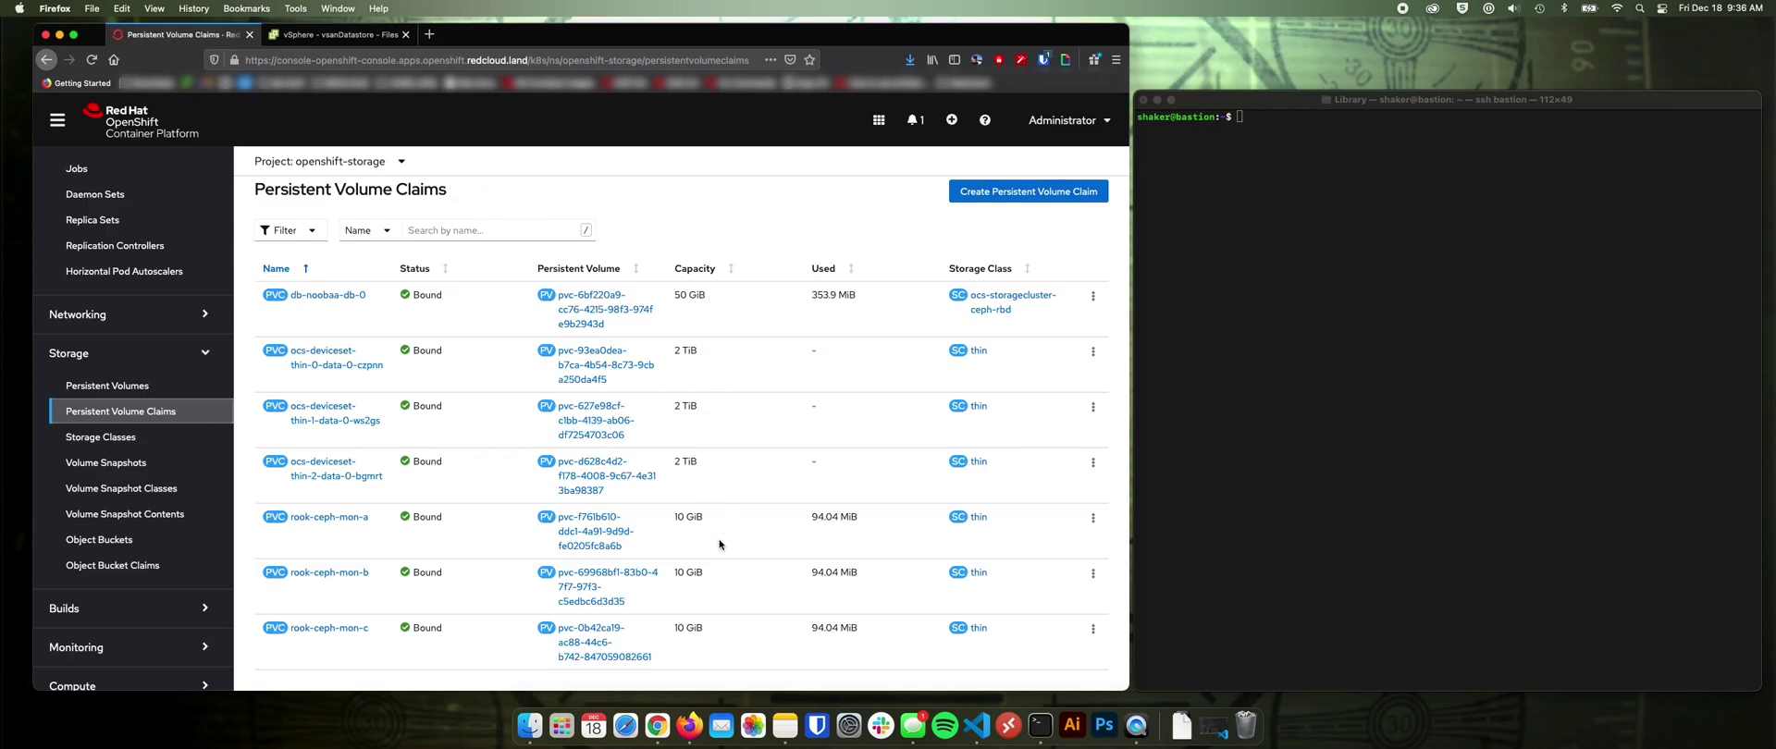
{"action": "mouse_move", "coordinate": [736, 560]}
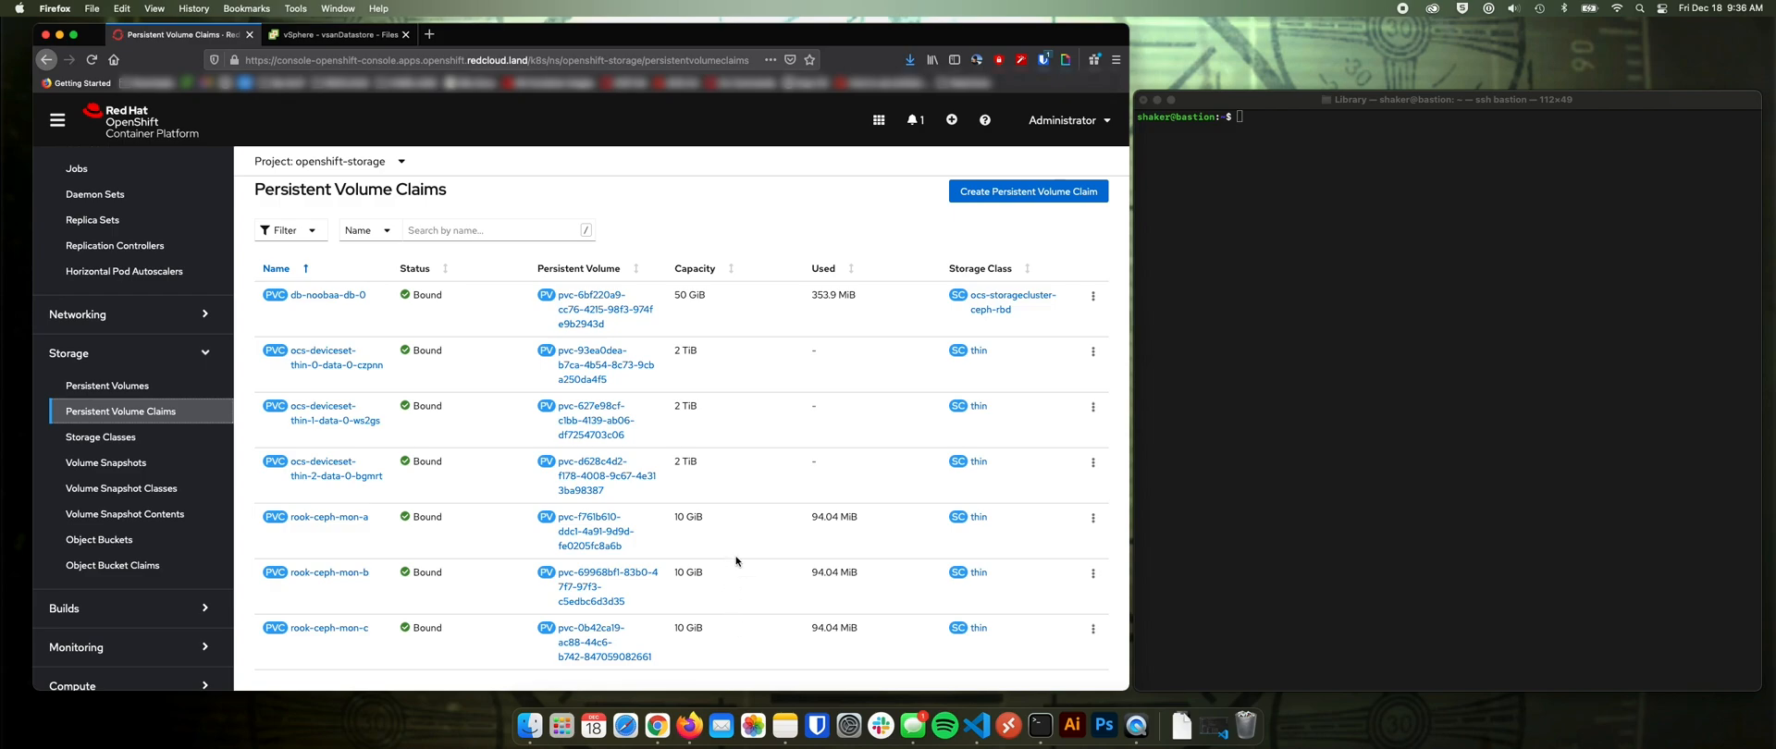
{"action": "mouse_move", "coordinate": [732, 618]}
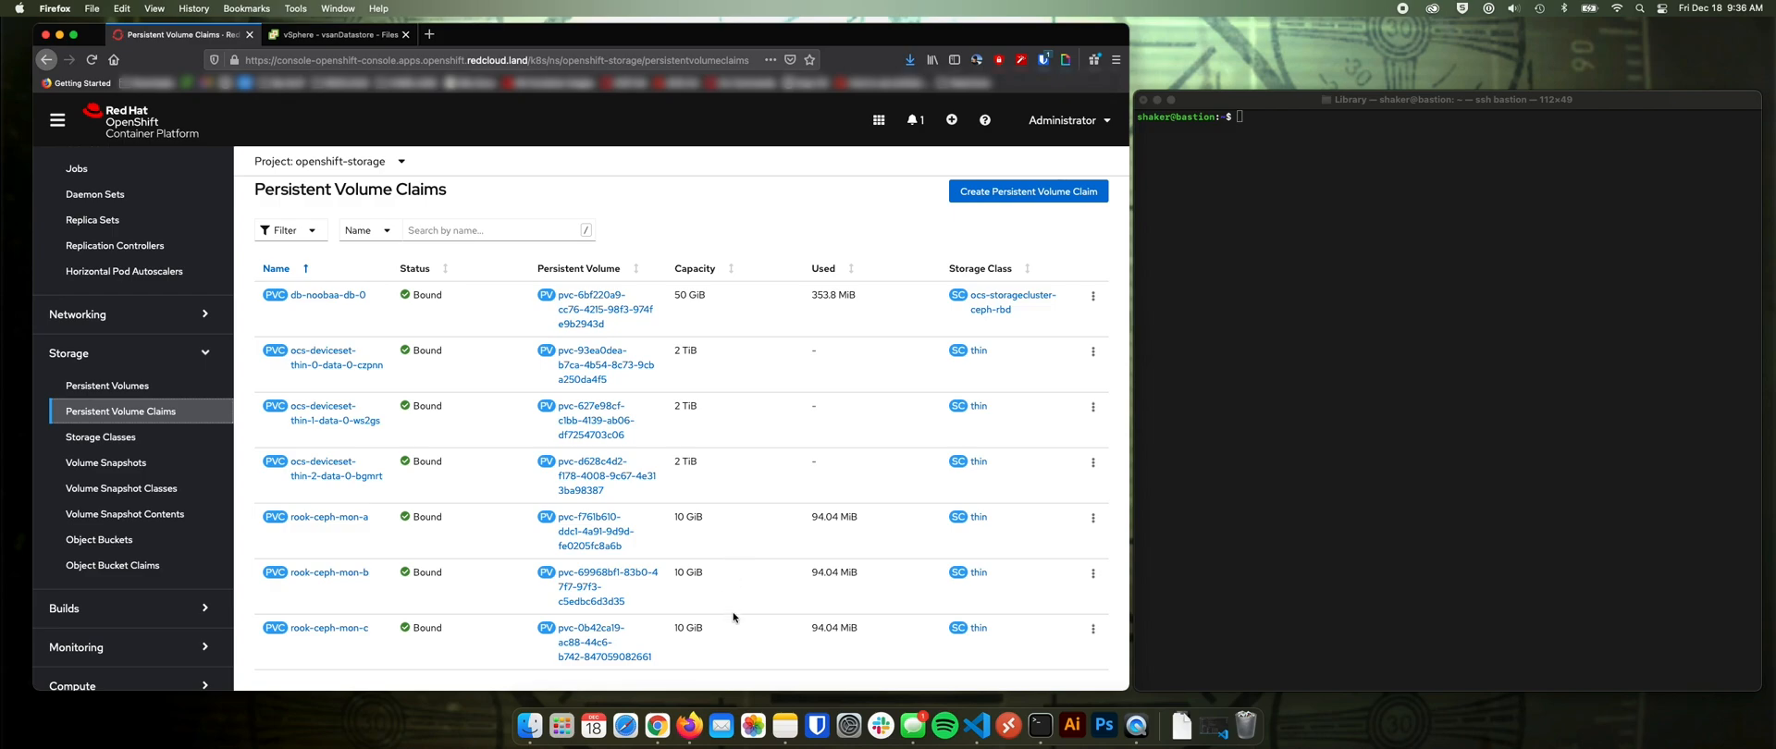
{"action": "mouse_move", "coordinate": [722, 310]}
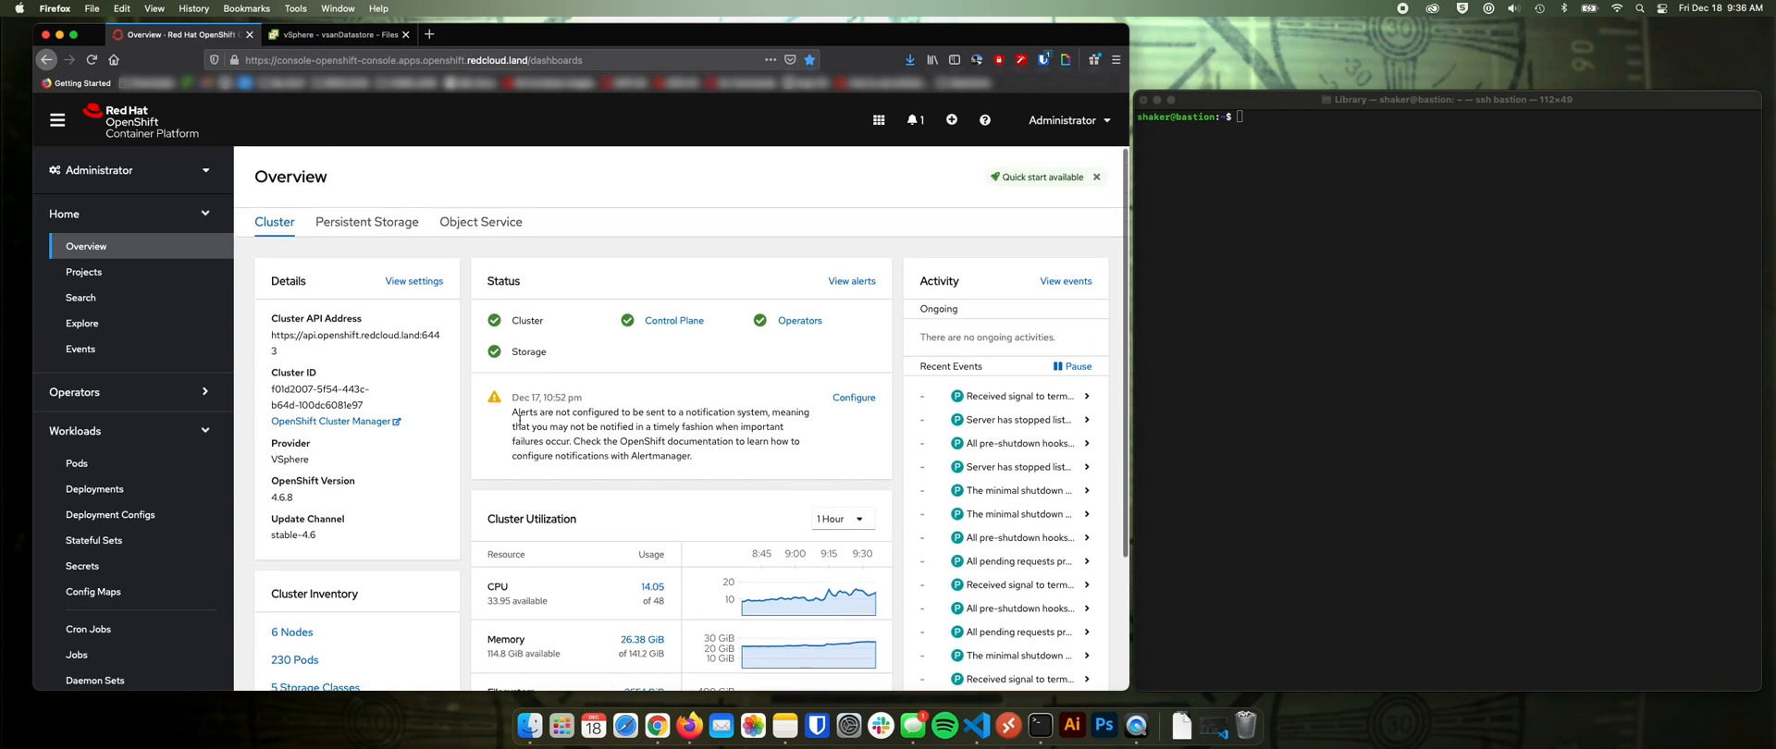
- Collapse the Workloads section in the left navigation on the Overview dashboard
{"action": "left_click", "coordinate": [74, 431]}
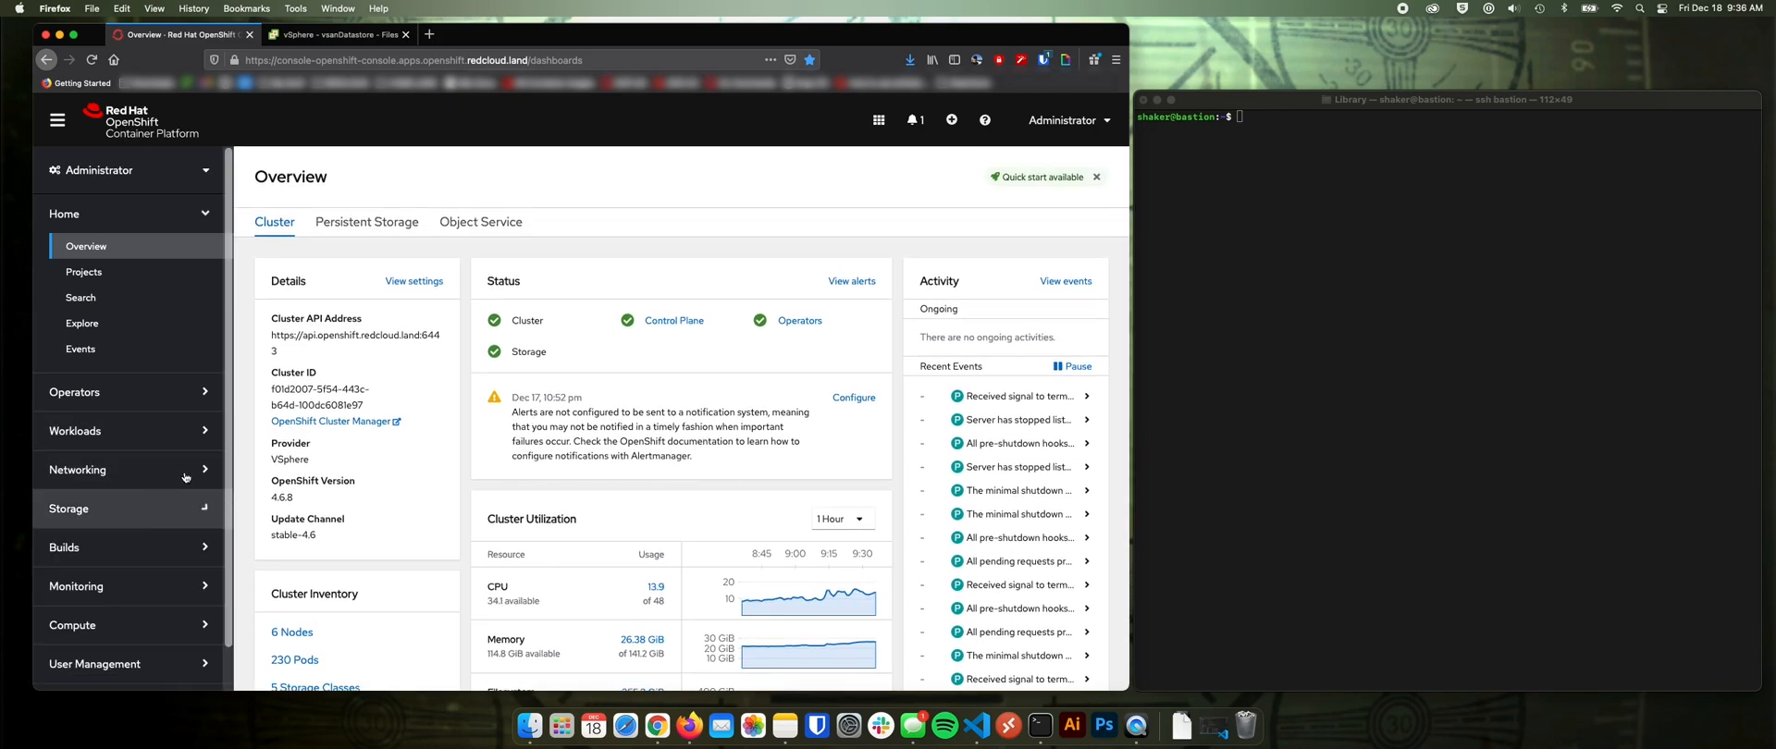